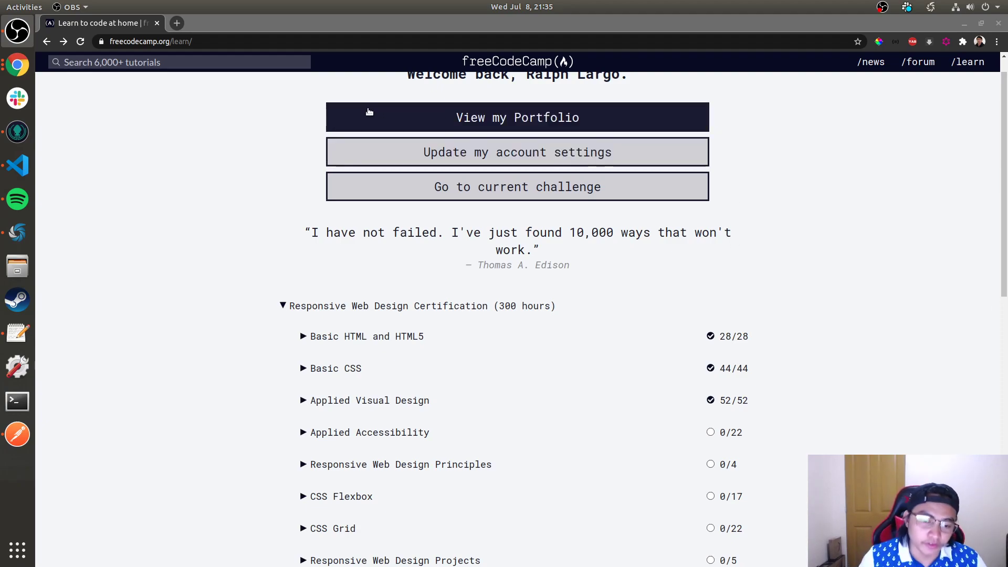
pyautogui.moveTo(402, 446)
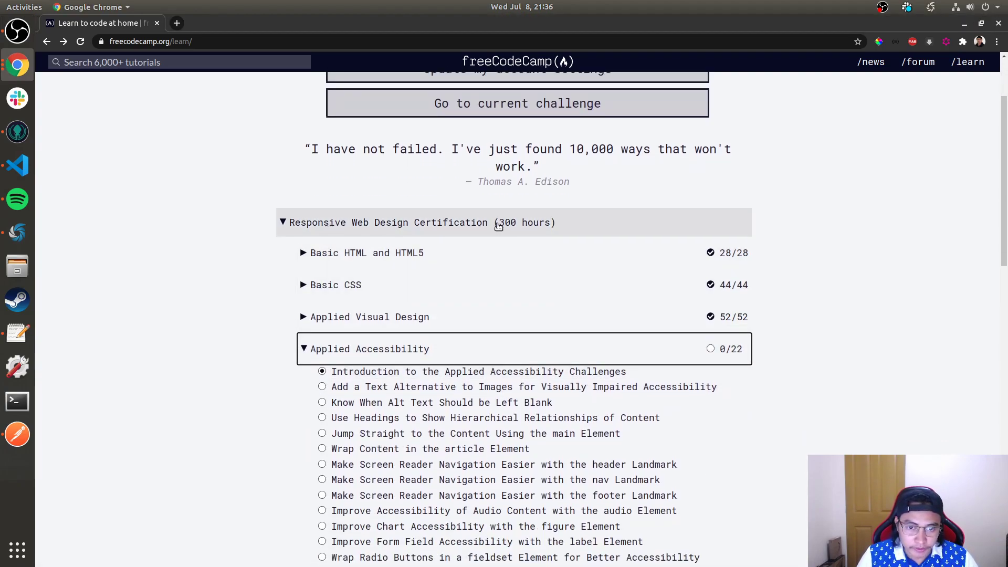
# Scroll down the learn dashboard to reach the Applied Accessibility section
pyautogui.scroll(-3)
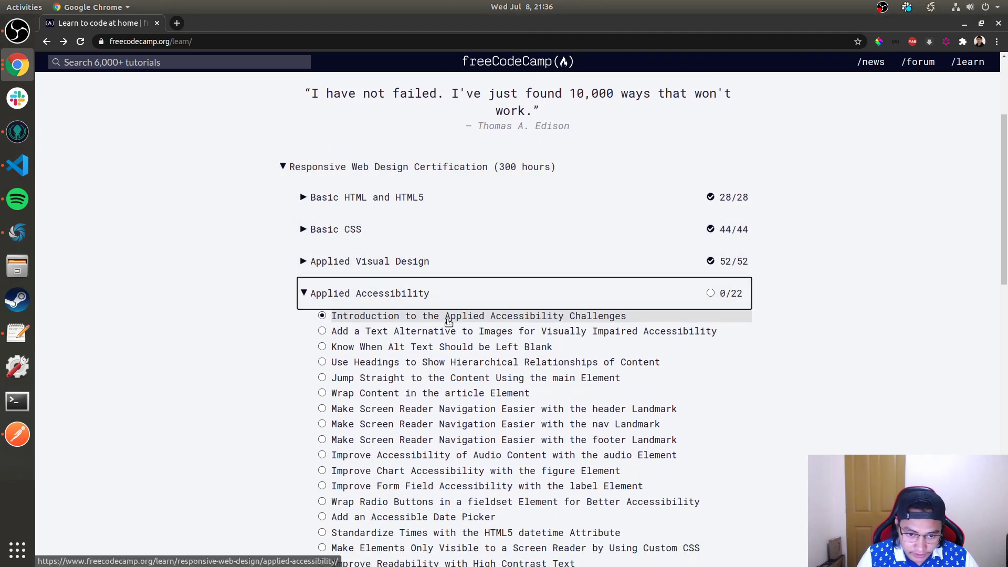
# Open the Applied Accessibility introduction and read its opening overview text
pyautogui.click(479, 316)
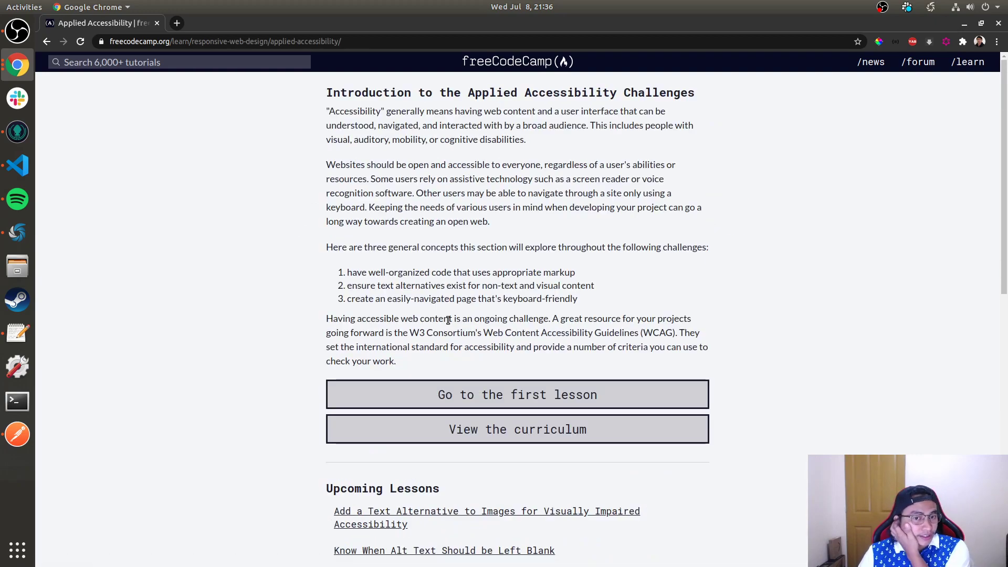
pyautogui.moveTo(310, 109)
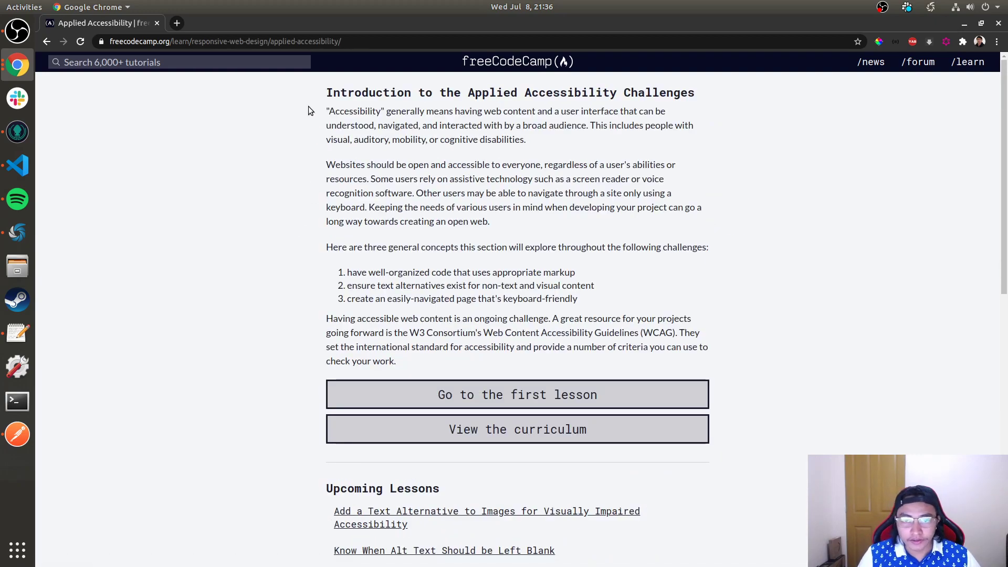
pyautogui.moveTo(378, 93); pyautogui.dragTo(694, 93)
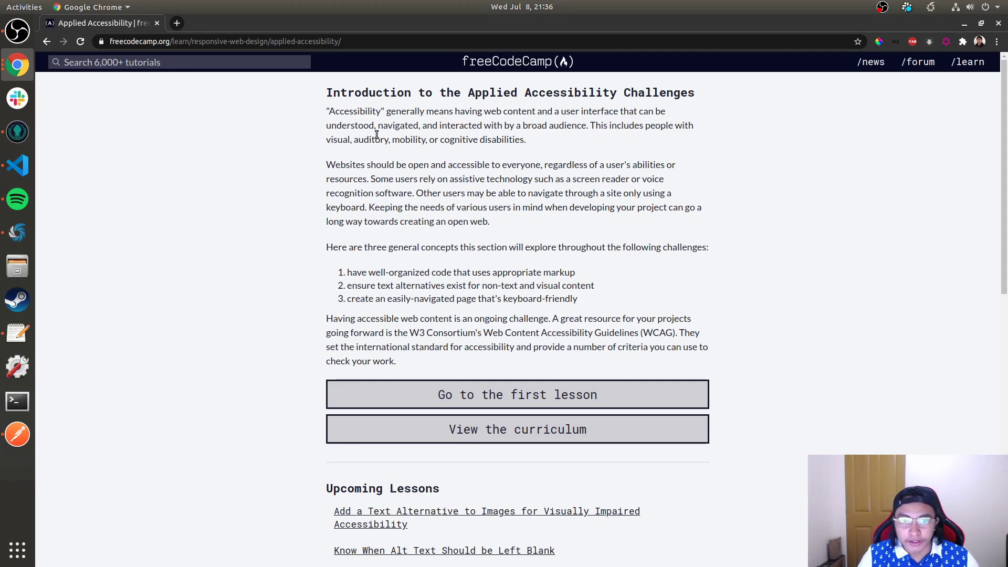
pyautogui.moveTo(347, 137)
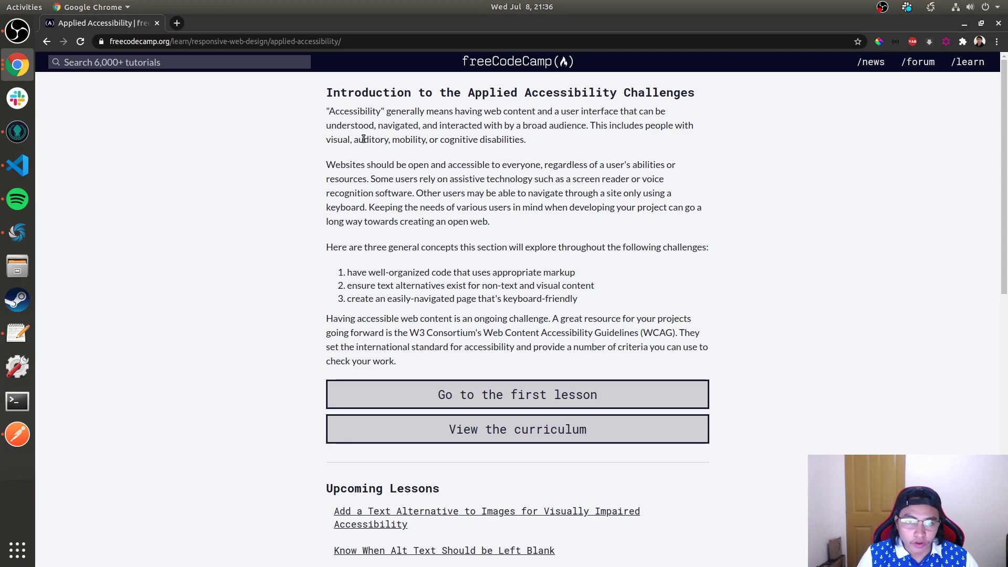
pyautogui.moveTo(561, 150)
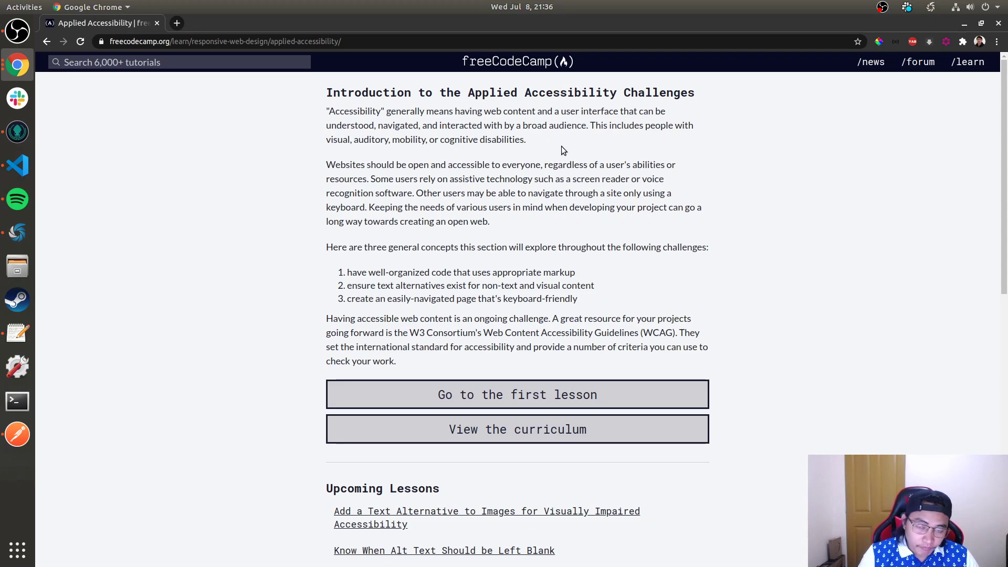
pyautogui.moveTo(485, 176)
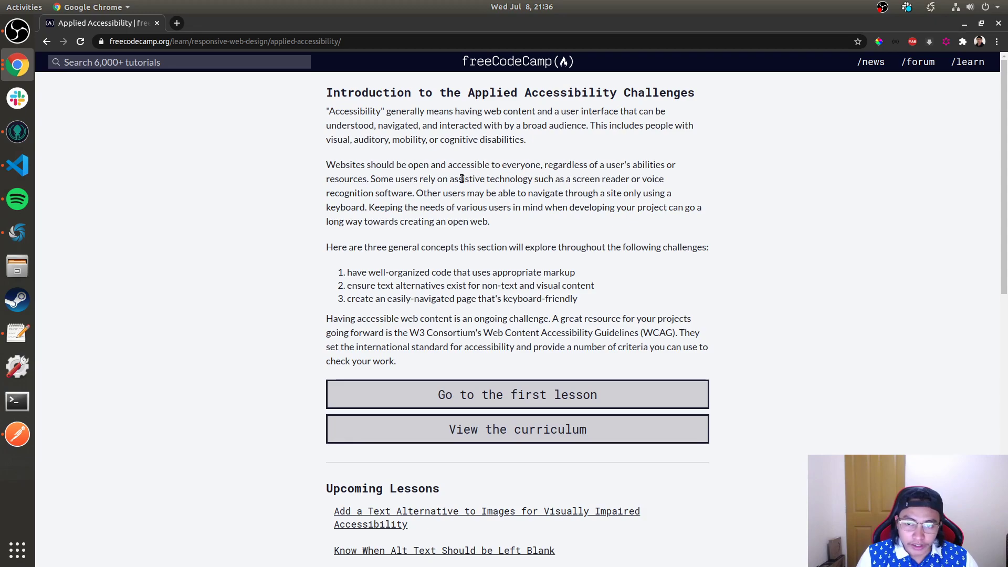
pyautogui.doubleClick(347, 178)
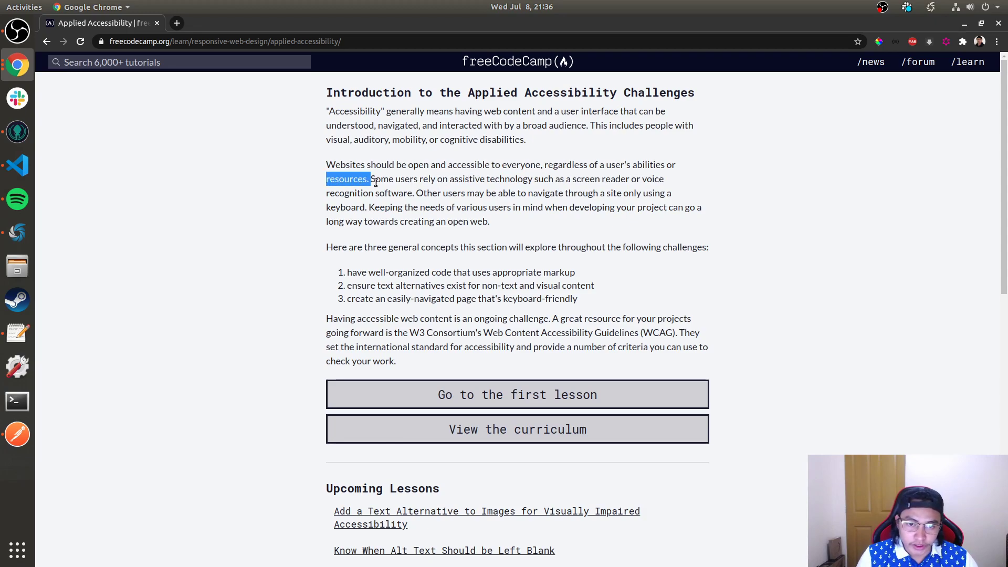
pyautogui.moveTo(369, 178); pyautogui.dragTo(511, 178)
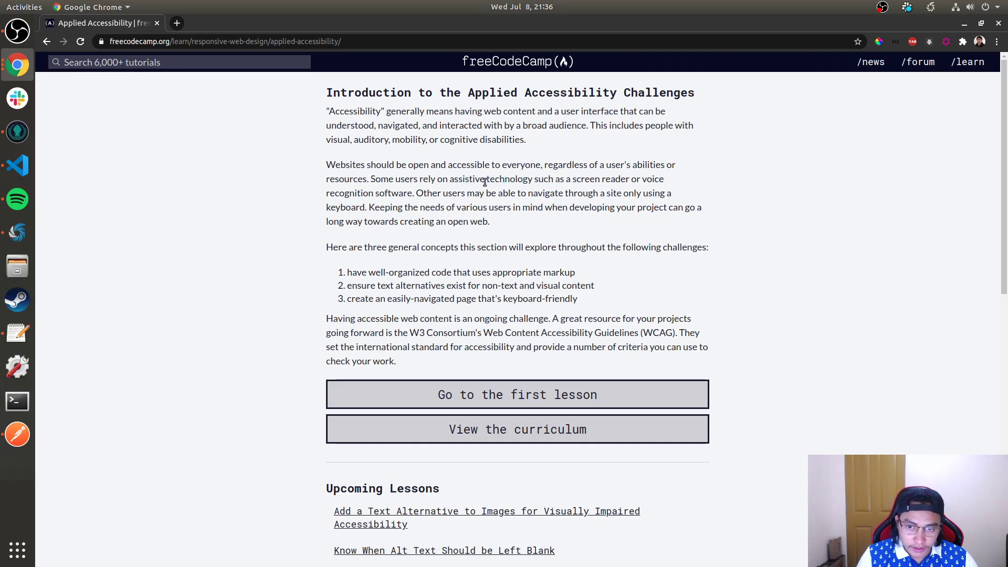
pyautogui.moveTo(415, 191)
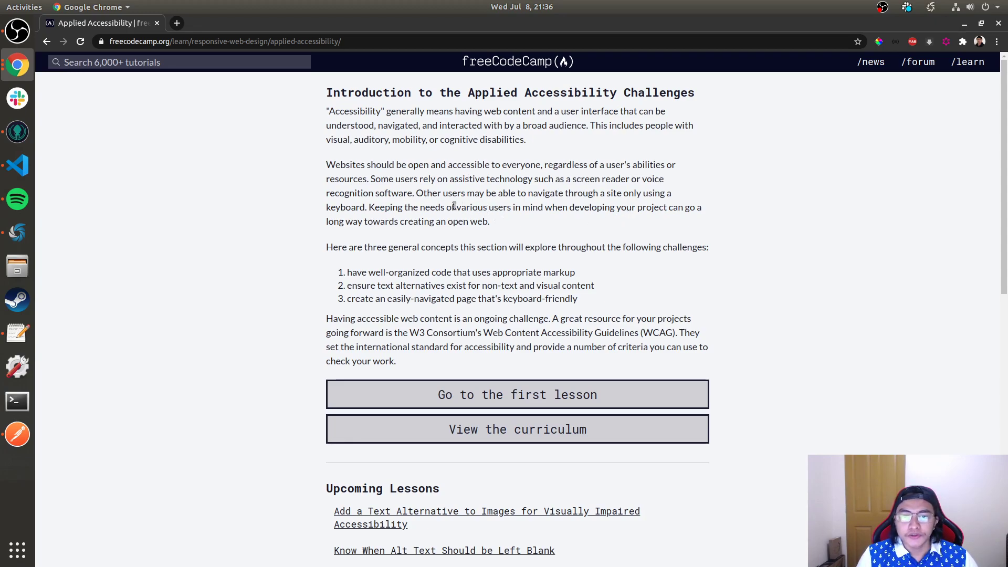
pyautogui.moveTo(528, 207)
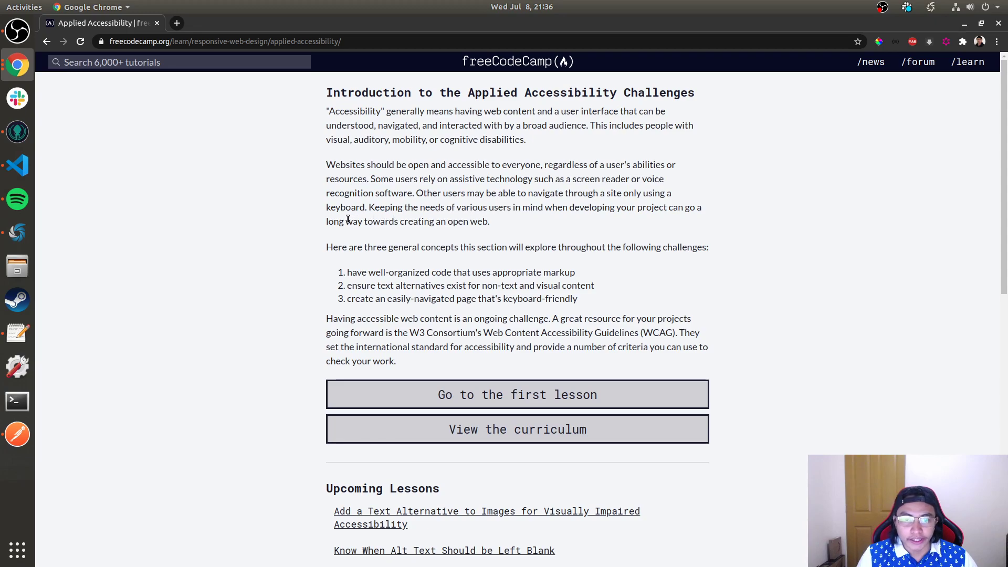
pyautogui.moveTo(548, 230)
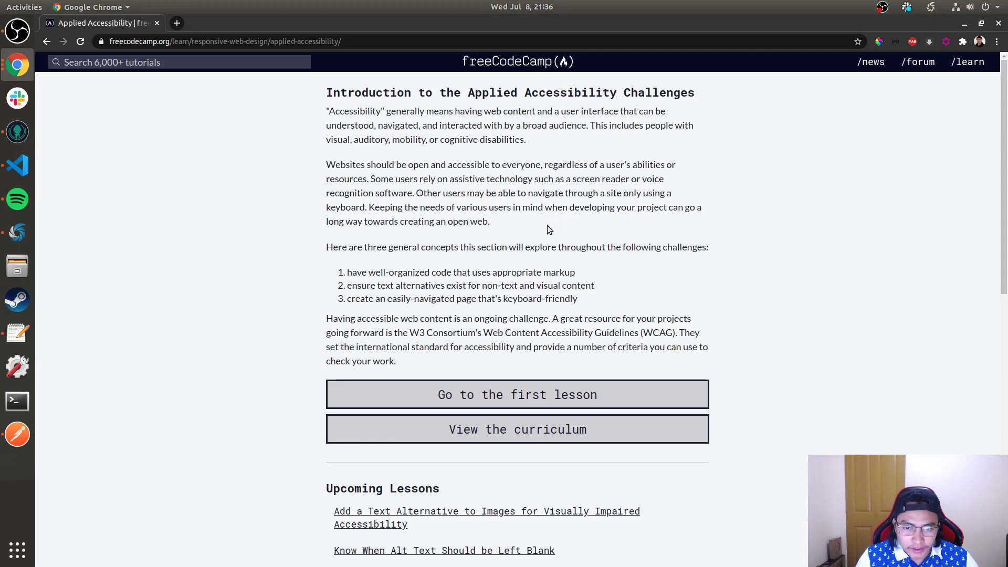
pyautogui.moveTo(539, 229)
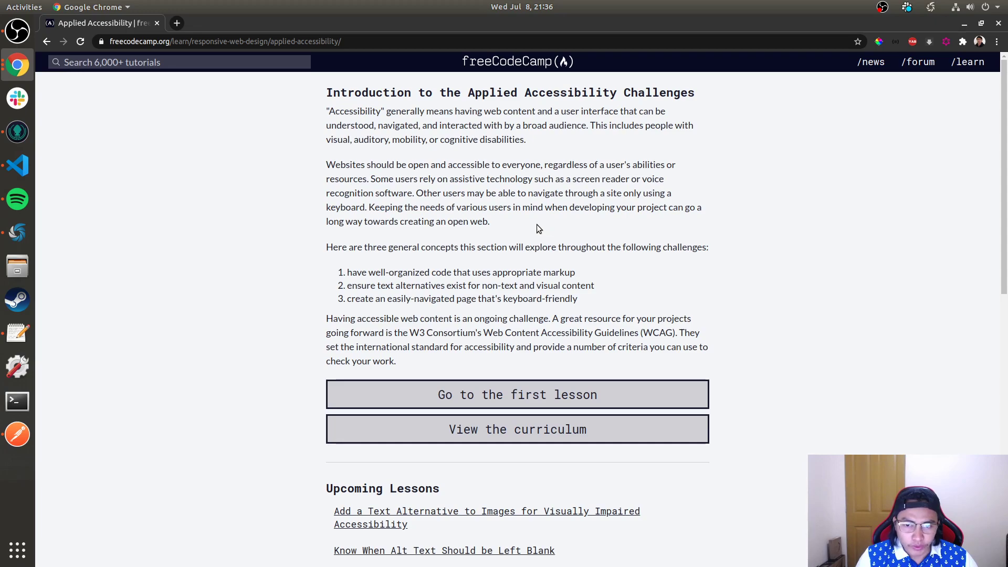
# Read through the three core concepts and upcoming lessons on the introduction page
pyautogui.moveTo(326, 221); pyautogui.dragTo(397, 221)
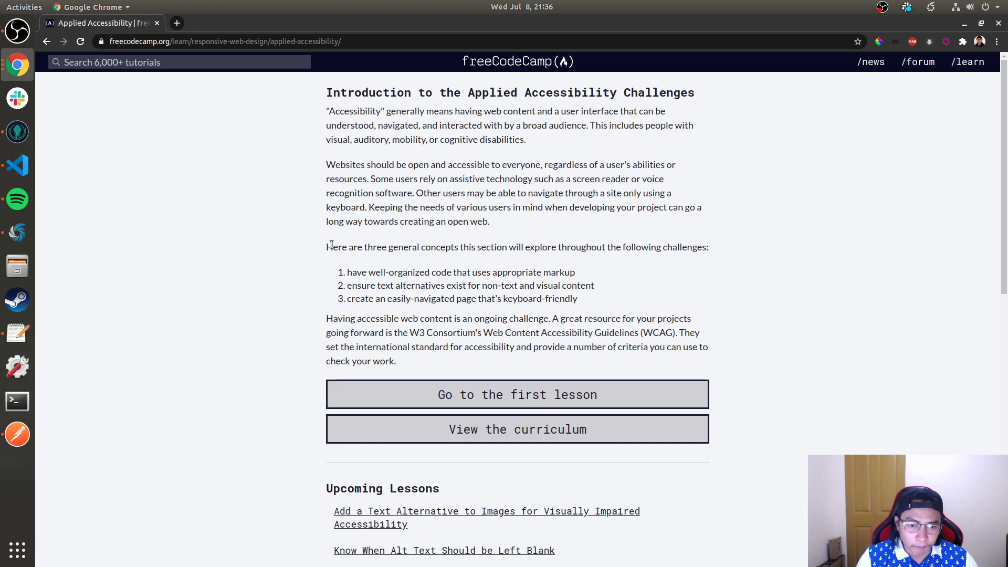
pyautogui.moveTo(327, 247); pyautogui.dragTo(521, 246)
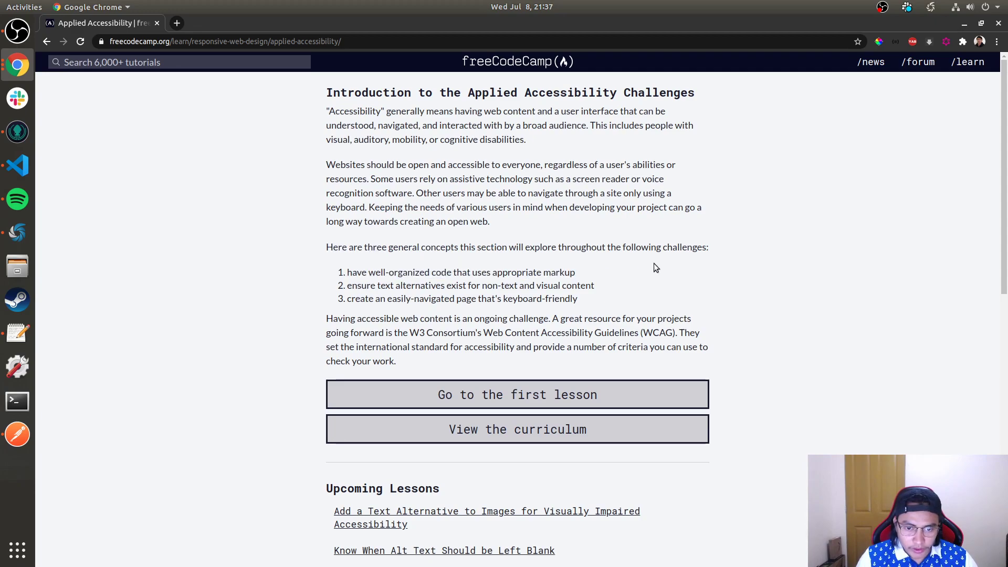
pyautogui.moveTo(403, 272); pyautogui.dragTo(577, 272)
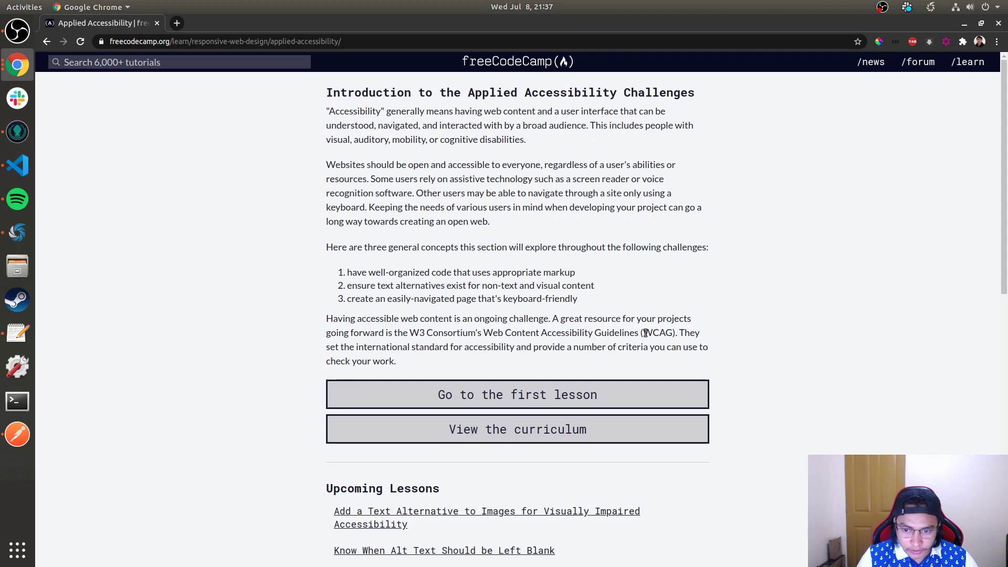
pyautogui.doubleClick(658, 333)
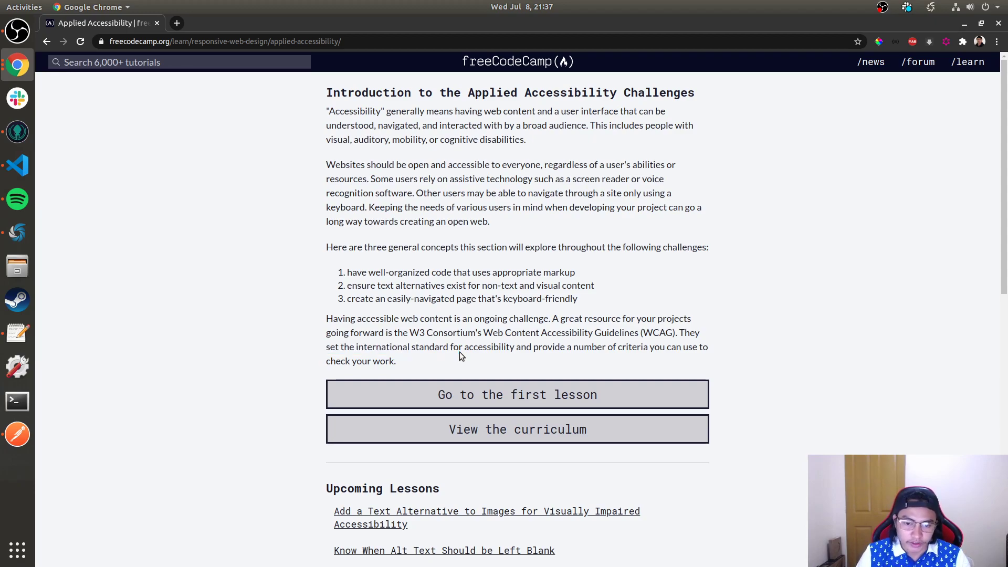
# Start the first lesson on adding alt text to images and read its instructions
pyautogui.click(517, 394)
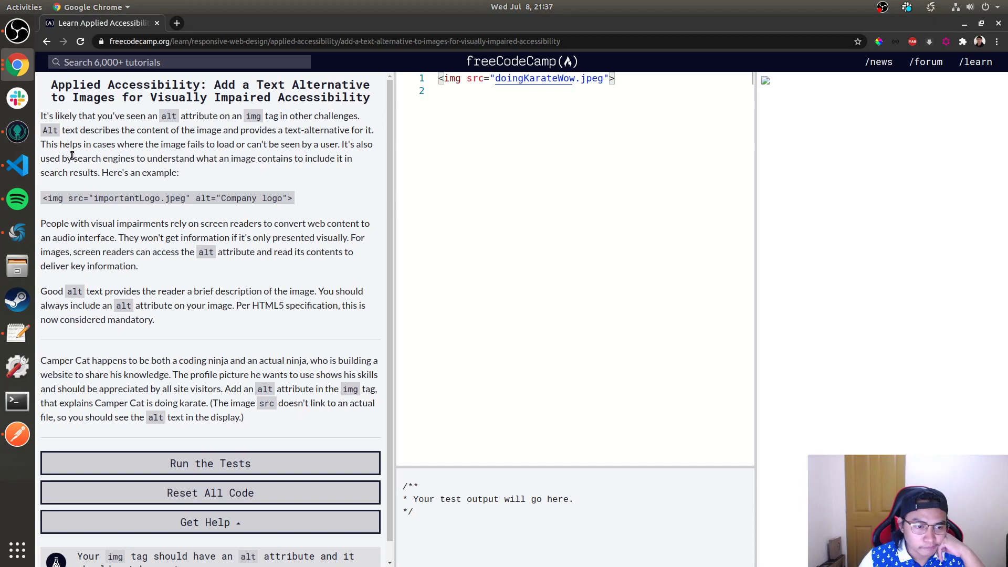
pyautogui.scroll(-3)
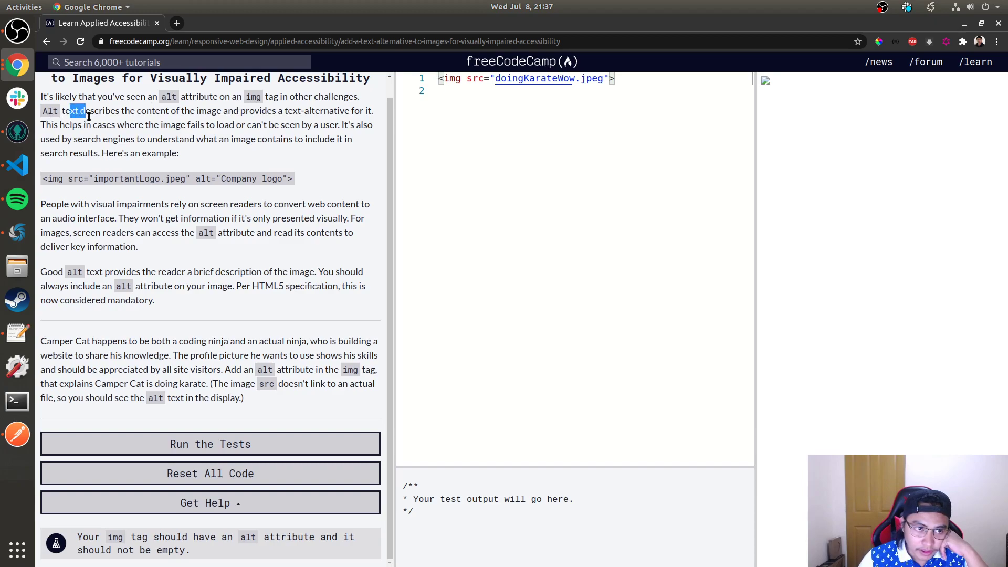
pyautogui.moveTo(84, 110); pyautogui.dragTo(282, 110)
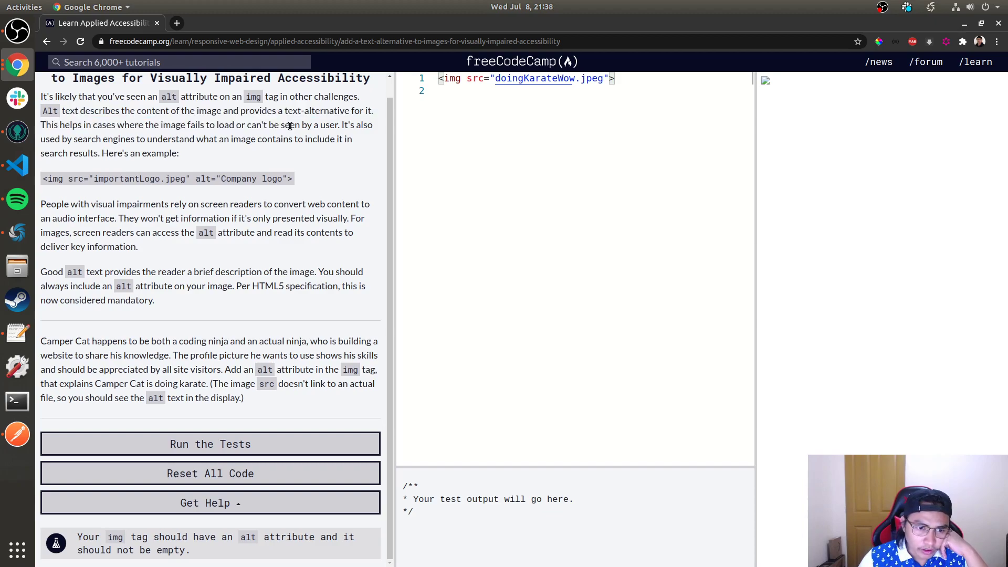
# Review the starter img tag in the editor and place the cursor inside it
pyautogui.moveTo(41, 340); pyautogui.dragTo(124, 340)
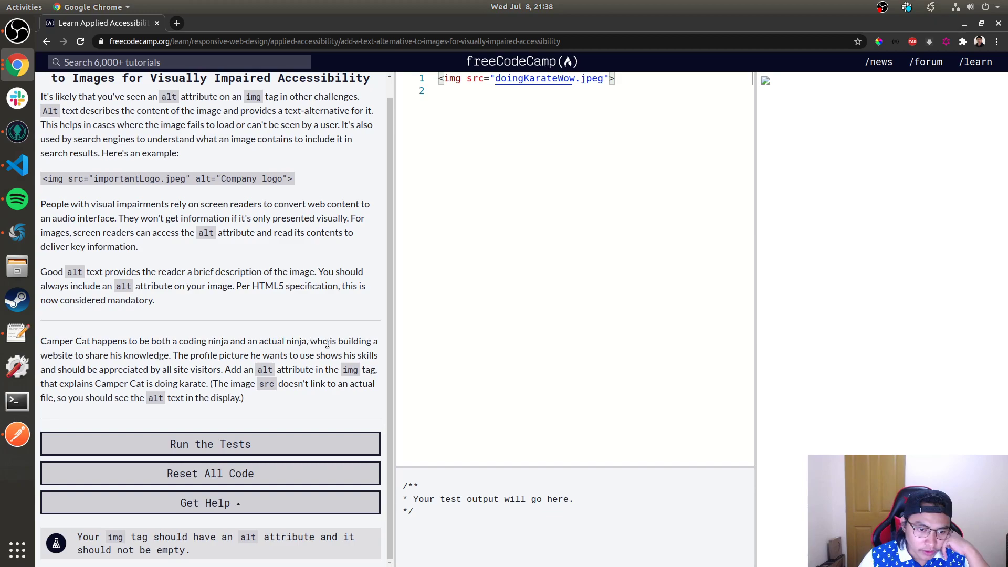
pyautogui.moveTo(370, 365)
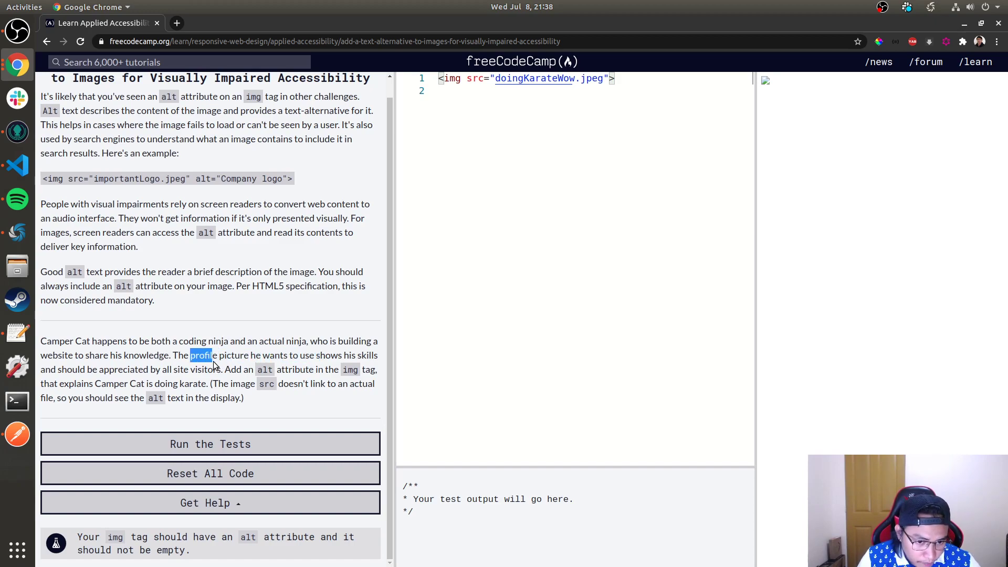
pyautogui.moveTo(211, 355); pyautogui.dragTo(122, 369)
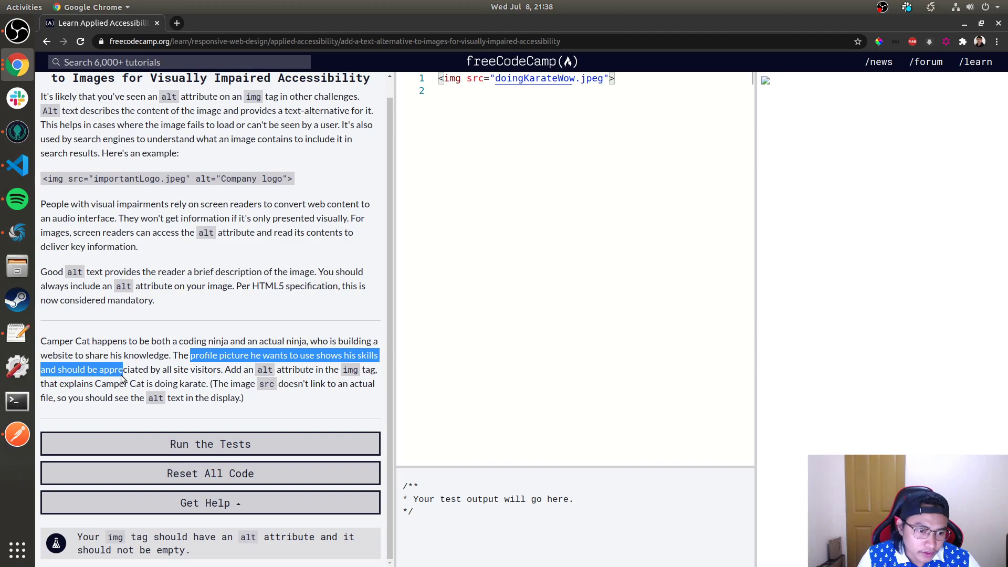
pyautogui.click(278, 379)
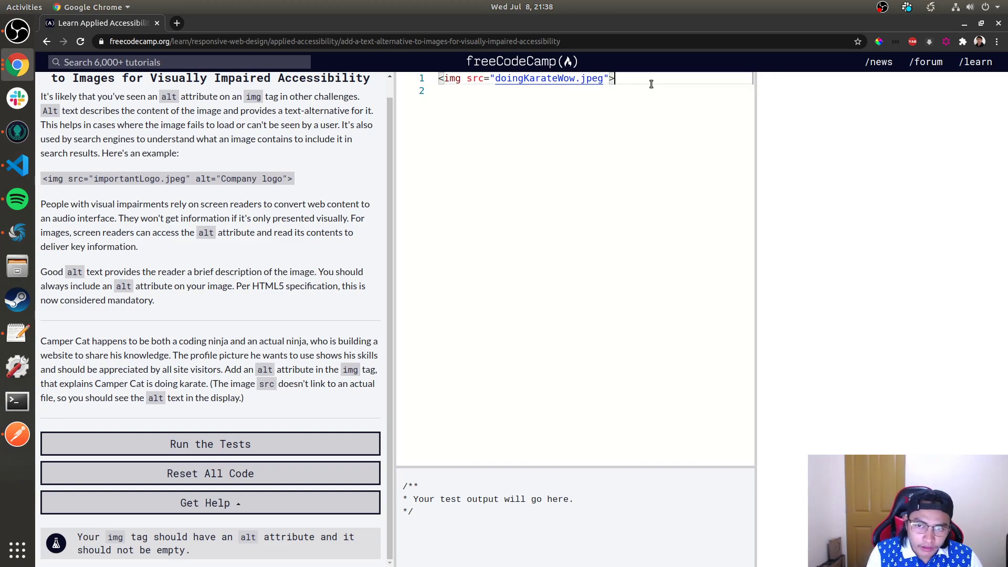
# Add alt="Camper Cat is doing Karate" to the img tag and run the tests
pyautogui.write('alt=')
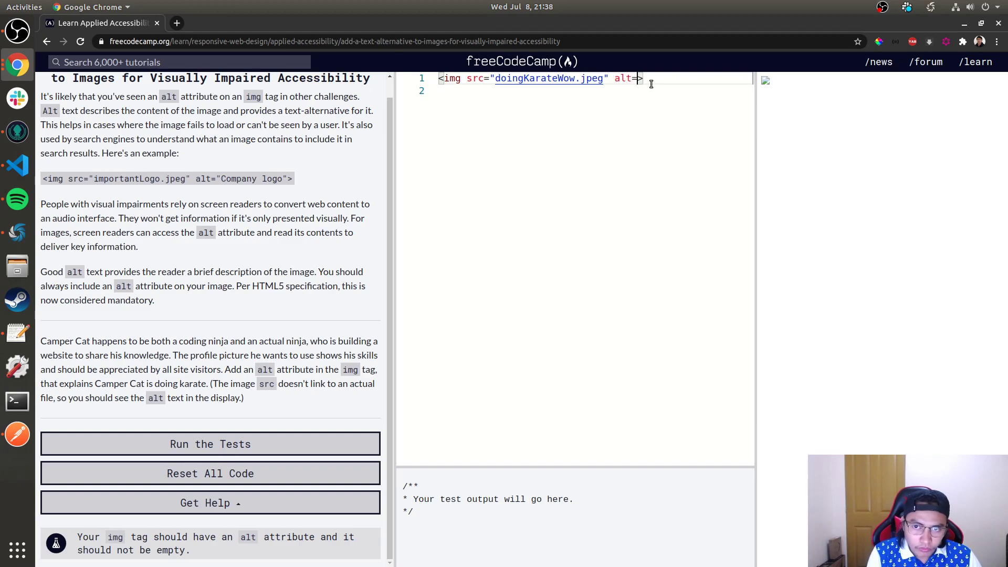
pyautogui.write('""')
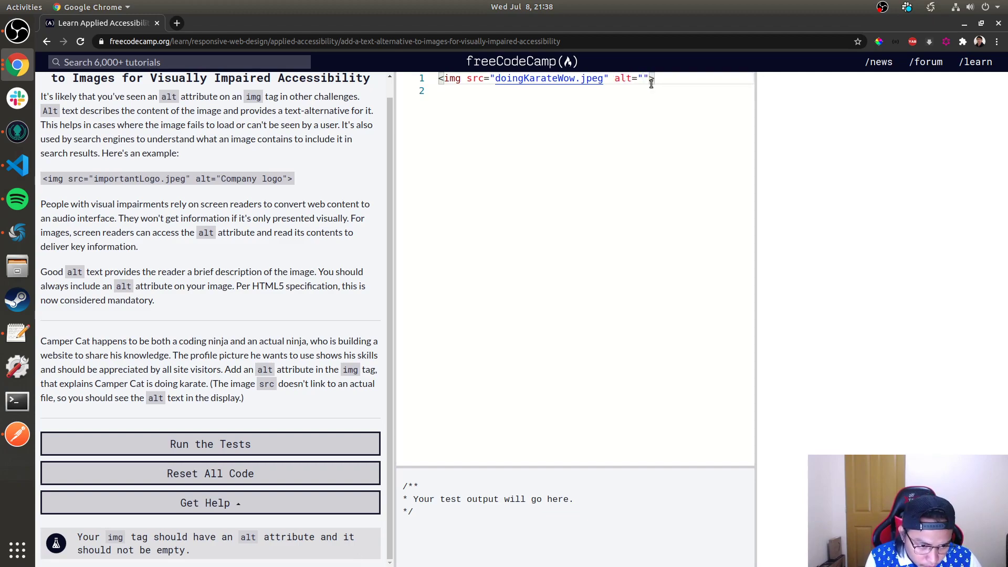
pyautogui.write('Camper Cat is doi')
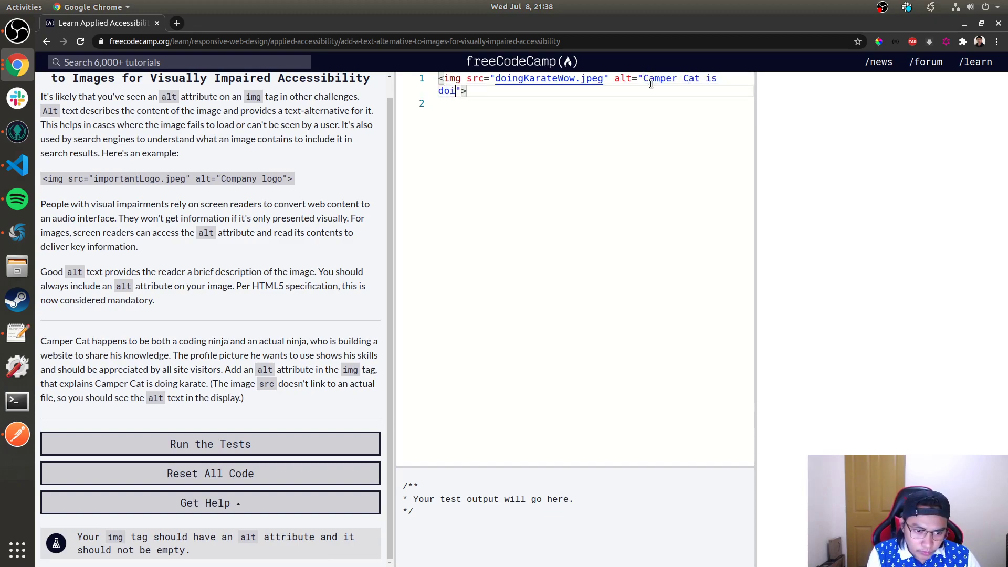
pyautogui.write('ng Karate')
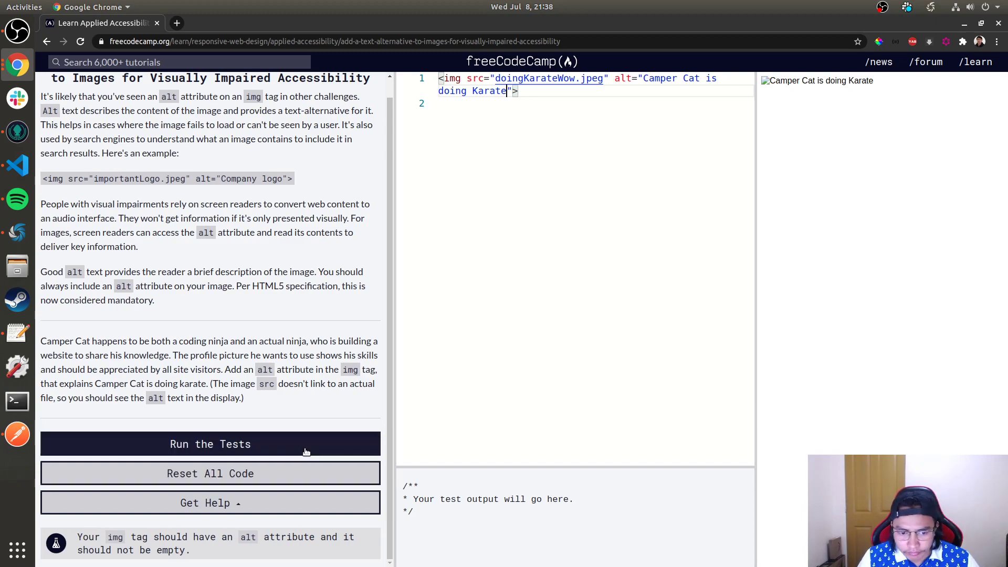
pyautogui.click(210, 443)
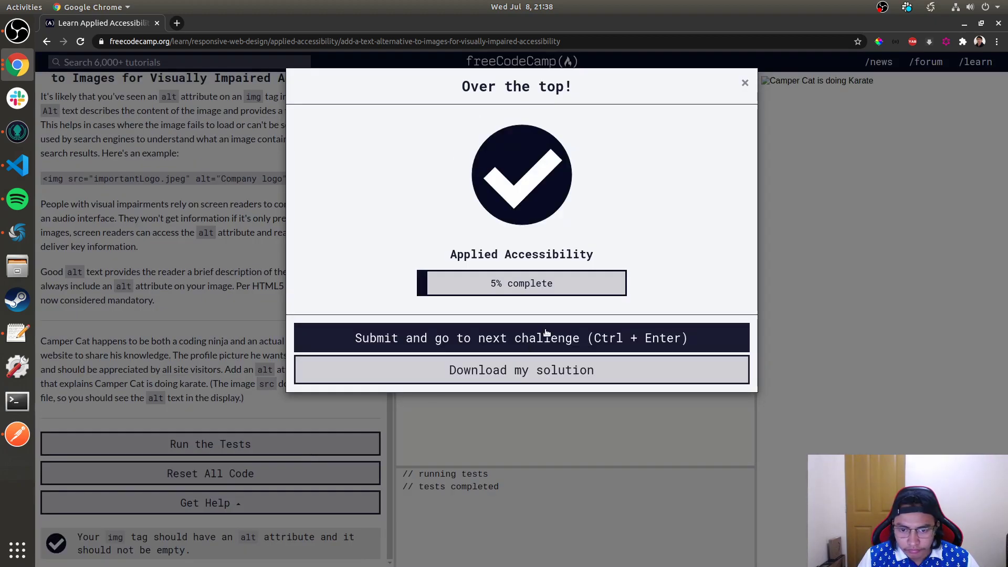
pyautogui.click(521, 337)
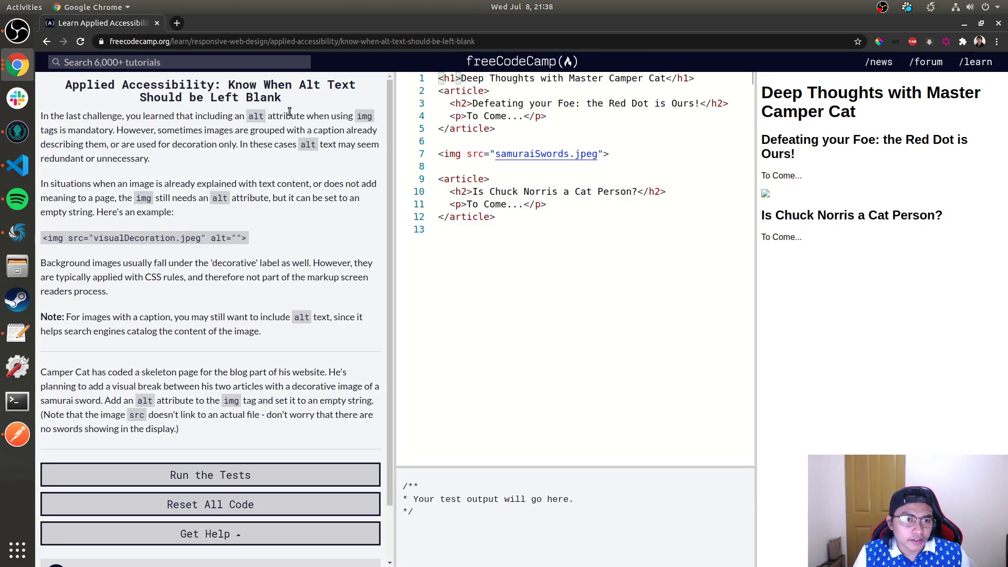
pyautogui.moveTo(42, 120)
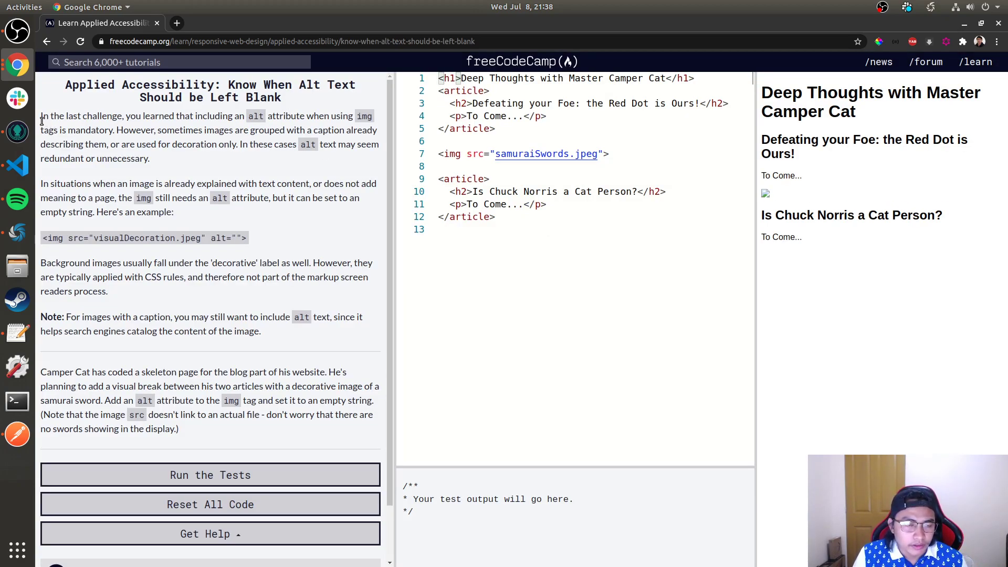
pyautogui.moveTo(41, 115); pyautogui.dragTo(196, 115)
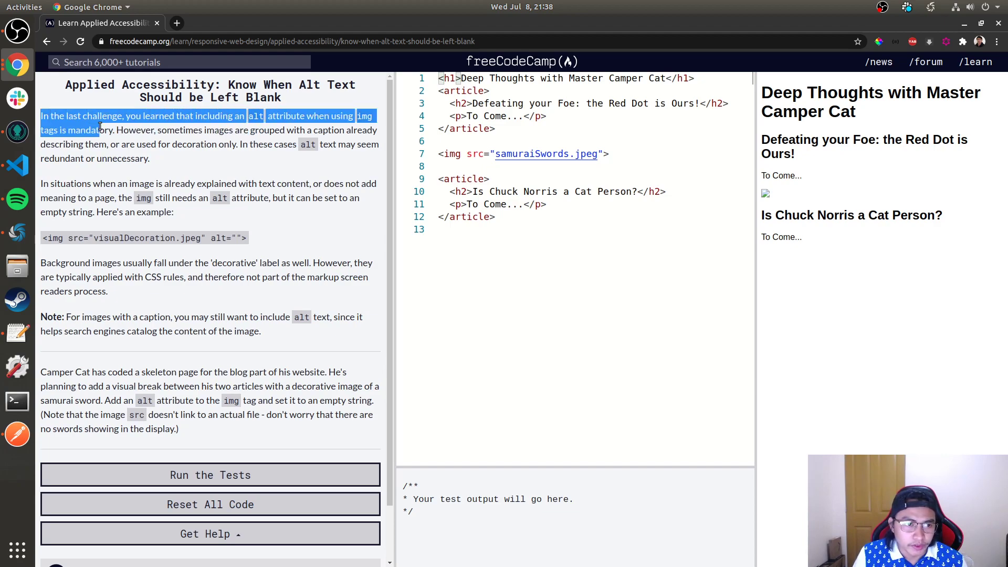
pyautogui.click(153, 130)
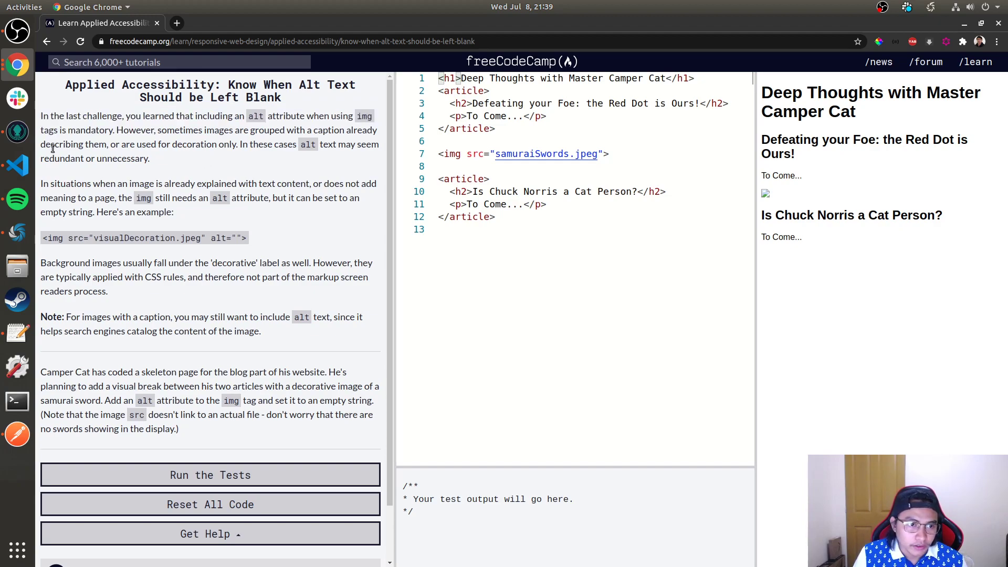
pyautogui.moveTo(49, 144); pyautogui.dragTo(175, 144)
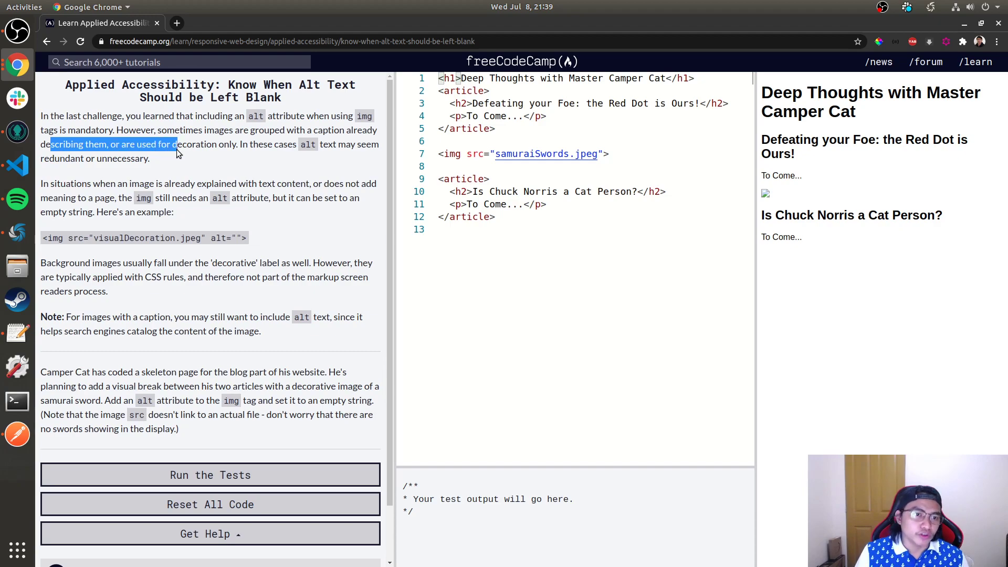
pyautogui.click(193, 144)
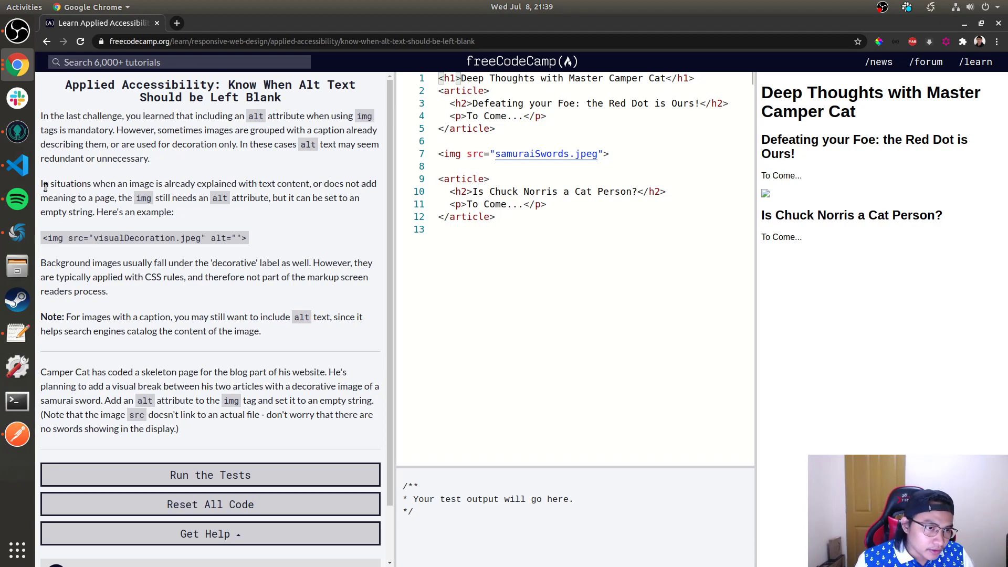
pyautogui.moveTo(61, 183); pyautogui.dragTo(227, 183)
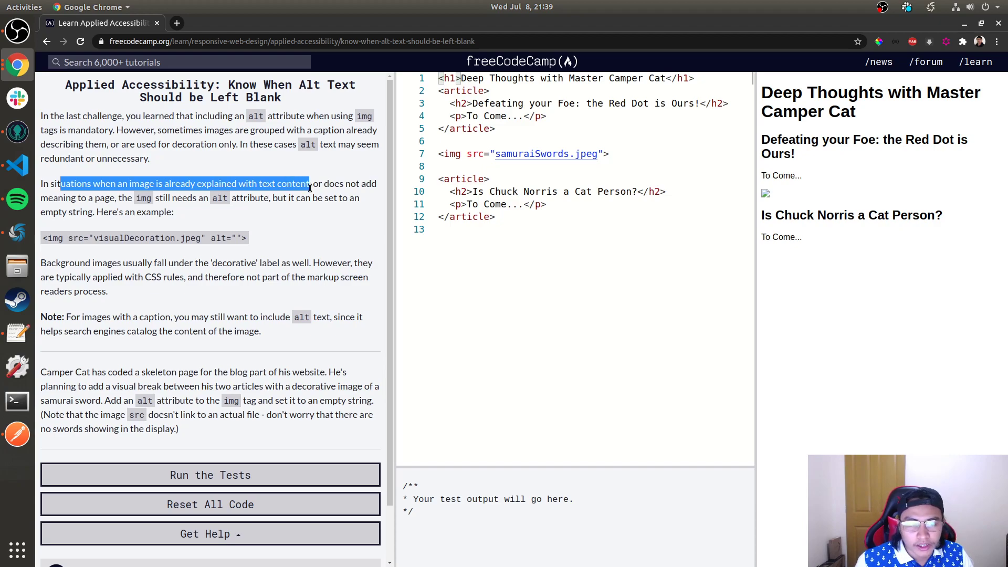
pyautogui.moveTo(308, 183); pyautogui.dragTo(115, 197)
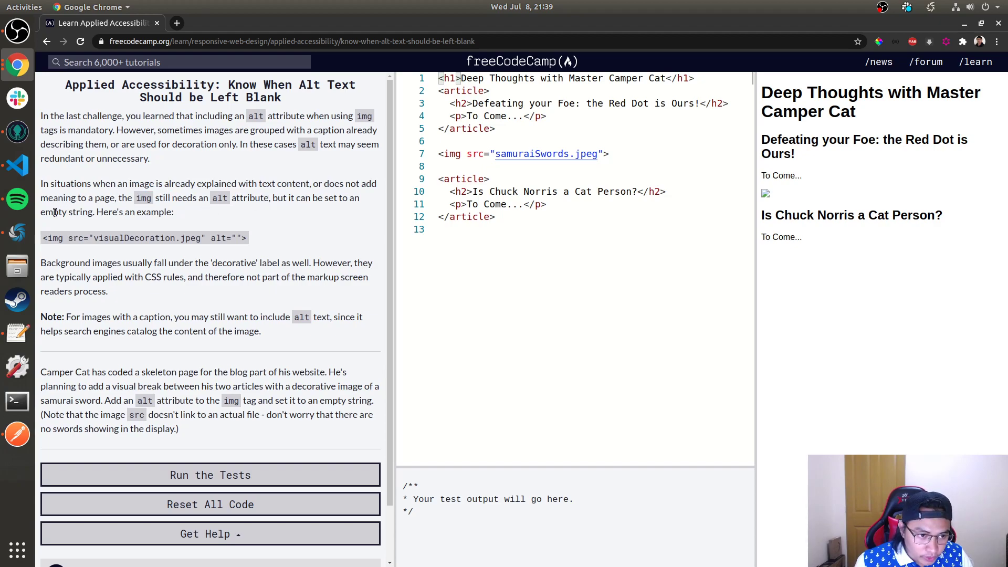
pyautogui.moveTo(245, 236)
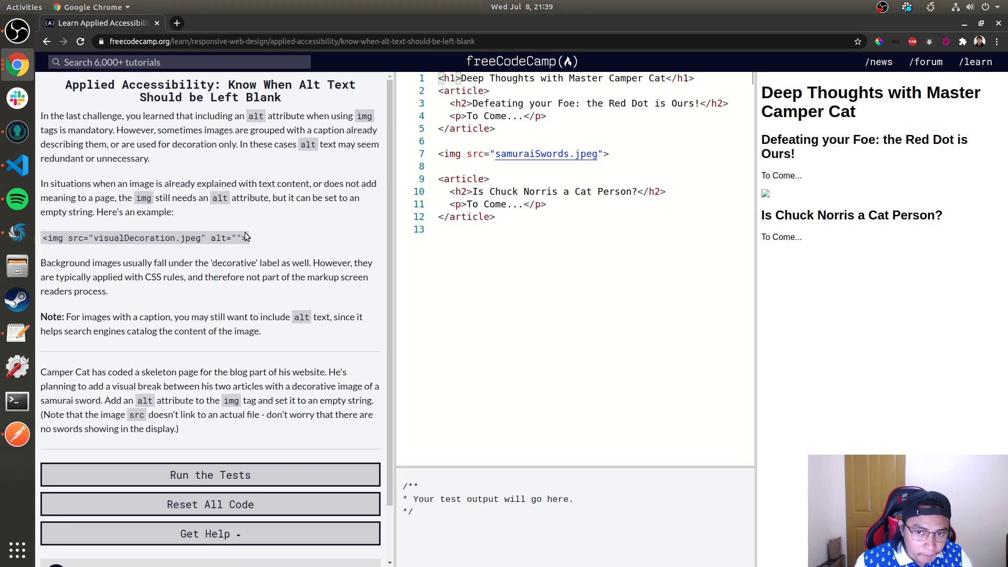
pyautogui.doubleClick(64, 262)
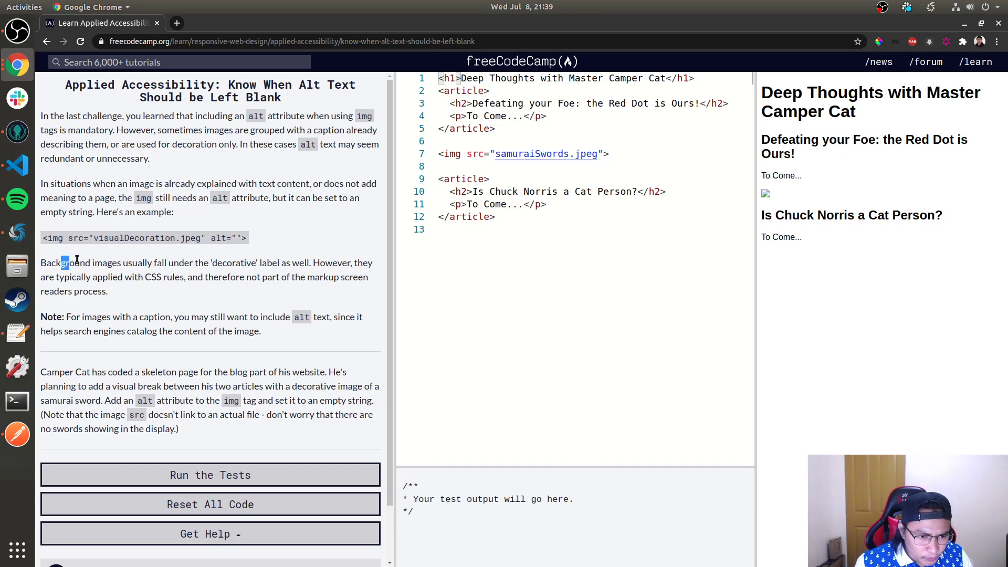
pyautogui.moveTo(62, 263); pyautogui.dragTo(268, 263)
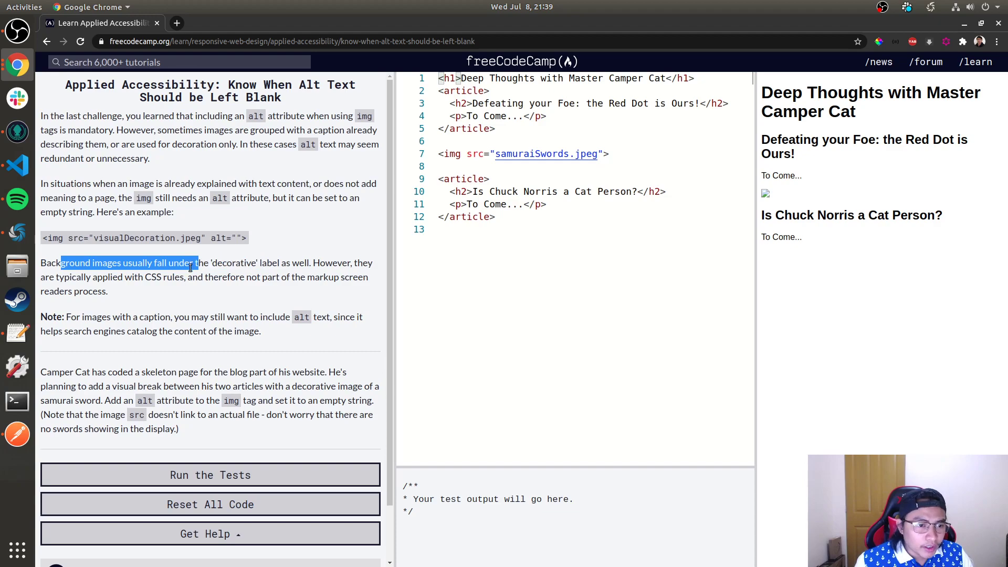
pyautogui.moveTo(194, 262); pyautogui.dragTo(194, 276)
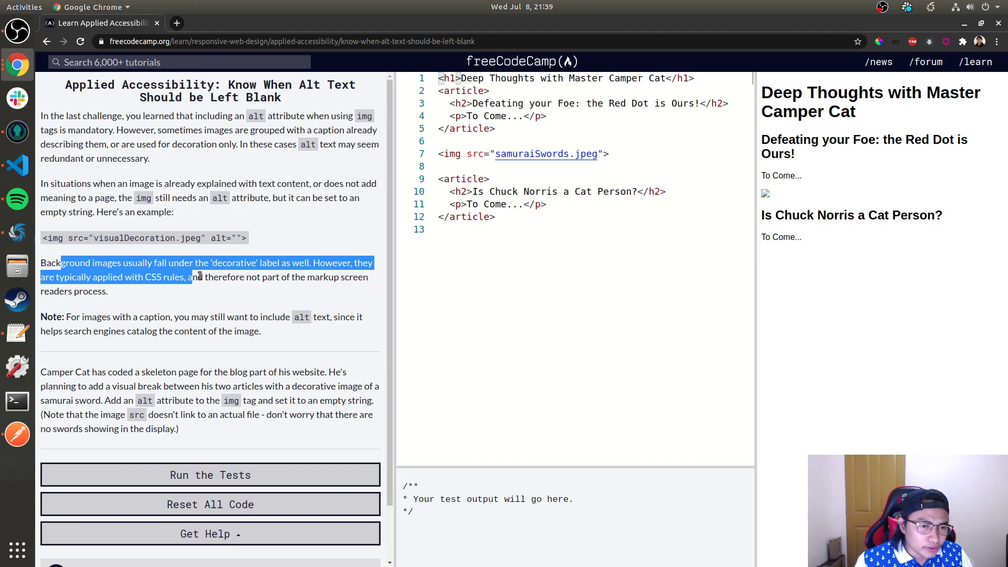
pyautogui.moveTo(191, 277); pyautogui.dragTo(276, 276)
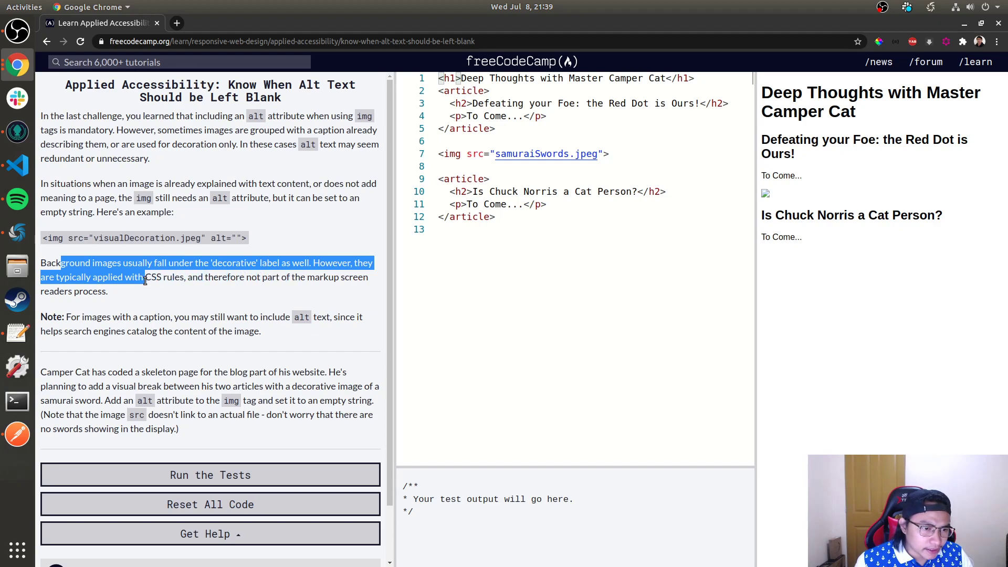
pyautogui.click(65, 315)
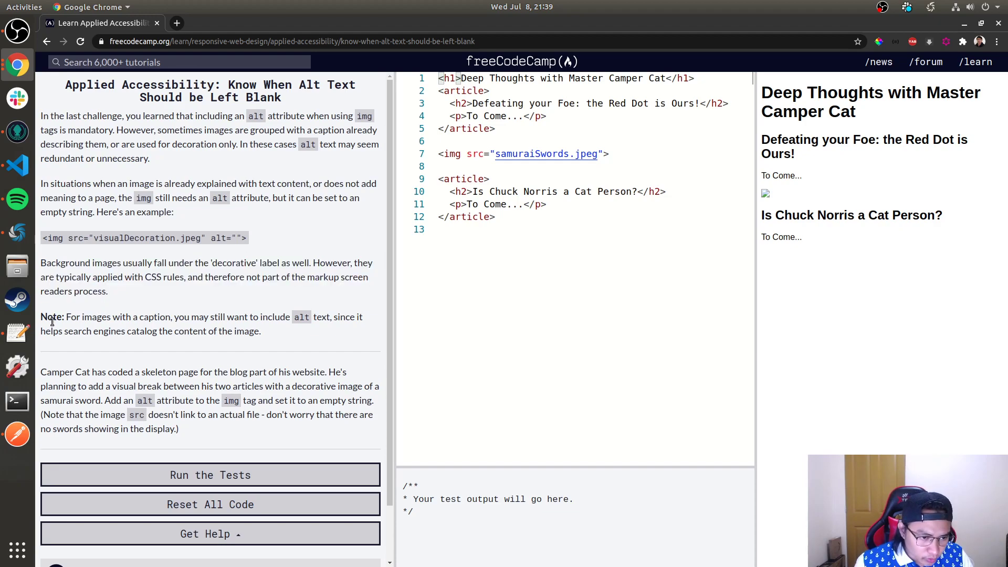
pyautogui.moveTo(71, 316); pyautogui.dragTo(241, 316)
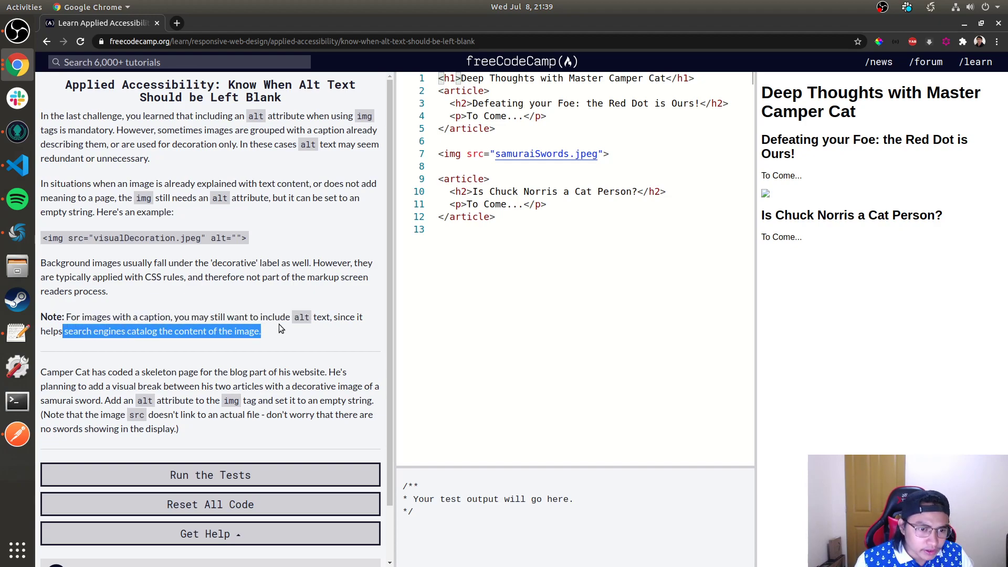
pyautogui.click(290, 331)
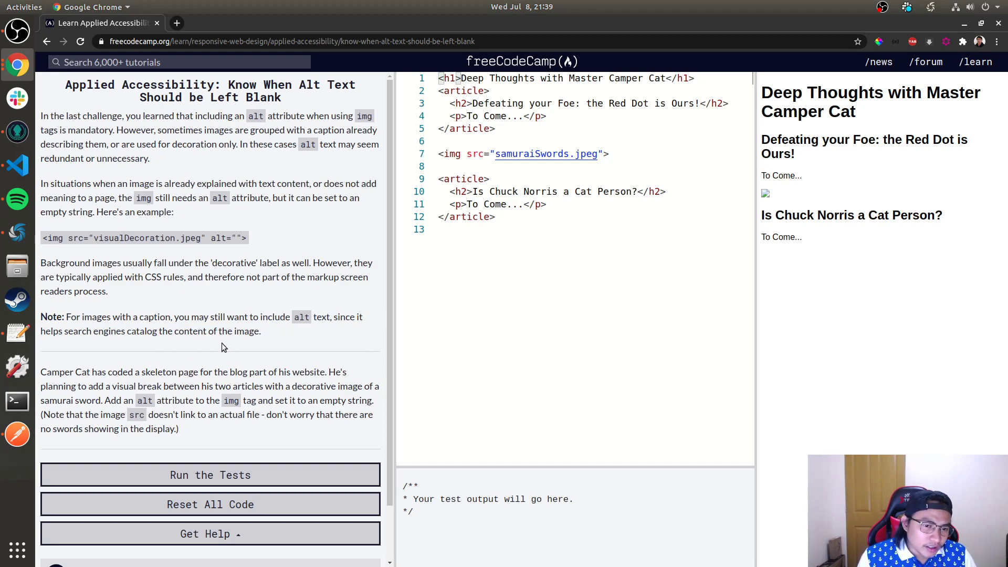
pyautogui.doubleClick(50, 316)
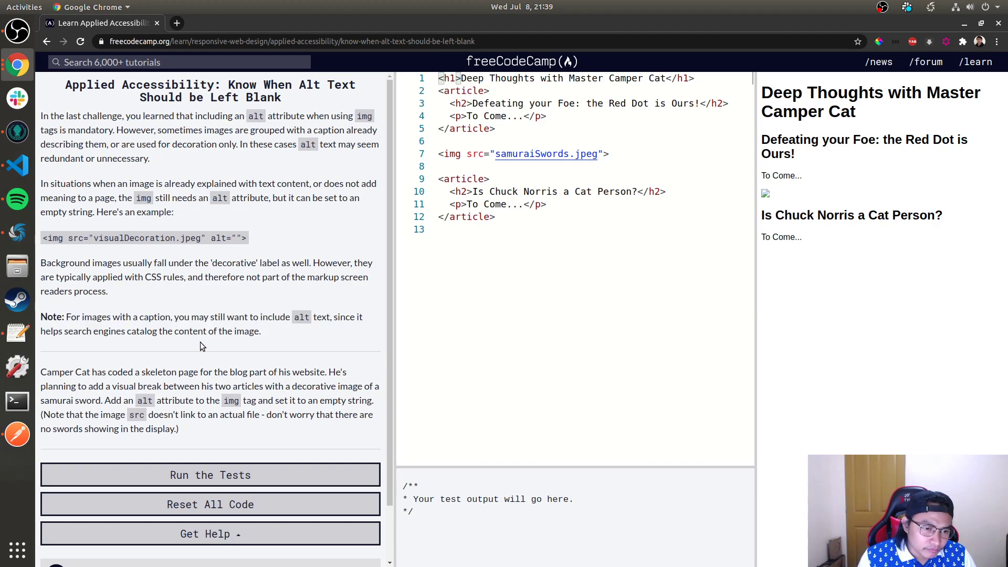
pyautogui.doubleClick(45, 372)
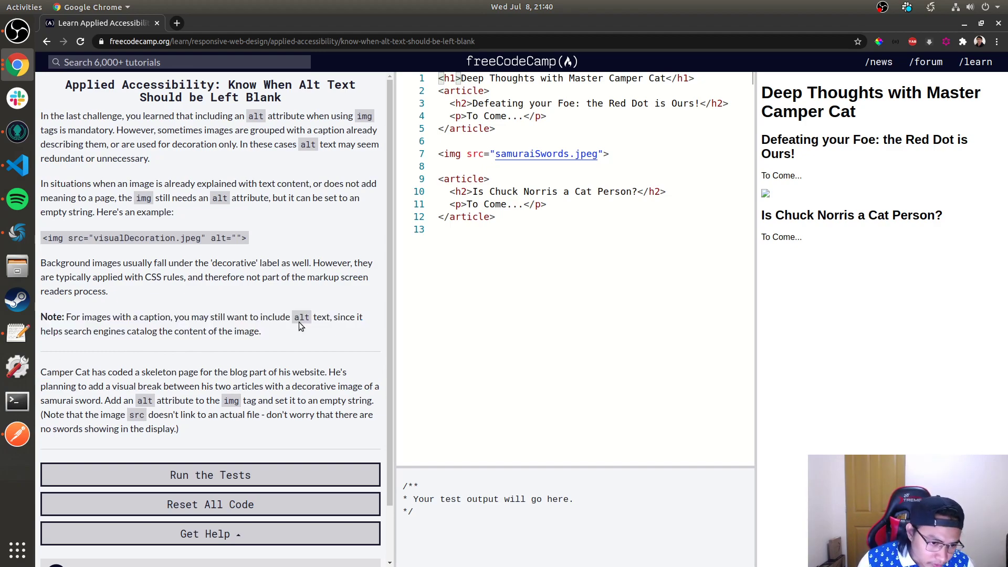
pyautogui.doubleClick(301, 317)
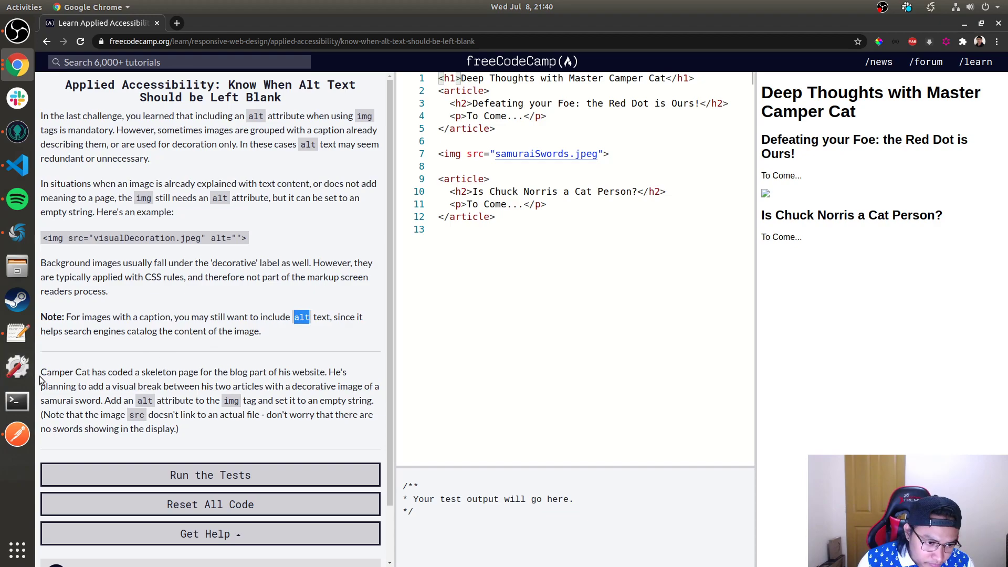
pyautogui.moveTo(41, 372); pyautogui.dragTo(212, 386)
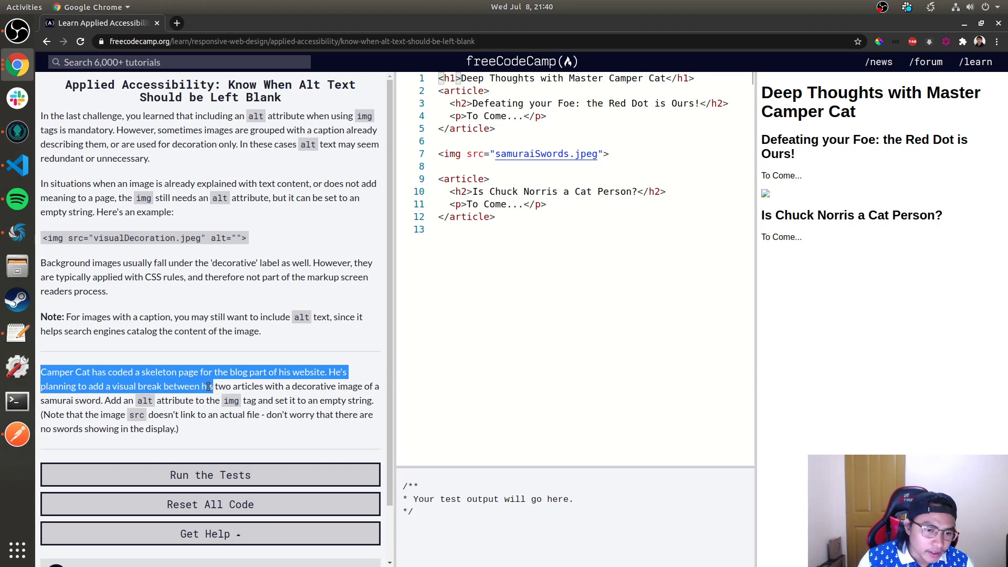
pyautogui.click(330, 389)
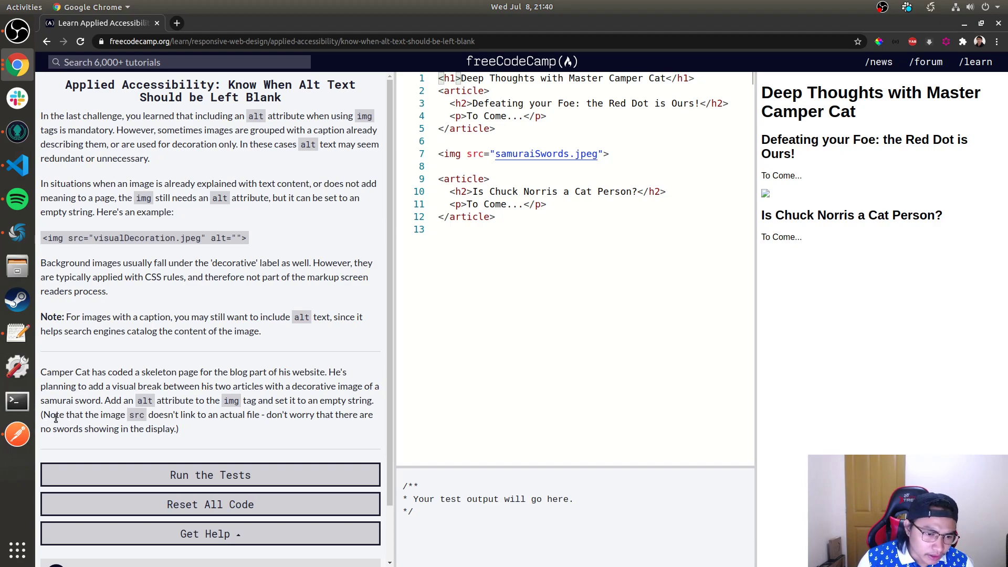
pyautogui.moveTo(51, 413); pyautogui.dragTo(193, 414)
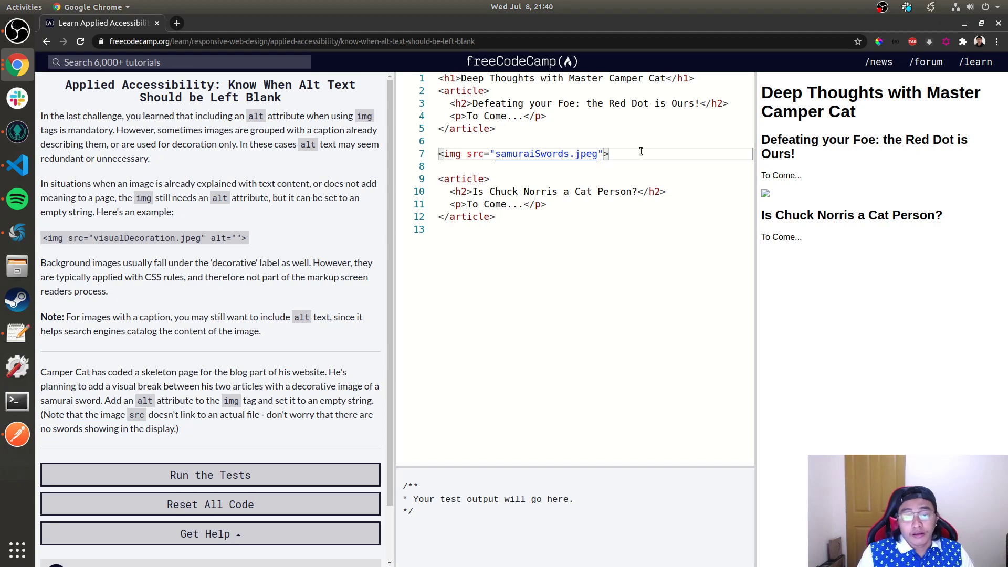
# Give the samuraiSwords img an empty alt="", pass the tests, and submit to the next challenge
pyautogui.write('alt=""')
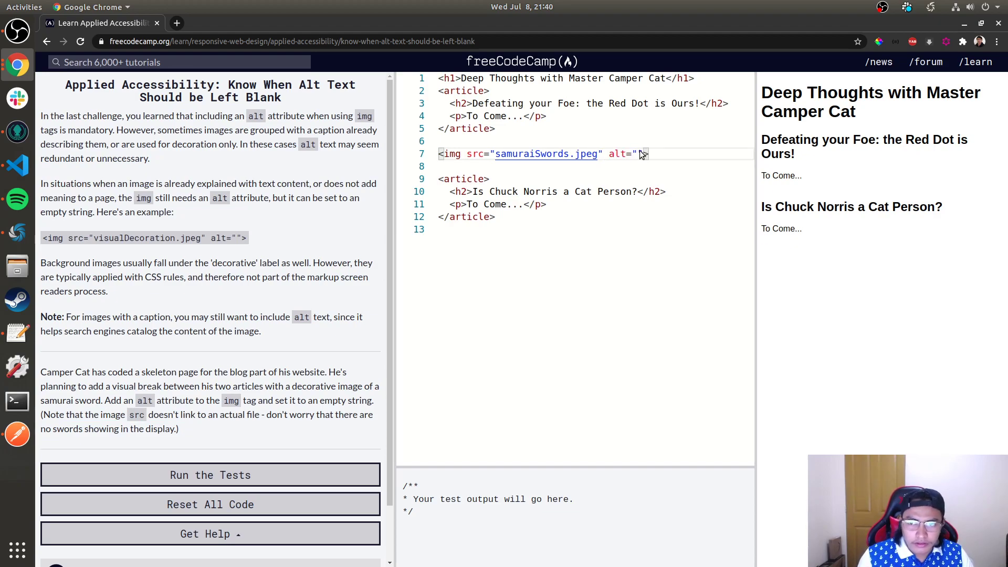
pyautogui.click(210, 475)
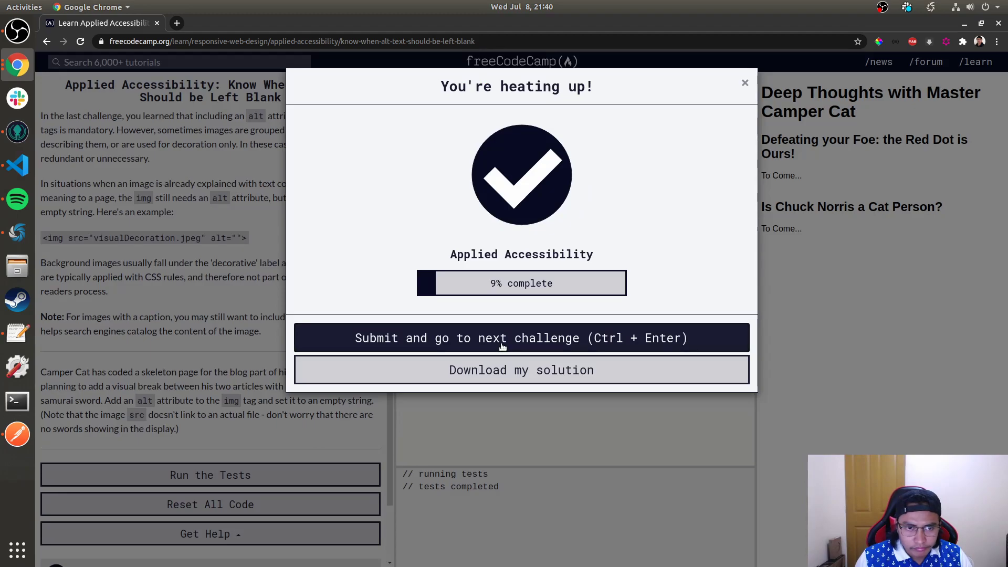
pyautogui.click(522, 337)
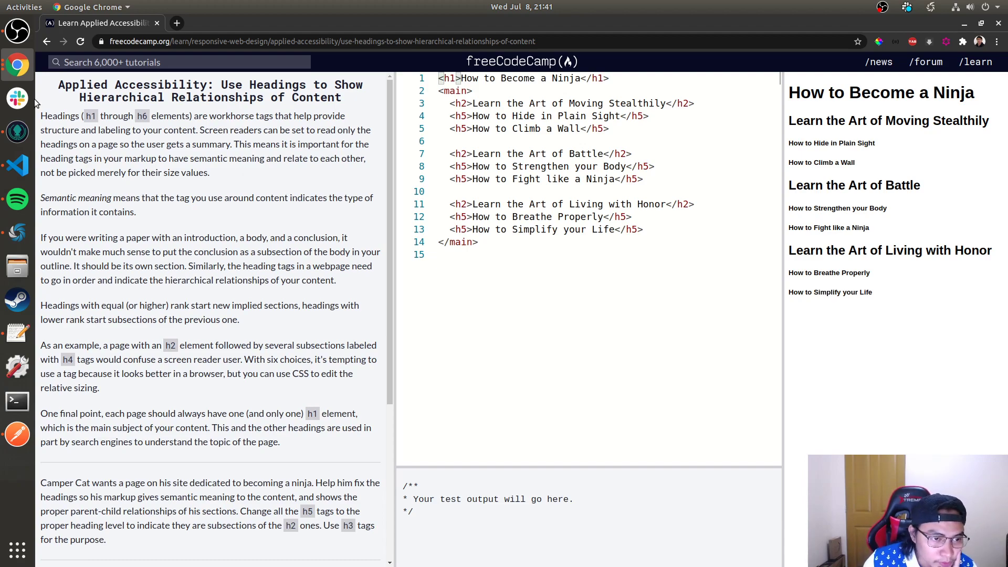
pyautogui.moveTo(58, 197); pyautogui.dragTo(135, 213)
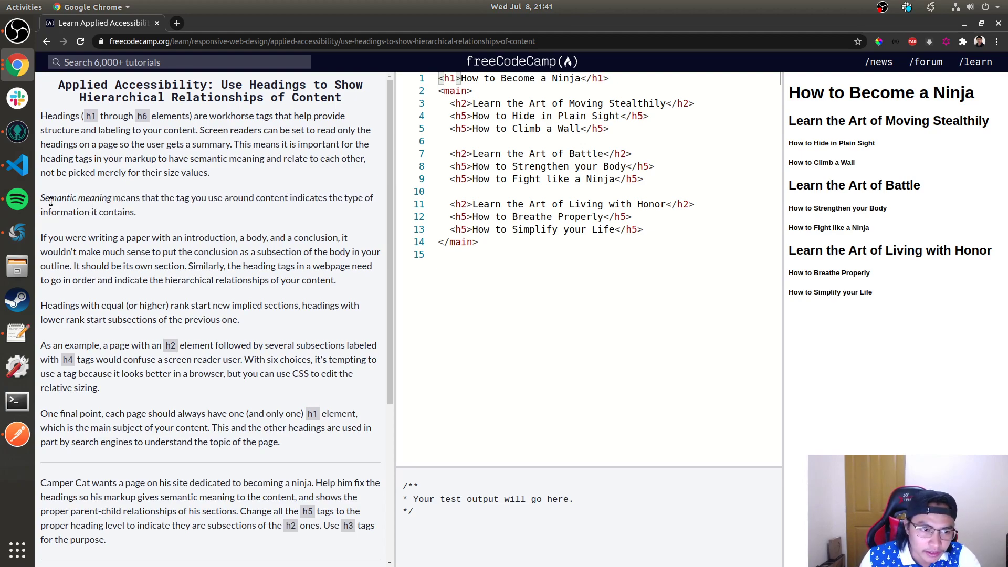
pyautogui.moveTo(212, 208)
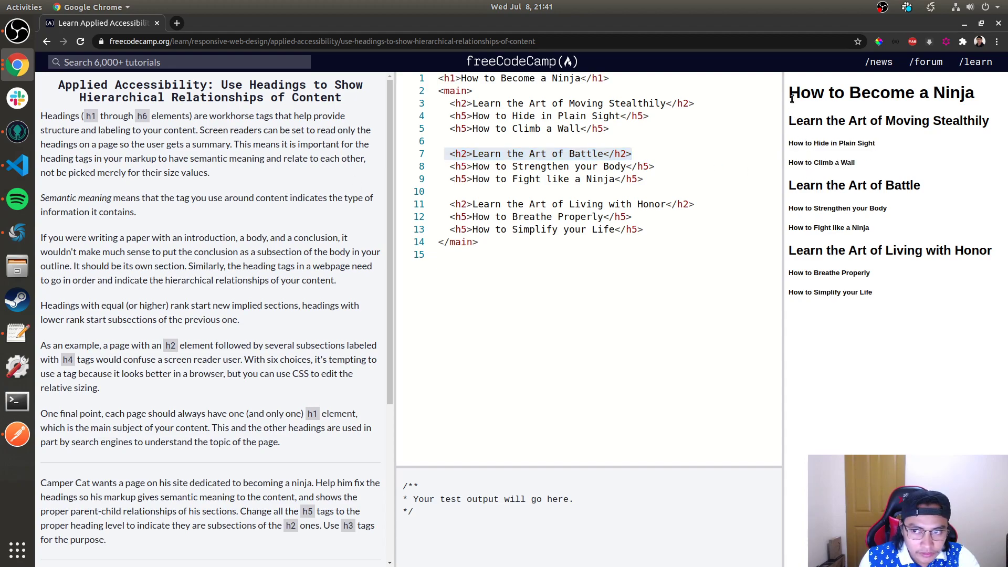
pyautogui.doubleClick(881, 93)
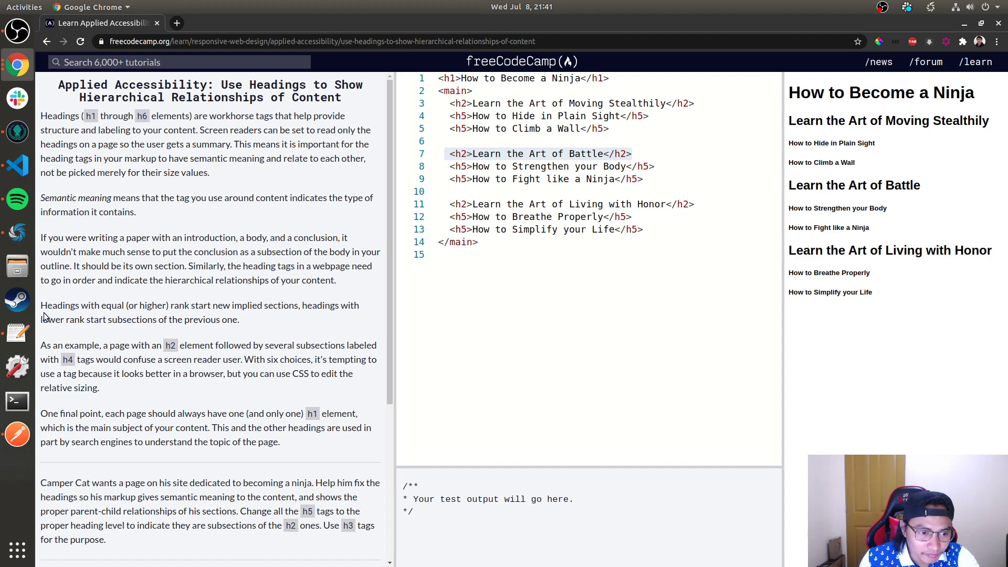
pyautogui.moveTo(41, 237); pyautogui.dragTo(234, 237)
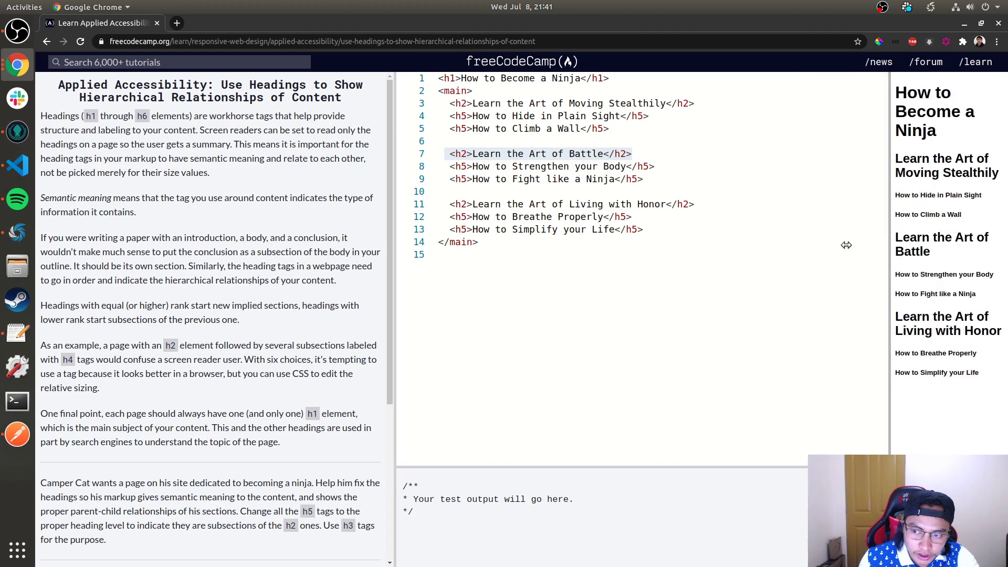
pyautogui.scroll(-3)
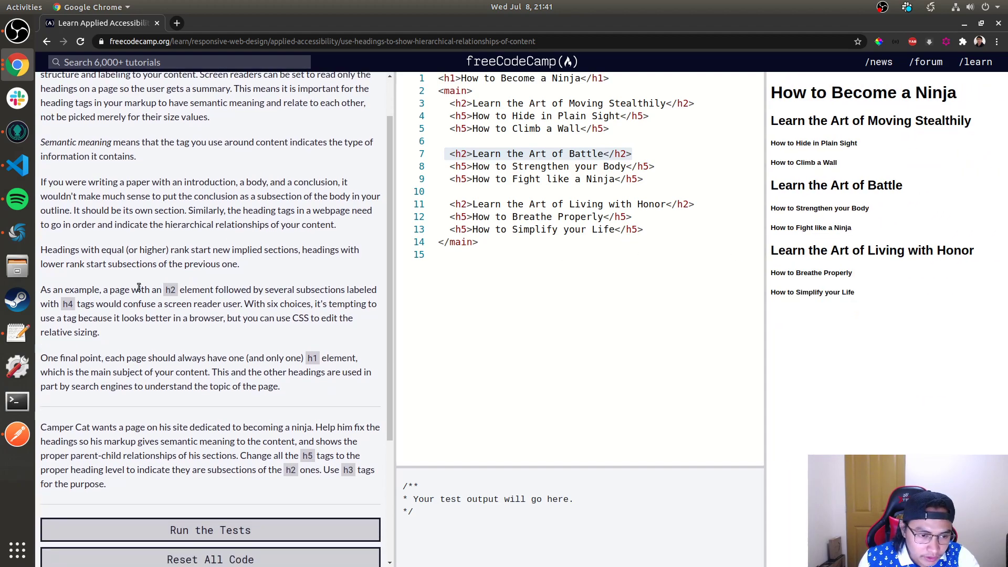
pyautogui.moveTo(41, 182); pyautogui.dragTo(206, 210)
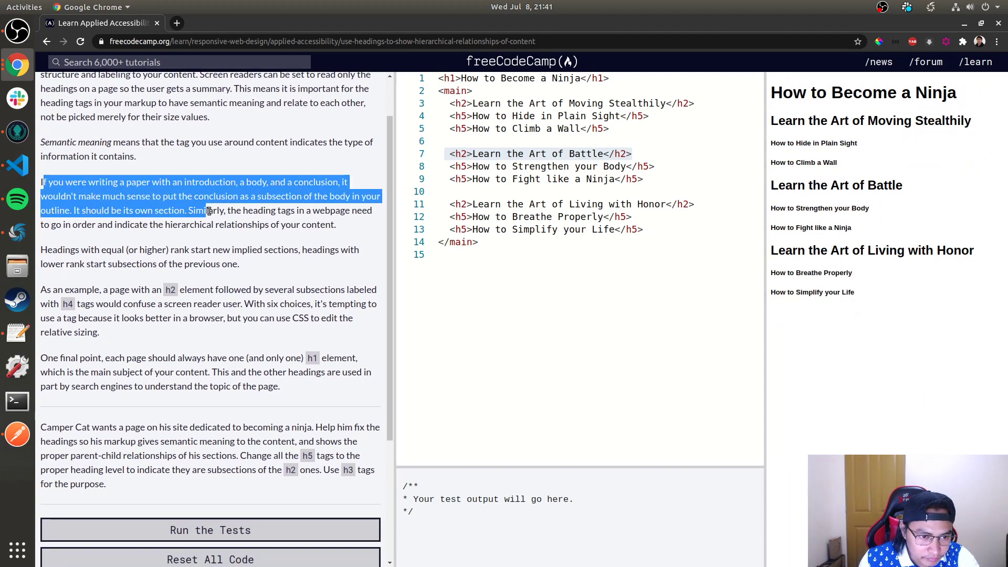
pyautogui.click(296, 218)
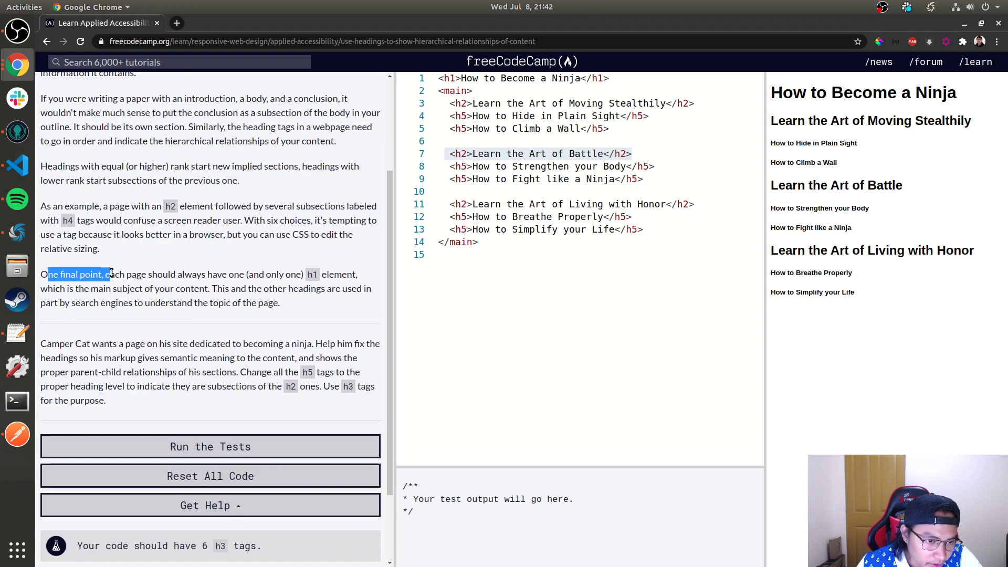
pyautogui.moveTo(109, 274); pyautogui.dragTo(206, 274)
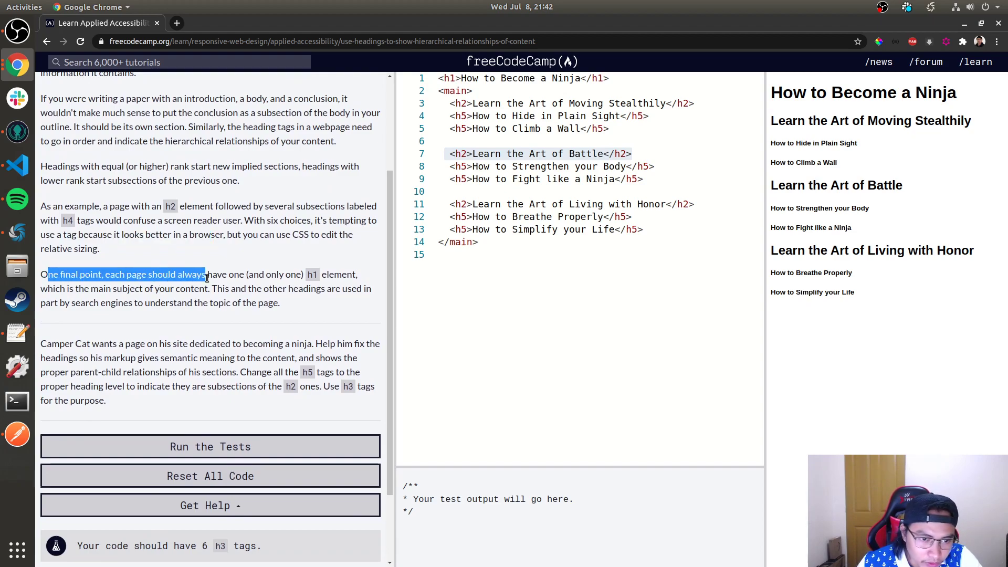
pyautogui.moveTo(206, 274); pyautogui.dragTo(254, 274)
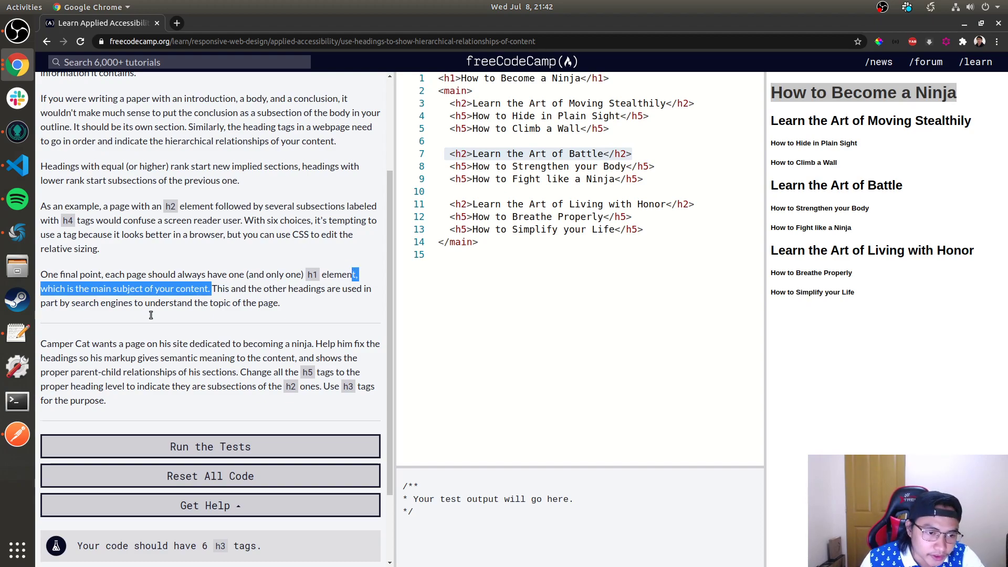
pyautogui.doubleClick(55, 343)
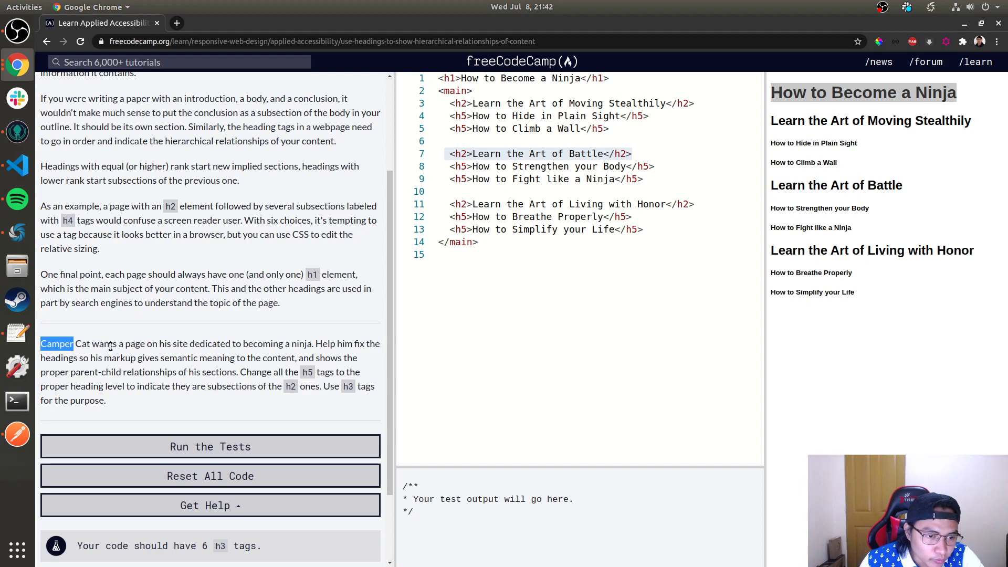
pyautogui.moveTo(225, 353)
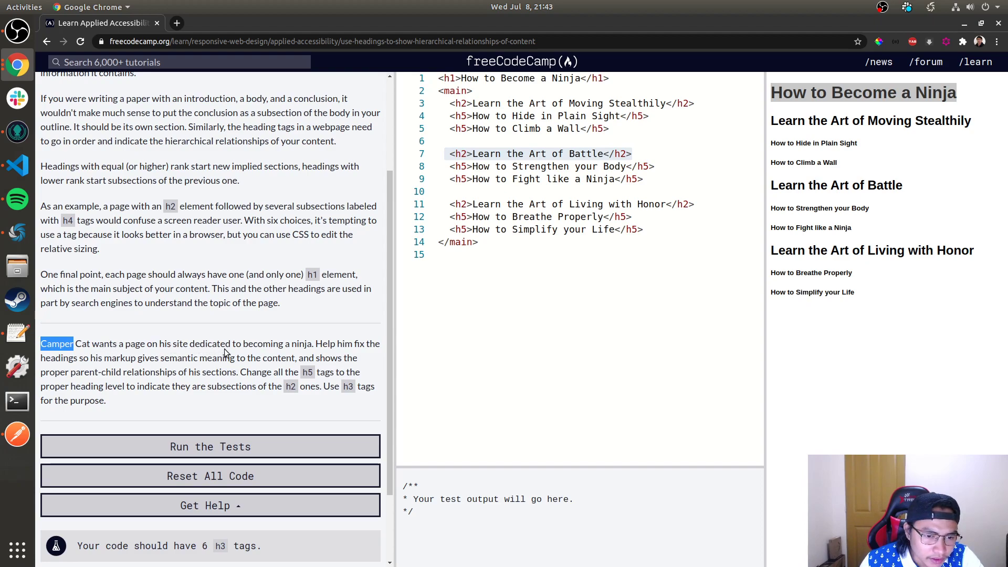
pyautogui.moveTo(346, 348)
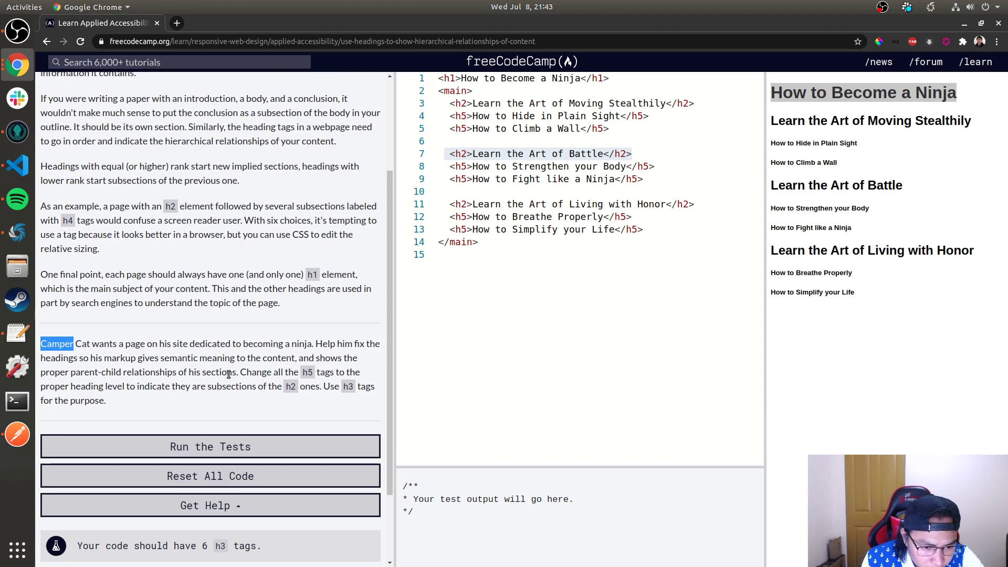
pyautogui.doubleClick(254, 372)
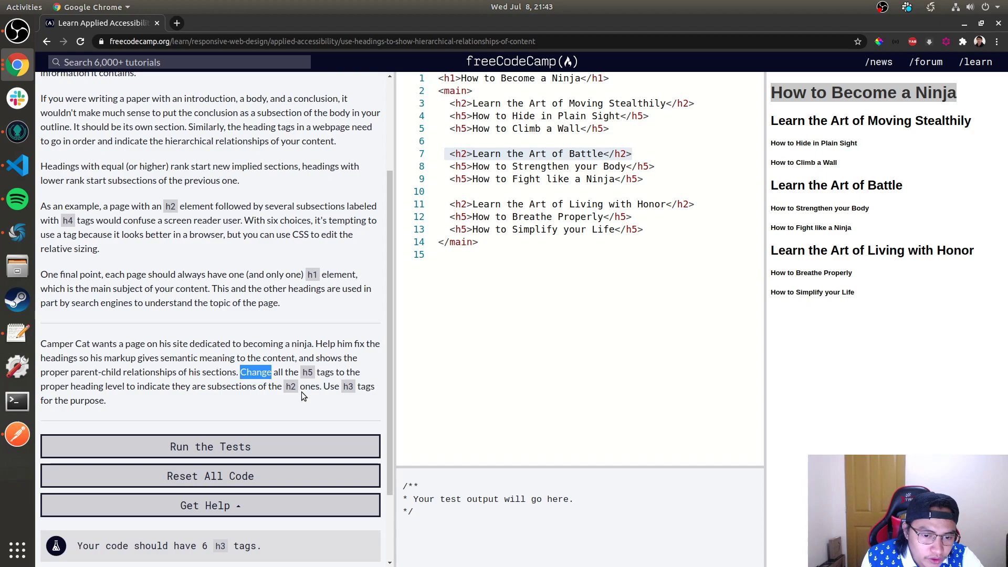
pyautogui.moveTo(304, 339)
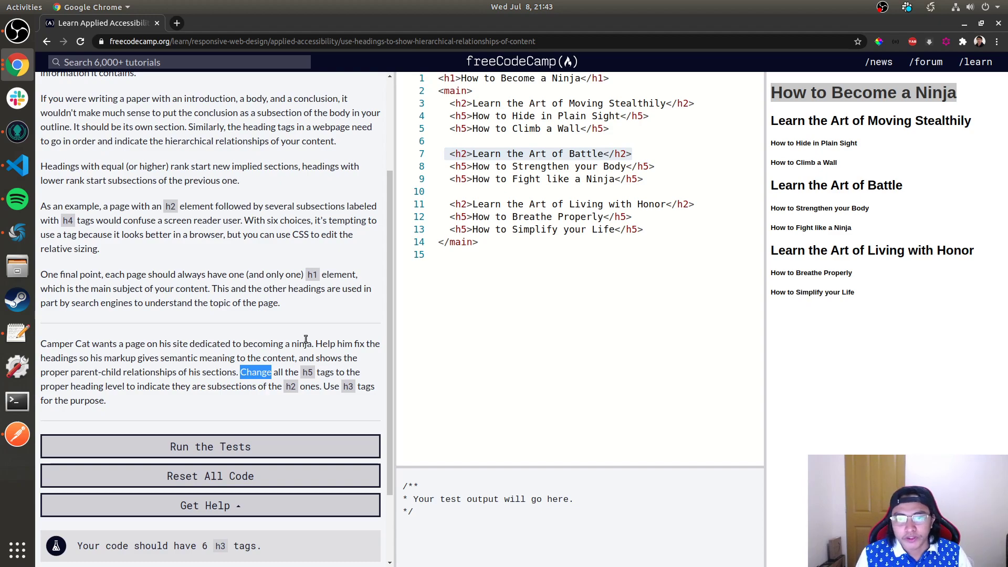
pyautogui.moveTo(462, 116)
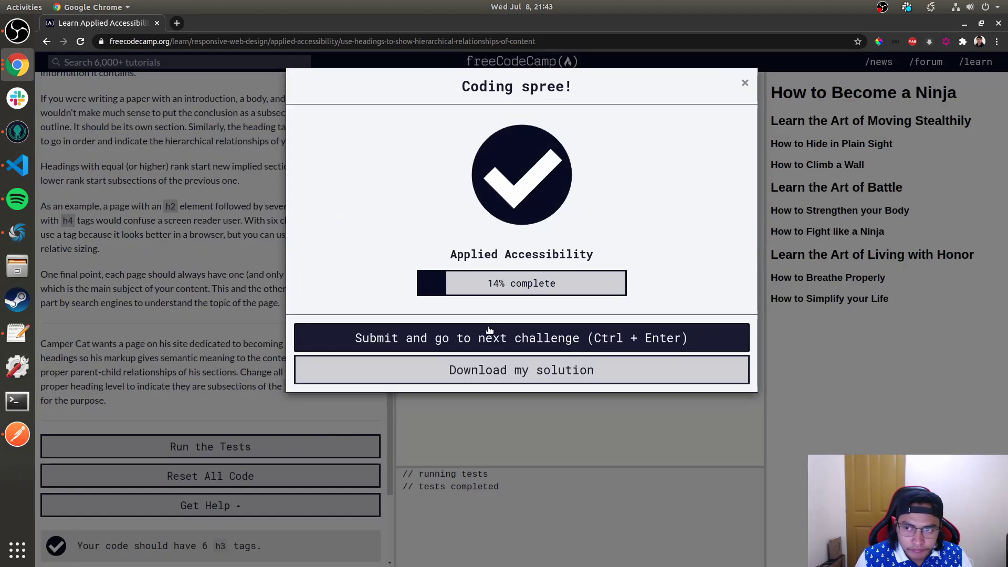
# Submit the h3 heading solution and advance to the main element challenge
pyautogui.click(745, 82)
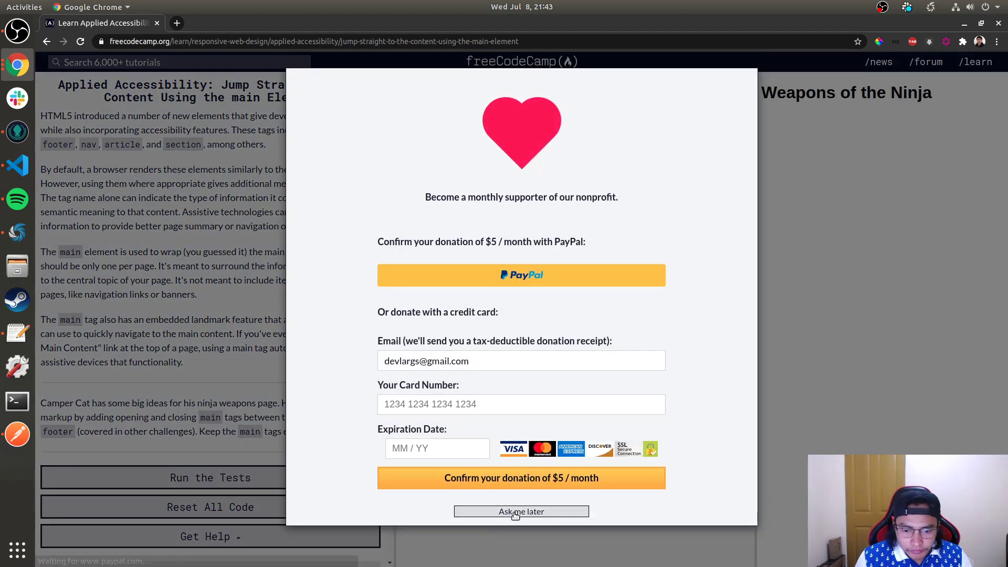
# Dismiss the donation modal with 'Ask me later' and return to the main element lesson
pyautogui.click(520, 511)
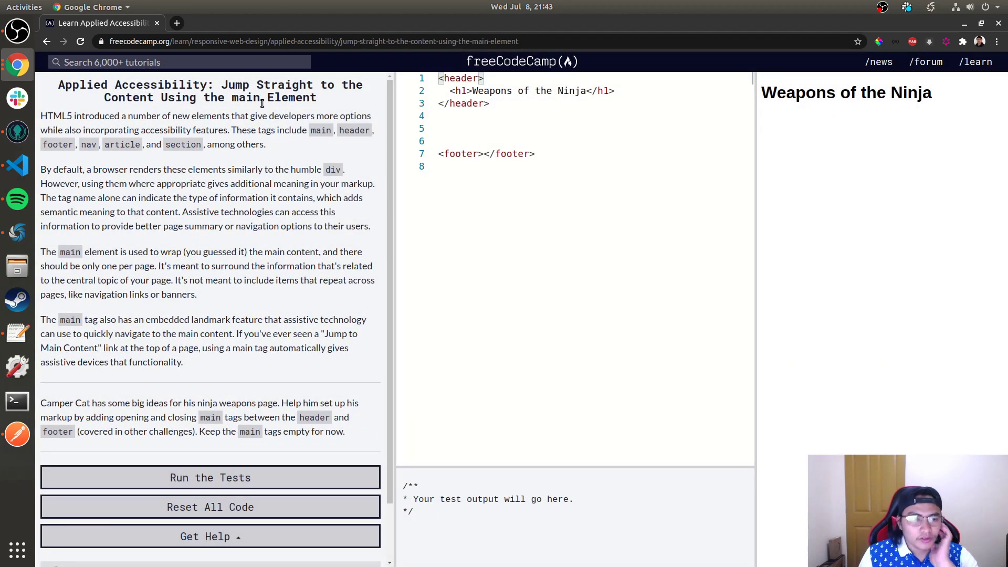
pyautogui.moveTo(256, 84); pyautogui.dragTo(316, 97)
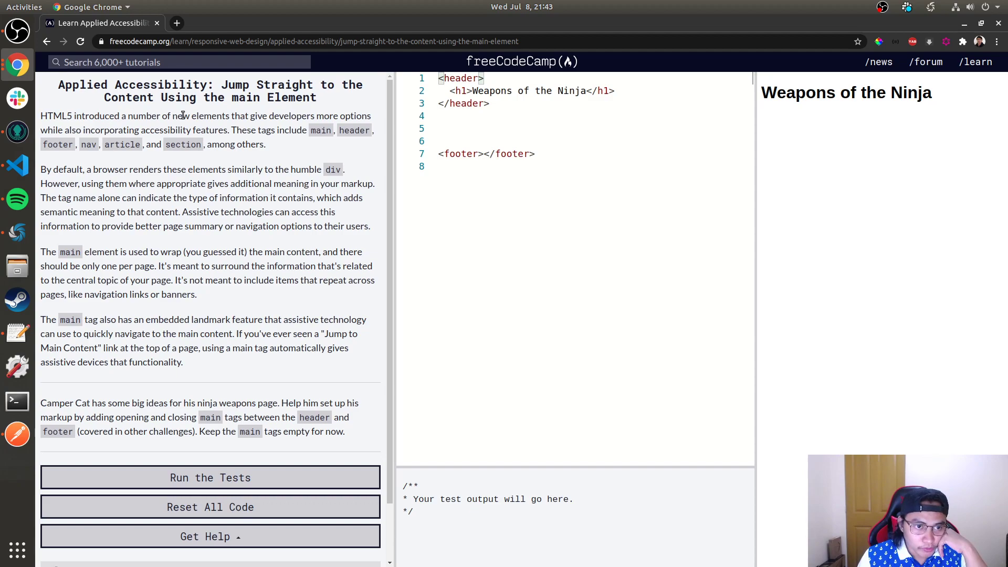
pyautogui.moveTo(127, 139)
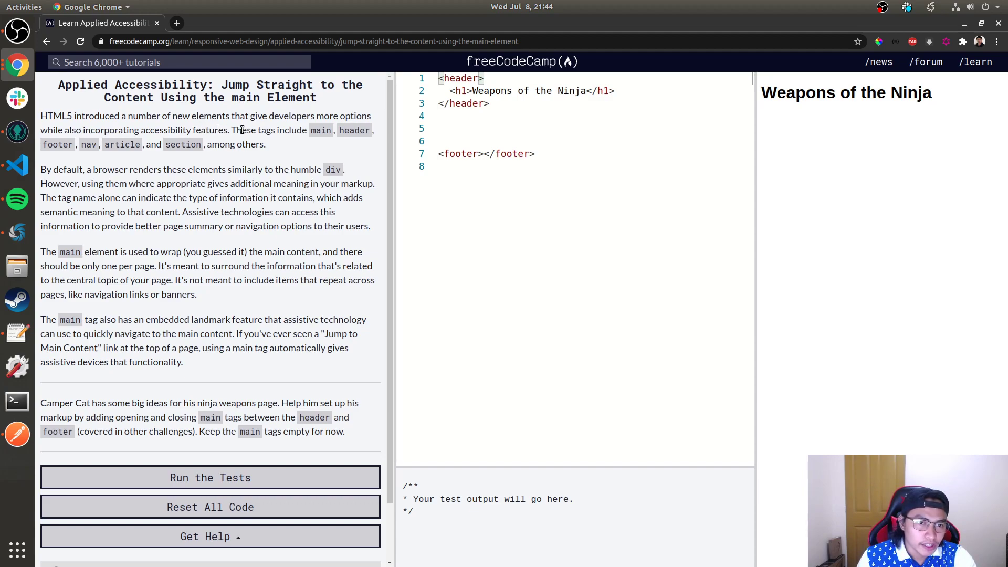
pyautogui.moveTo(78, 143)
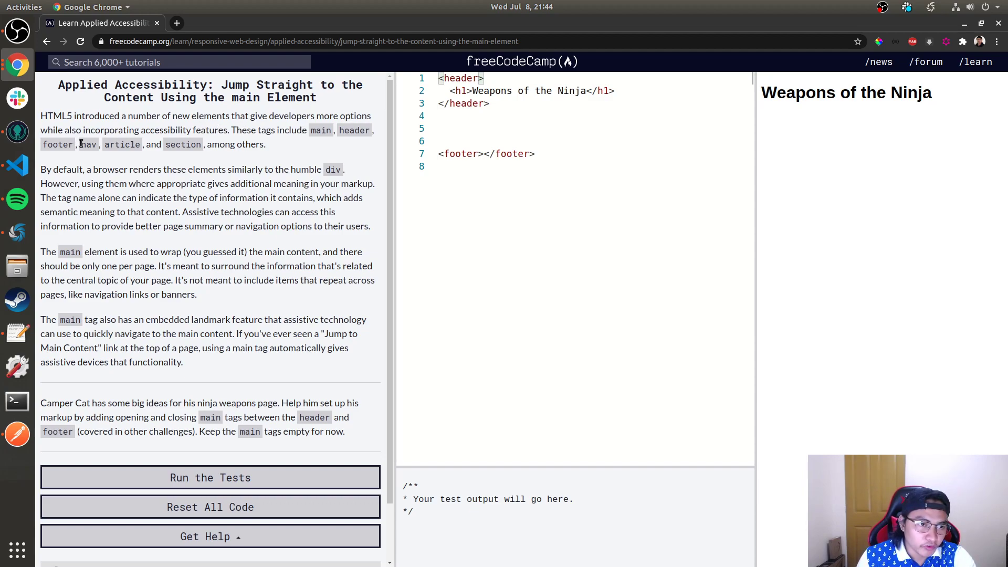
pyautogui.moveTo(93, 159)
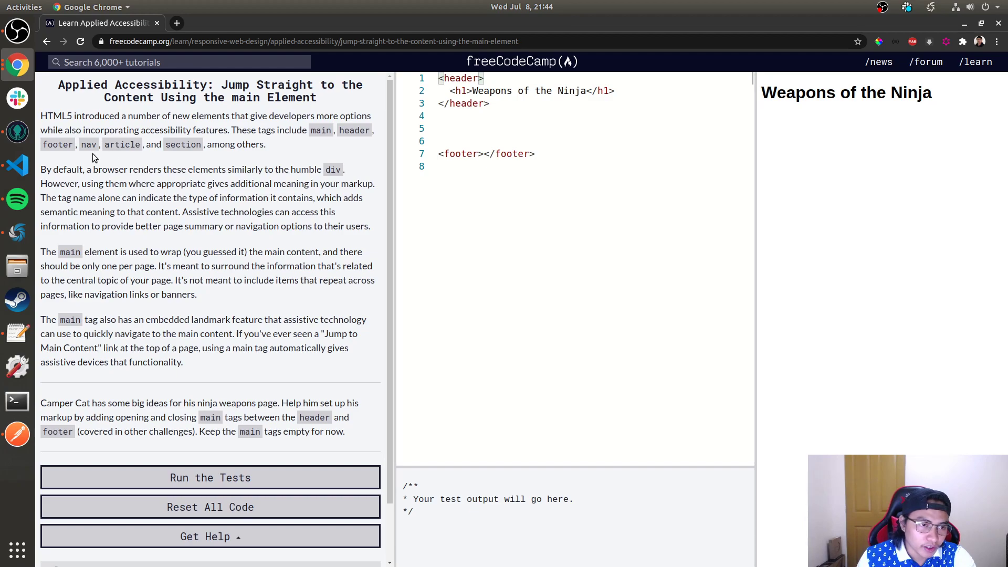
pyautogui.click(210, 477)
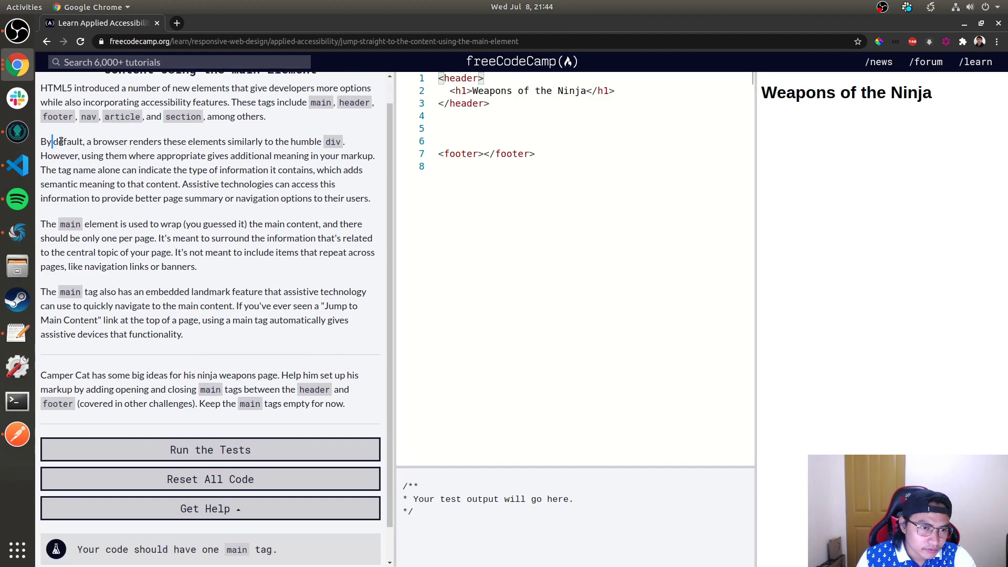
# Read the paragraph about default browser rendering in the challenge instructions
pyautogui.moveTo(52, 141); pyautogui.dragTo(343, 141)
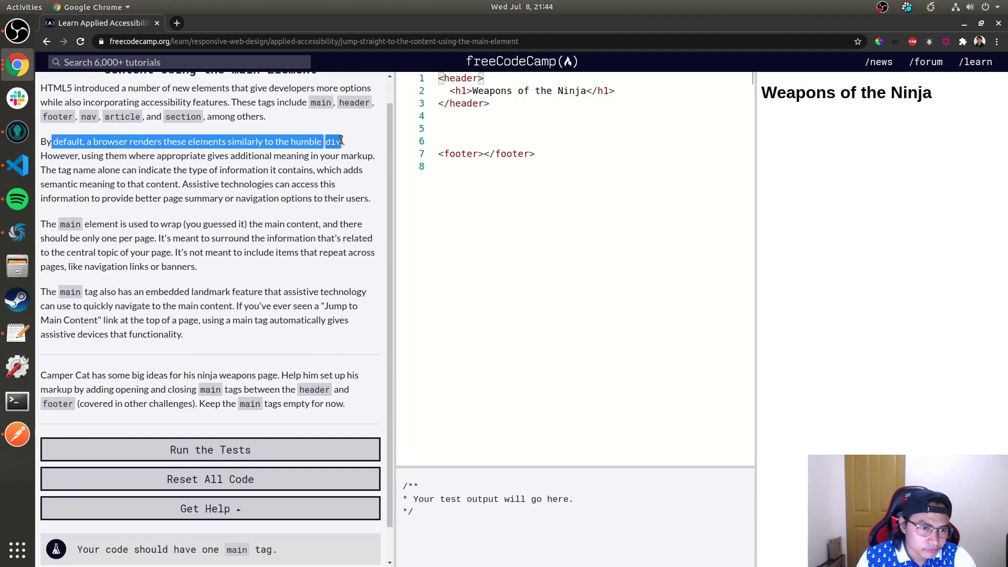
pyautogui.moveTo(344, 142); pyautogui.dragTo(368, 199)
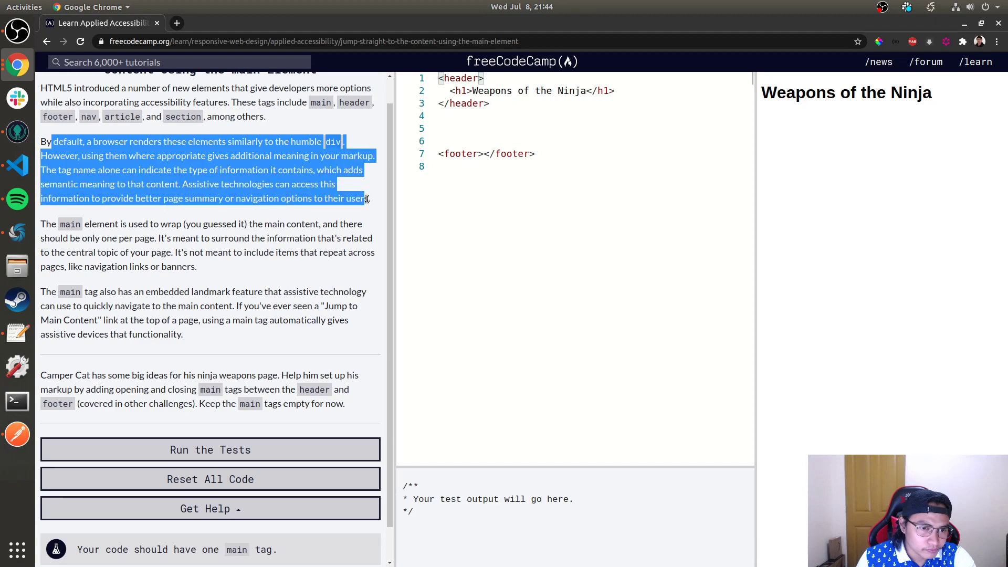
pyautogui.click(365, 198)
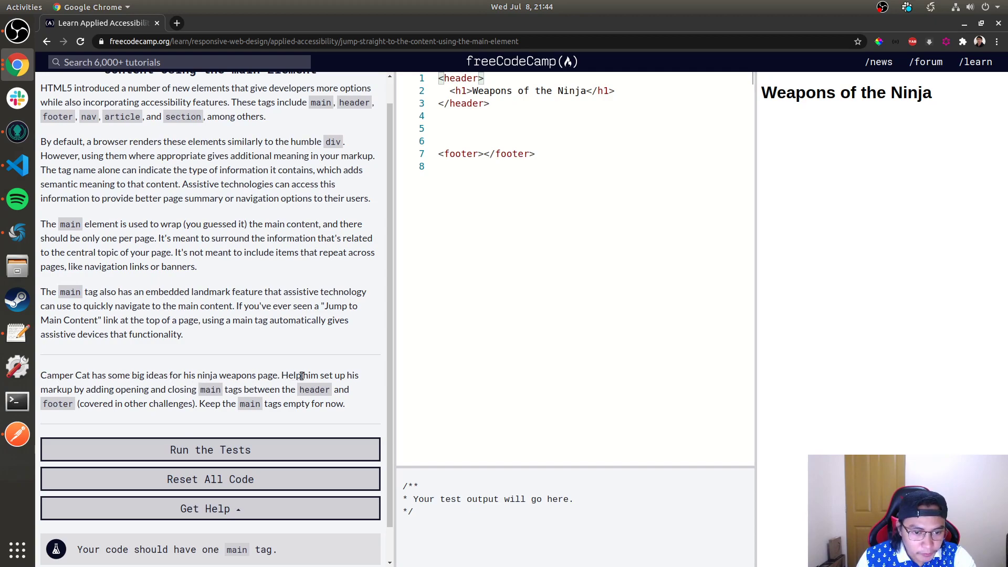
pyautogui.moveTo(88, 391)
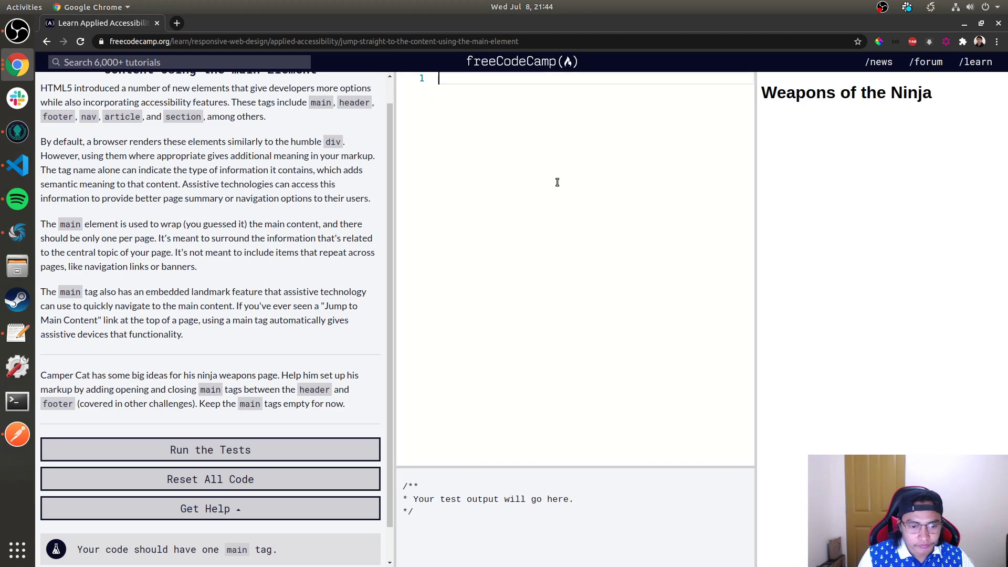
# Insert a <main> tag between header and footer and run a first test attempt
pyautogui.write('<main>')
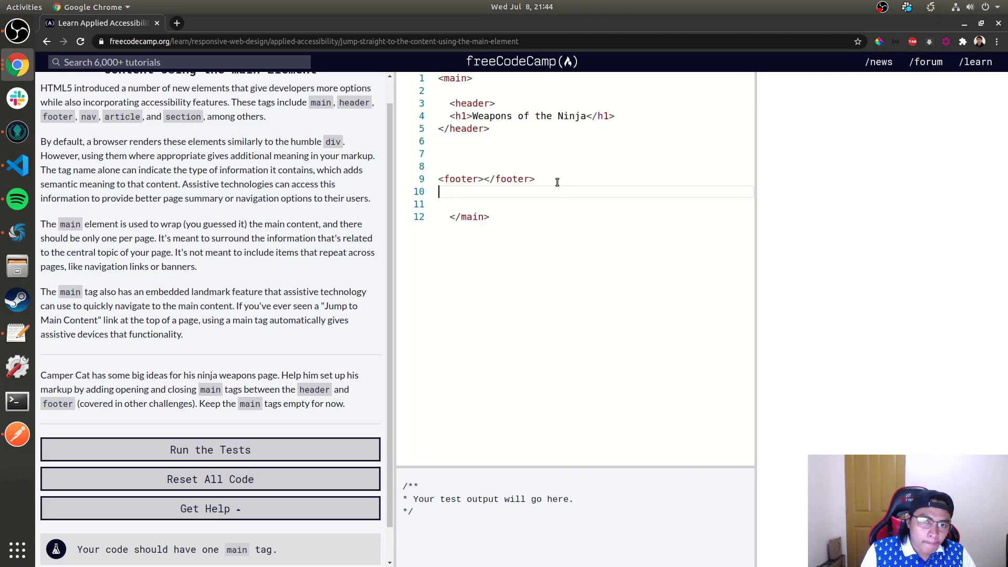
pyautogui.click(210, 449)
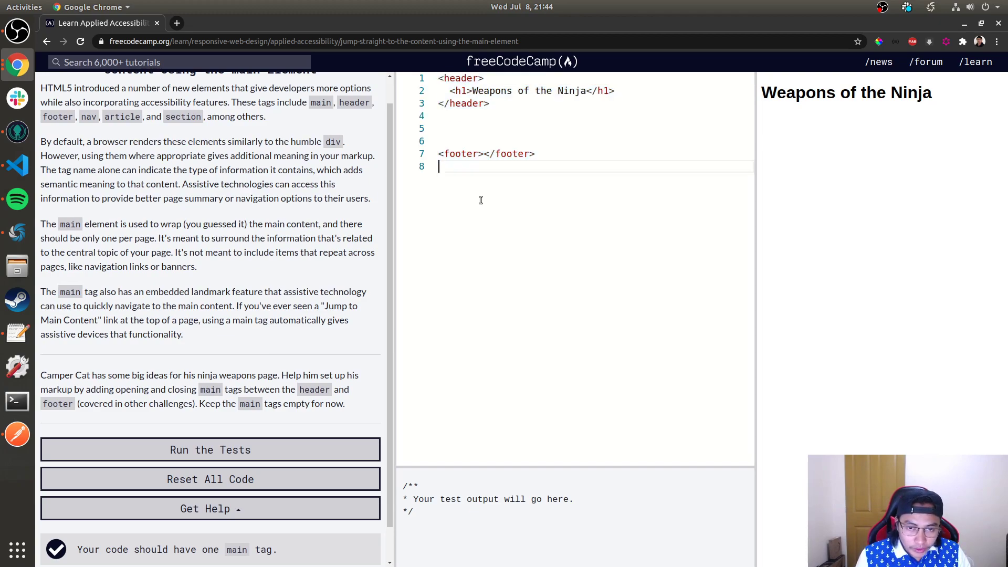
pyautogui.write('<main>')
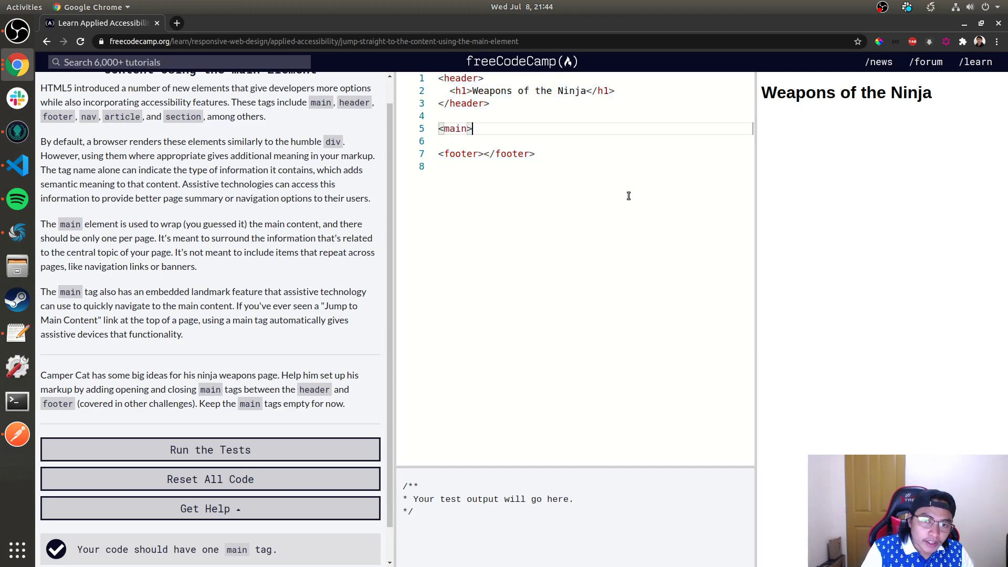
# Complete the empty <main></main> element, pass the tests, and submit to the next challenge
pyautogui.write('</main>')
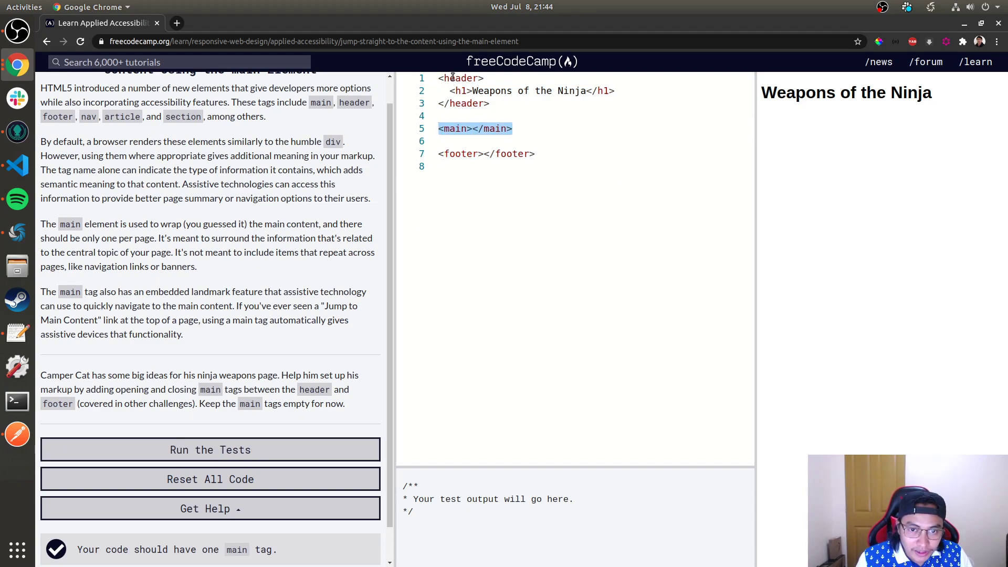
pyautogui.click(210, 449)
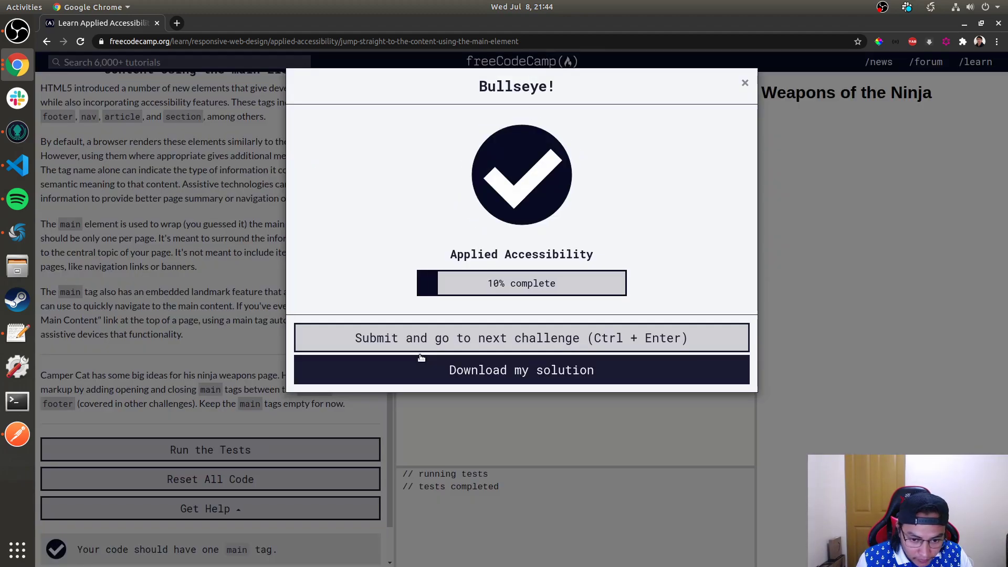
pyautogui.click(521, 337)
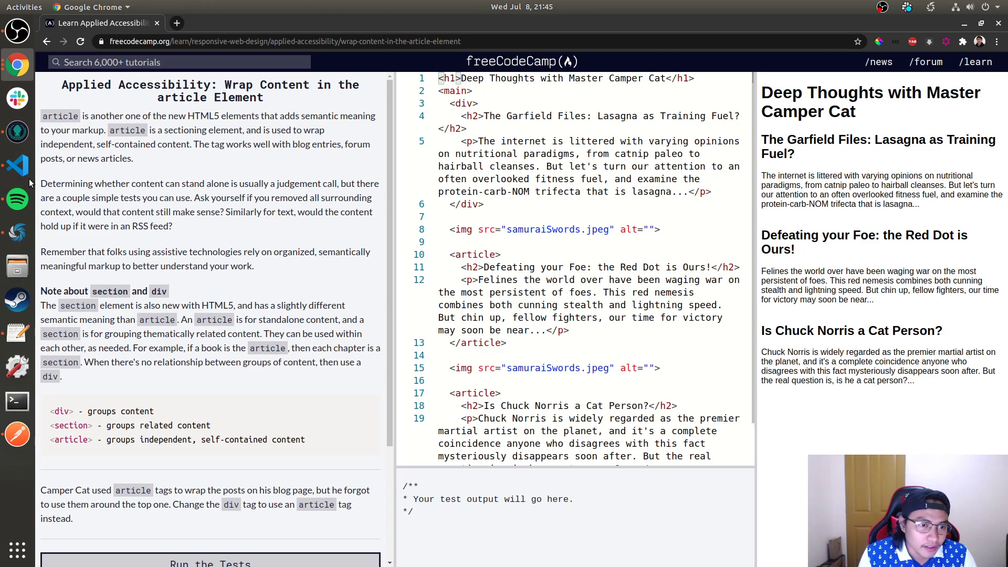
pyautogui.moveTo(93, 183)
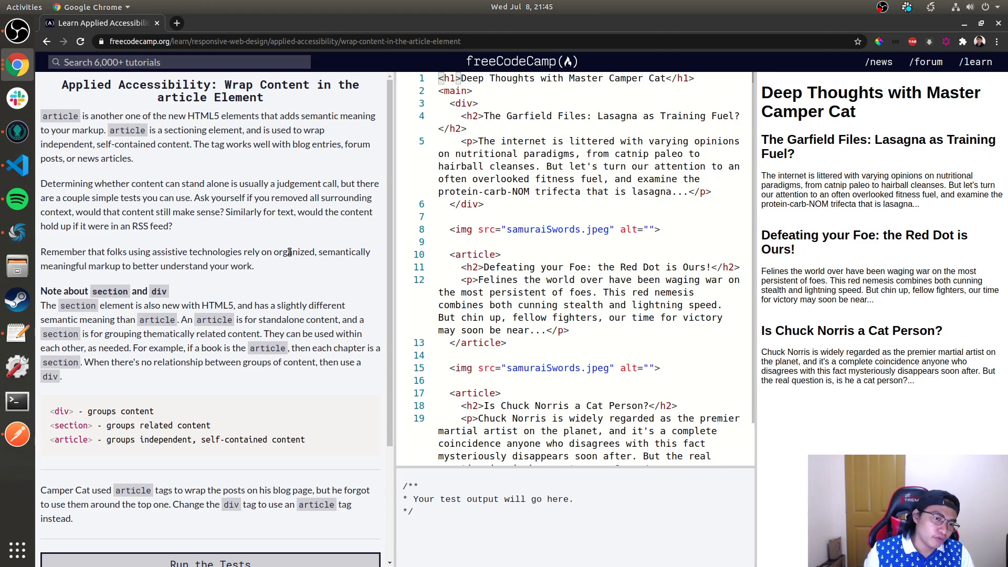
pyautogui.moveTo(158, 236)
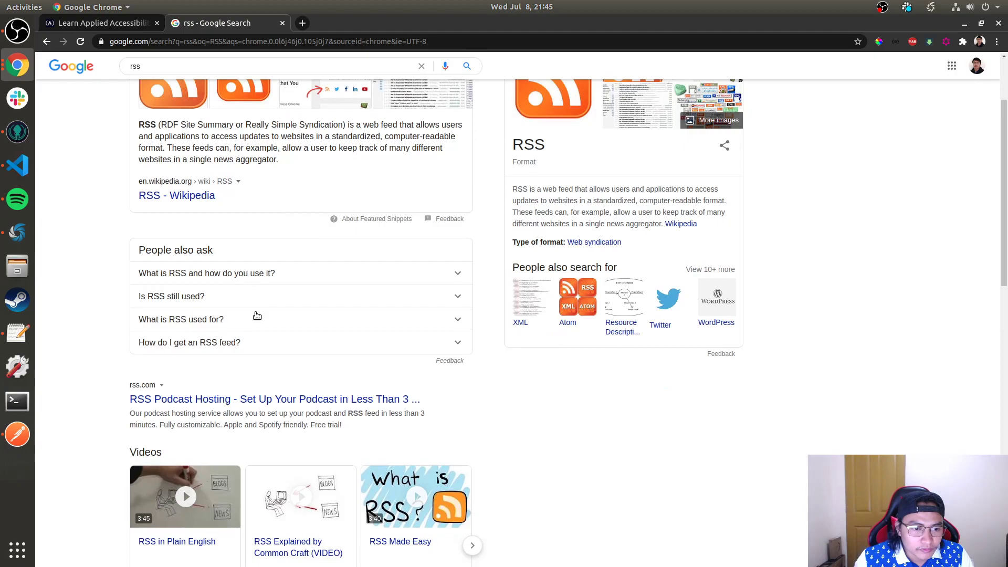
# Expand the People-also-ask answers on what RSS is and RSS's full form
pyautogui.click(206, 273)
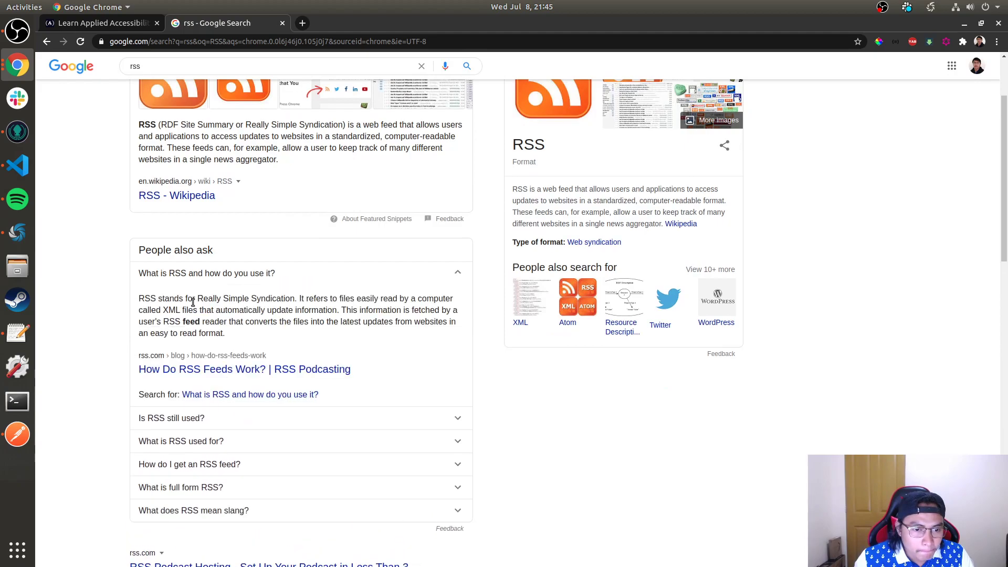
pyautogui.scroll(-3)
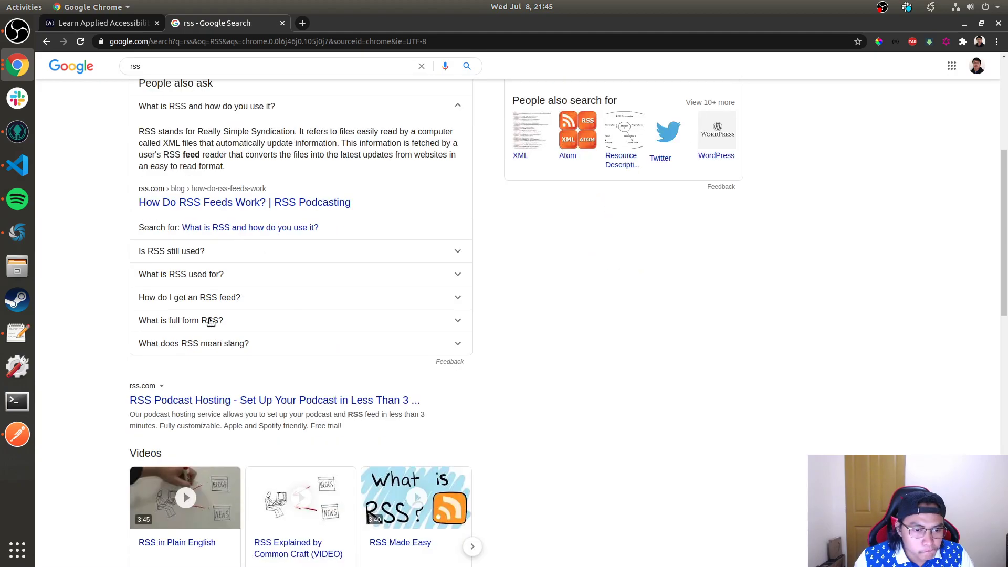
pyautogui.click(180, 275)
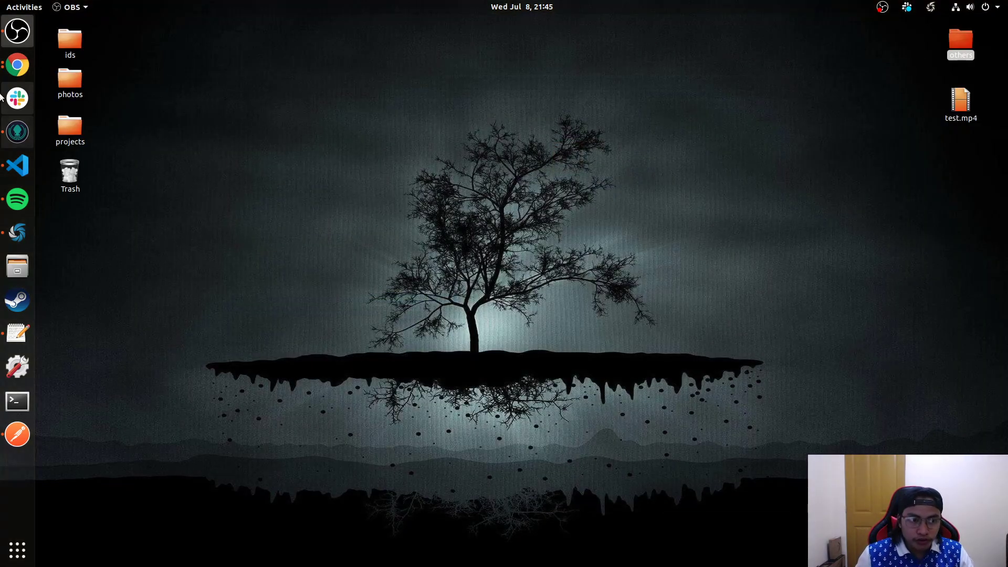
# Launch a new Google Chrome window from the GNOME dock
pyautogui.click(17, 64)
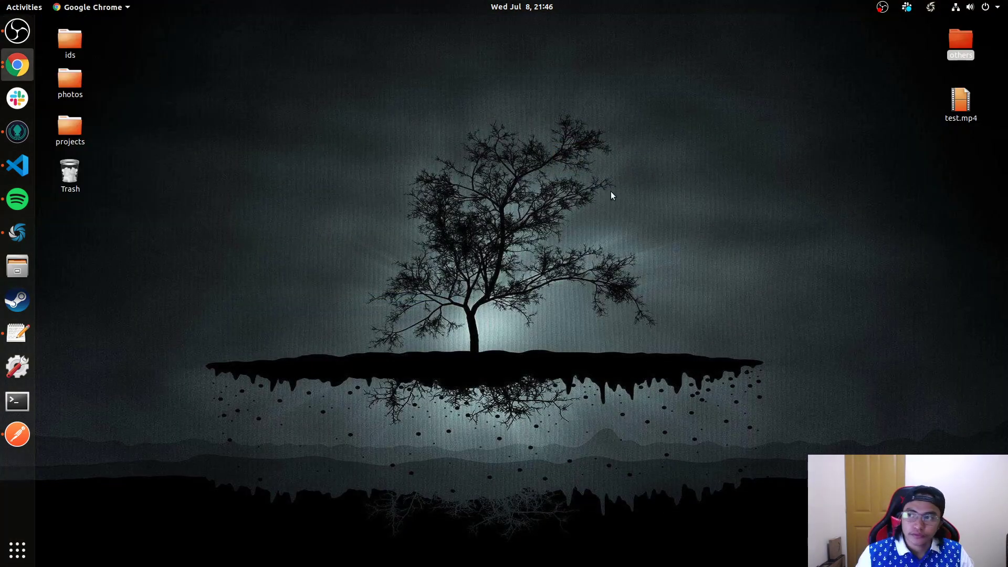
pyautogui.click(18, 64)
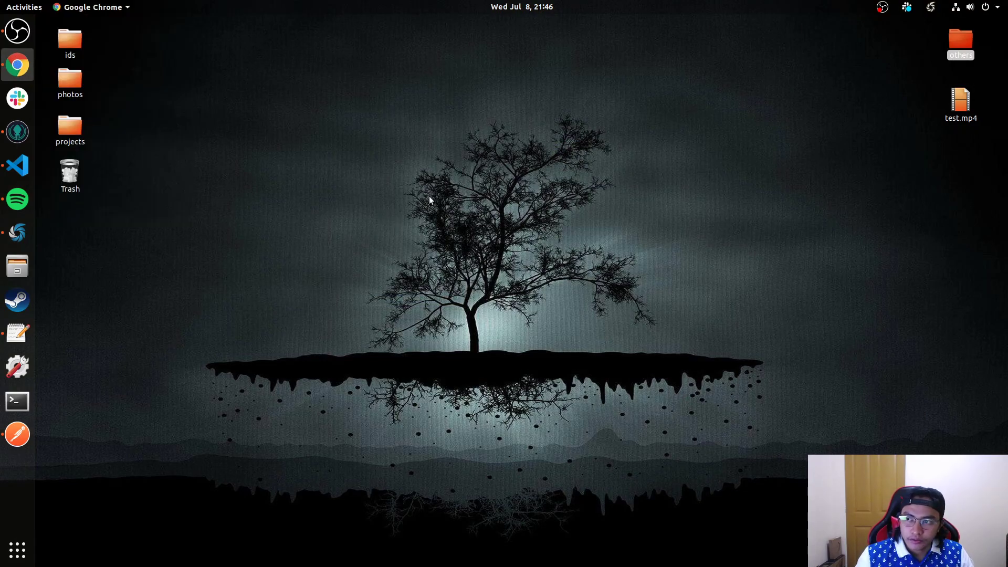
pyautogui.click(17, 64)
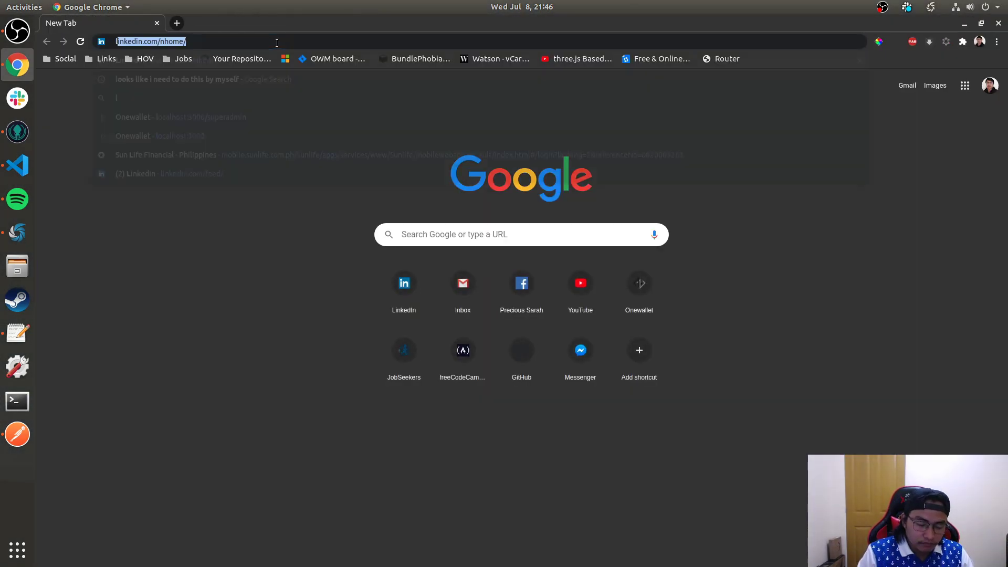
# Go to freecodecamp.org/learn and open the 'Jump Straight to the Content Using the main Element' challenge
pyautogui.write('learn')
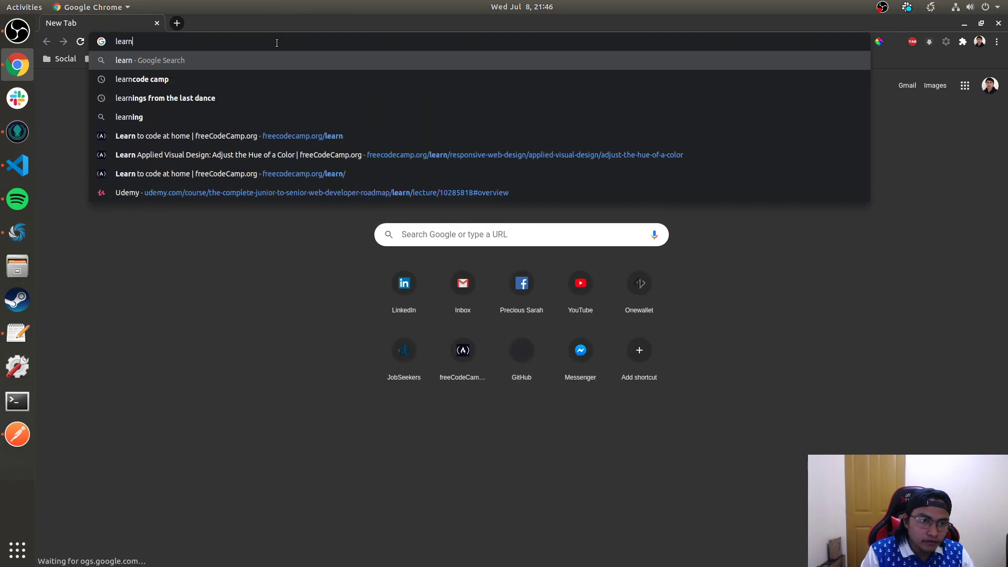
pyautogui.click(187, 135)
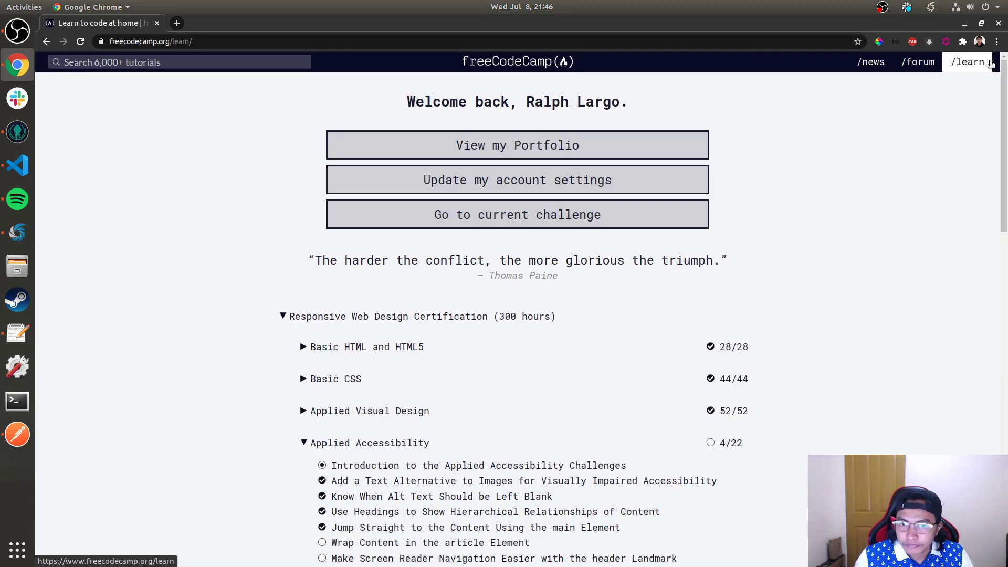
pyautogui.scroll(-3)
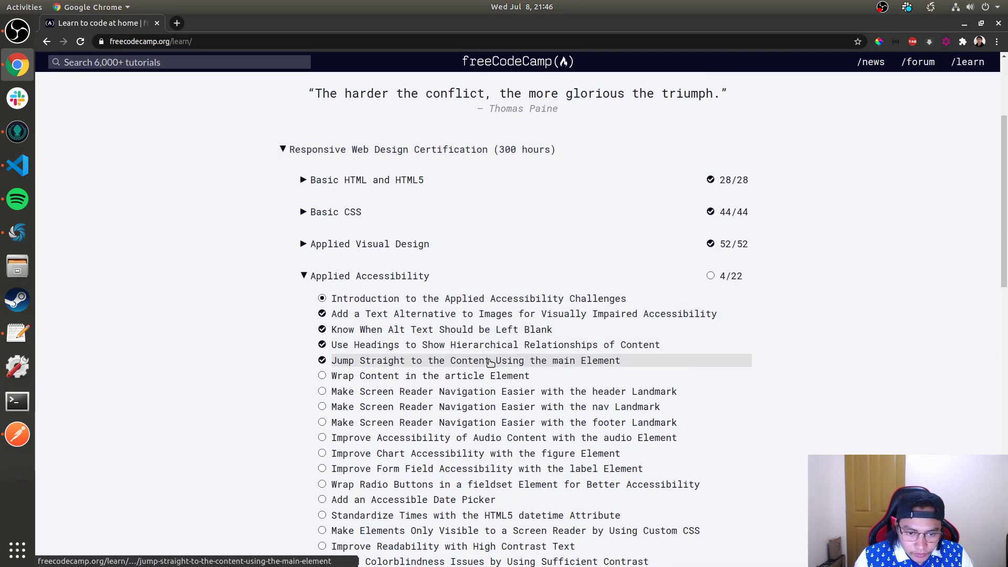
pyautogui.click(475, 361)
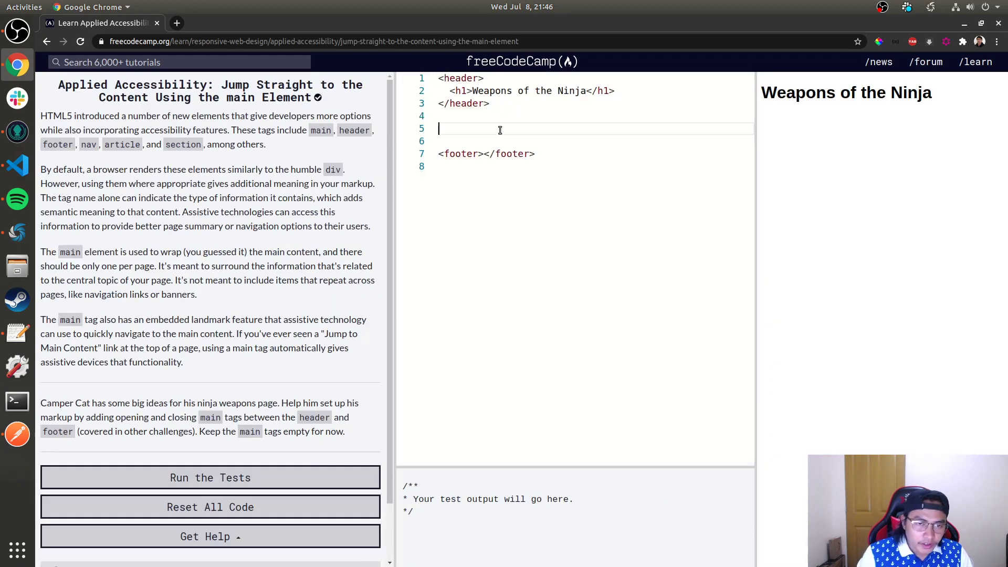
# Add <main></main> between header and footer, run the tests and submit to the next challenge
pyautogui.write('<main><')
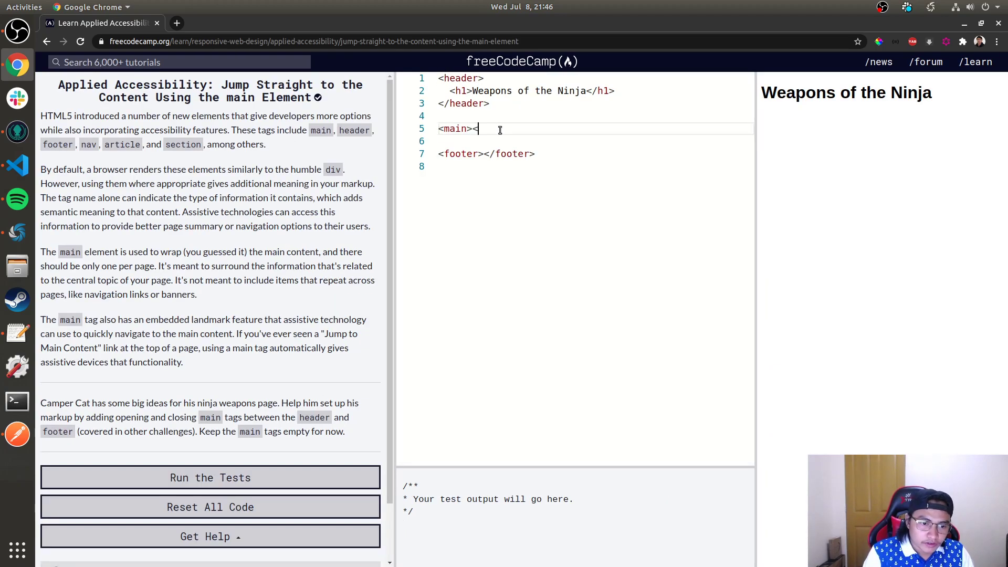
pyautogui.write('/main>')
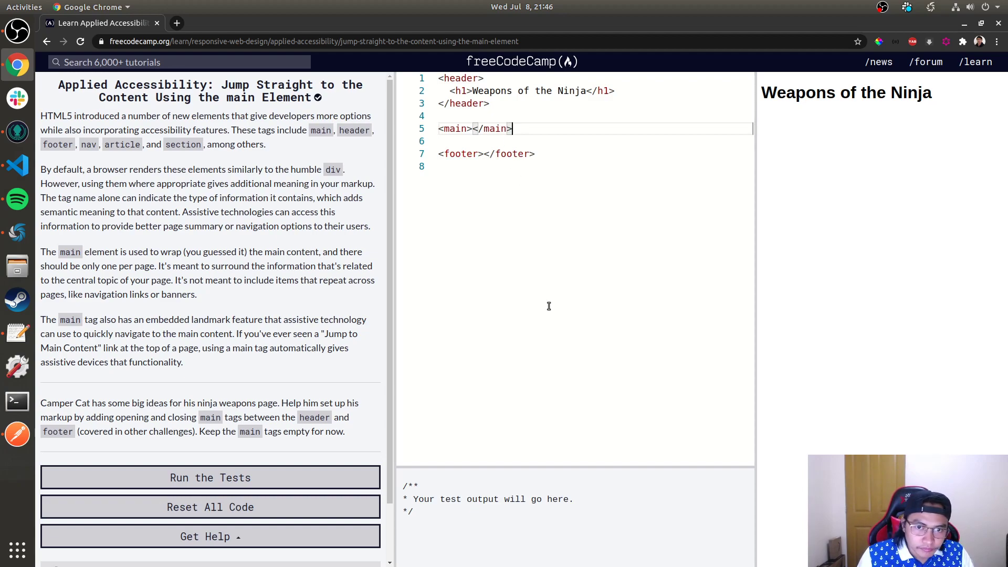
pyautogui.click(210, 477)
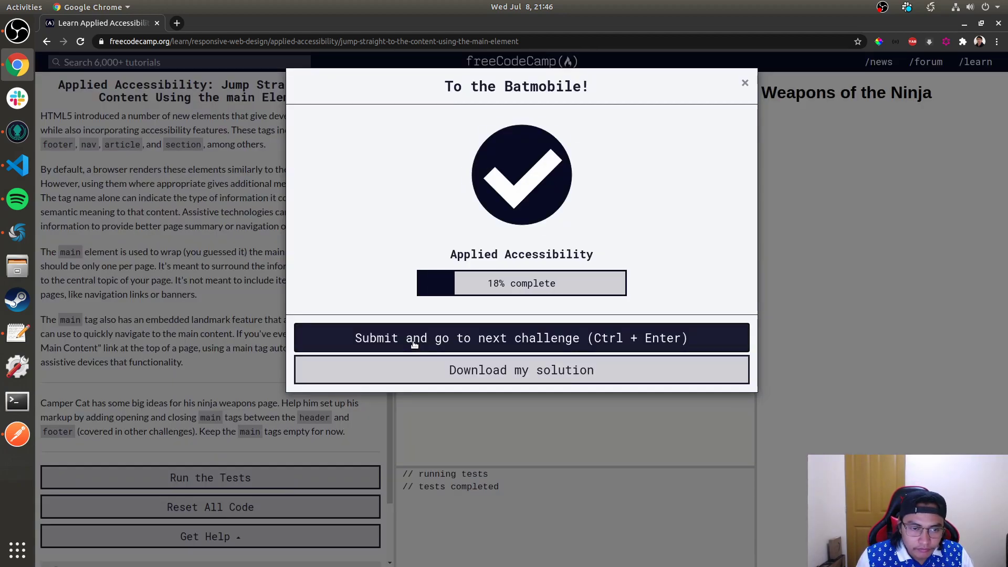
pyautogui.click(520, 337)
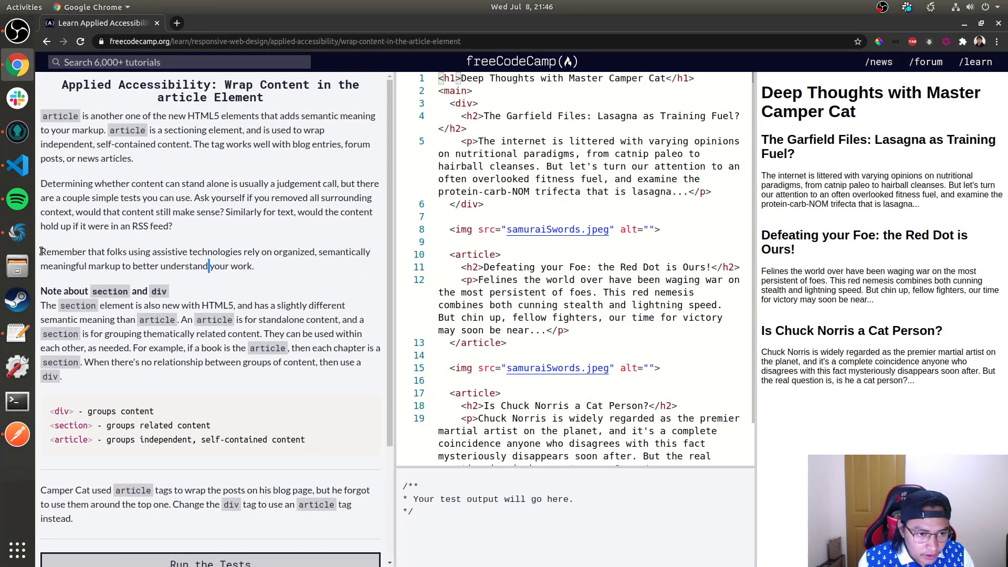
# Read the note comparing section and div in the lesson text
pyautogui.moveTo(40, 251); pyautogui.dragTo(291, 247)
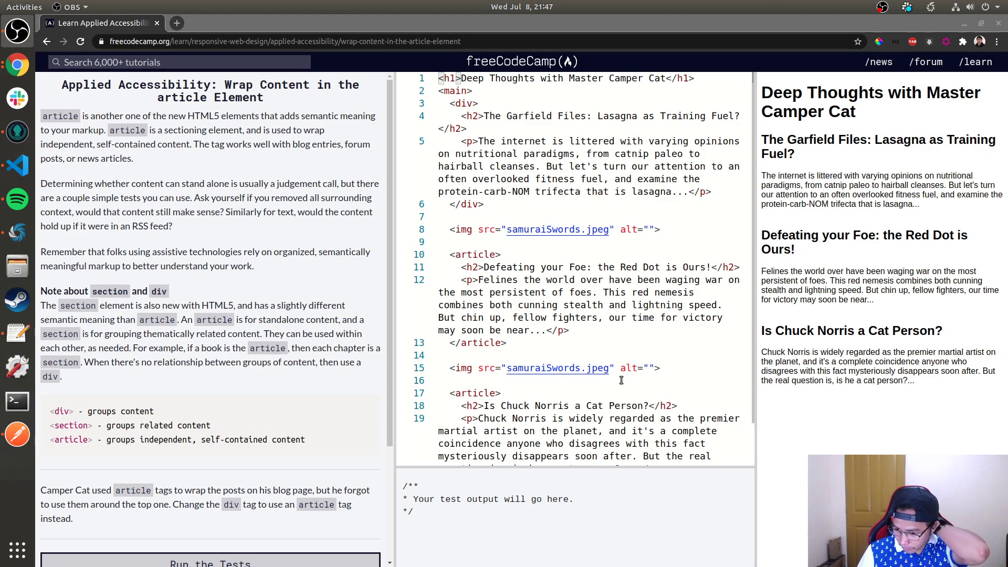
pyautogui.moveTo(345, 239)
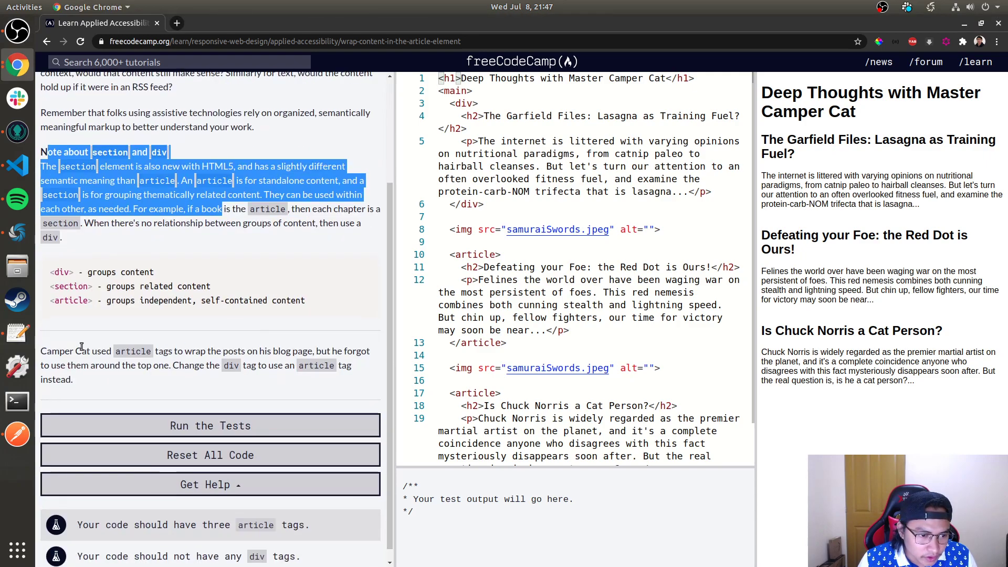
pyautogui.click(82, 351)
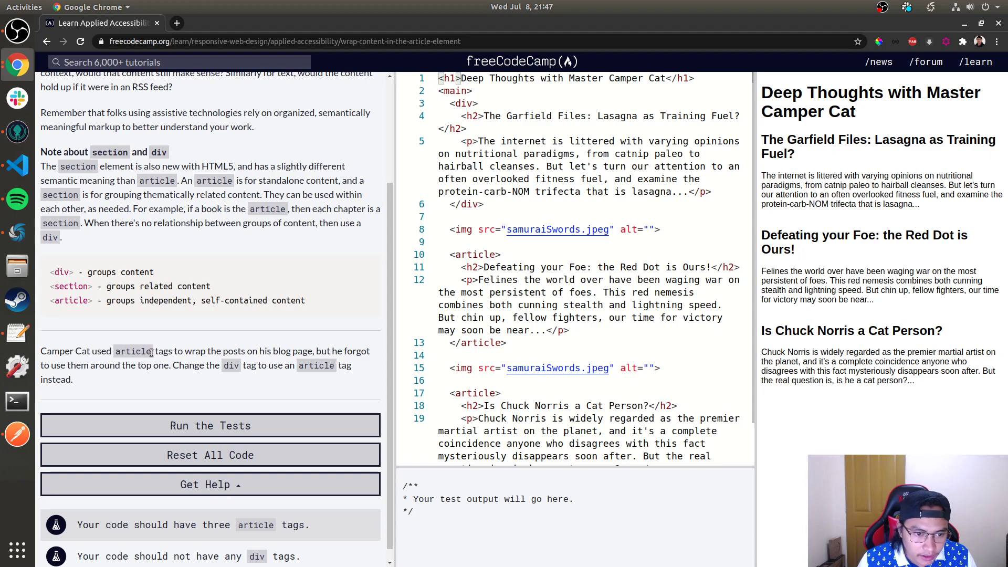
# Replace the first post's opening and closing div tag names with article
pyautogui.doubleClick(163, 350)
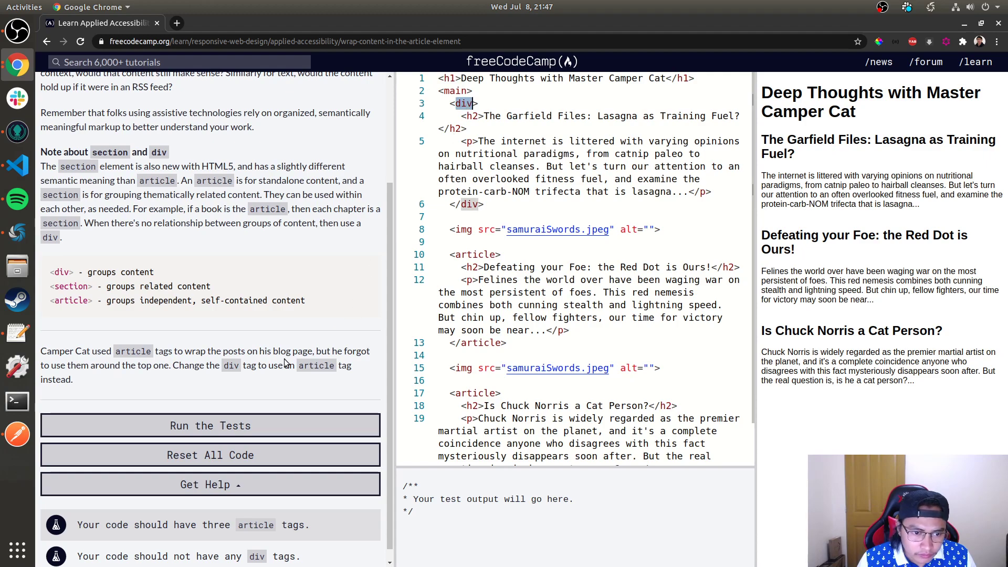
pyautogui.moveTo(584, 237)
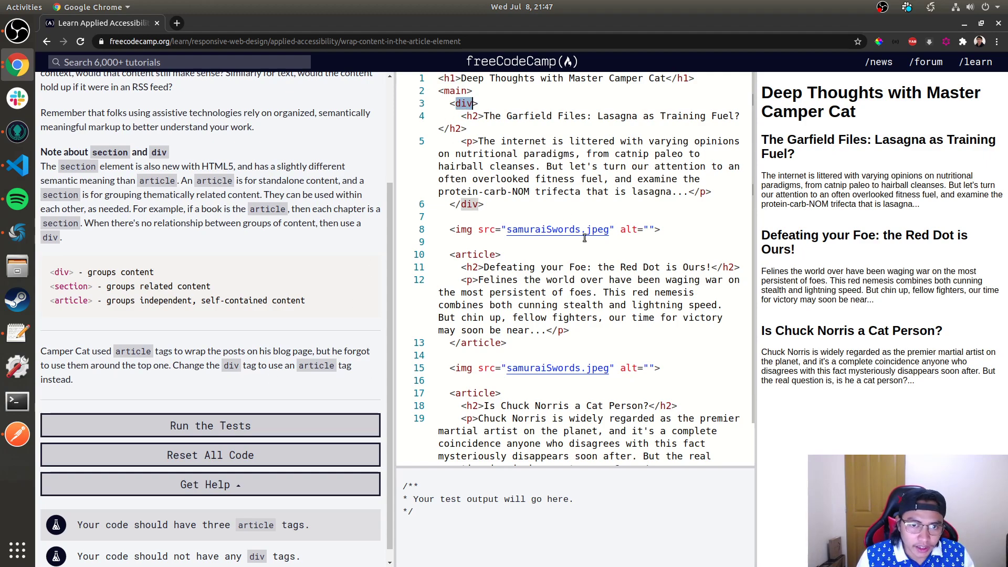
pyautogui.write('article')
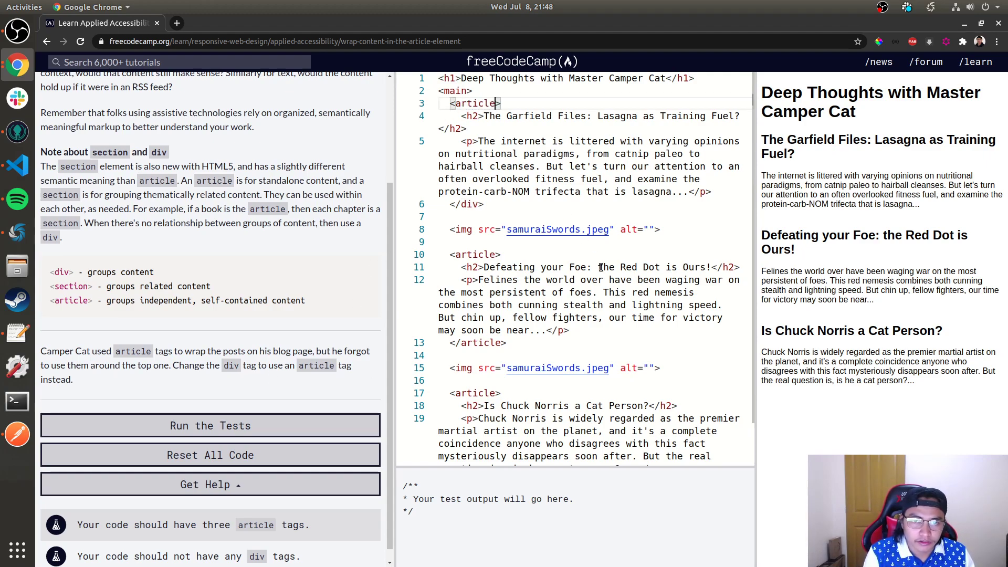
pyautogui.doubleClick(471, 203)
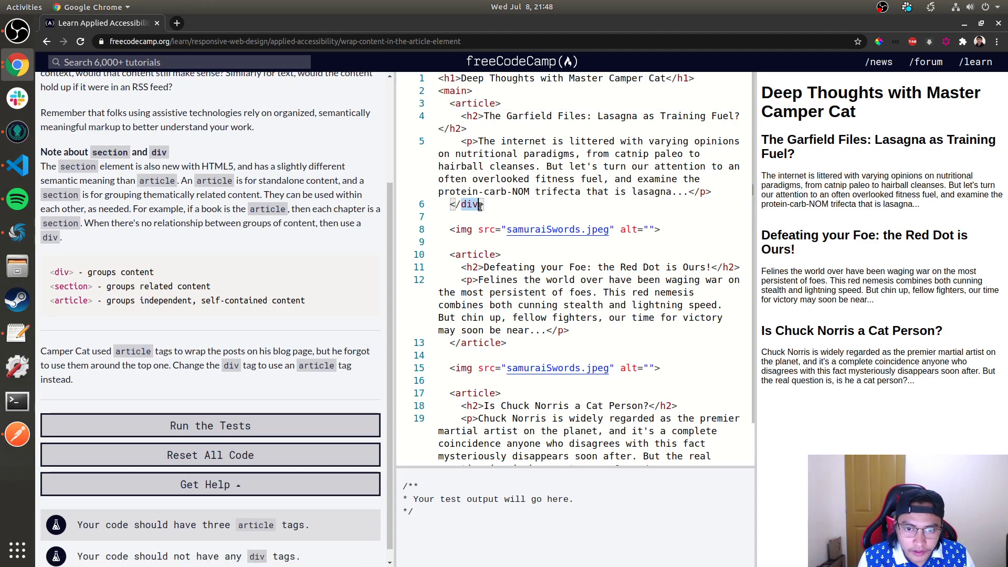
pyautogui.write('article')
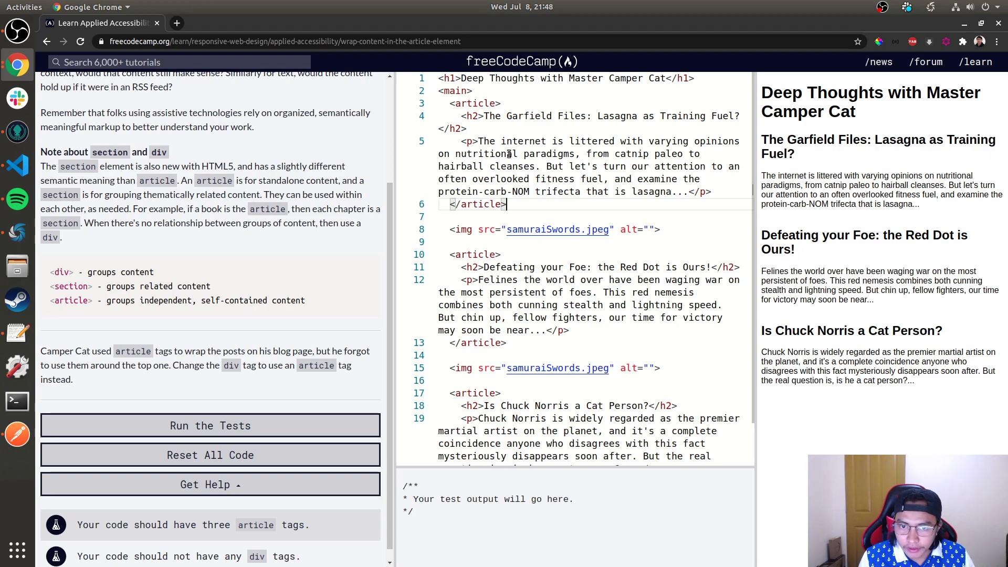
pyautogui.write('<div>')
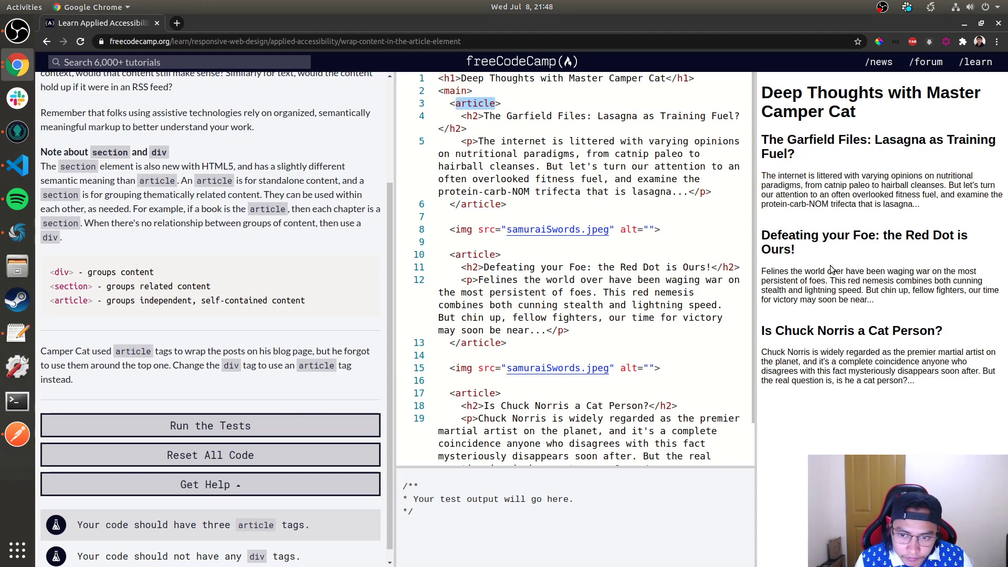
# Inspect the preview's elements and reselect the div tag name to correct the article markup
pyautogui.rightClick(832, 270)
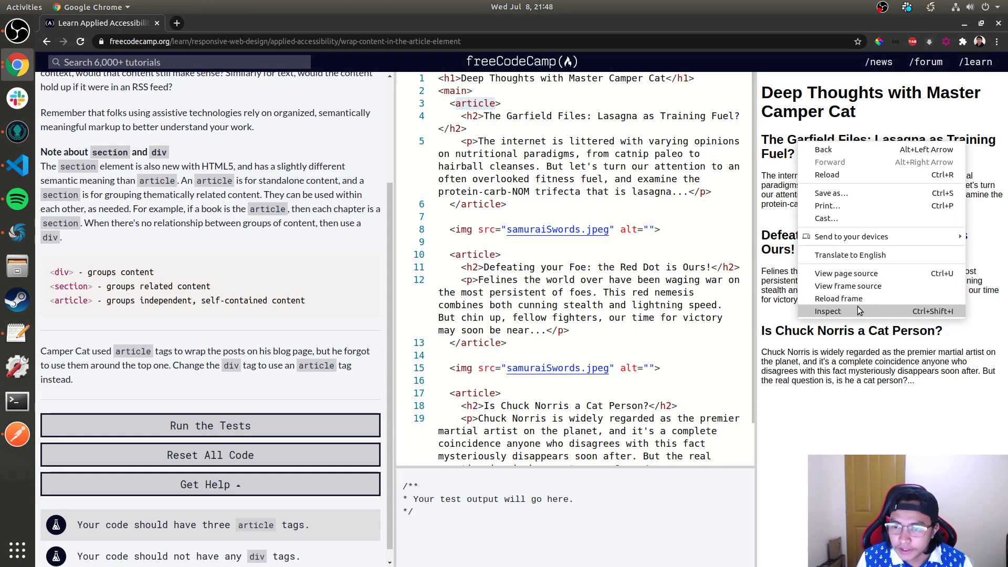
pyautogui.click(827, 311)
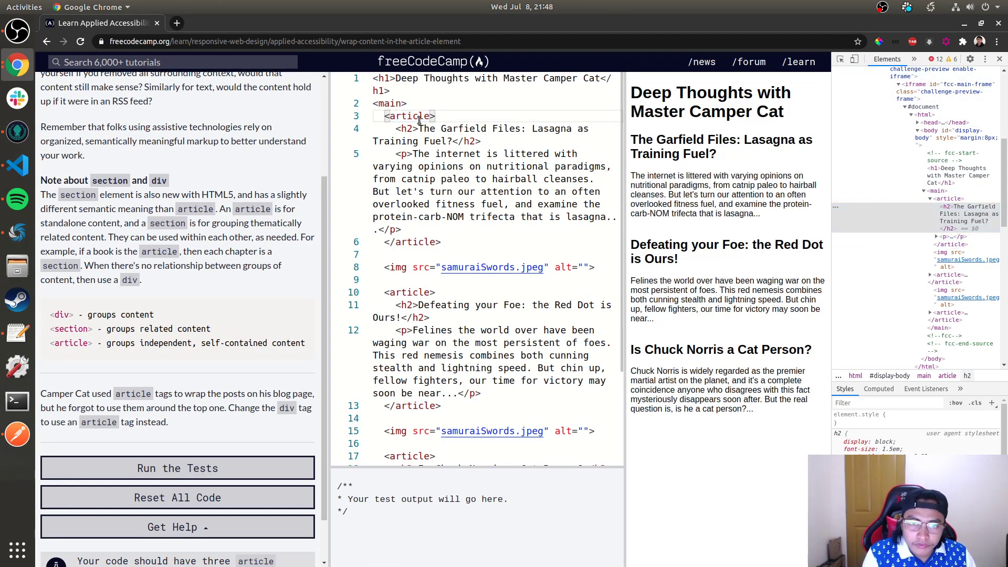
pyautogui.write('div>')
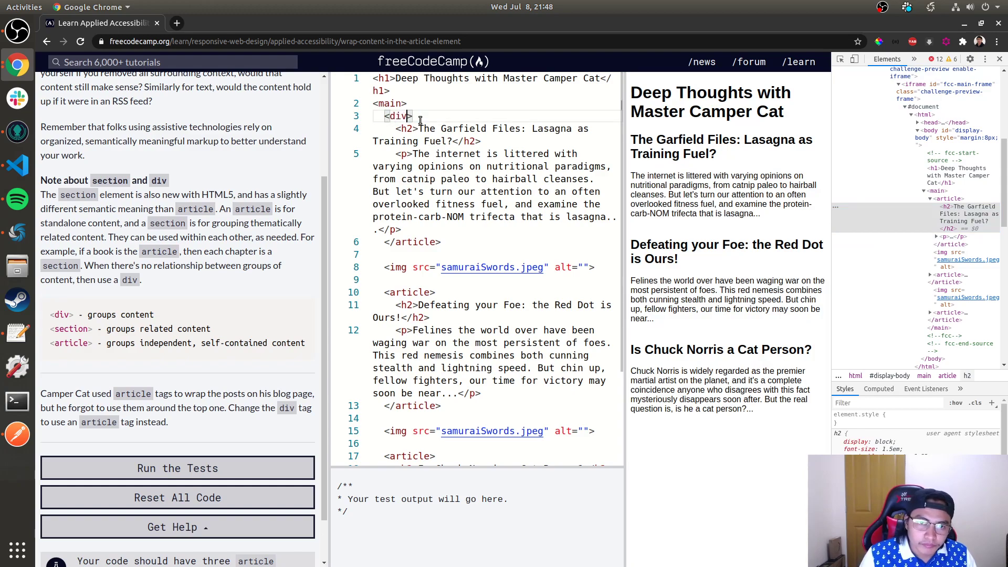
pyautogui.doubleClick(397, 116)
pyautogui.write('article')
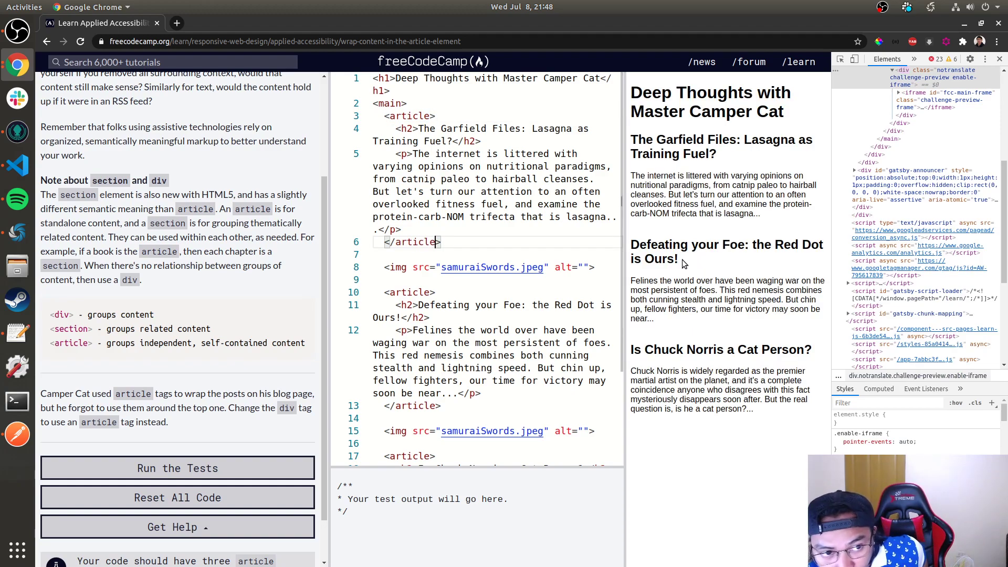
# Run the tests on the article change and submit to the header landmark challenge
pyautogui.scroll(-3)
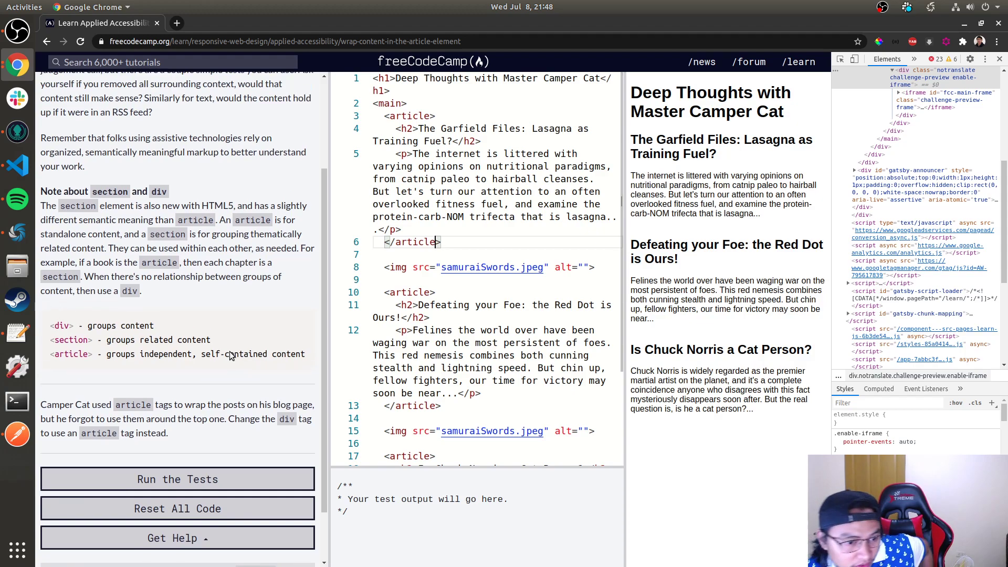
pyautogui.click(176, 478)
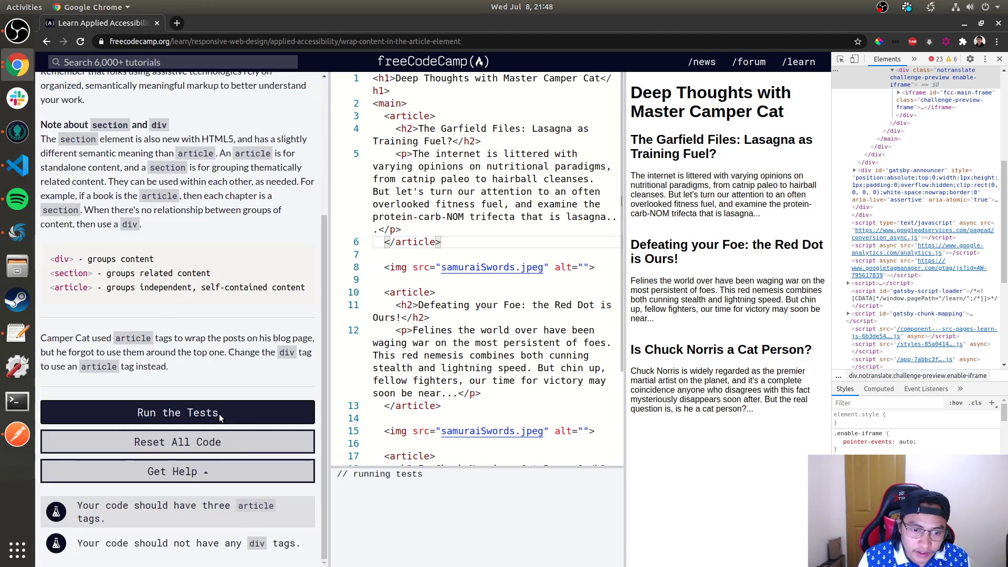
pyautogui.click(178, 411)
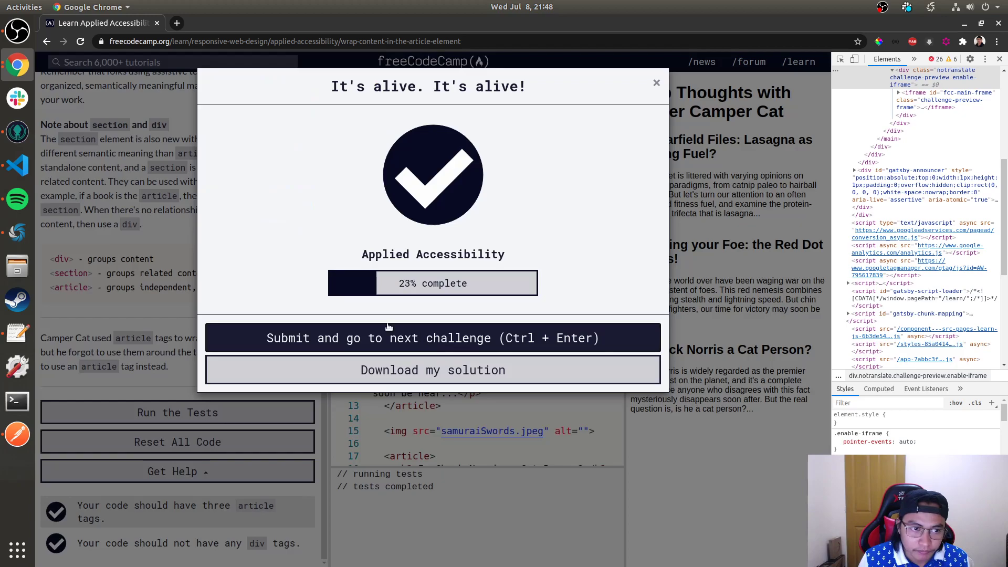
pyautogui.click(432, 337)
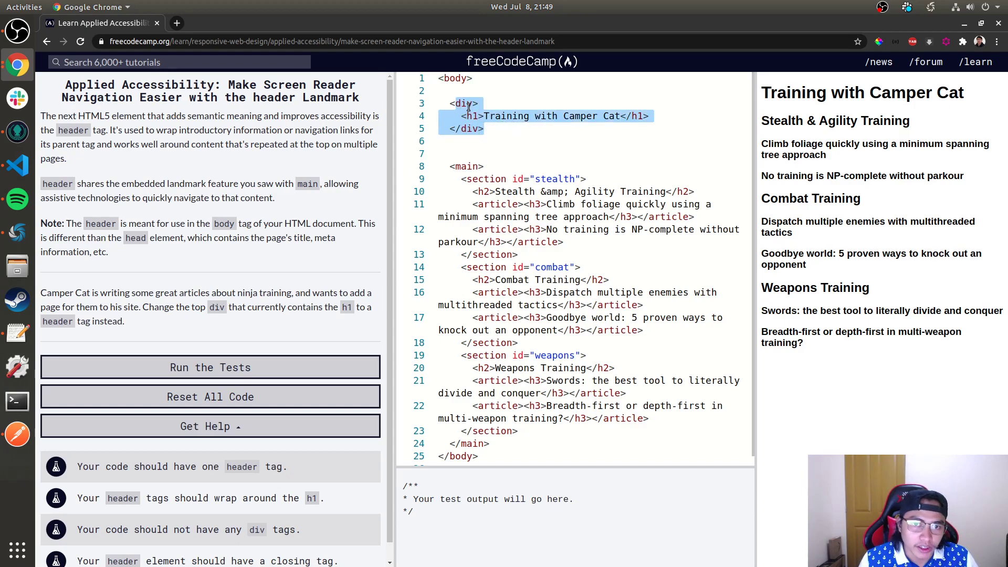
# Replace the div around the h1 with header tags and run the tests
pyautogui.write('header')
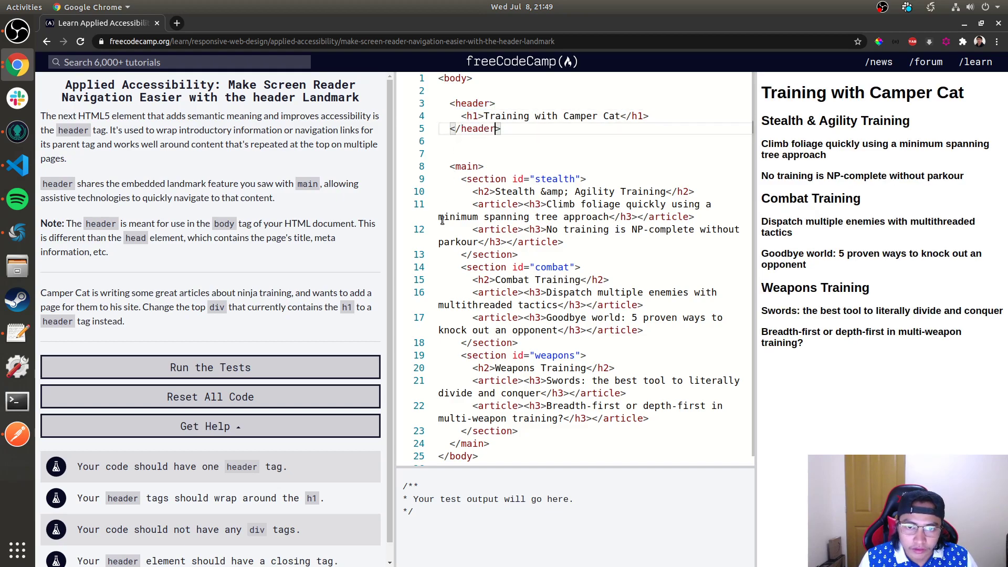
pyautogui.click(210, 368)
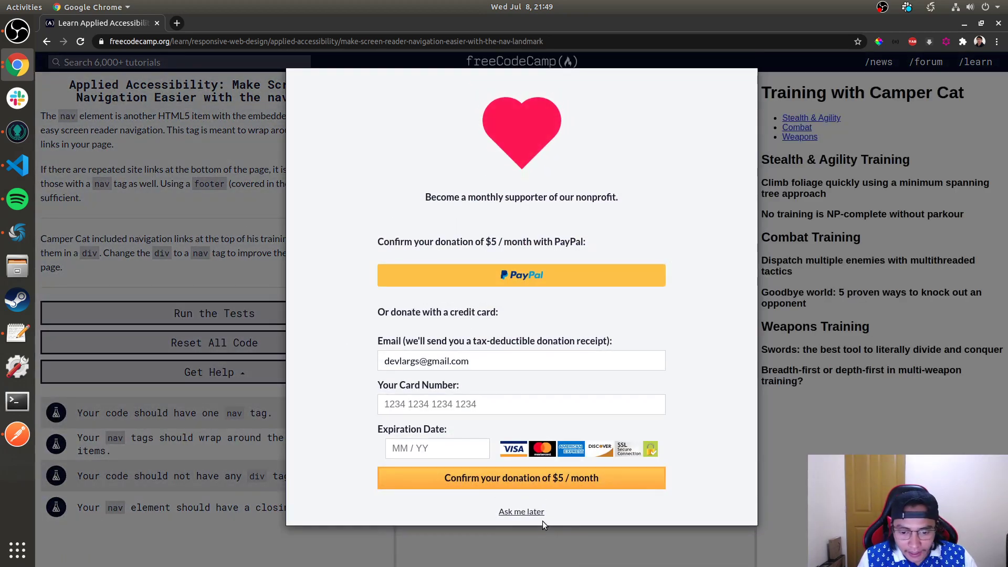
# Dismiss the donation request and read through the nav lesson's explanation and task
pyautogui.click(522, 511)
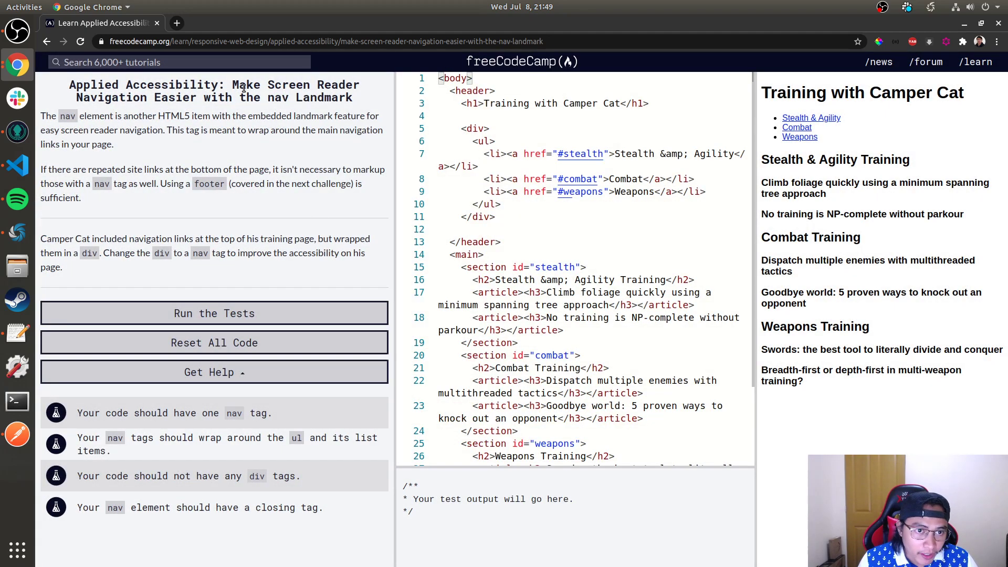
pyautogui.moveTo(238, 84); pyautogui.dragTo(360, 97)
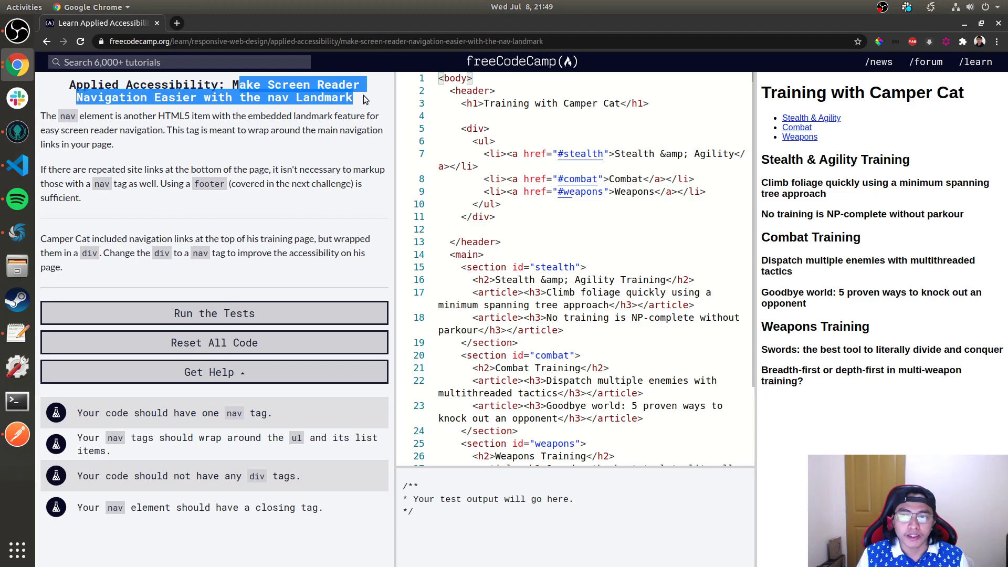
pyautogui.moveTo(363, 100); pyautogui.dragTo(81, 198)
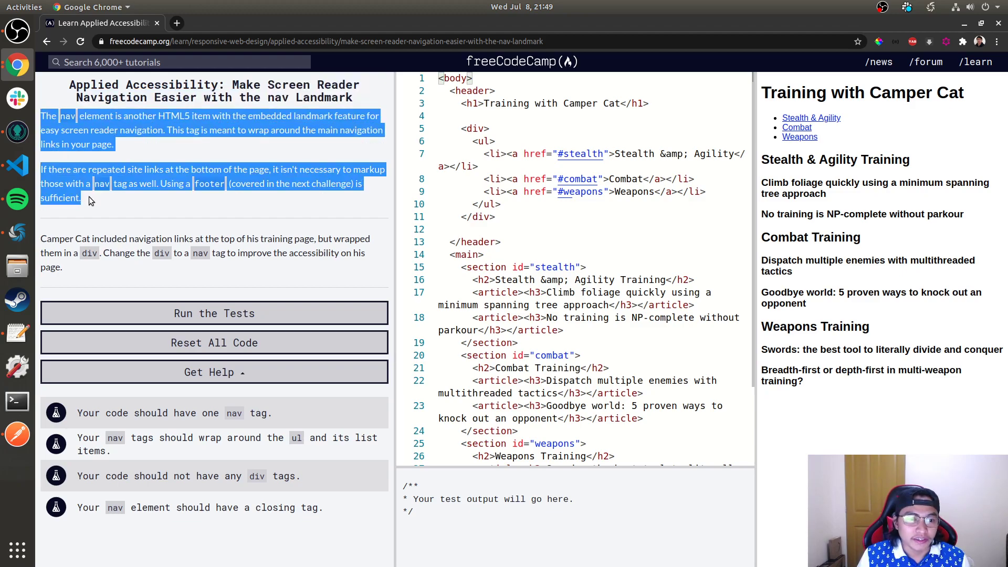
pyautogui.click(97, 212)
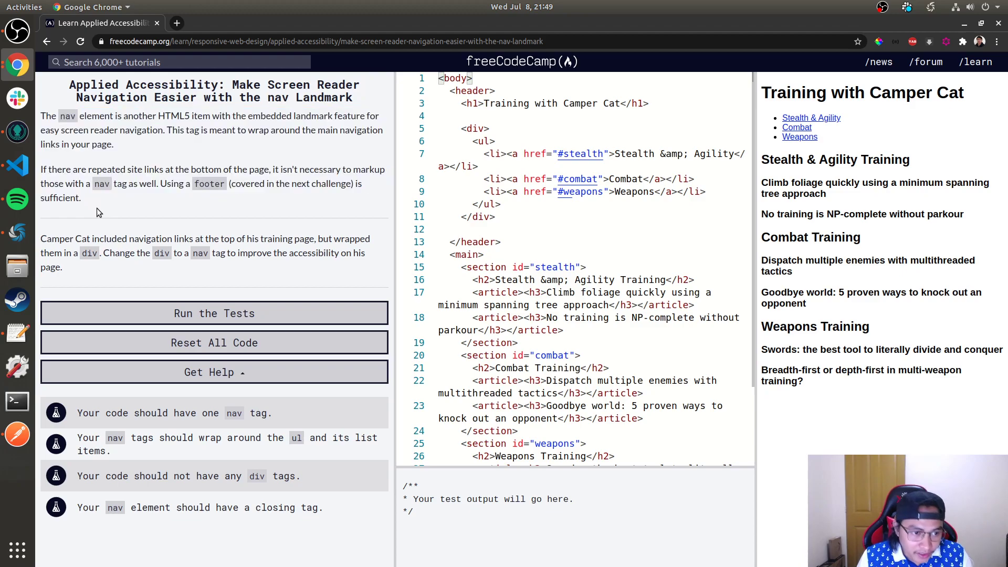
pyautogui.moveTo(42, 239); pyautogui.dragTo(154, 239)
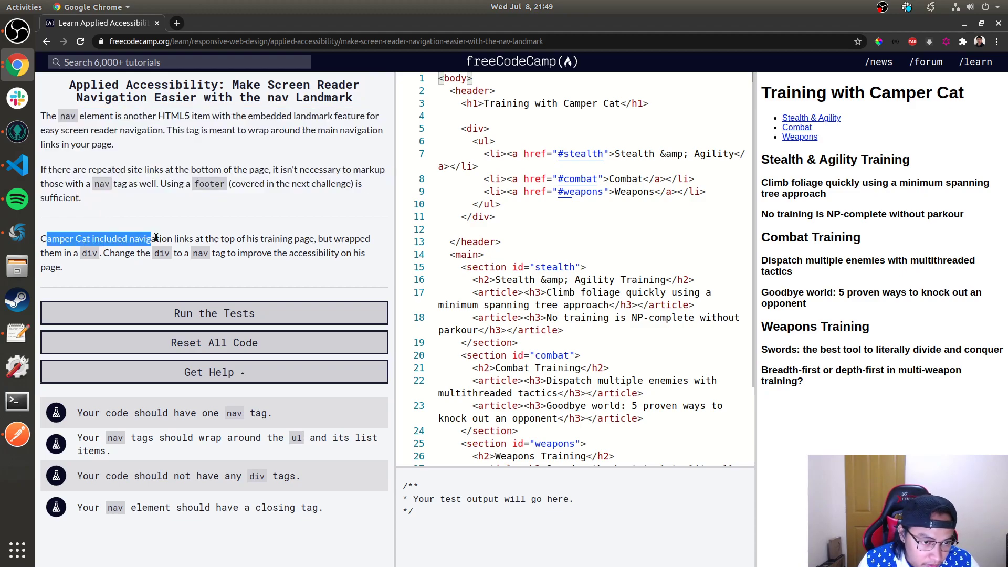
pyautogui.moveTo(153, 239); pyautogui.dragTo(347, 239)
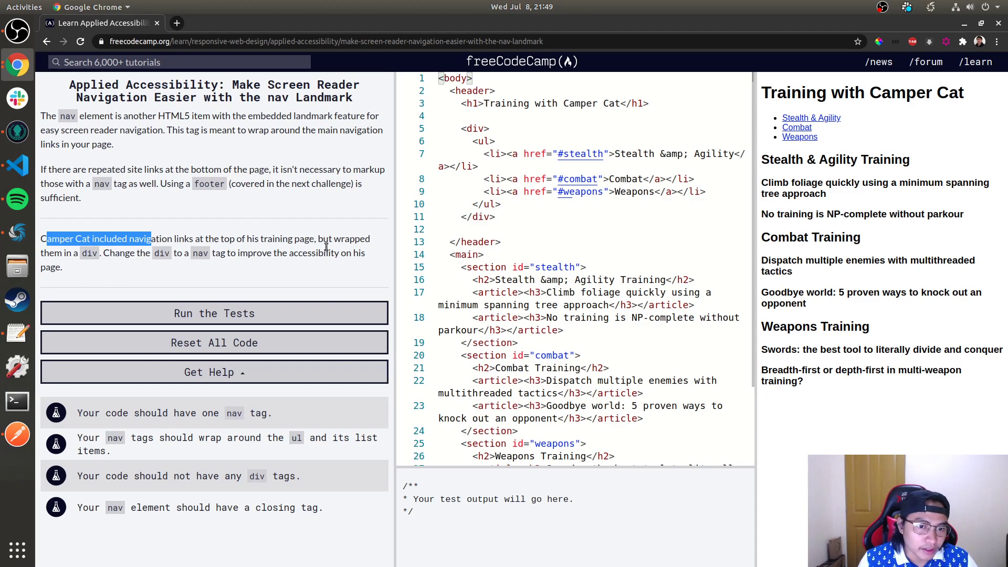
pyautogui.moveTo(198, 257)
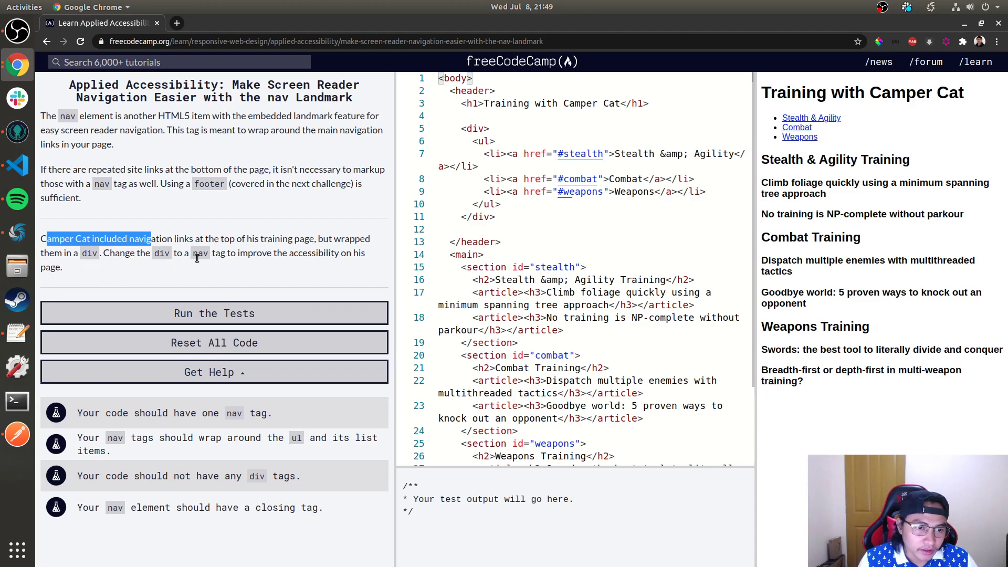
# Replace the div around the link list with nav and run the tests
pyautogui.doubleClick(200, 253)
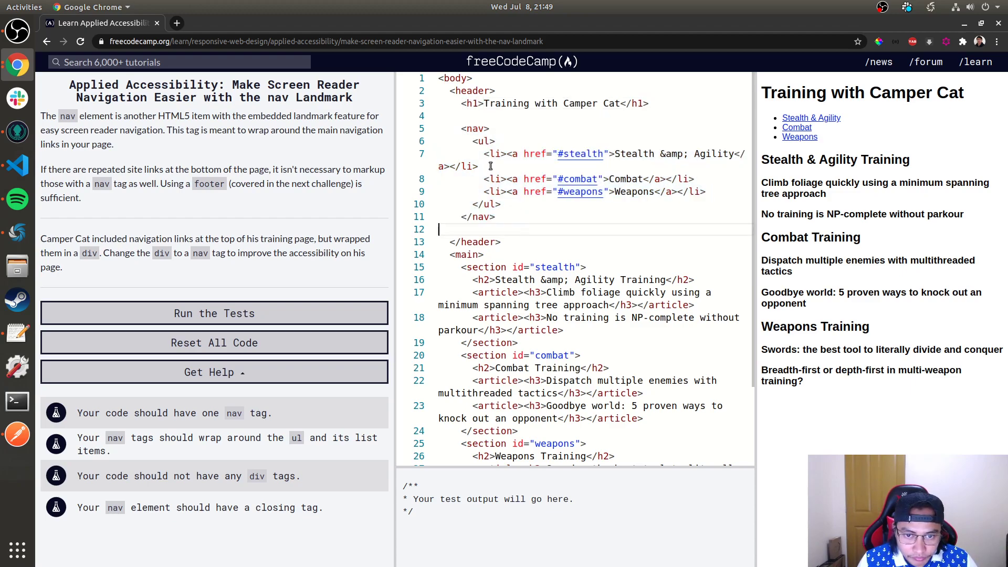
pyautogui.click(499, 241)
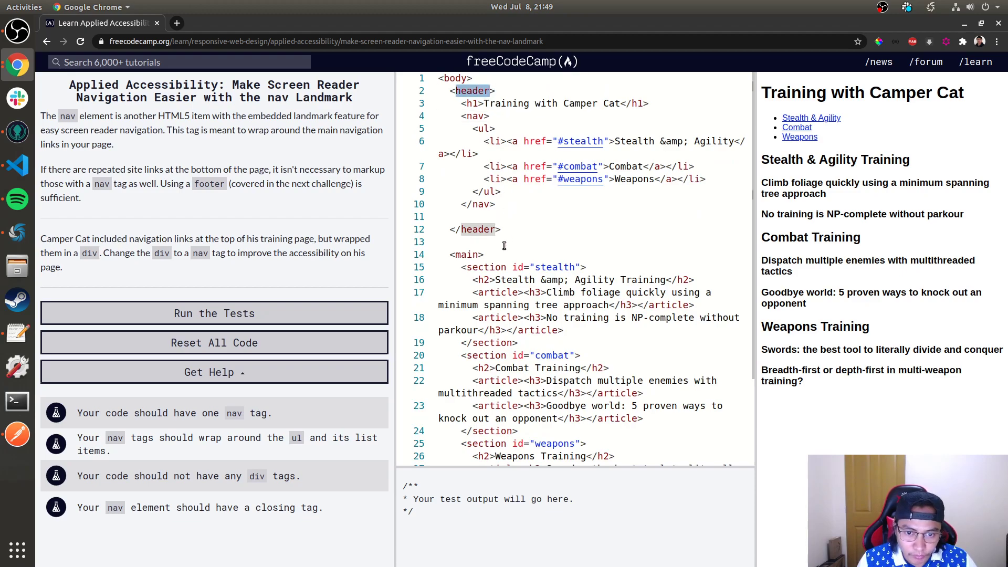
pyautogui.scroll(-3)
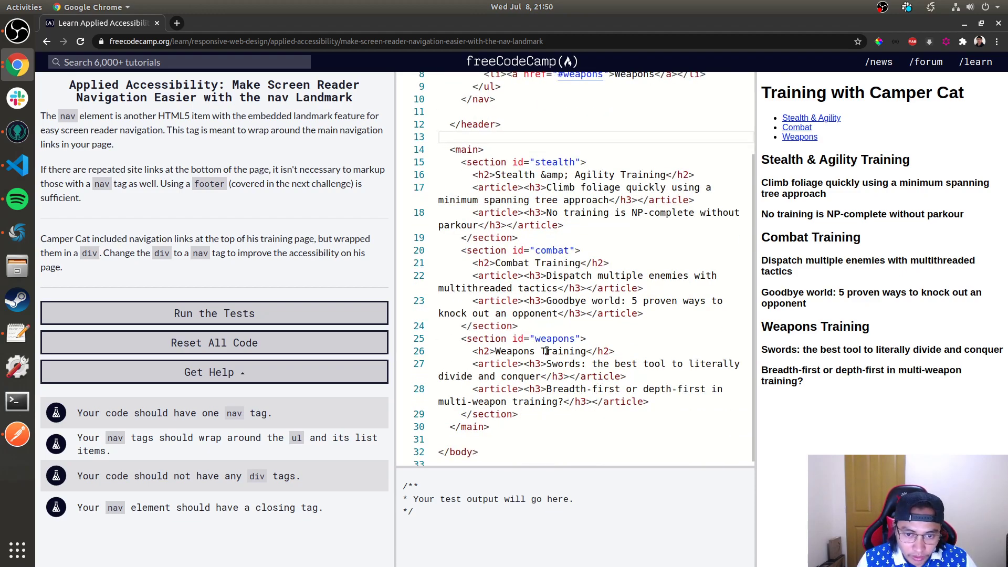
pyautogui.click(214, 312)
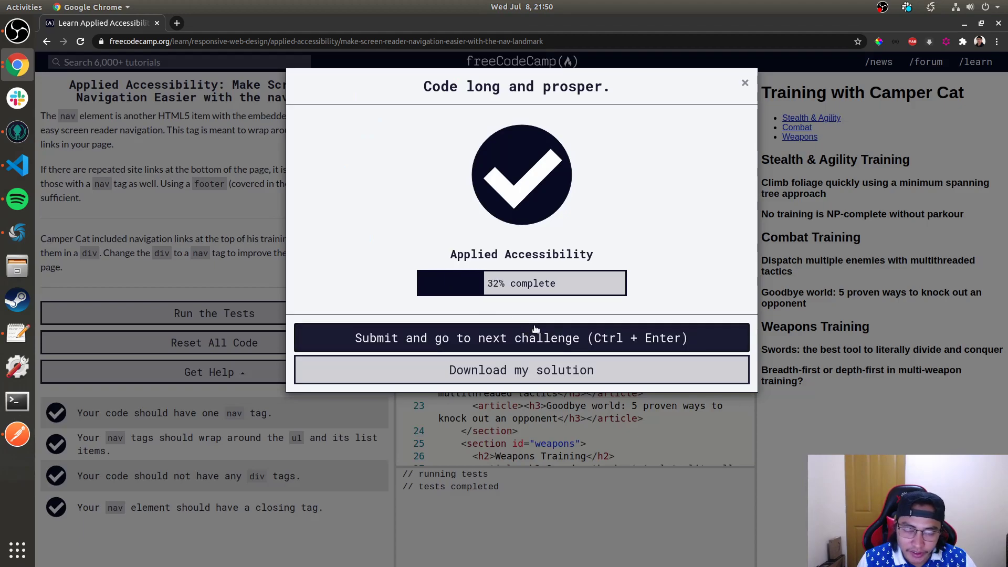
# Advance to the footer challenge, change the copyright div to footer, pass the tests and submit
pyautogui.click(520, 337)
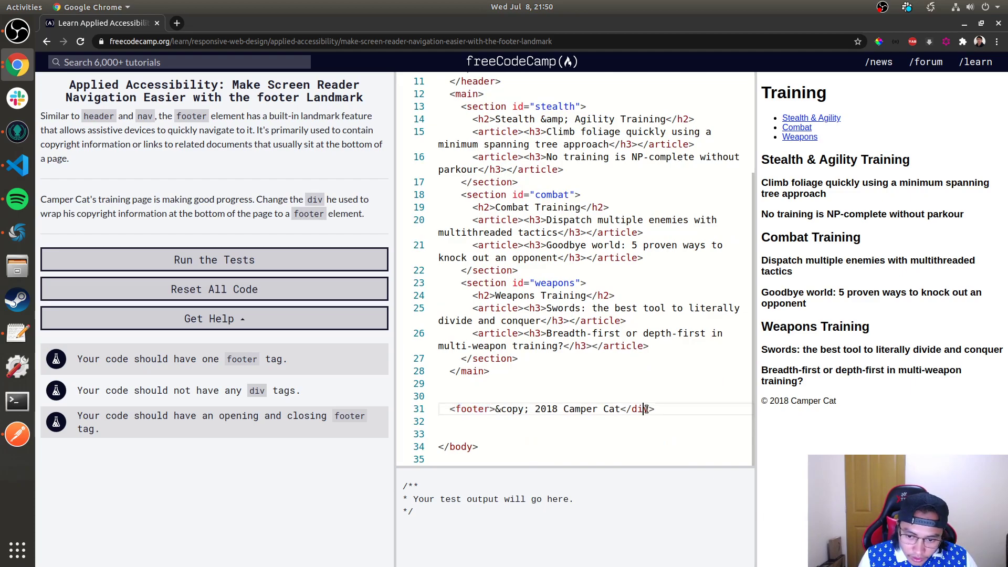
pyautogui.write('footer')
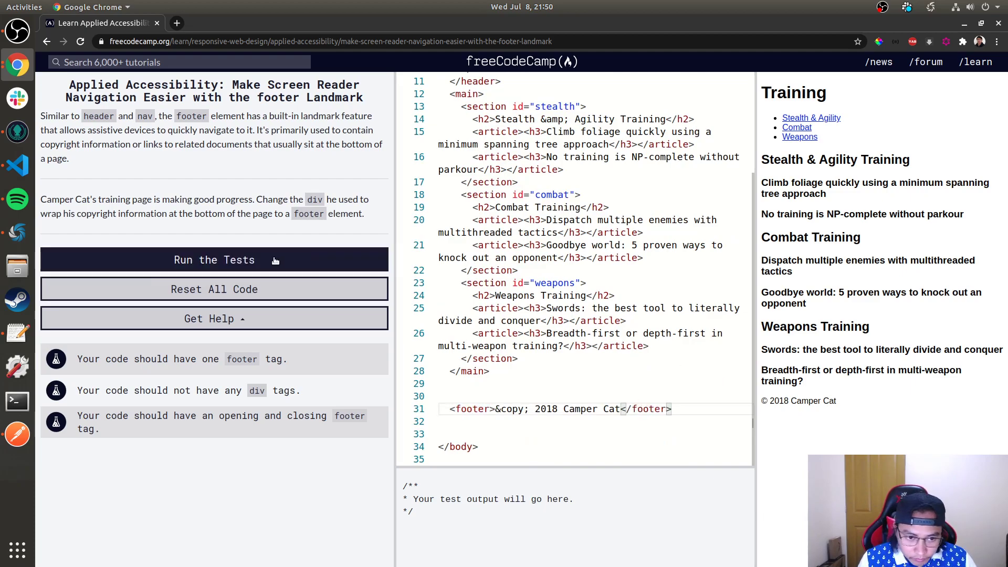
pyautogui.click(214, 260)
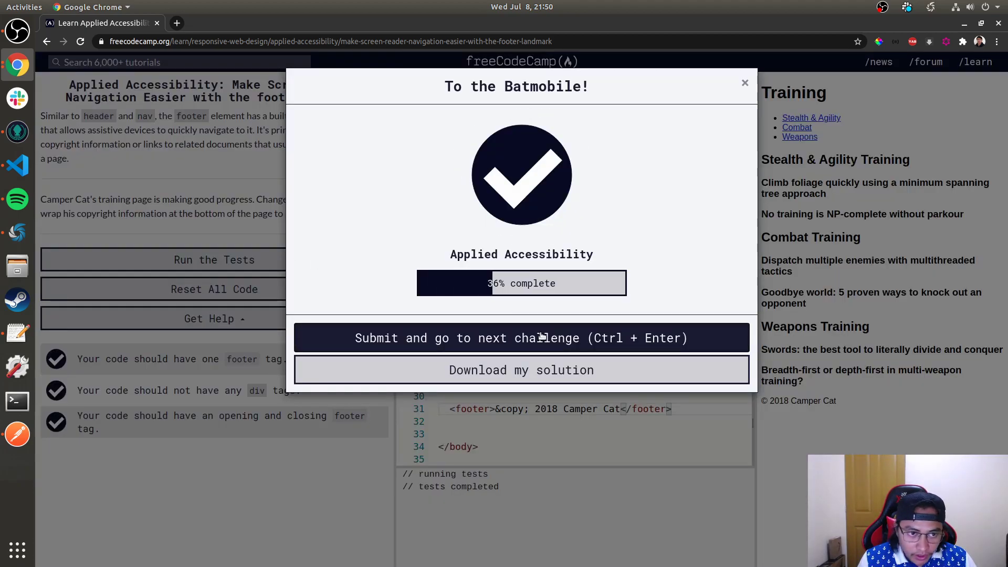
pyautogui.click(521, 337)
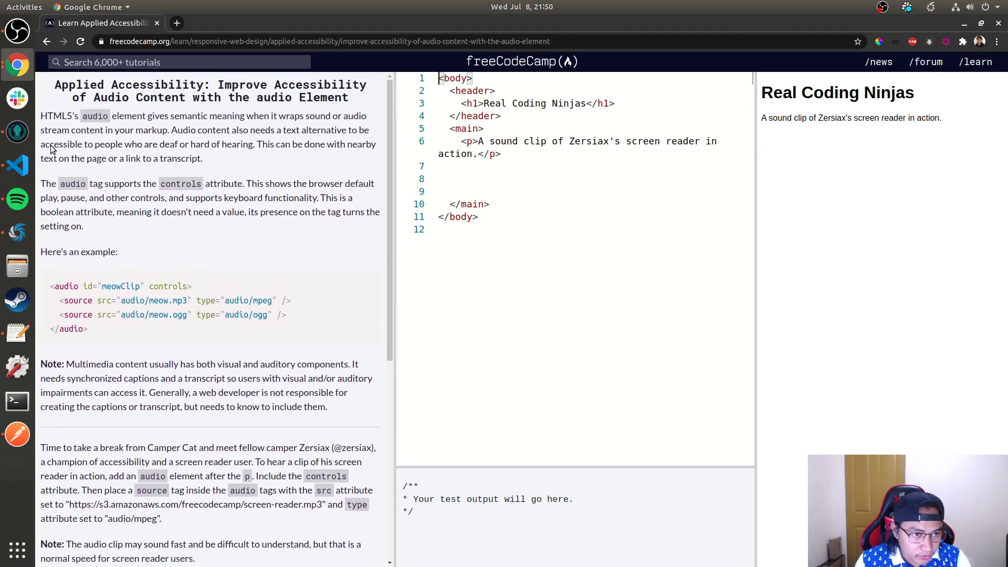
pyautogui.moveTo(331, 142)
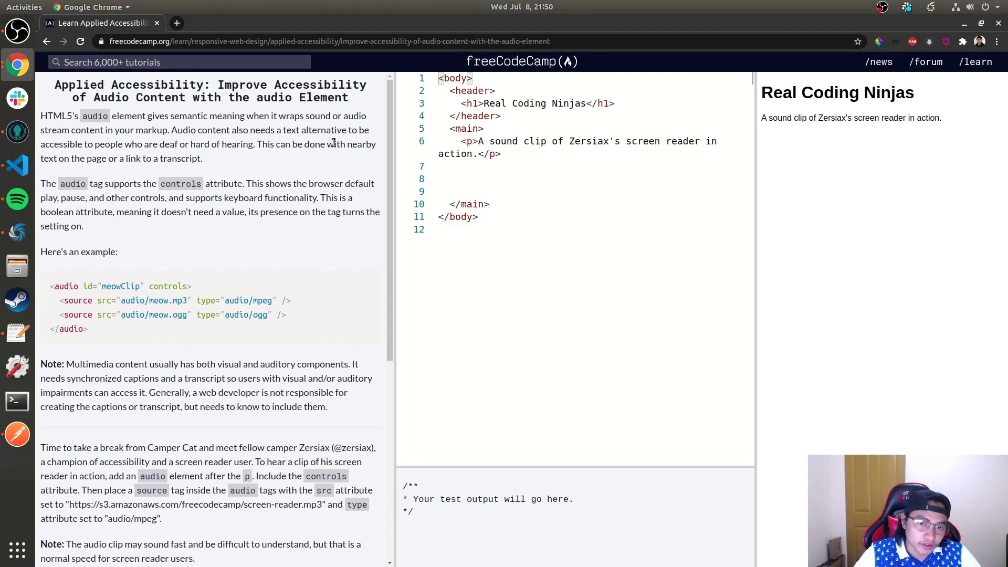
pyautogui.moveTo(475, 453)
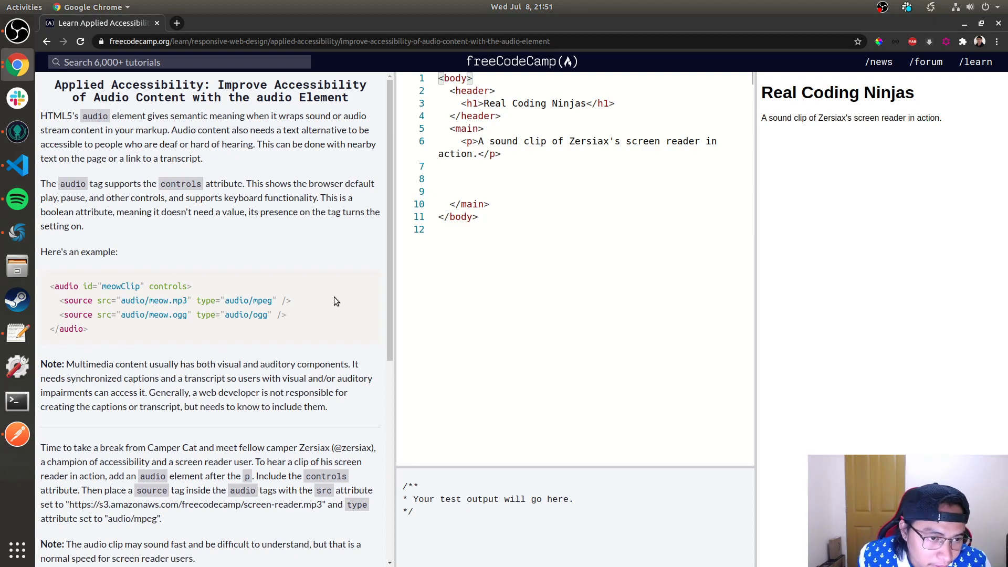
pyautogui.moveTo(316, 280)
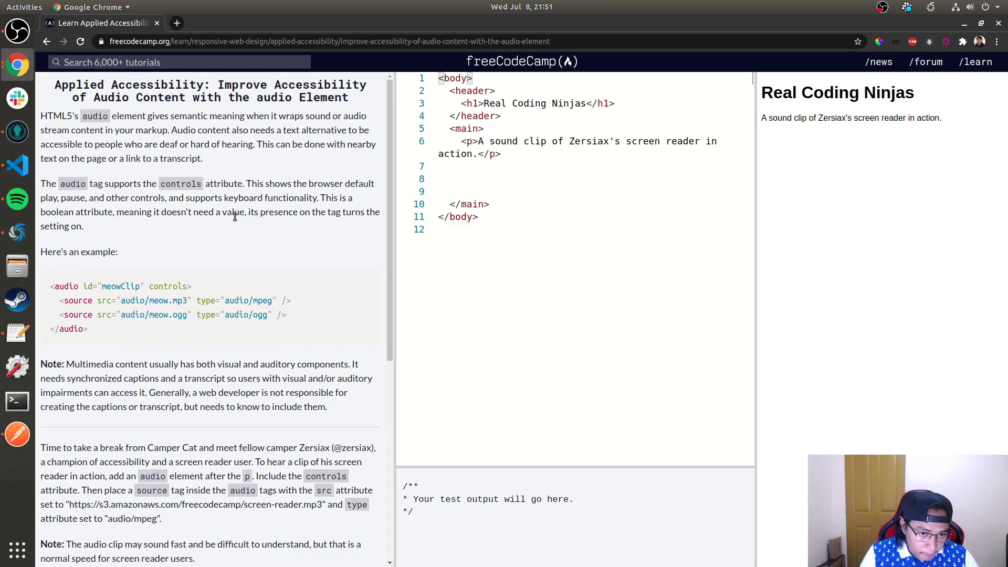
pyautogui.moveTo(362, 207)
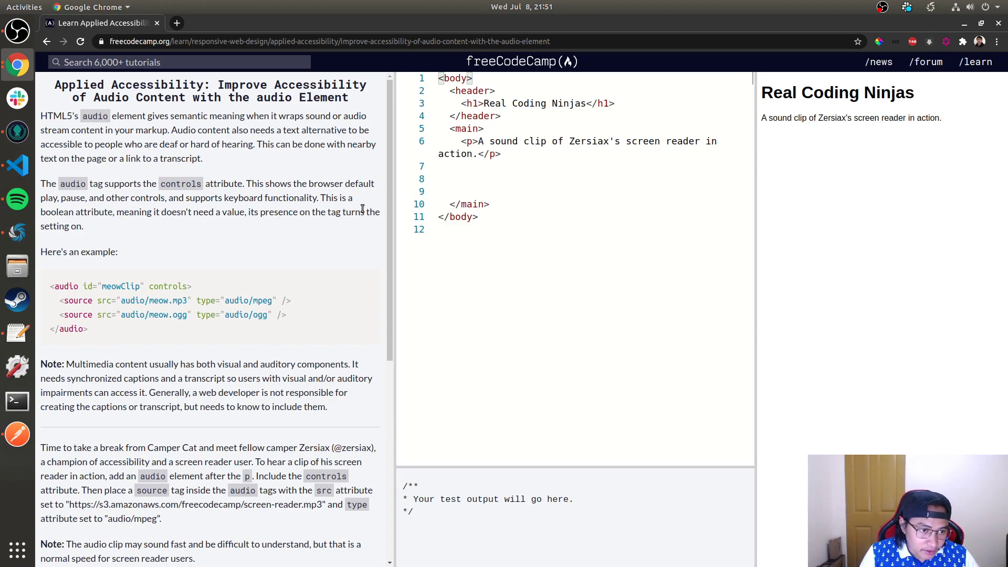
# Read the audio lesson's boolean attribute explanation and the note on captions and transcripts
pyautogui.moveTo(87, 198); pyautogui.dragTo(84, 226)
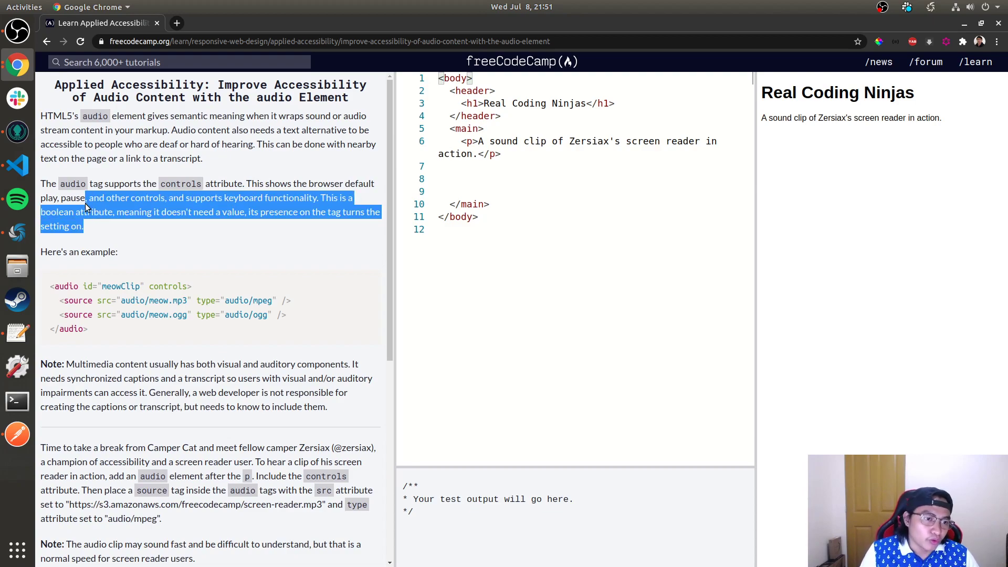
pyautogui.click(80, 212)
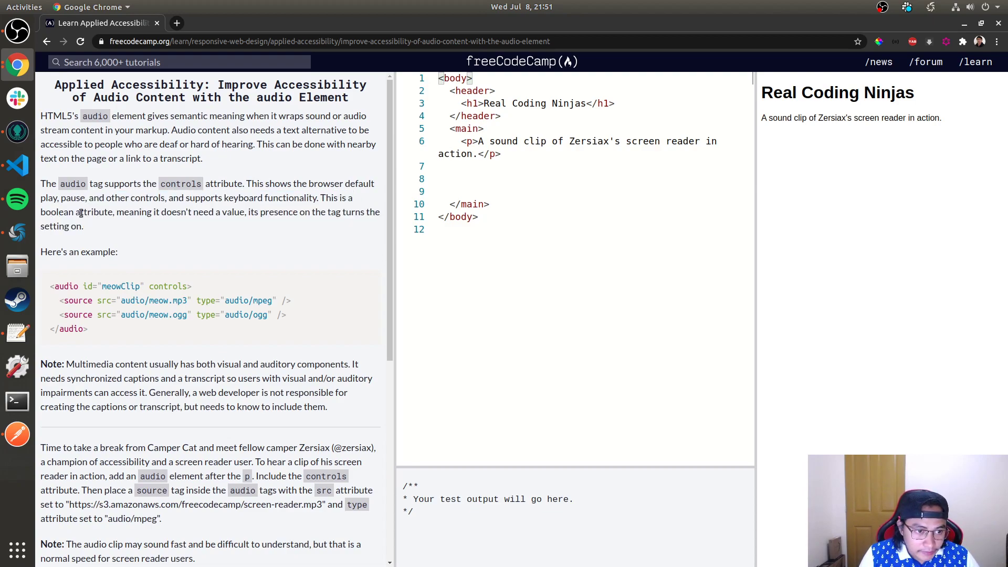
pyautogui.doubleClick(56, 211)
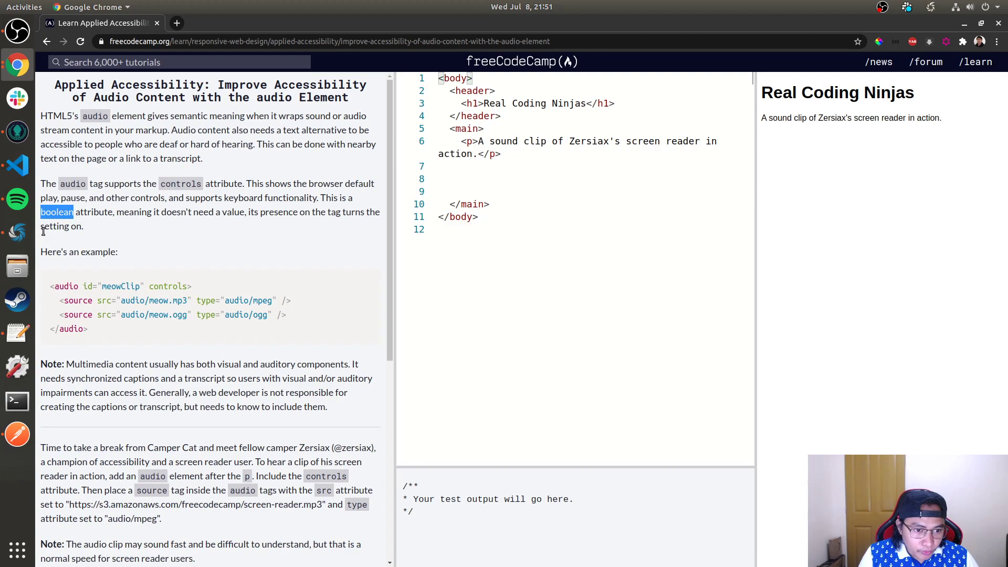
pyautogui.moveTo(171, 268)
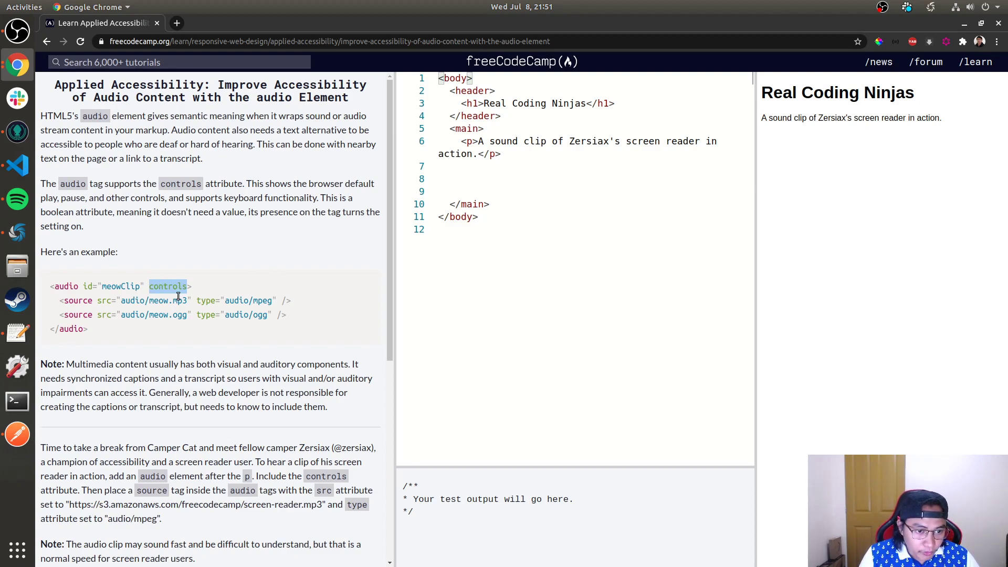
pyautogui.moveTo(158, 281)
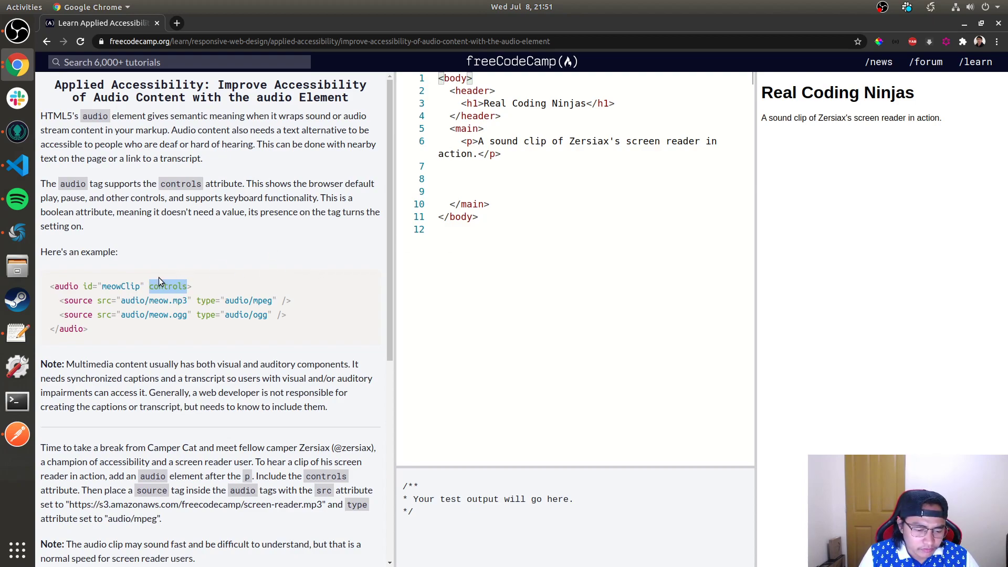
pyautogui.scroll(-3)
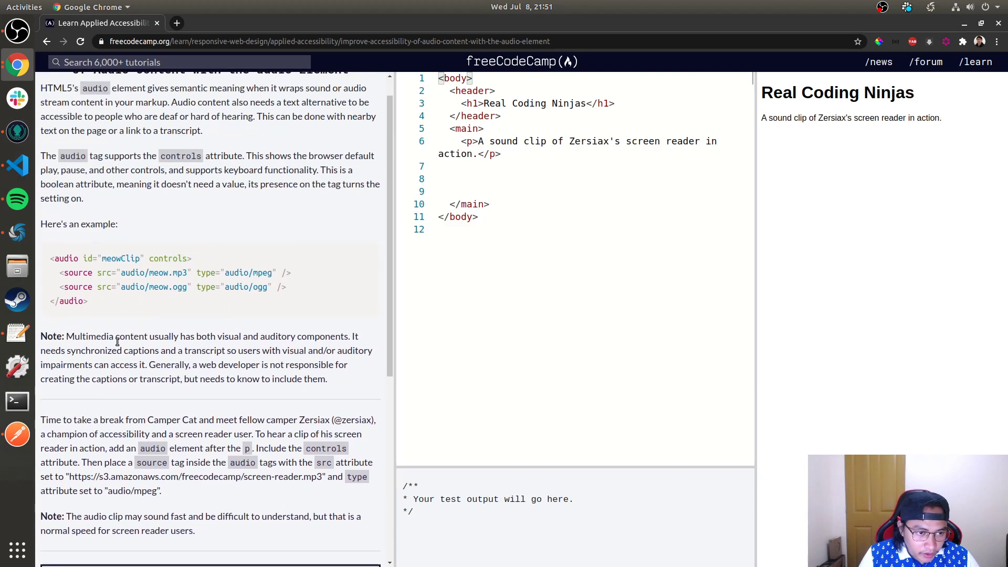
pyautogui.moveTo(74, 336); pyautogui.dragTo(276, 336)
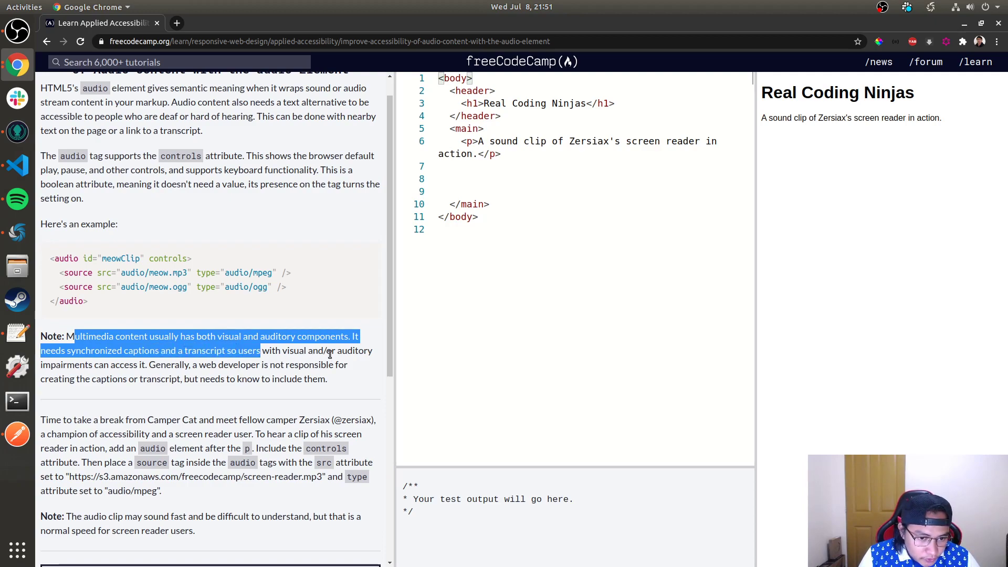
pyautogui.moveTo(260, 351); pyautogui.dragTo(109, 365)
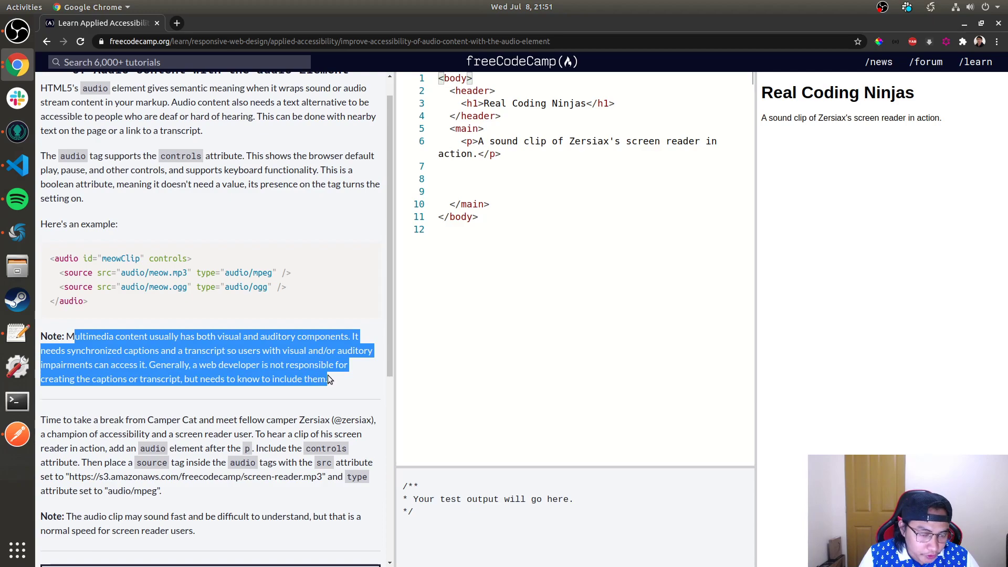
pyautogui.moveTo(357, 407)
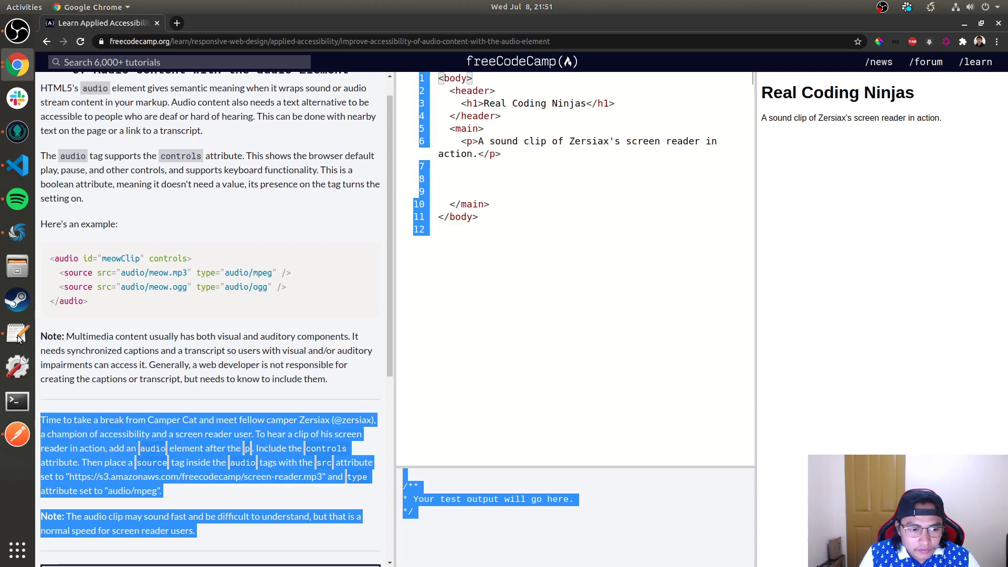
pyautogui.scroll(-3)
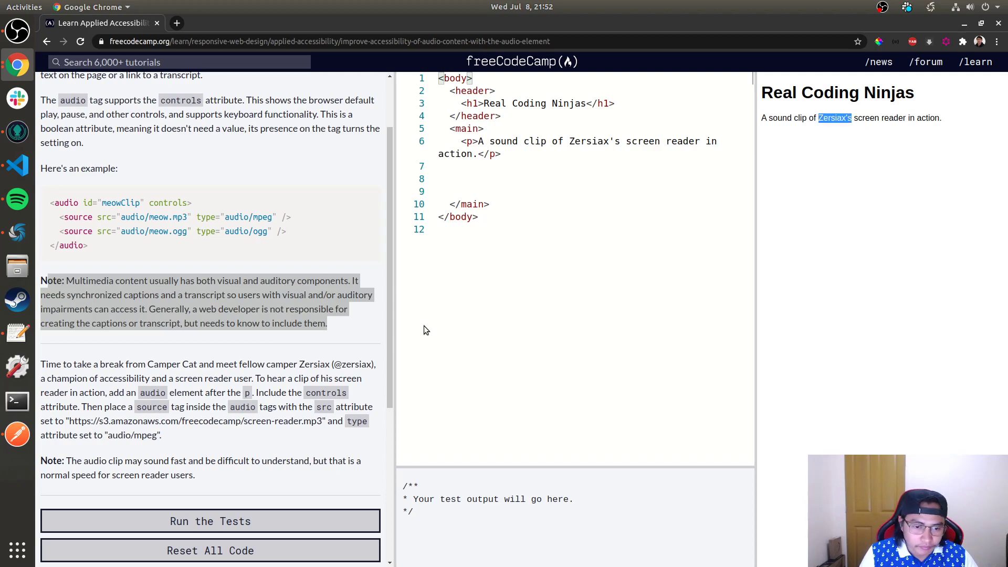
pyautogui.moveTo(297, 387)
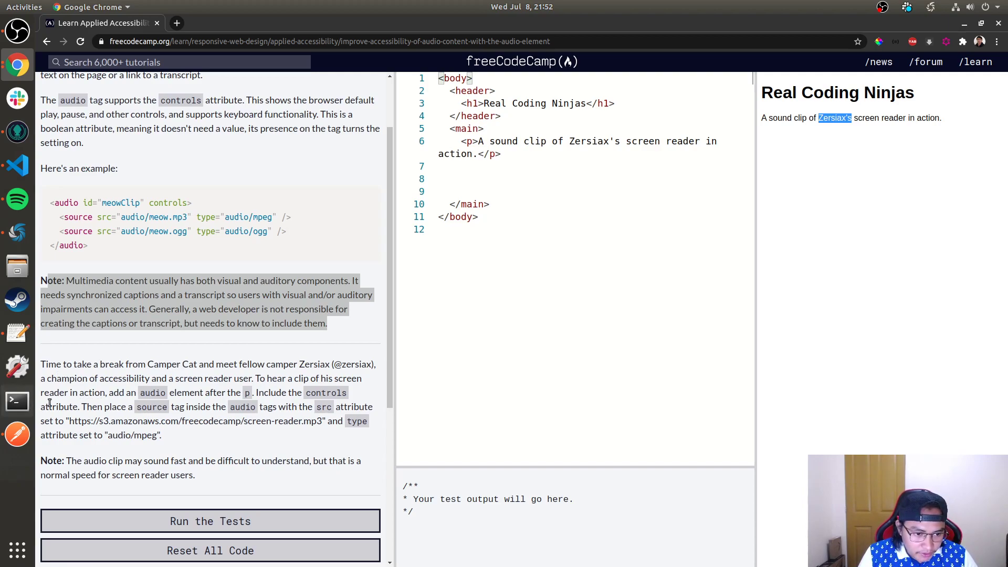
pyautogui.moveTo(390, 297)
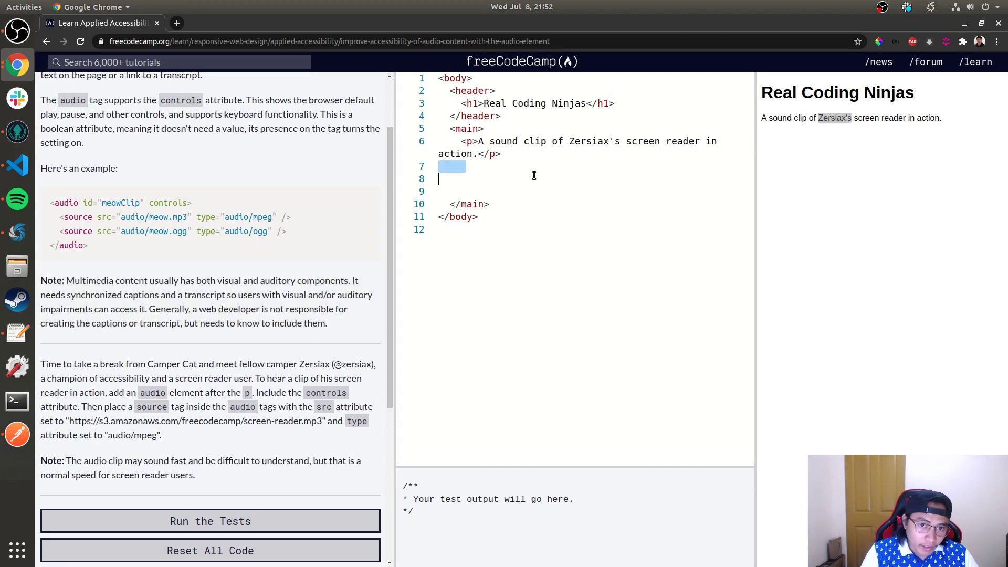
# Write an <audio> tag with a src attribute and copy the screen-reader.mp3 URL from the instructions
pyautogui.write('<audo')
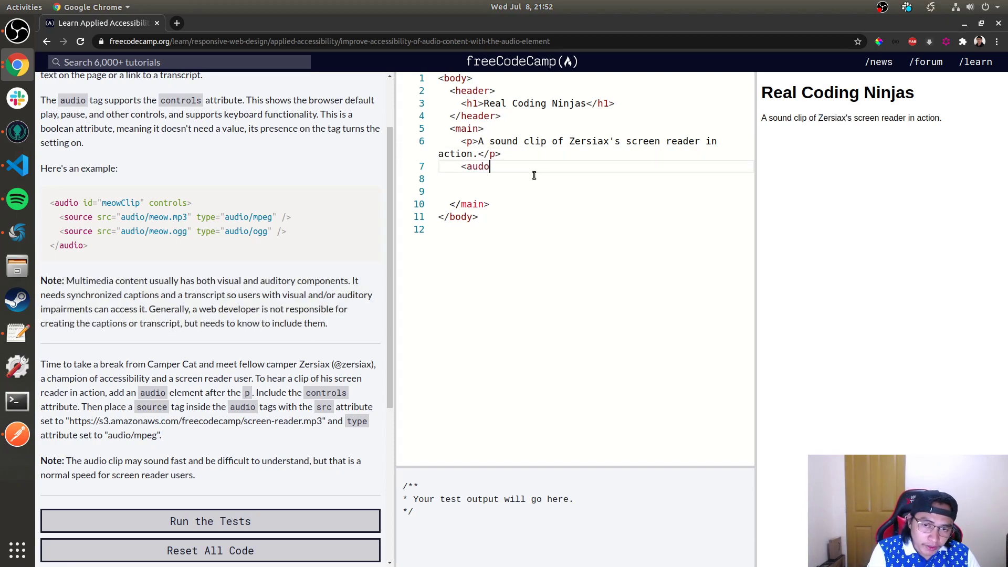
pyautogui.write('i')
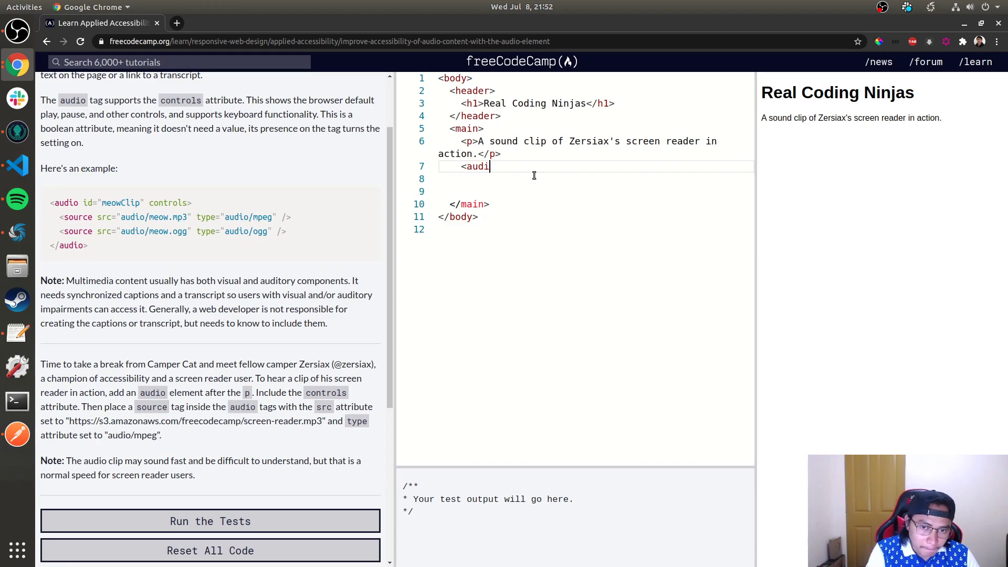
pyautogui.write('o')
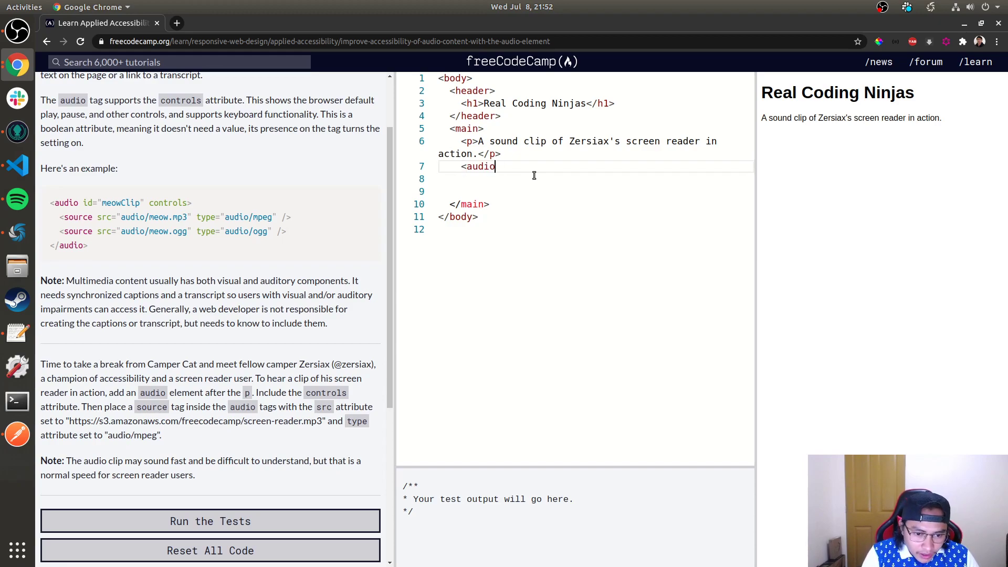
pyautogui.write('>')
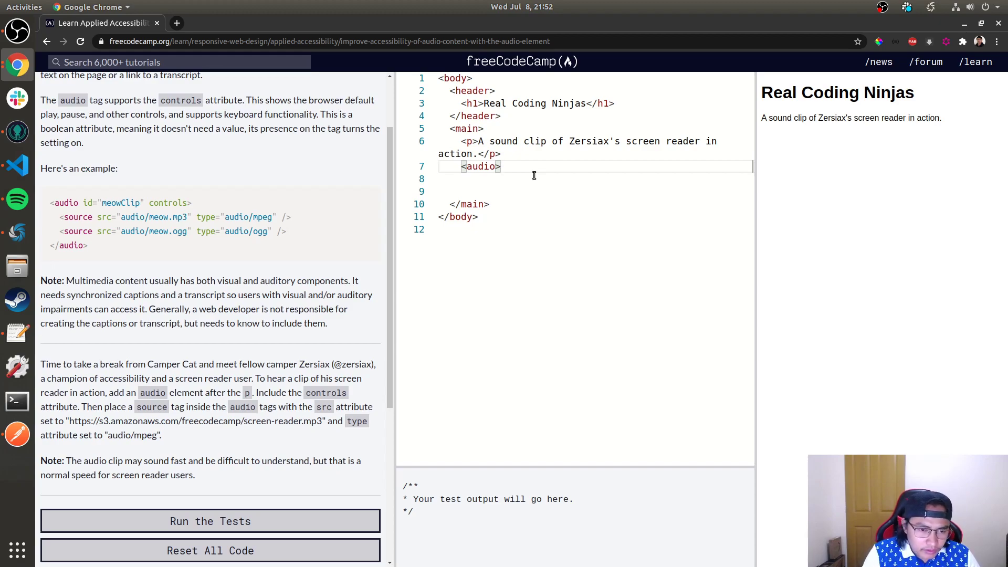
pyautogui.write('src=""')
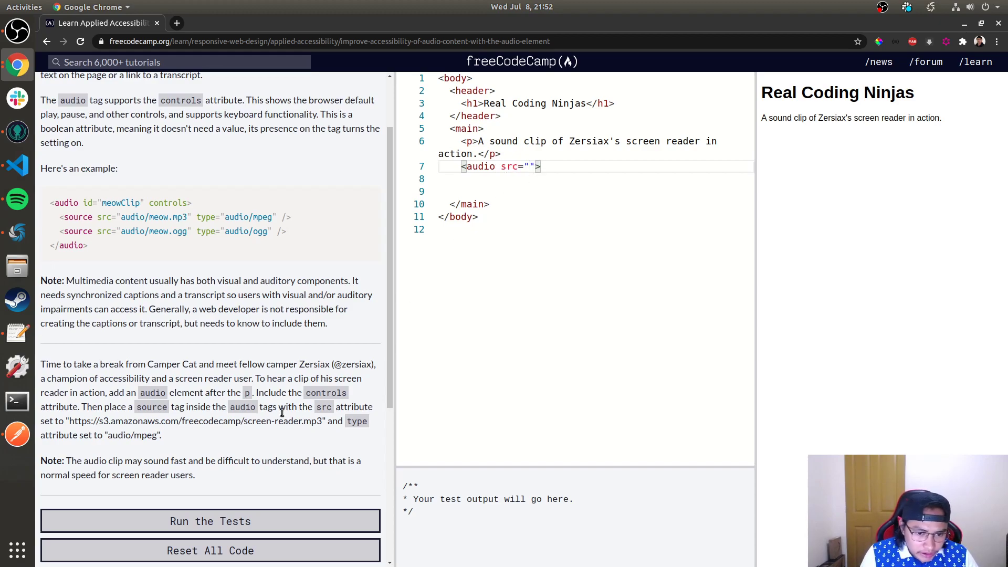
pyautogui.doubleClick(79, 420)
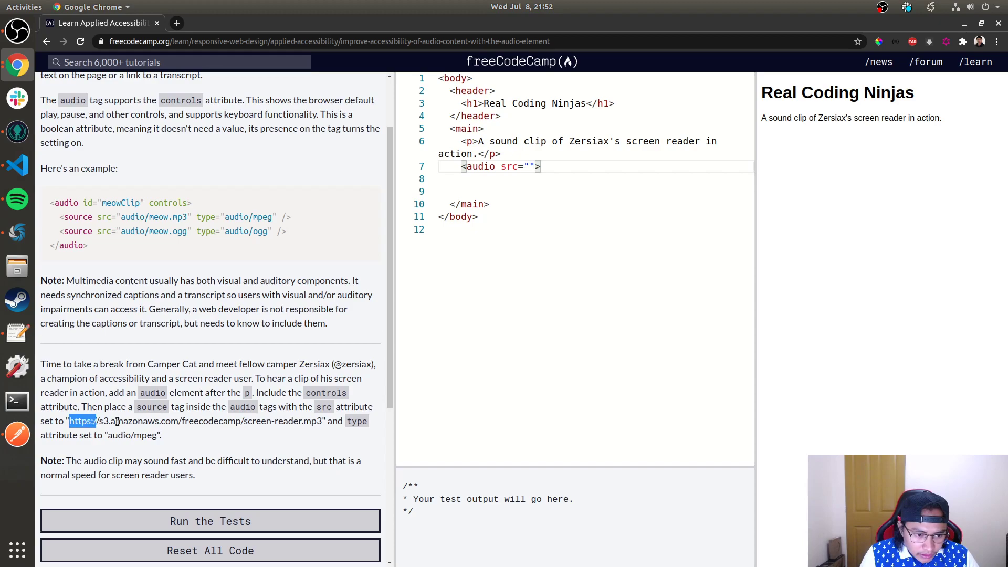
pyautogui.moveTo(69, 420); pyautogui.dragTo(322, 420)
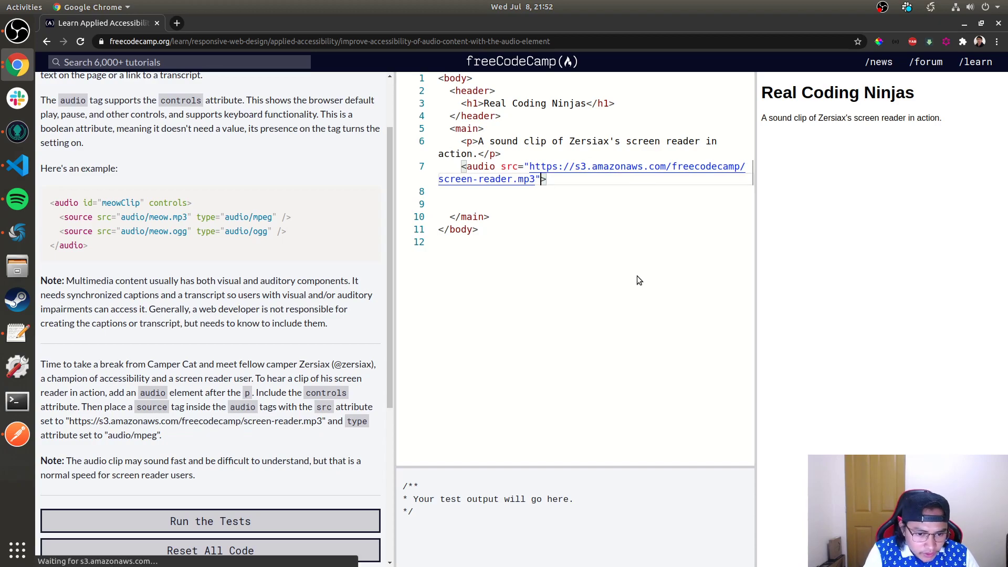
# Add type="audio/mpeg" to the audio tag
pyautogui.write('type=""')
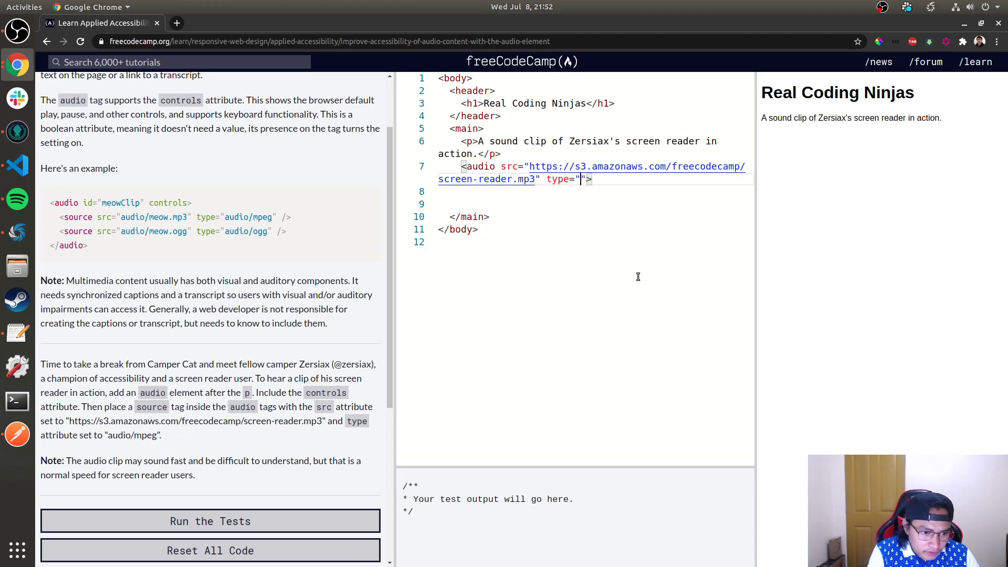
pyautogui.write('audi')
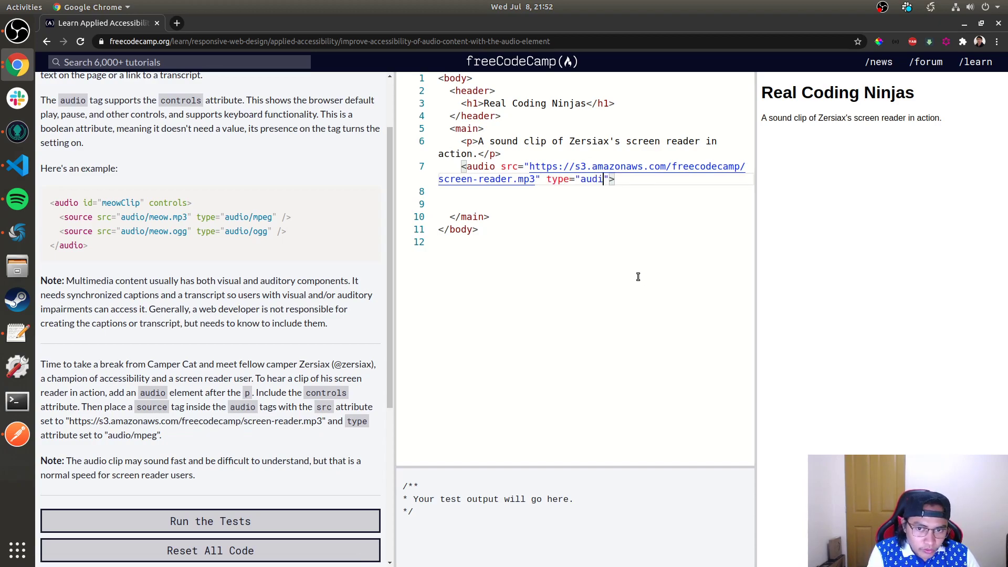
pyautogui.write('o/mpeg')
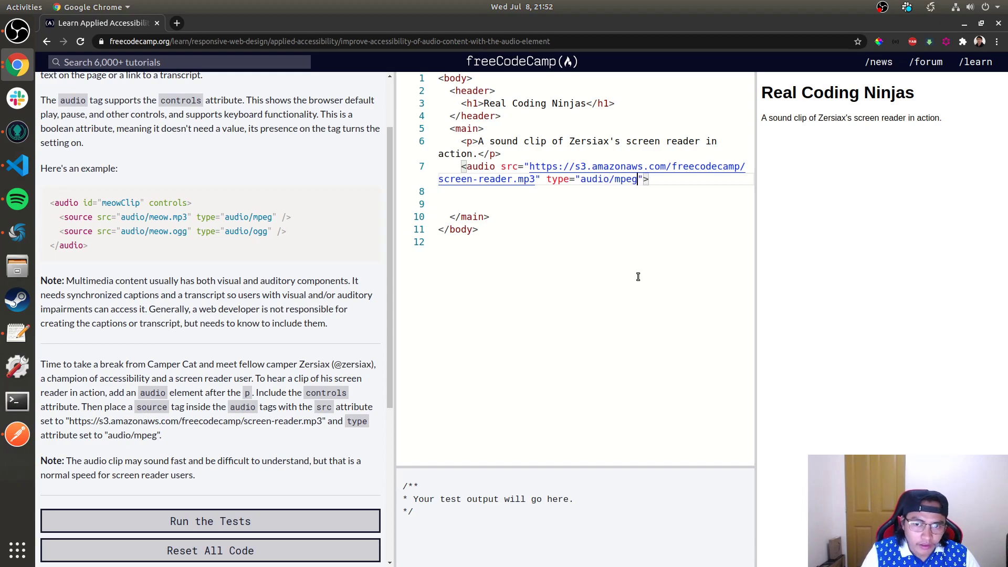
pyautogui.moveTo(786, 294)
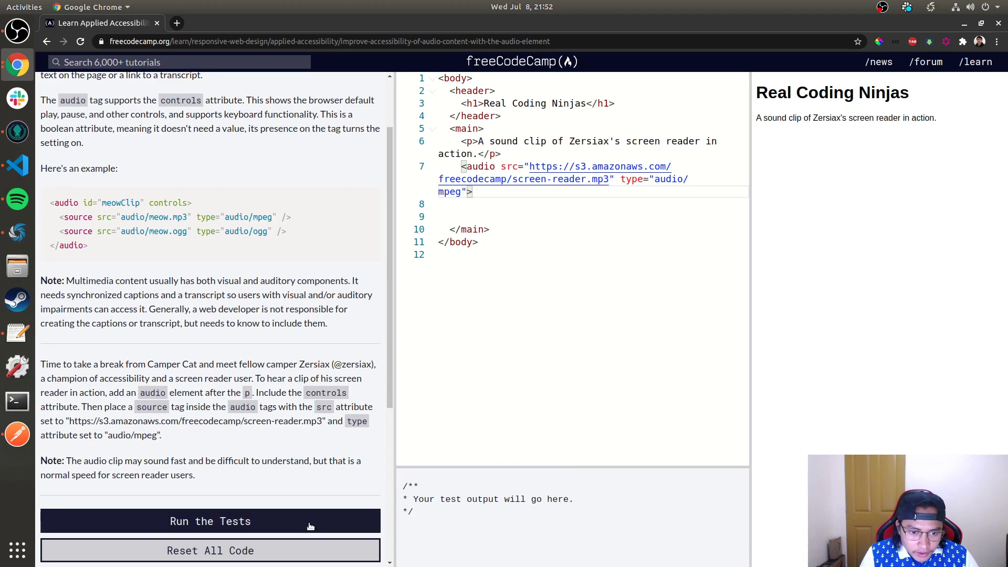
pyautogui.click(210, 521)
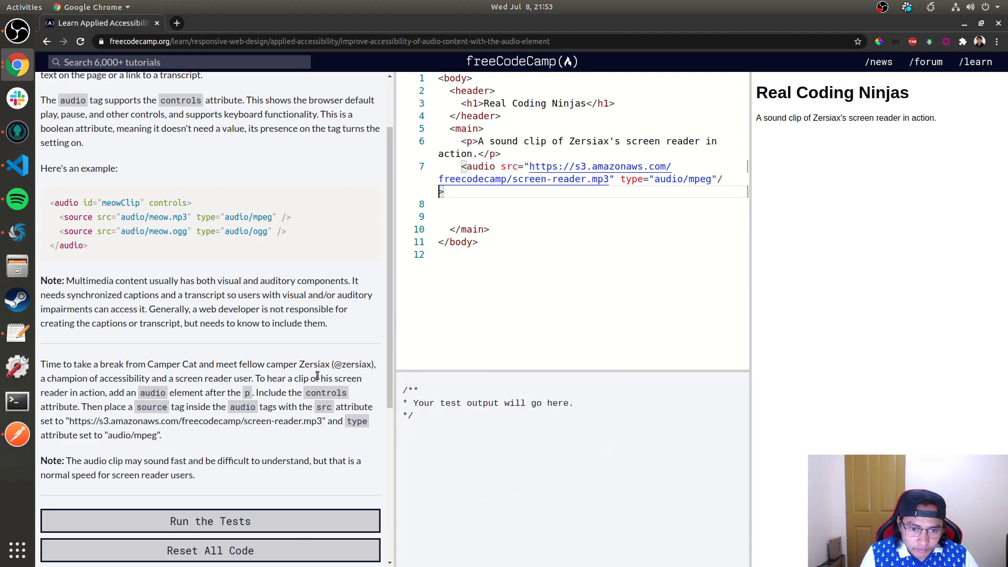
# Close the audio element, move src and audio/mpeg type into an inner <source /> tag, and add controls
pyautogui.click(210, 520)
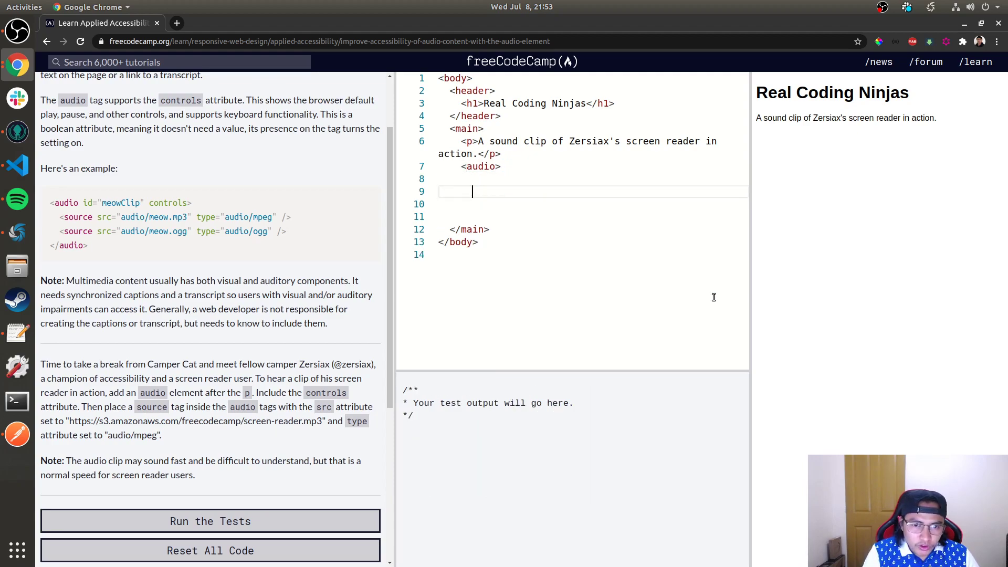
pyautogui.write('</audio>')
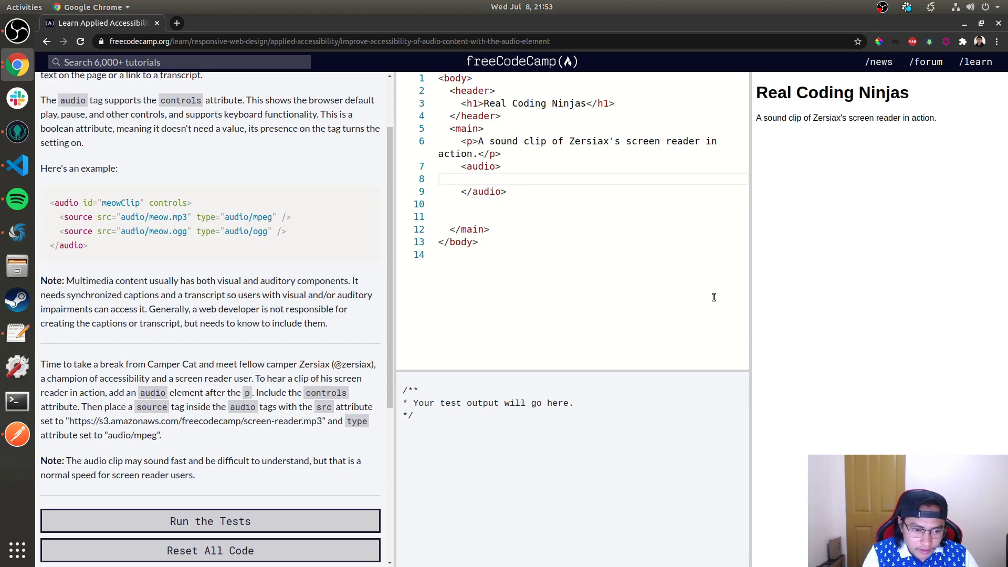
pyautogui.write('<source')
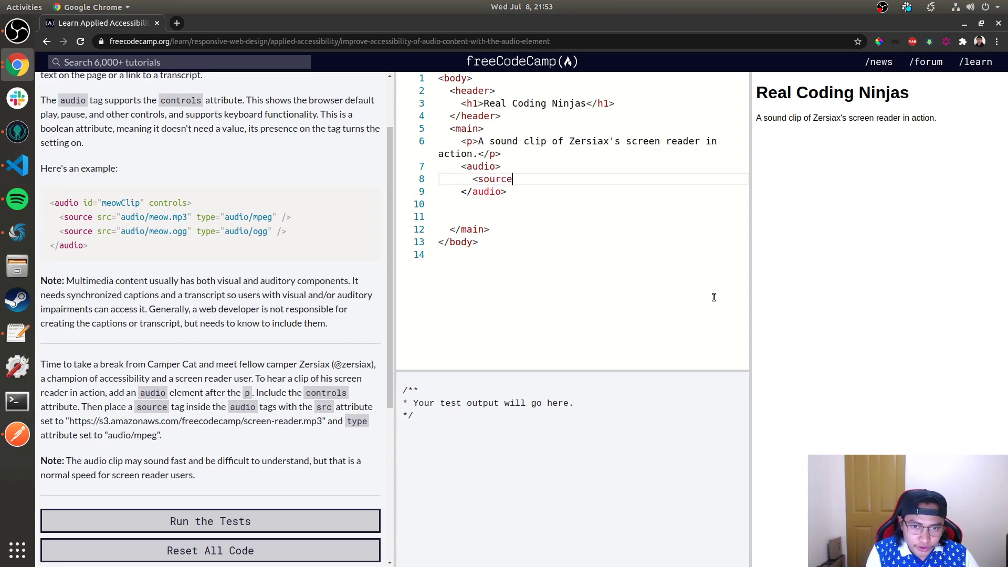
pyautogui.write('/>')
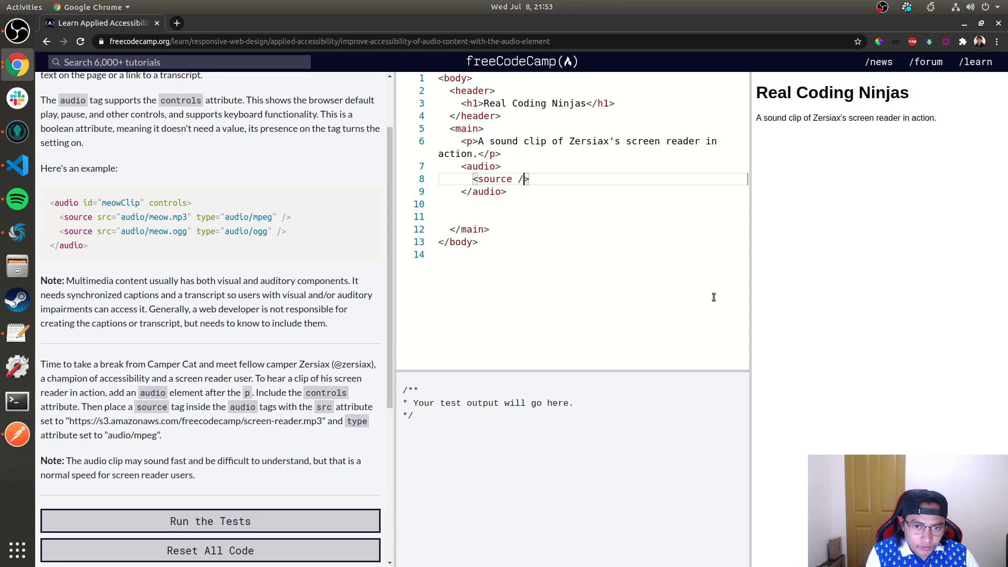
pyautogui.write('src="https://s3.amazonaws.com/freecodecamp/screen-reader.mp3" type="audio/mpeg"')
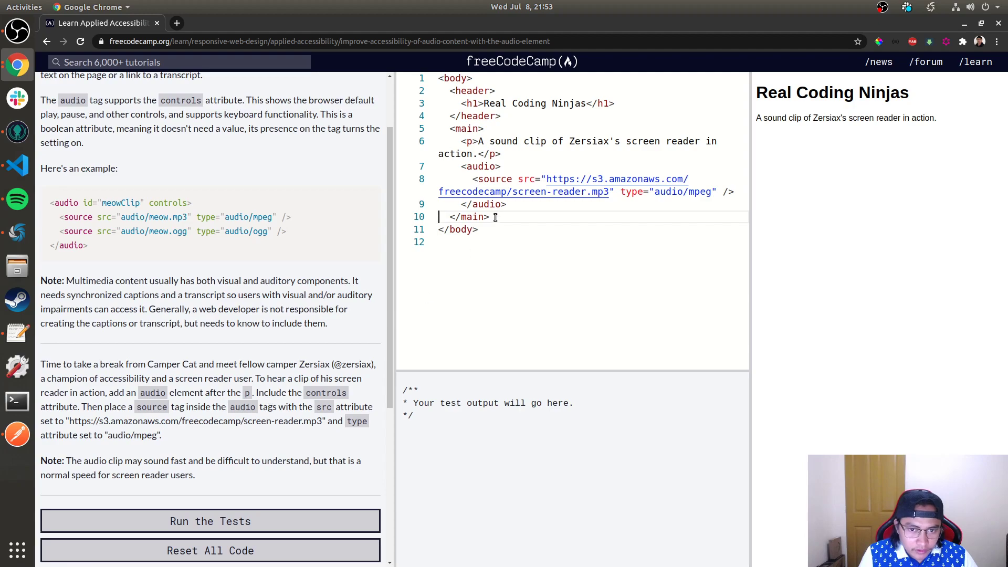
pyautogui.write('conm')
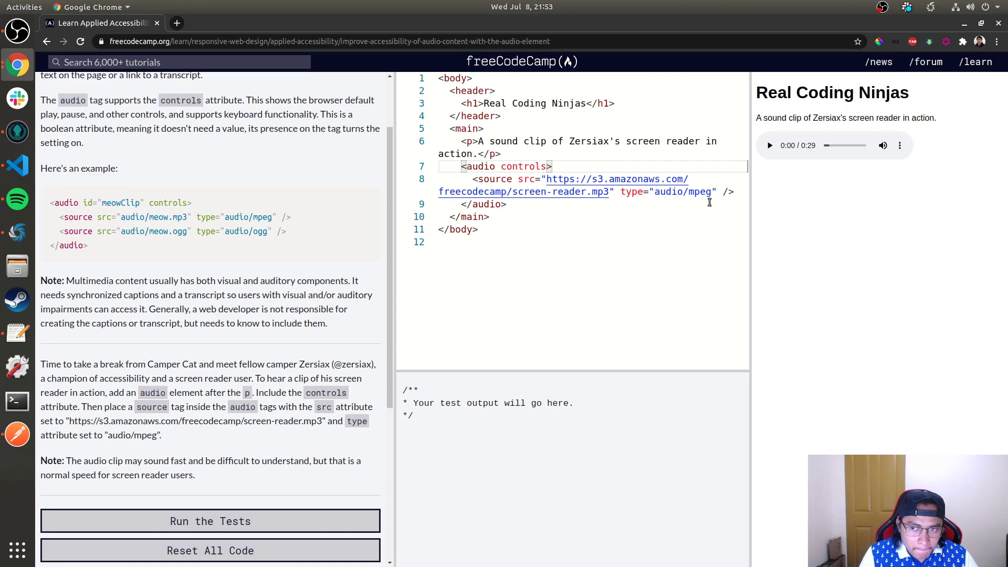
# Play the screen reader clip, pass the audio challenge tests, and advance to the figure challenge
pyautogui.click(770, 145)
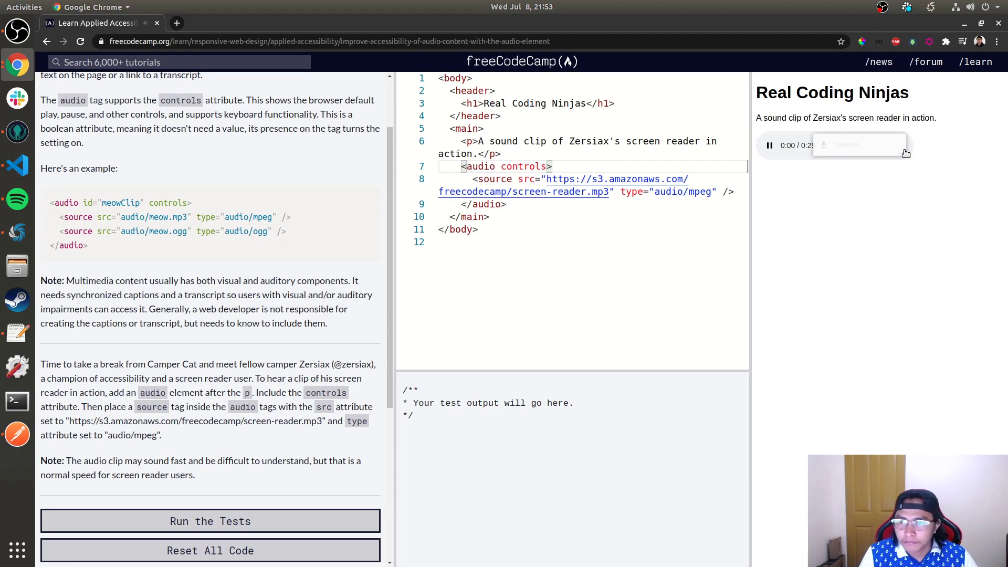
pyautogui.click(769, 145)
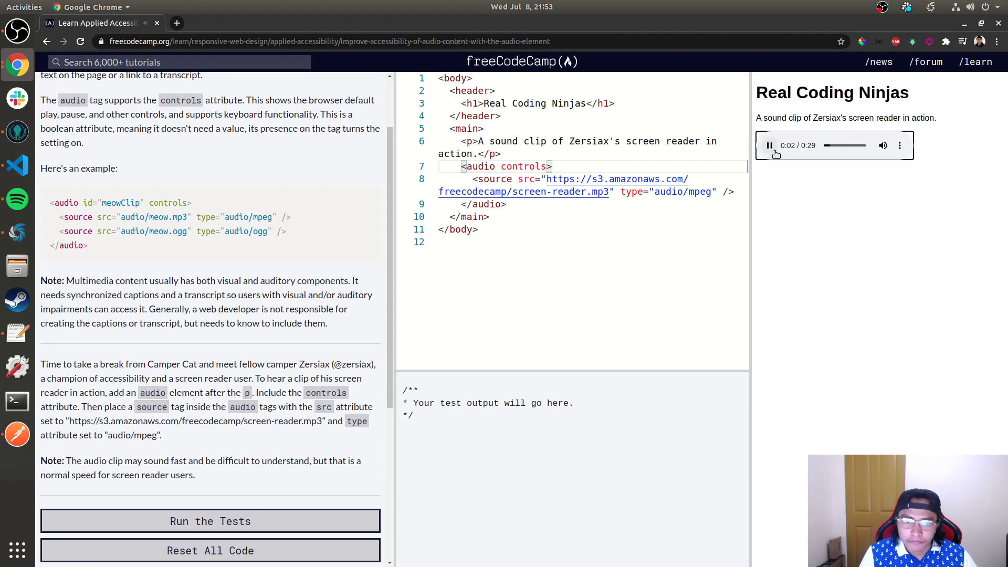
pyautogui.click(210, 521)
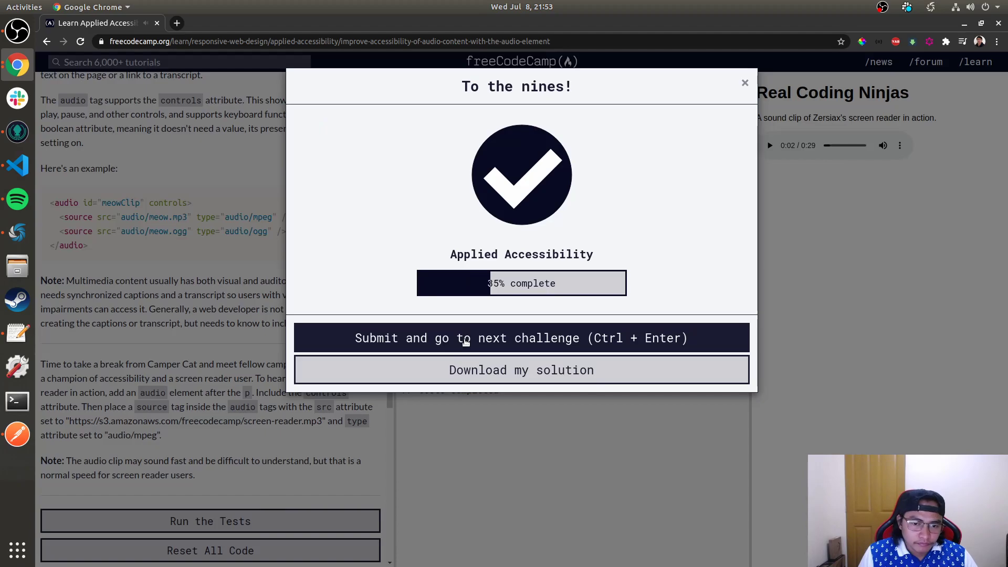
pyautogui.click(521, 337)
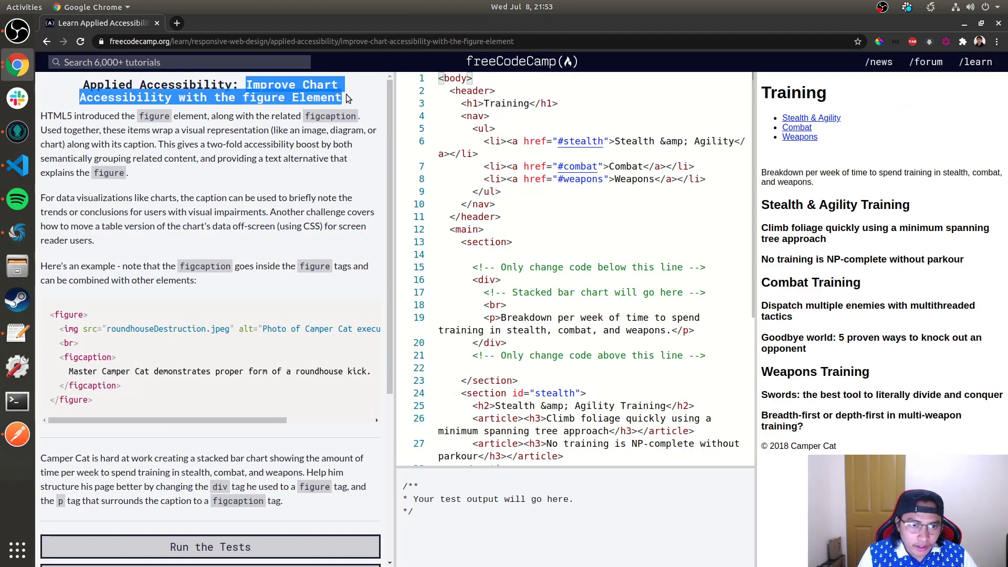
pyautogui.moveTo(351, 99)
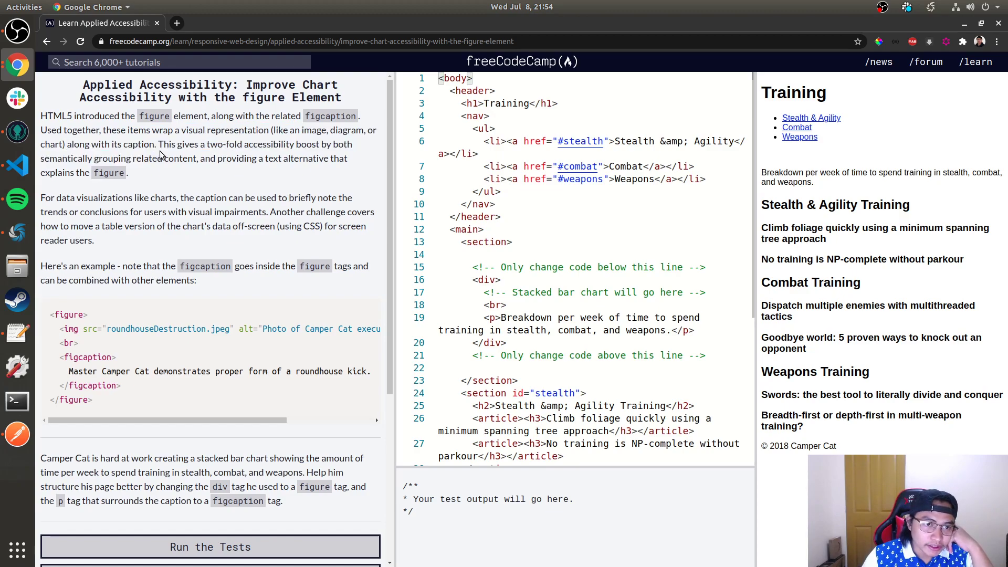
pyautogui.moveTo(172, 144); pyautogui.dragTo(285, 144)
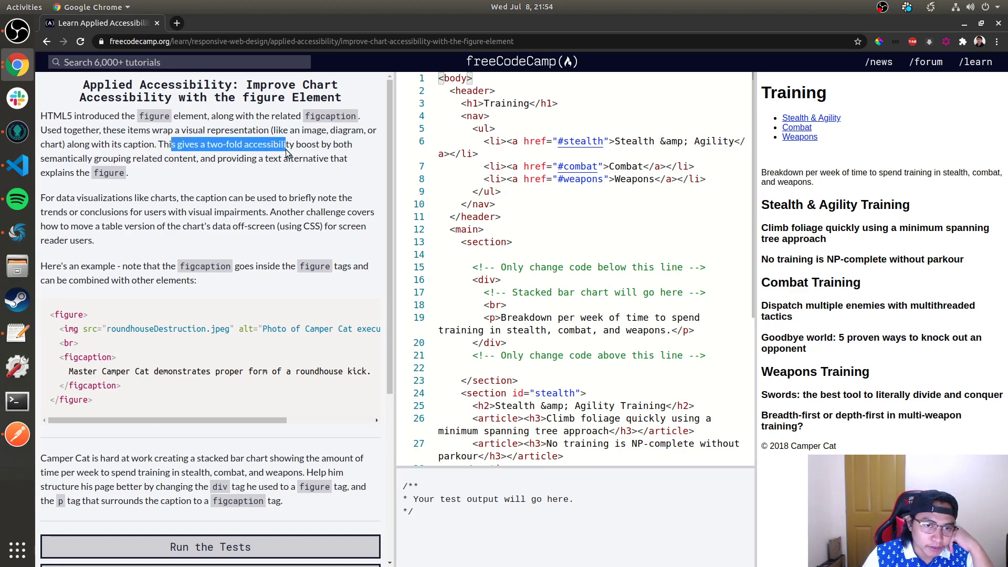
pyautogui.moveTo(286, 151); pyautogui.dragTo(92, 159)
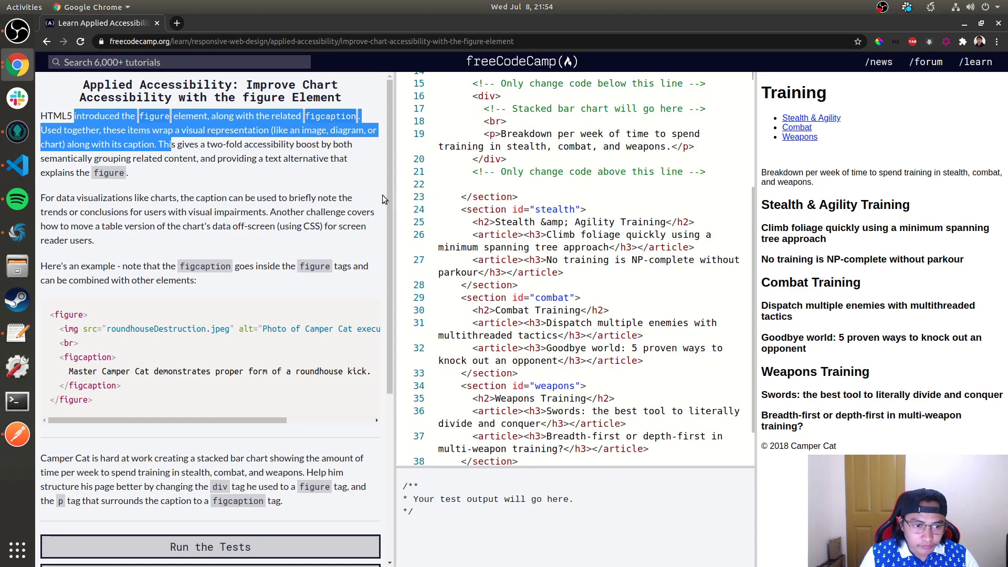
pyautogui.click(54, 198)
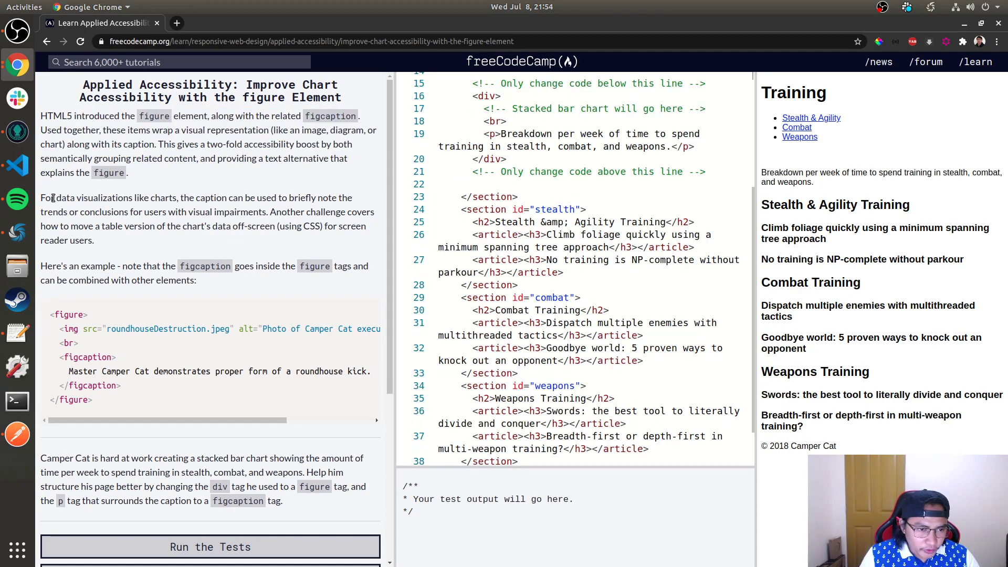
pyautogui.moveTo(51, 198); pyautogui.dragTo(103, 197)
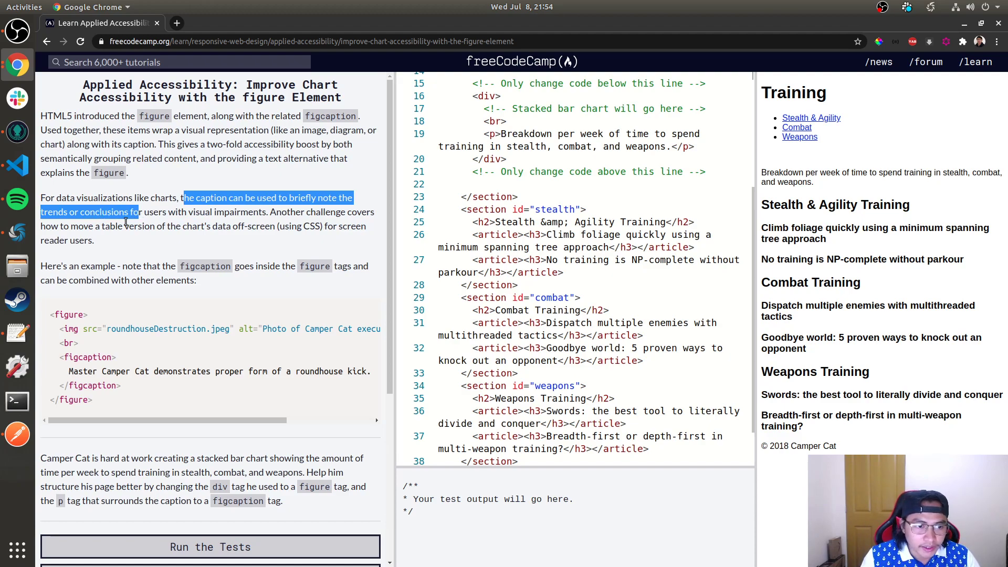
pyautogui.moveTo(65, 226); pyautogui.dragTo(139, 226)
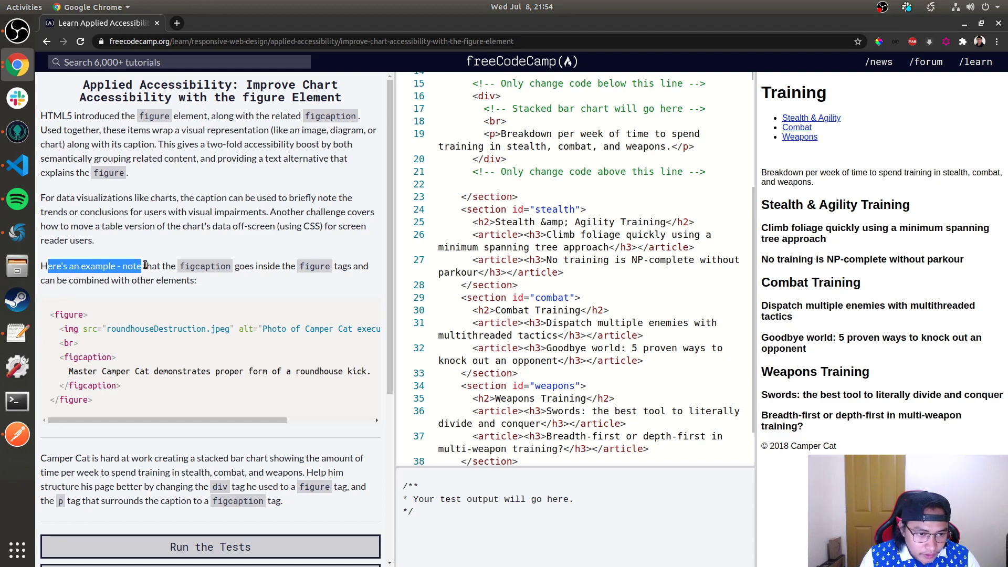
pyautogui.moveTo(144, 265); pyautogui.dragTo(276, 266)
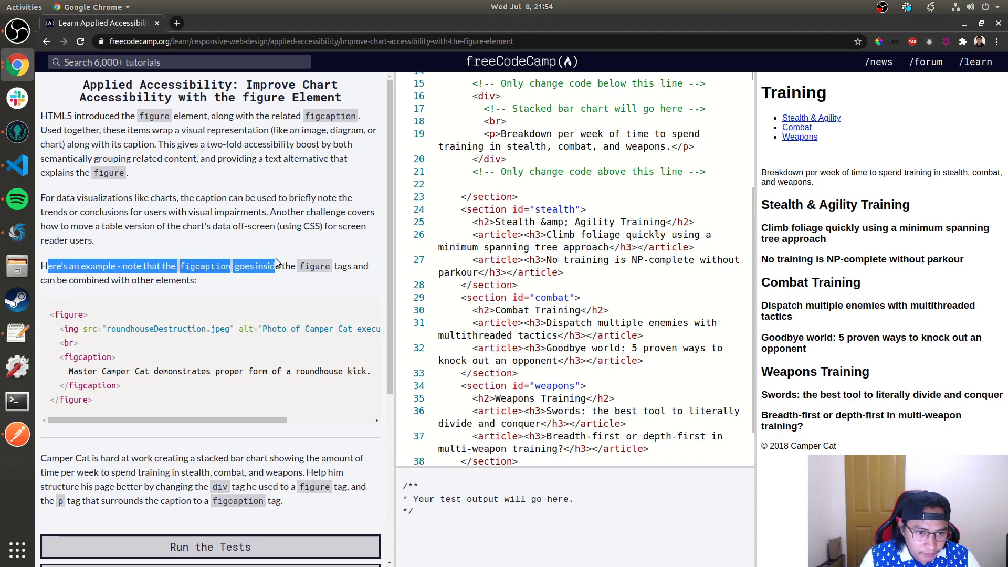
pyautogui.click(353, 264)
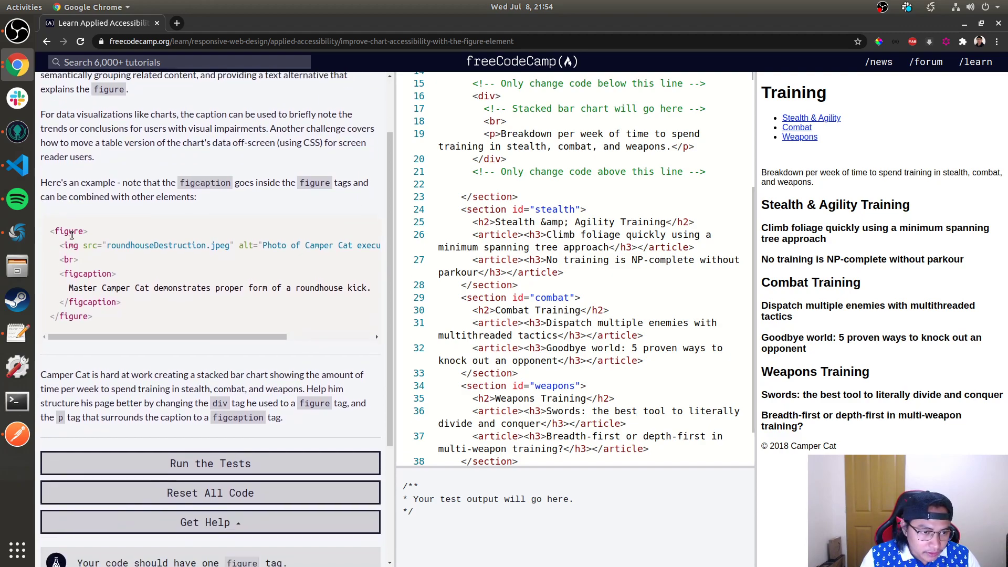
pyautogui.doubleClick(72, 316)
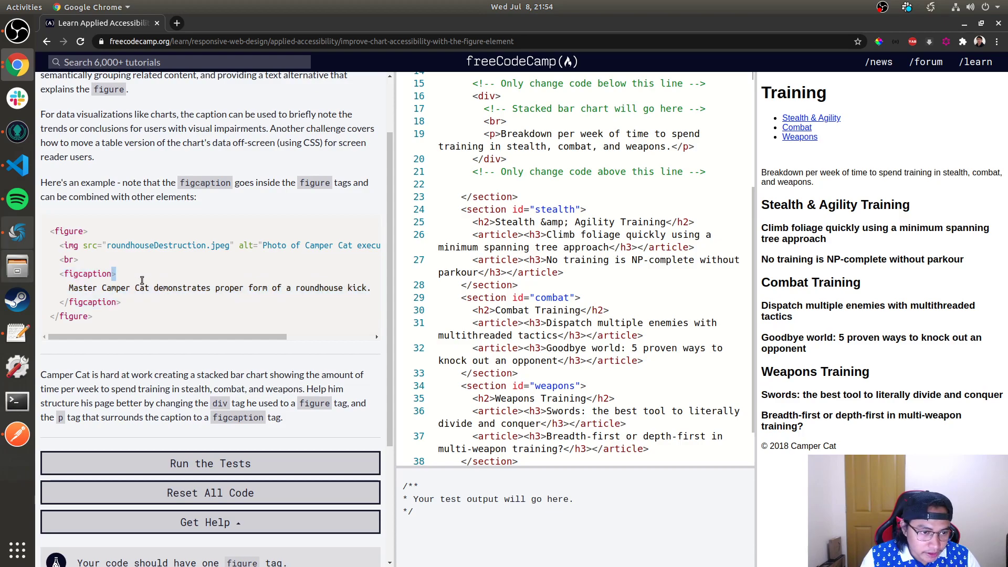
pyautogui.doubleClick(88, 273)
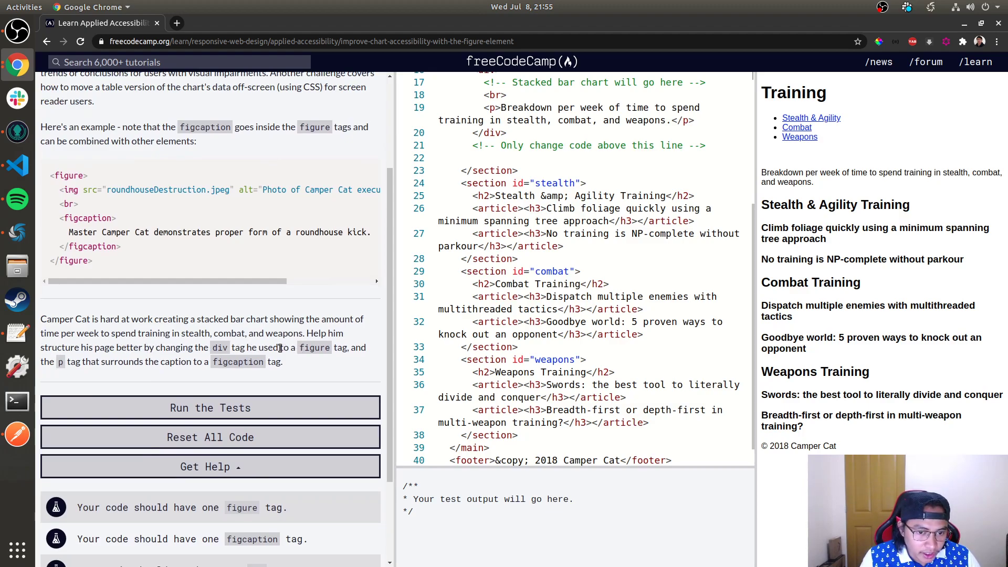
pyautogui.moveTo(90, 361); pyautogui.dragTo(158, 361)
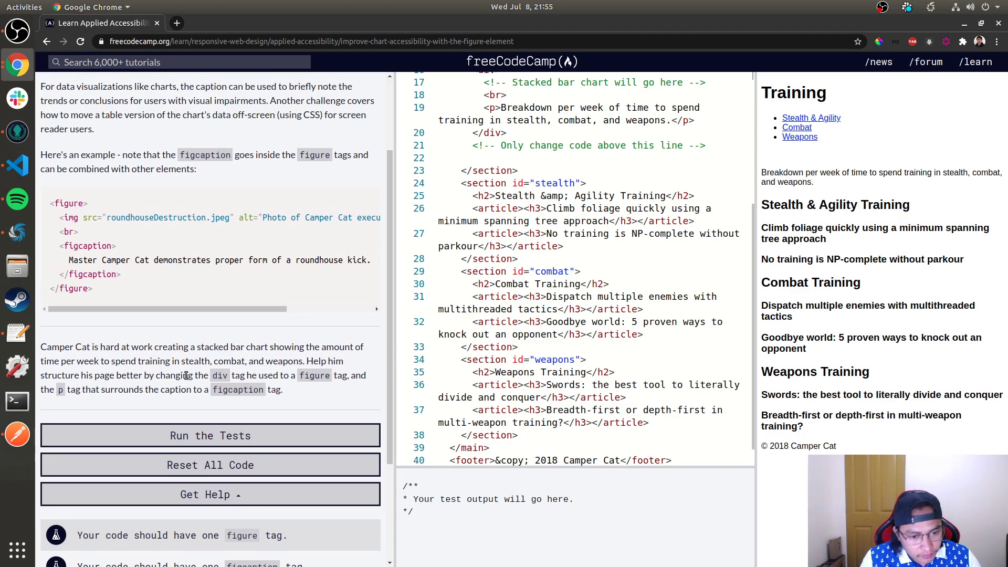
pyautogui.moveTo(154, 373)
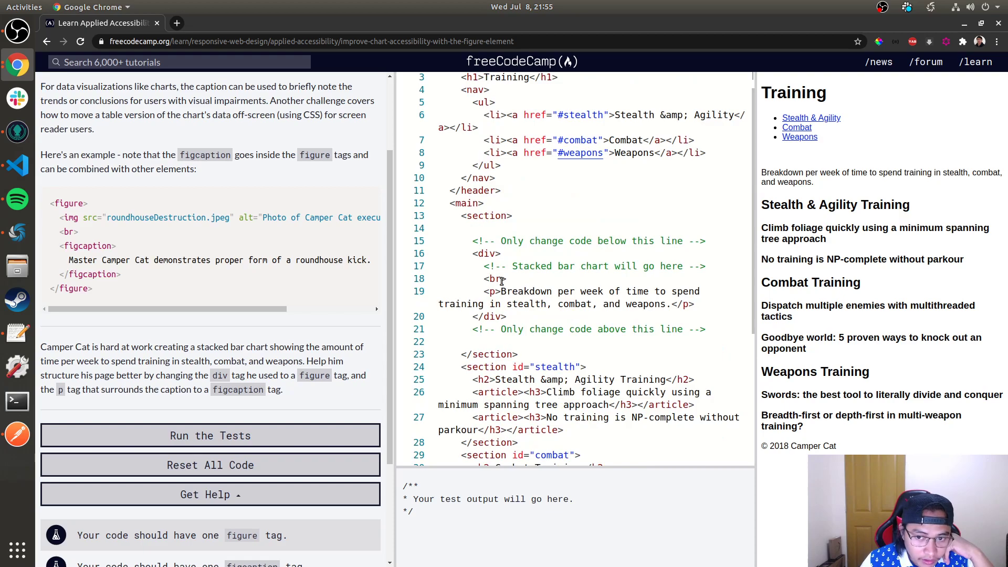
# Replace the chart's opening div tag name with figure
pyautogui.doubleClick(487, 253)
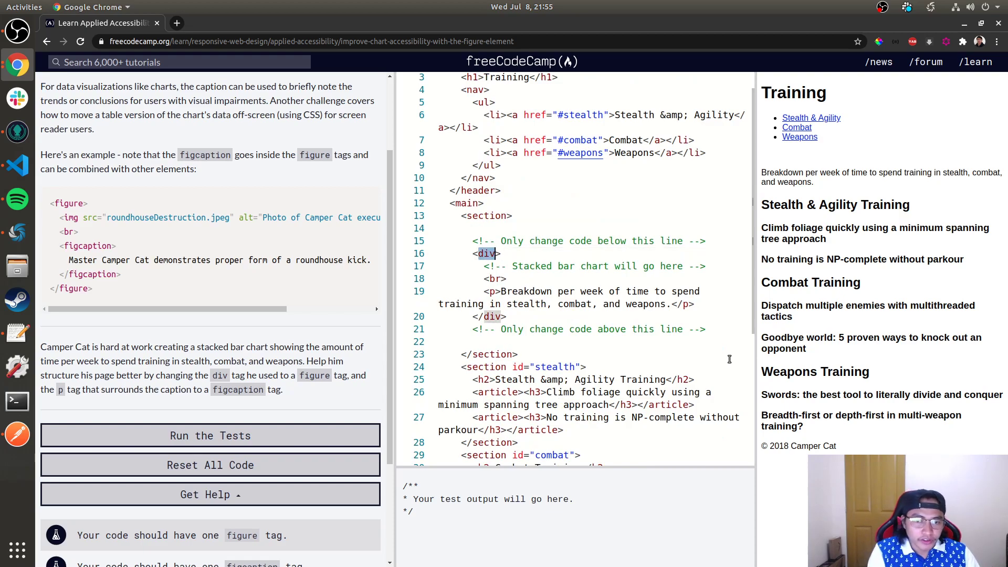
pyautogui.write('figure')
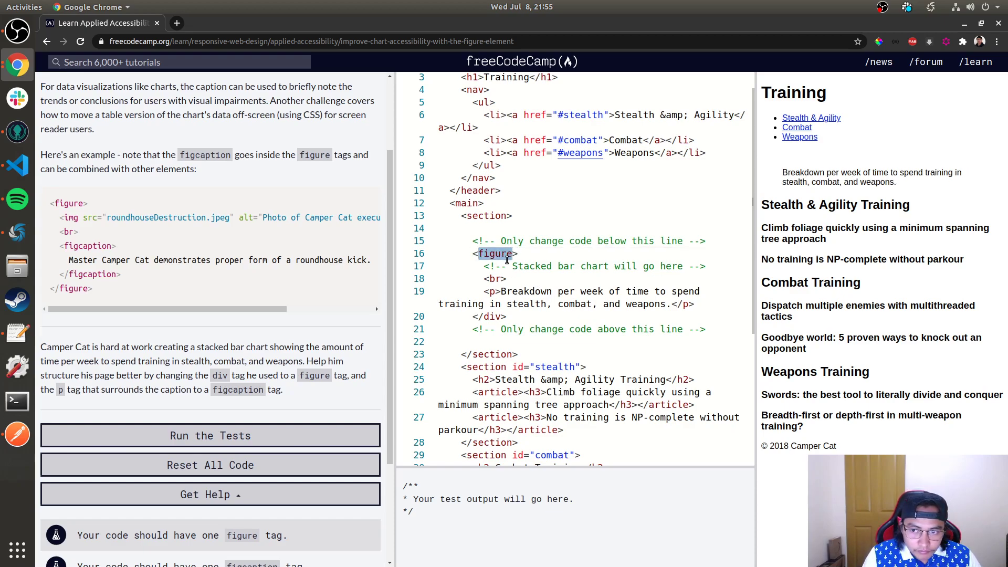
pyautogui.write('div>')
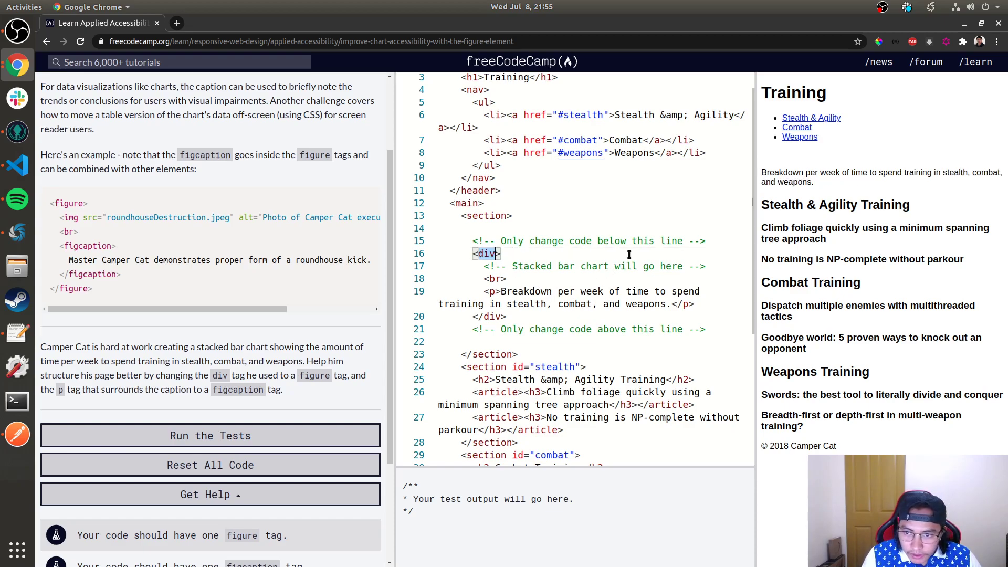
pyautogui.doubleClick(486, 253)
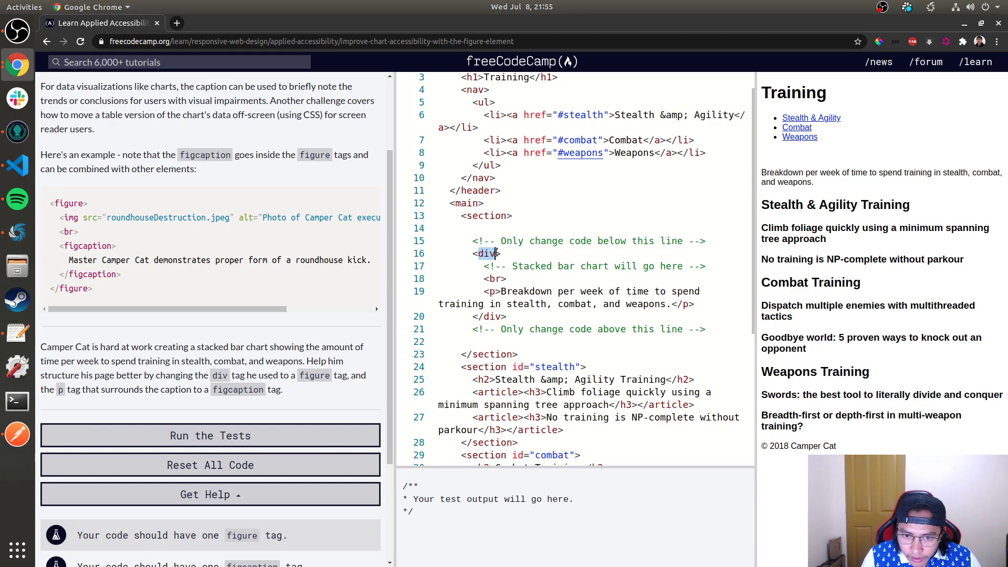
pyautogui.write('figure')
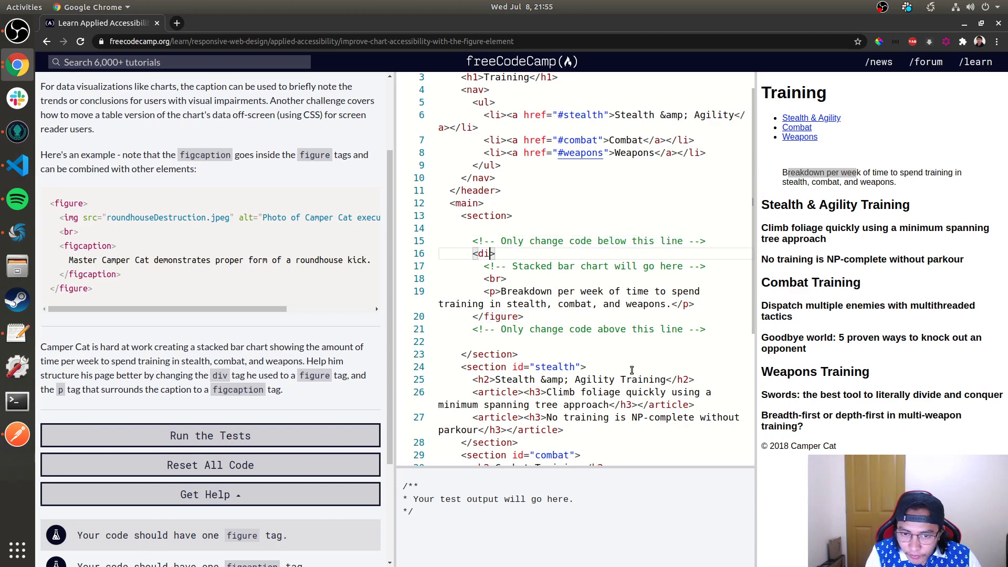
# Replace the closing div tag with figure and inspect the preview
pyautogui.write('v>')
pyautogui.click(595, 317)
pyautogui.write('</div>')
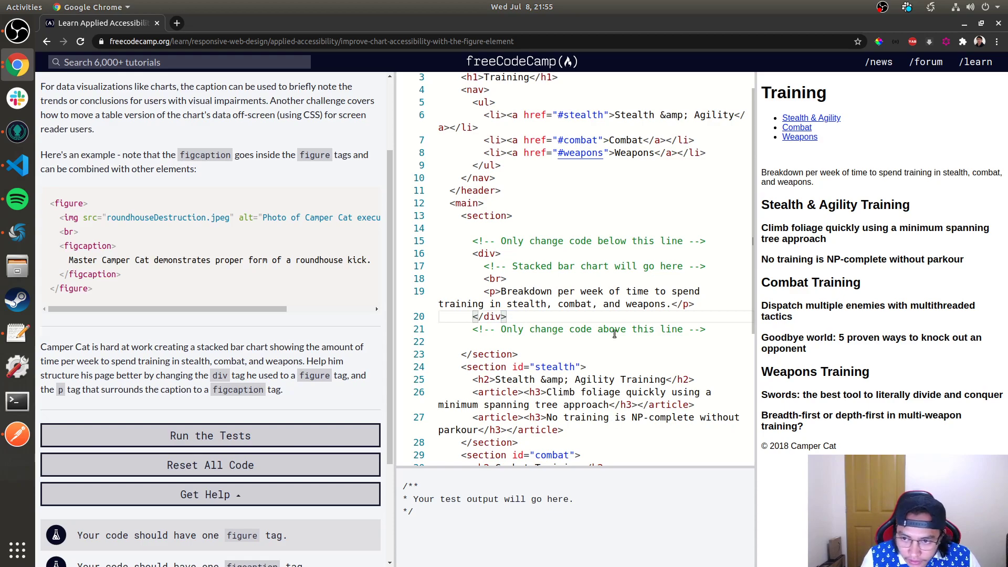
pyautogui.write('figure')
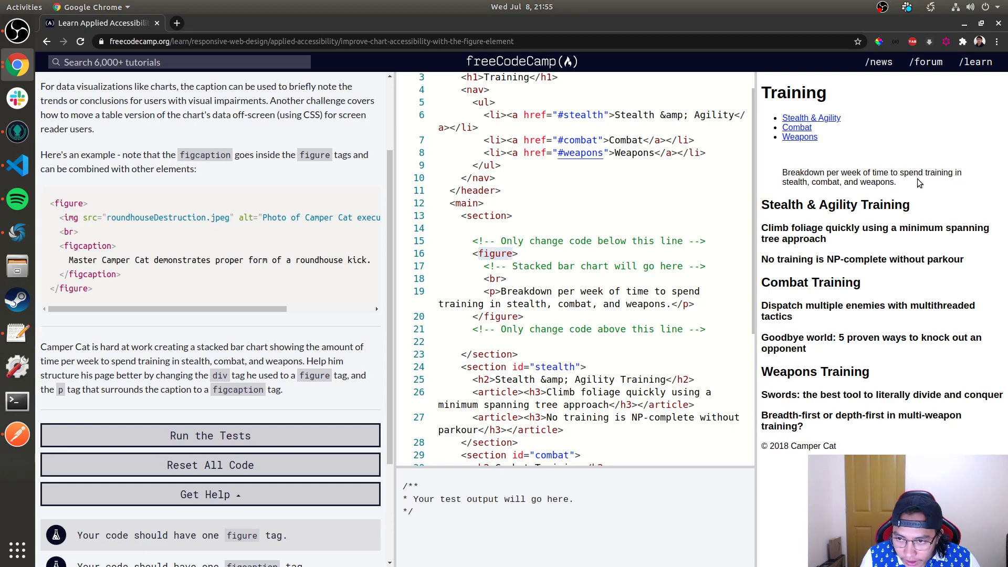
pyautogui.rightClick(769, 179)
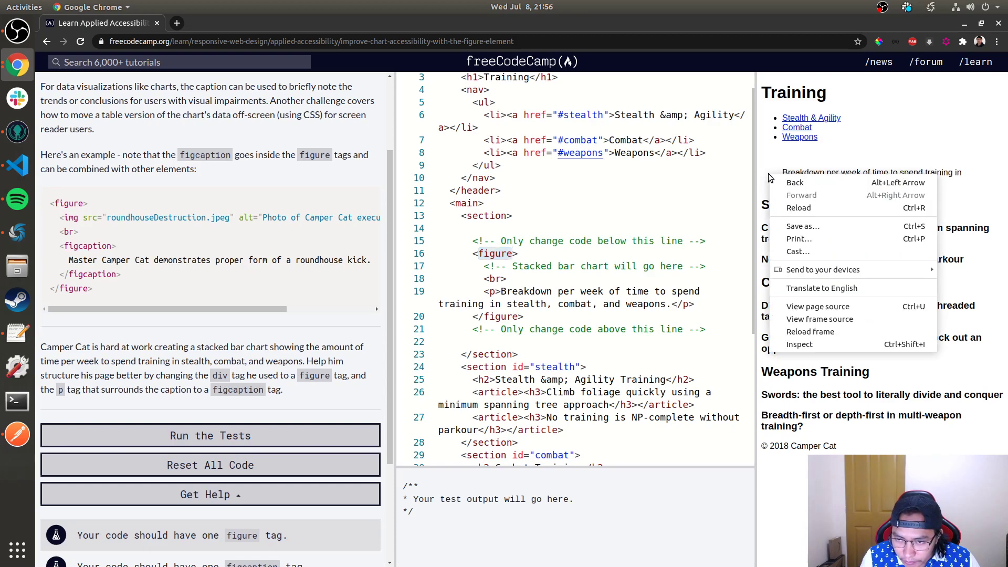
pyautogui.click(798, 345)
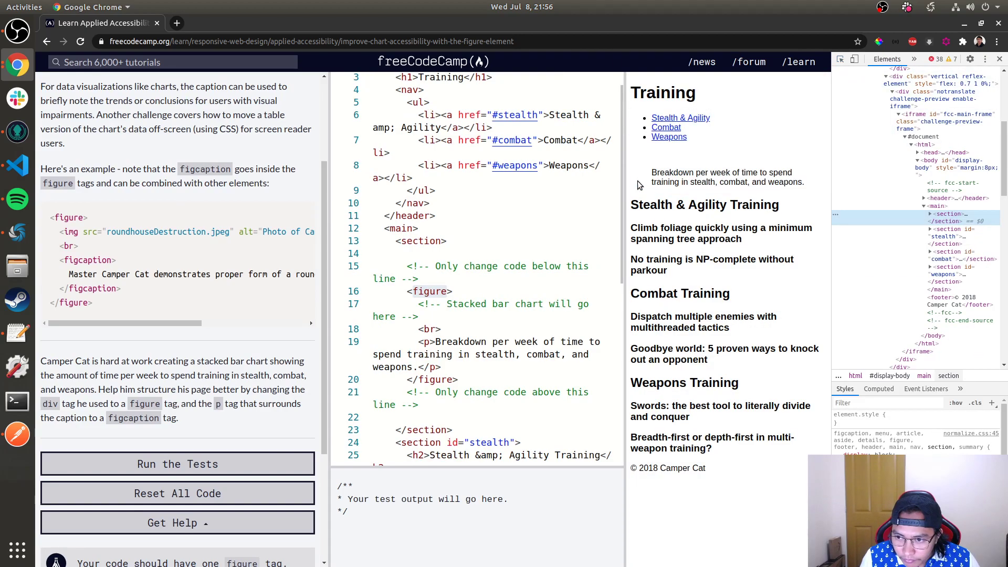
pyautogui.click(930, 213)
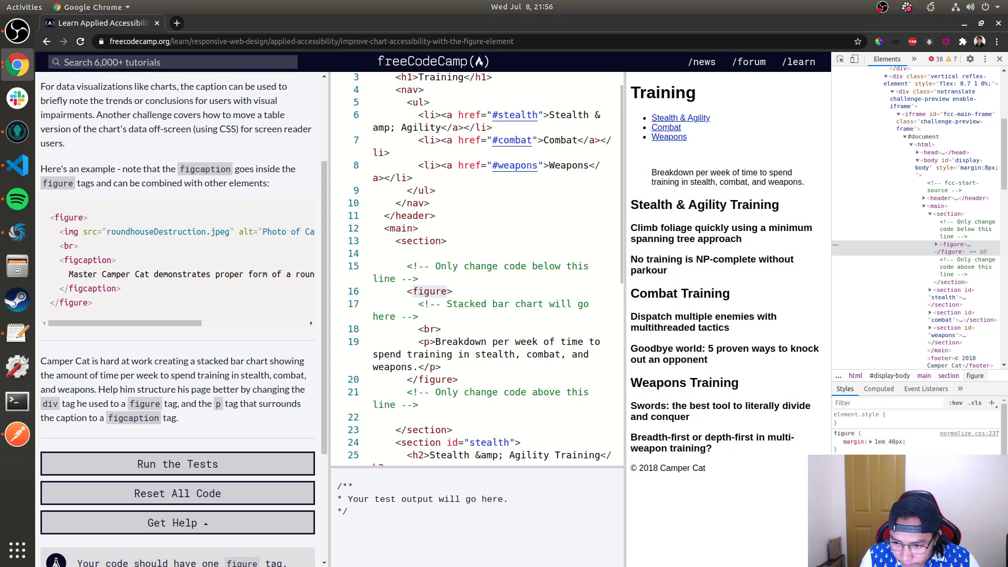
pyautogui.click(985, 59)
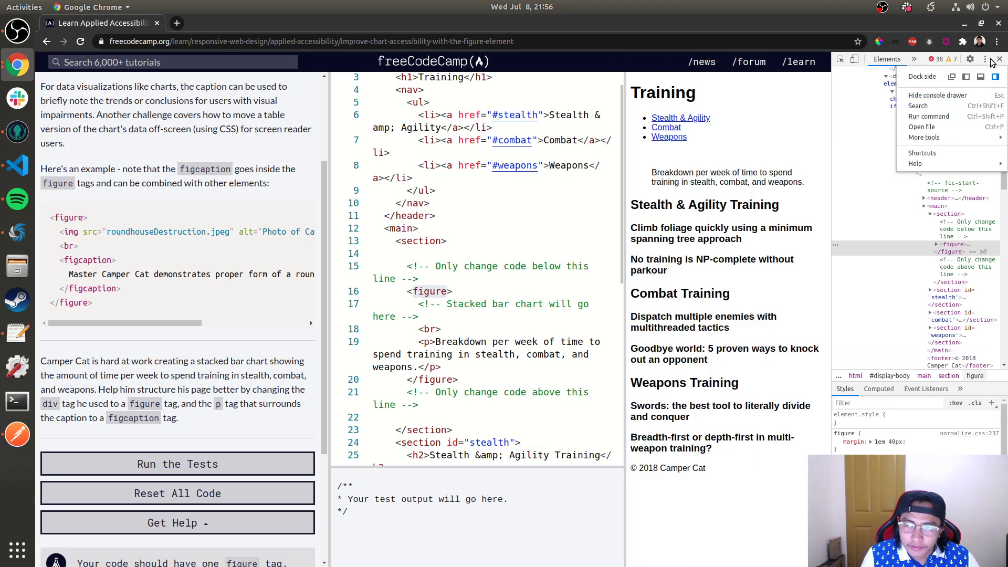
pyautogui.click(999, 58)
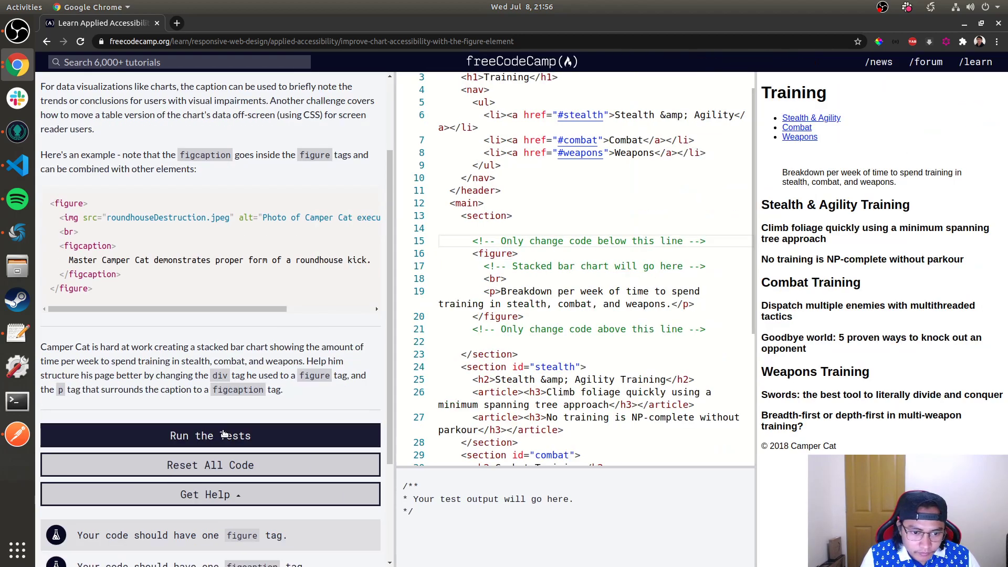
# Swap the caption's p tags for figcaption and pass the figure challenge tests
pyautogui.click(210, 435)
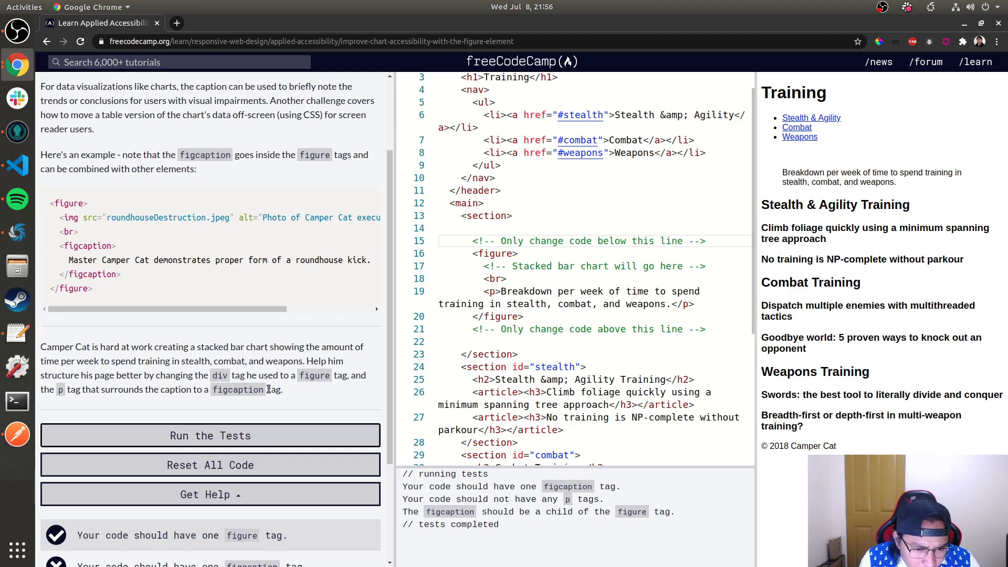
pyautogui.doubleClick(237, 390)
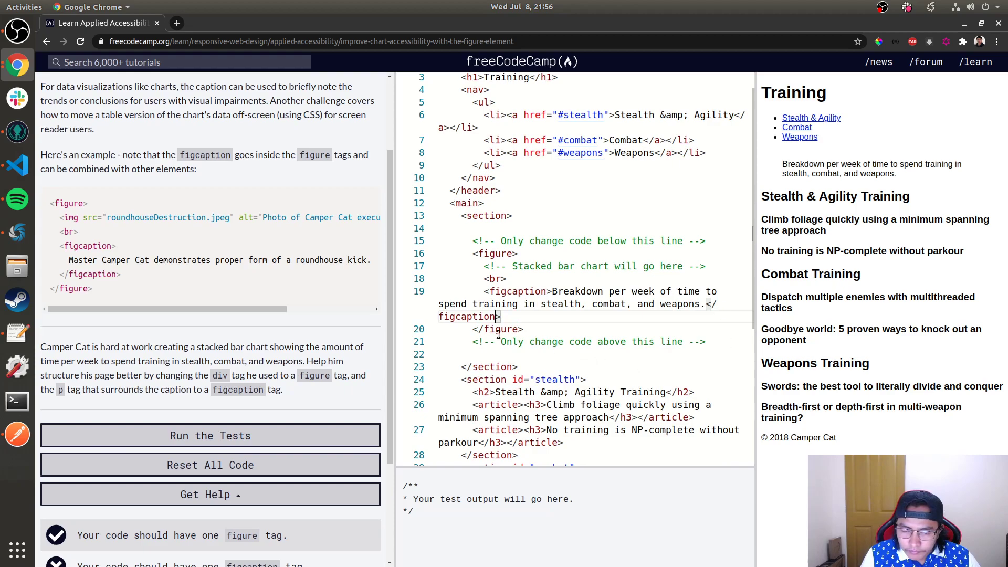
pyautogui.moveTo(254, 428)
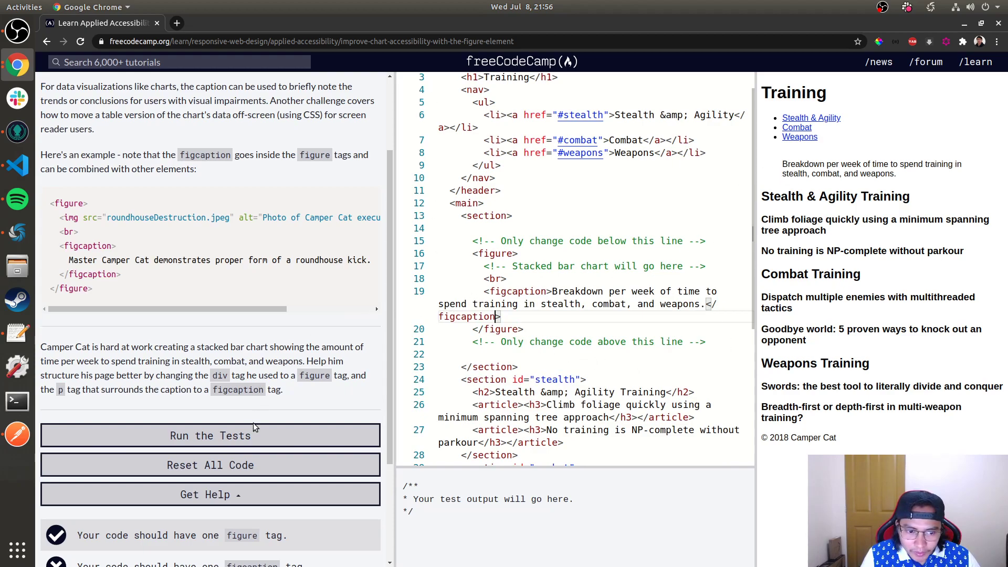
pyautogui.doubleClick(518, 290)
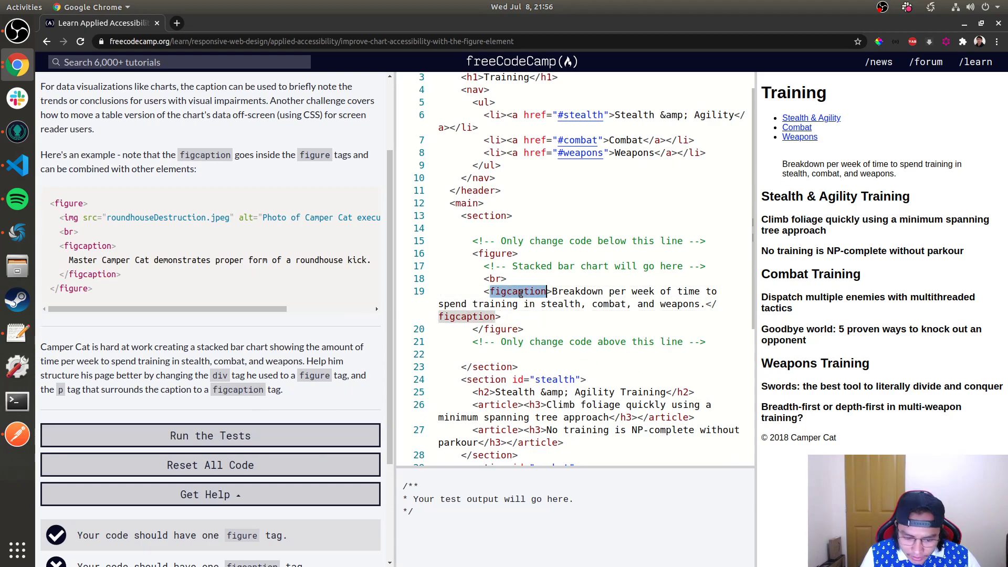
pyautogui.write('p')
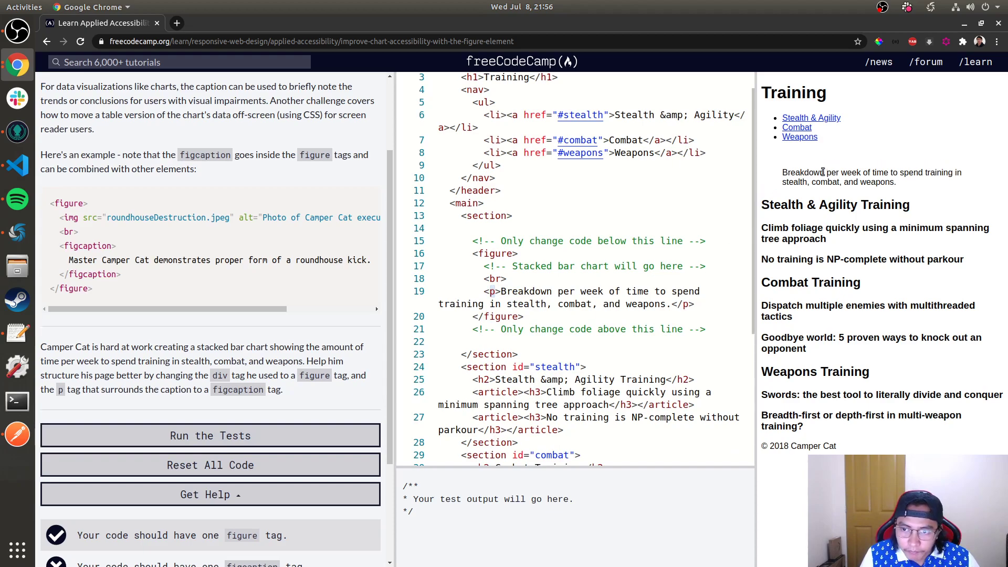
pyautogui.click(524, 316)
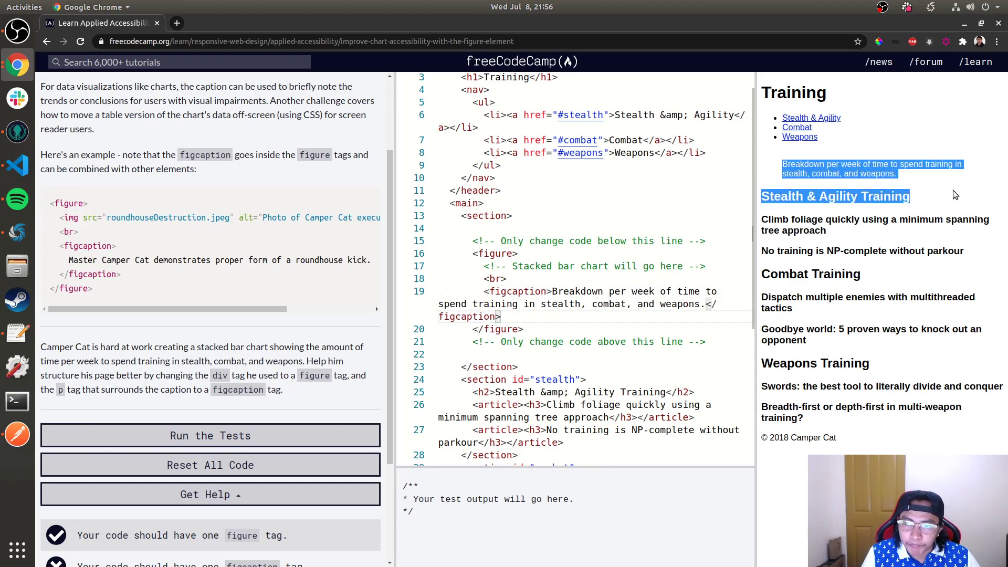
pyautogui.click(210, 435)
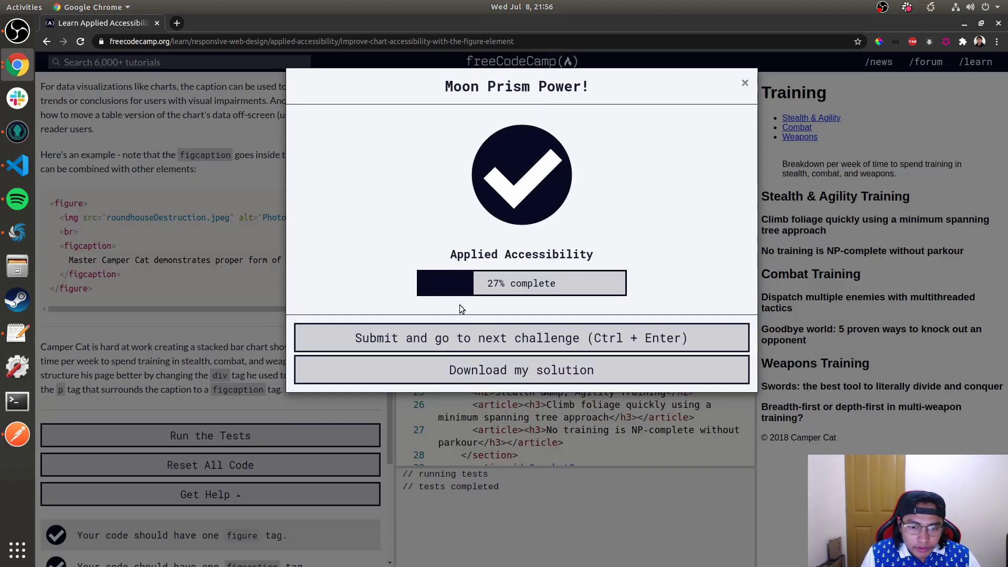
# Advance to the label challenge and read its instructions about the for attribute
pyautogui.click(521, 337)
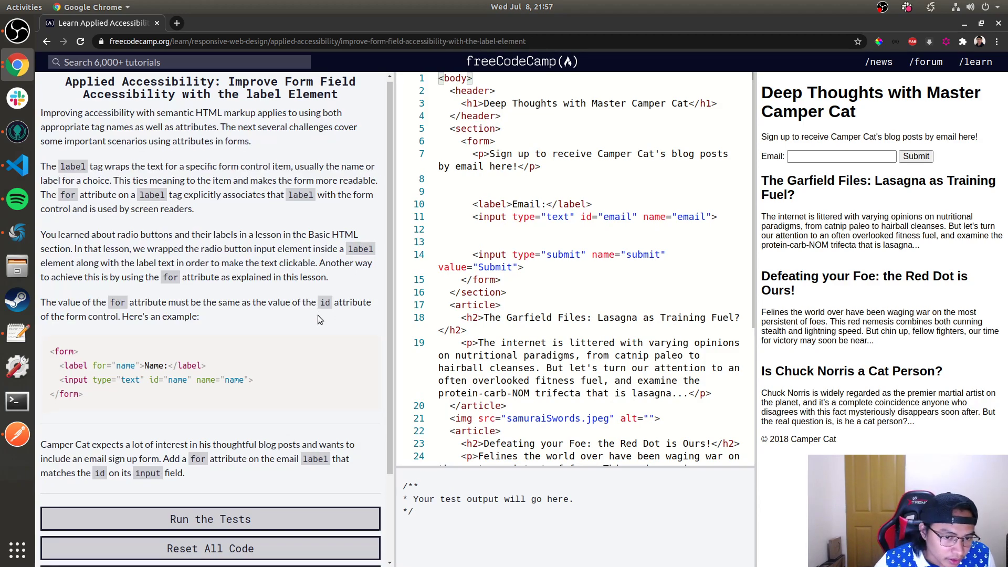
pyautogui.click(210, 519)
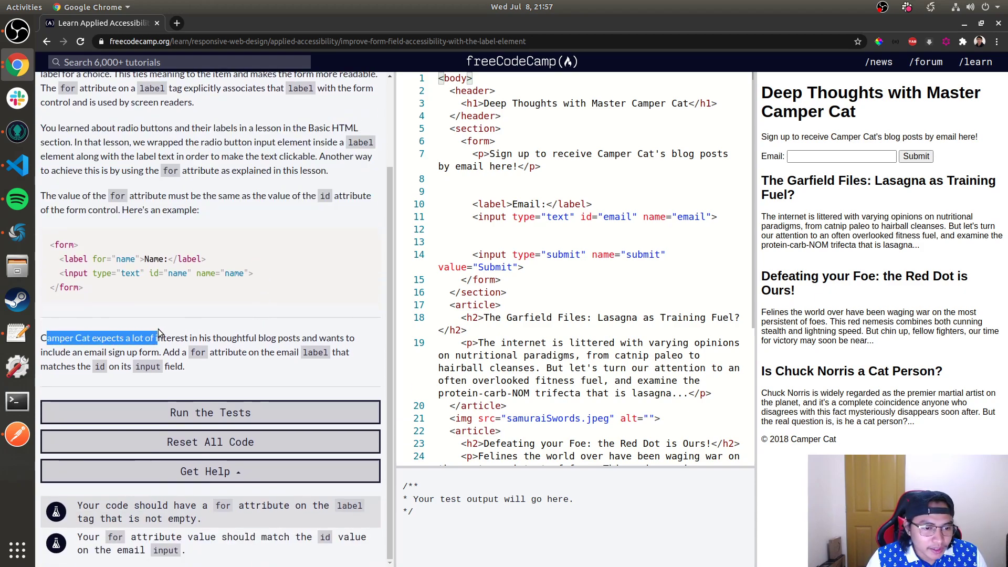
pyautogui.moveTo(151, 337); pyautogui.dragTo(230, 337)
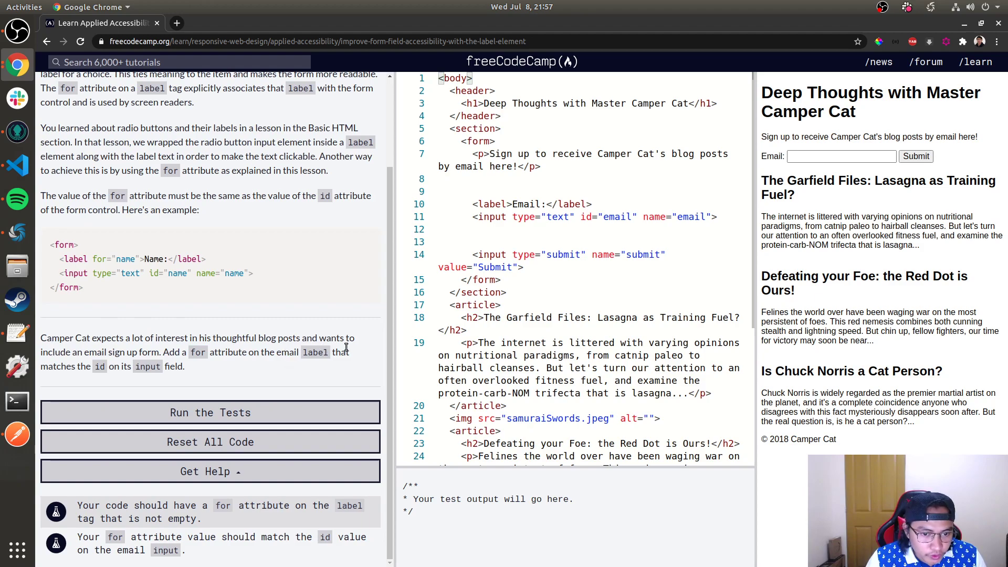
pyautogui.moveTo(209, 363)
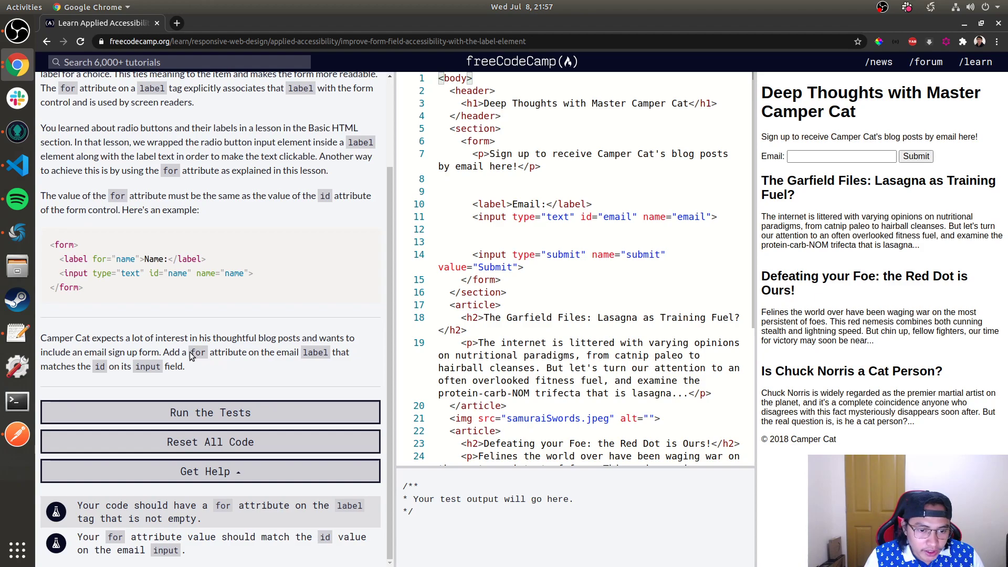
pyautogui.doubleClick(198, 352)
pyautogui.write(' for=""')
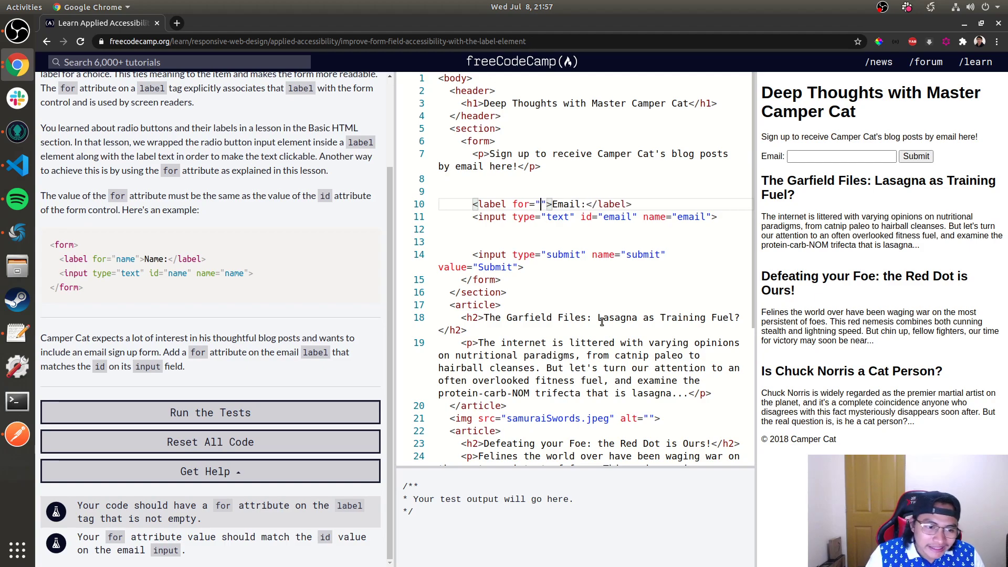
# Give the Email label for="email", pass the tests, and open the fieldset challenge
pyautogui.doubleClick(617, 217)
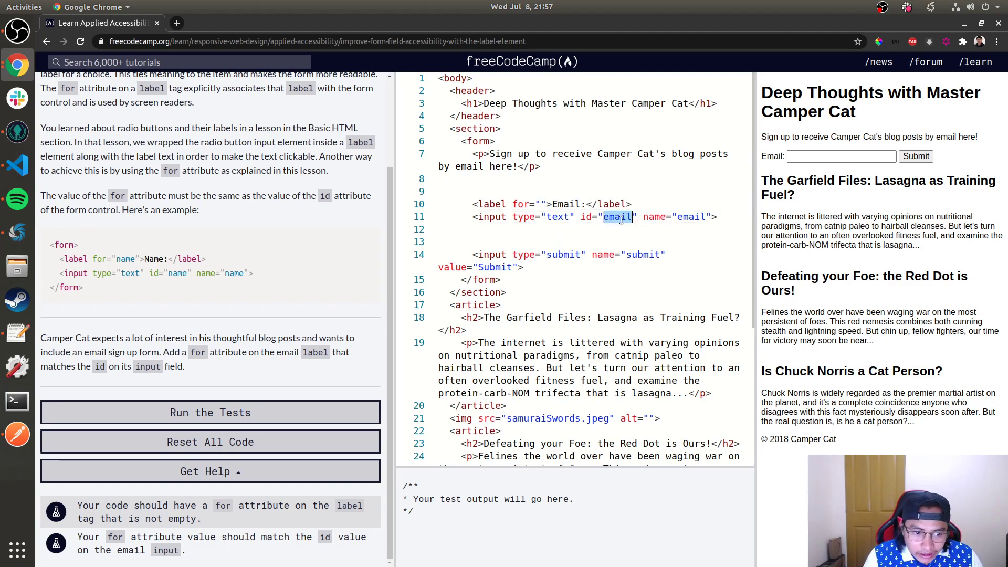
pyautogui.write('email')
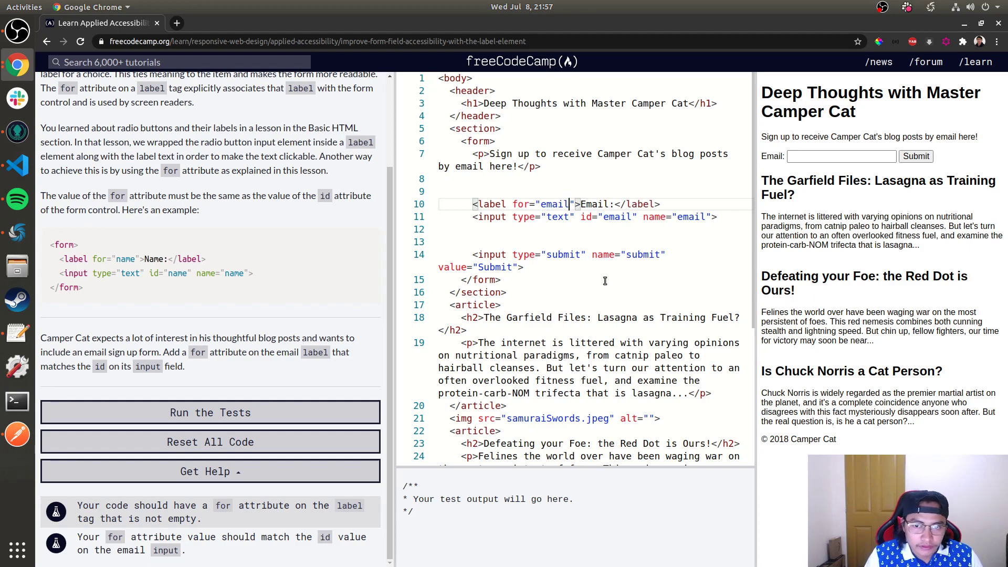
pyautogui.click(210, 411)
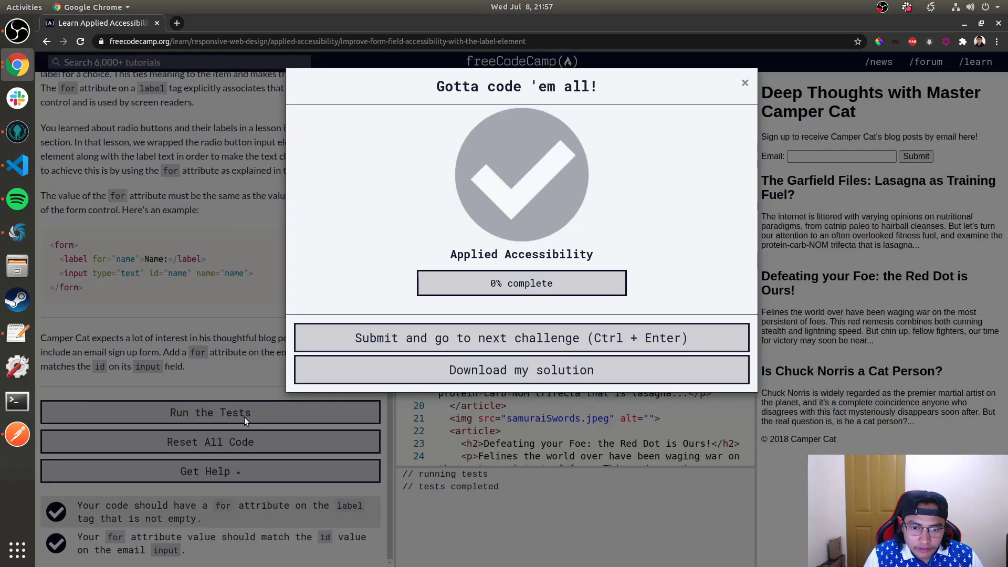
pyautogui.click(210, 411)
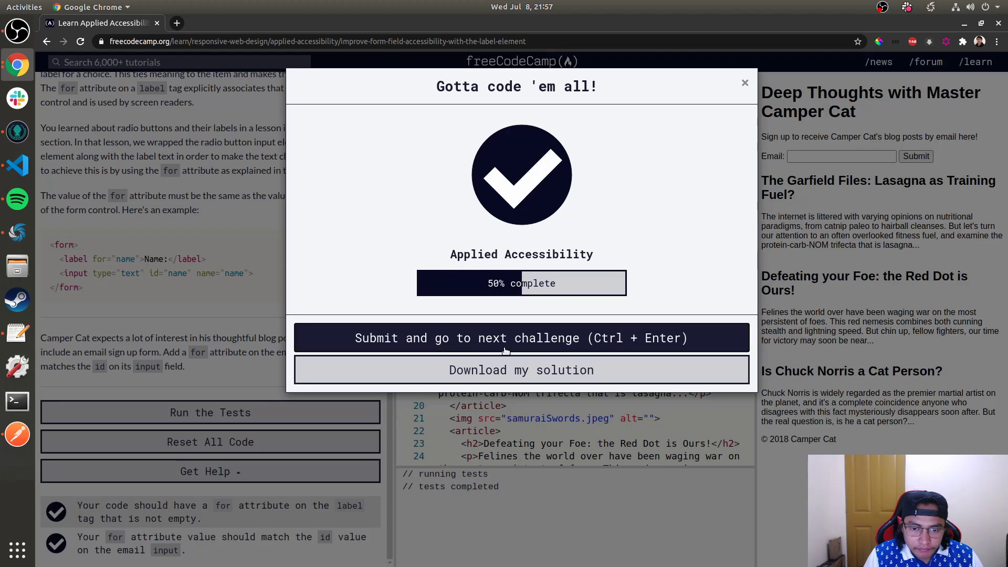
pyautogui.click(521, 337)
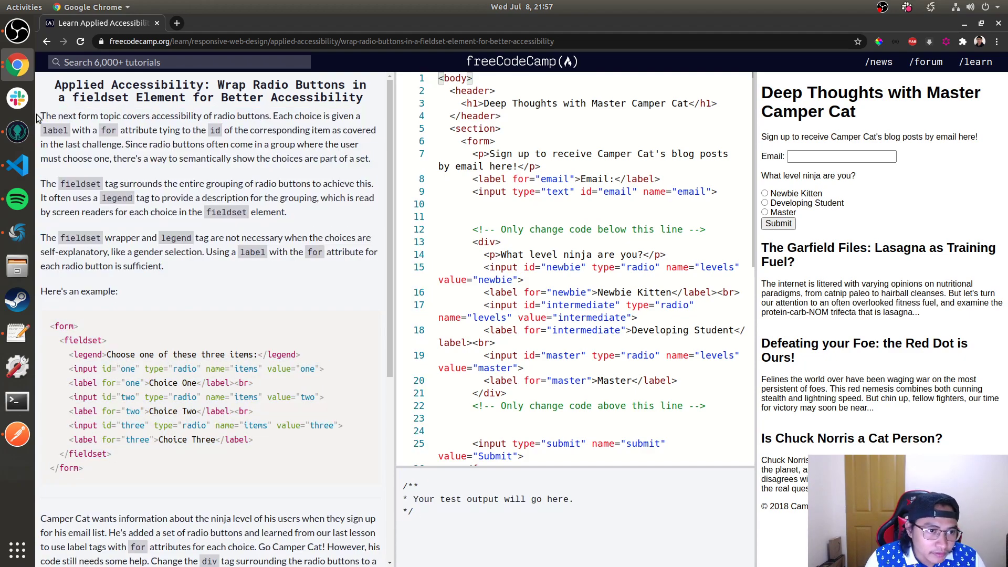
pyautogui.moveTo(145, 293)
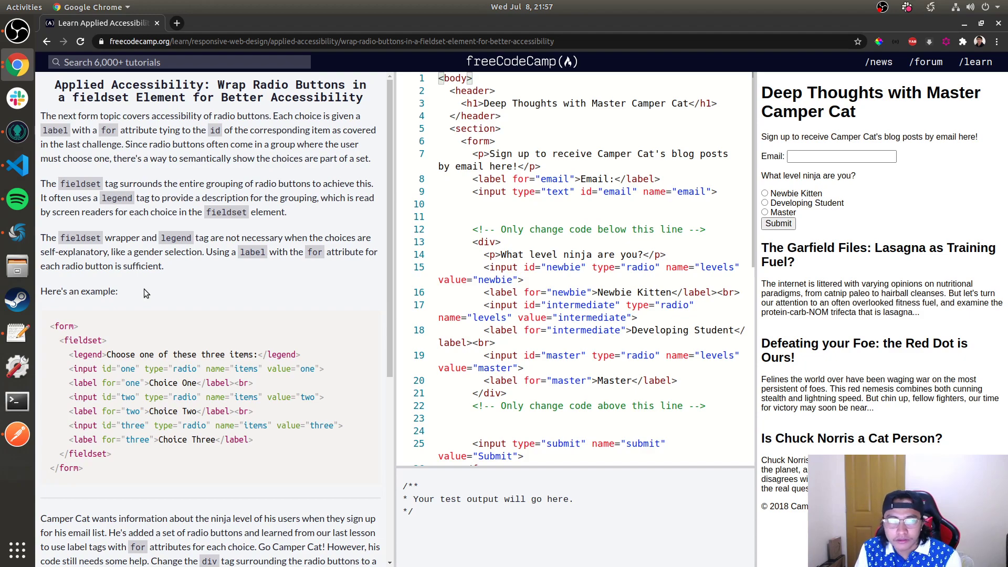
# Read the fieldset task and replace the radio buttons' div with a fieldset
pyautogui.scroll(-3)
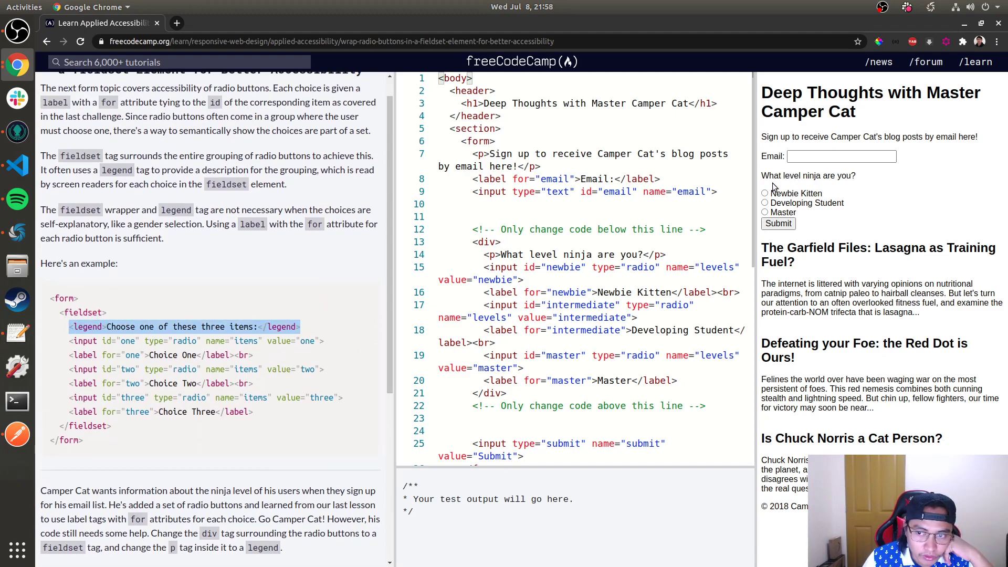
pyautogui.scroll(-3)
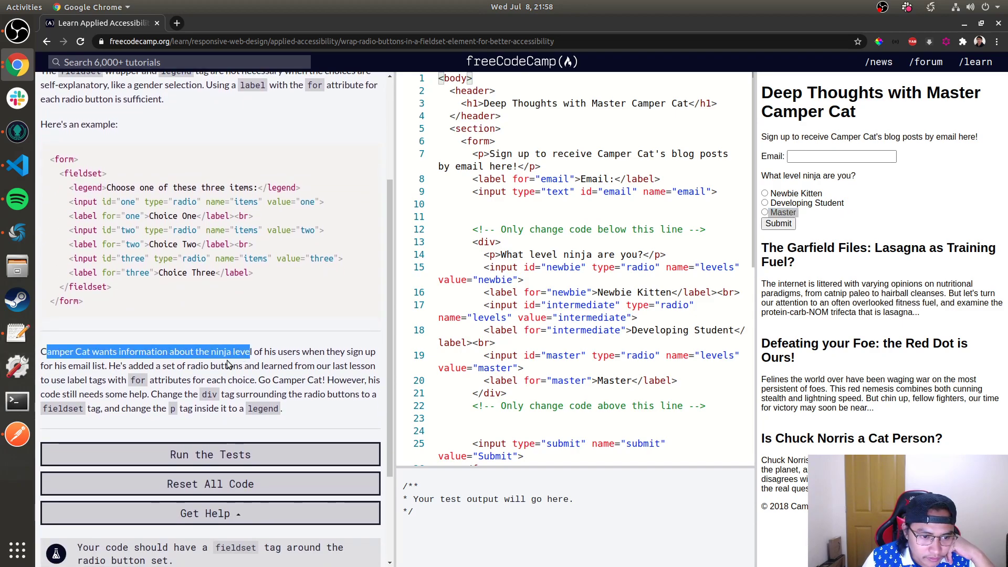
pyautogui.moveTo(128, 366); pyautogui.dragTo(363, 366)
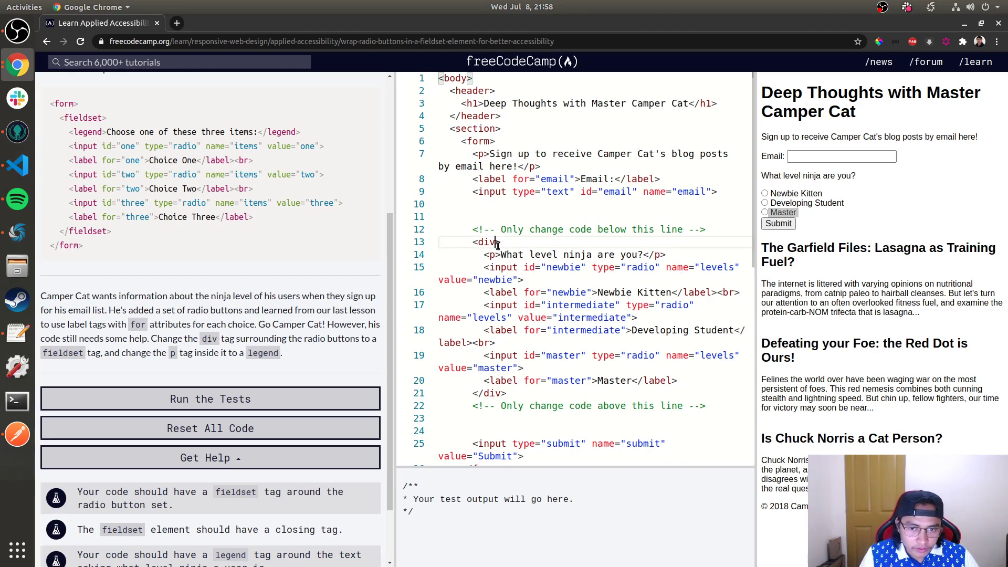
pyautogui.doubleClick(486, 241)
pyautogui.write('fieldset')
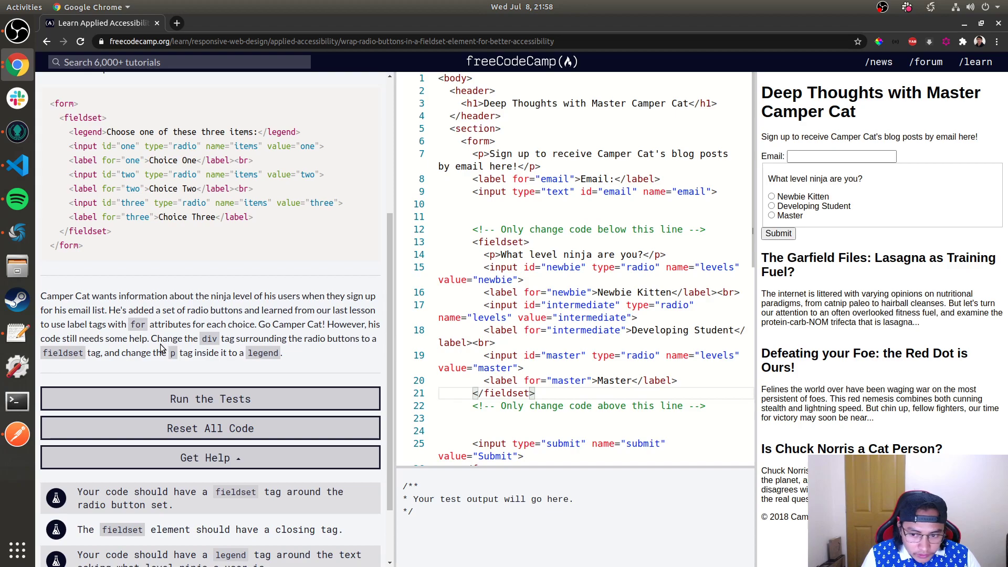
# Turn the question paragraph into a legend, pass the tests, and open the date picker challenge
pyautogui.moveTo(273, 338); pyautogui.dragTo(379, 338)
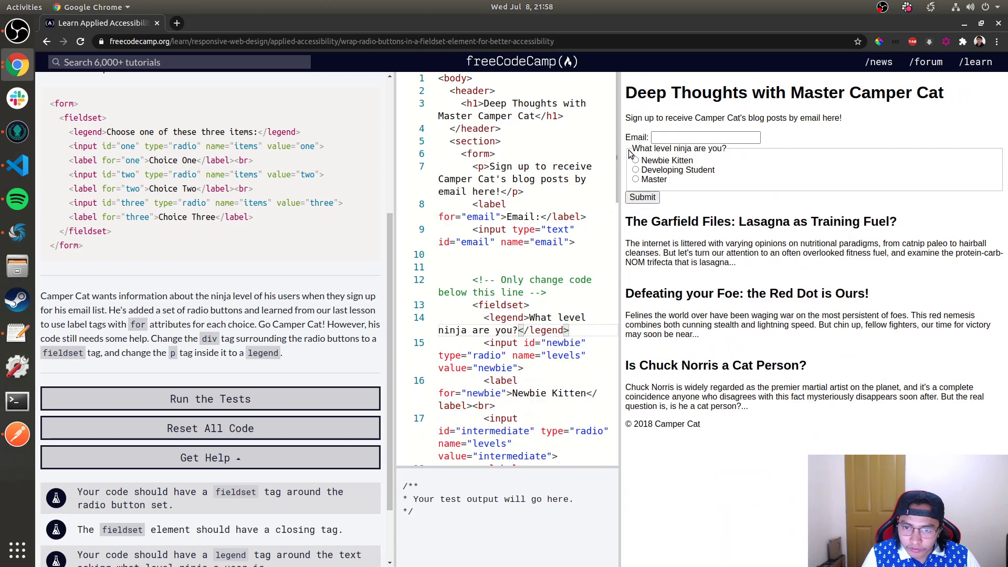
pyautogui.moveTo(951, 202)
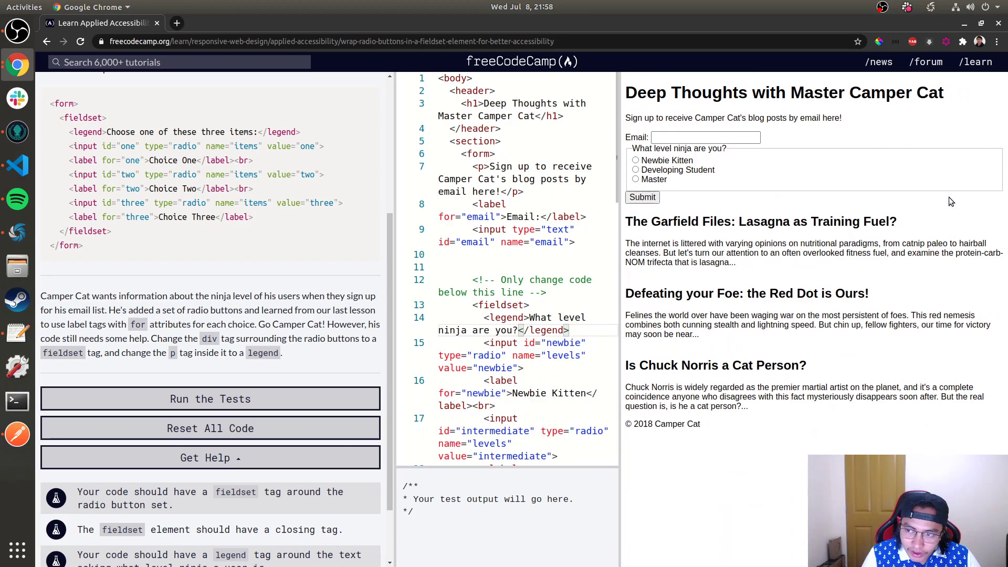
pyautogui.click(704, 136)
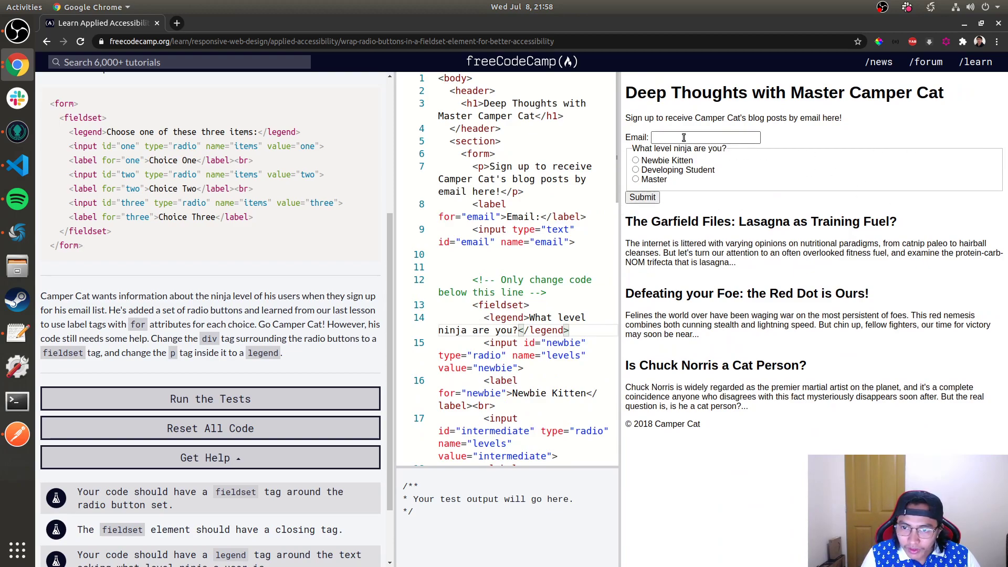
pyautogui.click(210, 399)
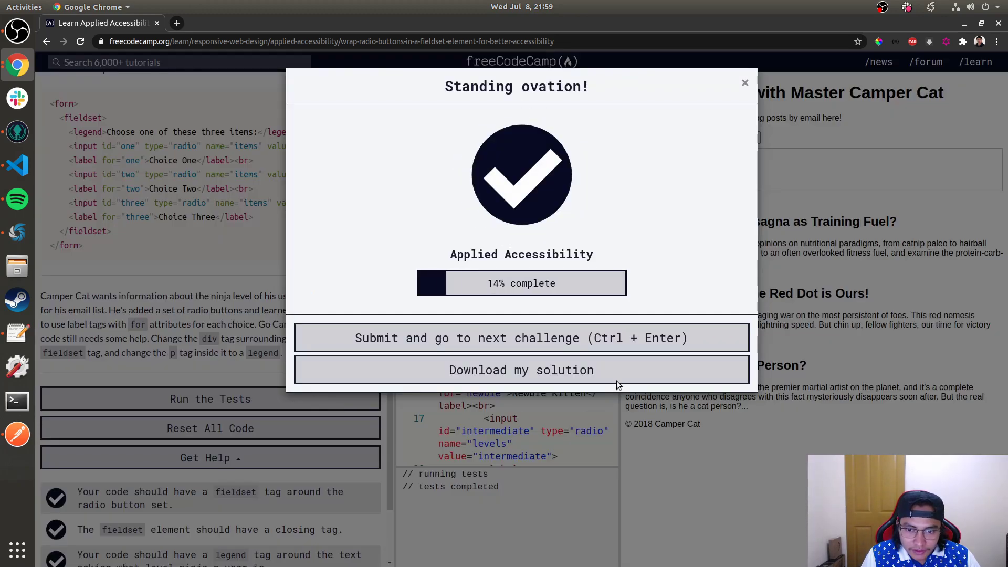
pyautogui.click(521, 338)
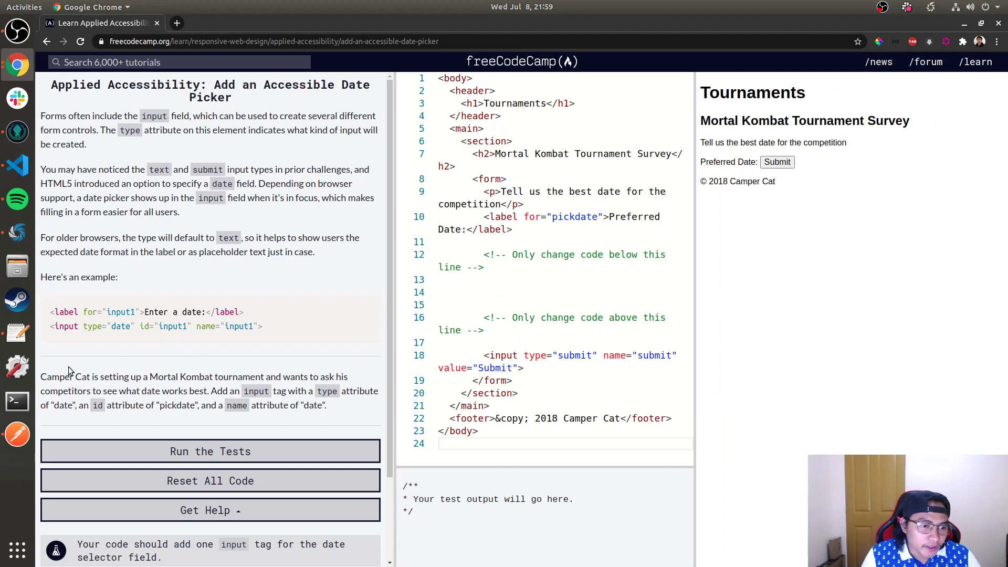
pyautogui.moveTo(325, 335)
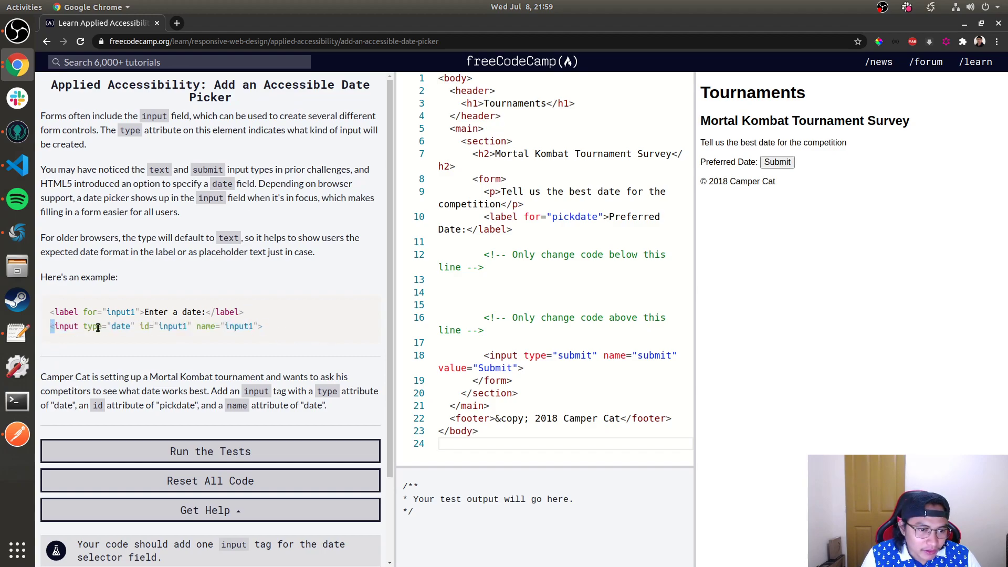
# Add <input type="date" id="pickdate" name="date"> to the survey form
pyautogui.doubleClick(109, 326)
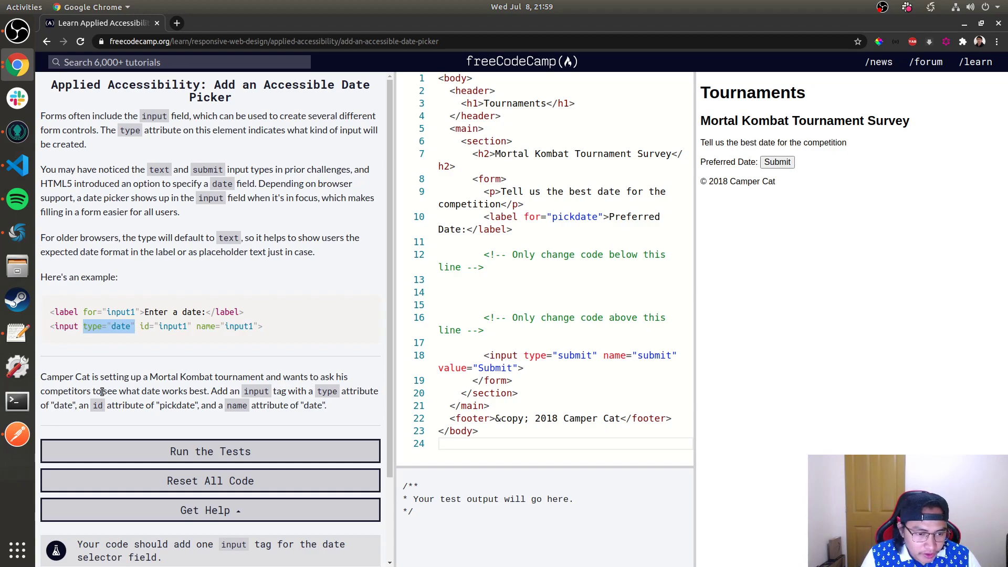
pyautogui.moveTo(126, 390); pyautogui.dragTo(202, 390)
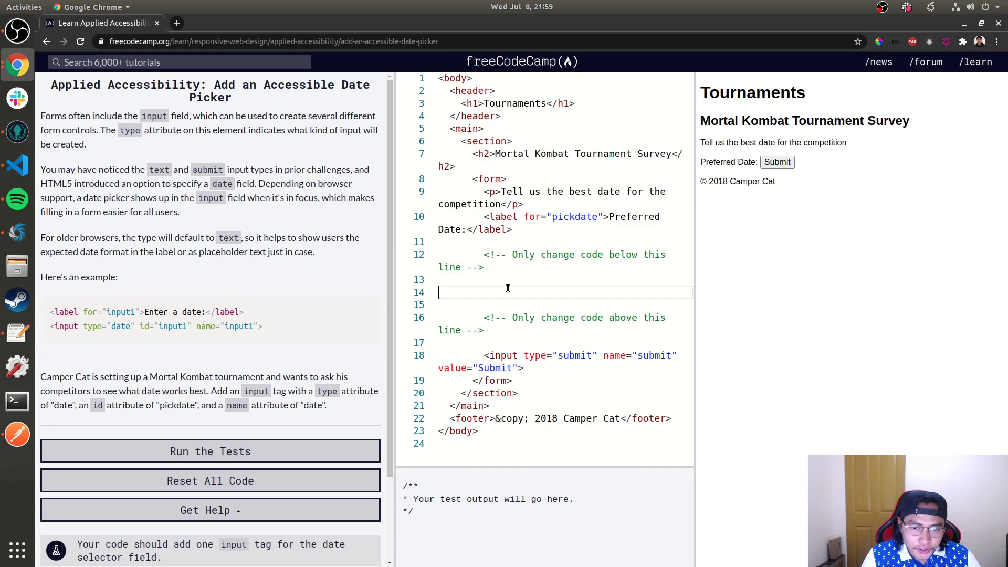
pyautogui.write('<iu')
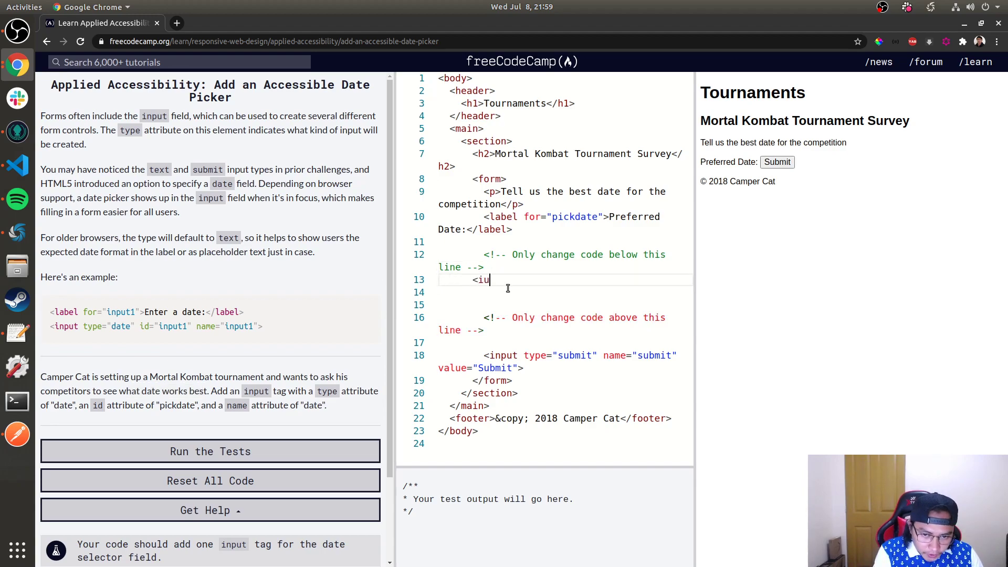
pyautogui.write('nput type=')
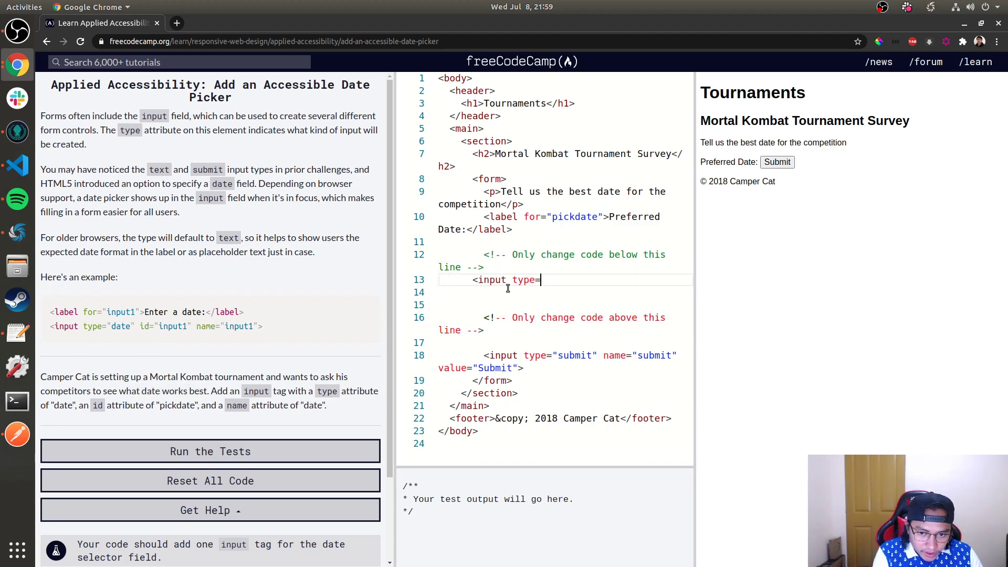
pyautogui.write('"date">')
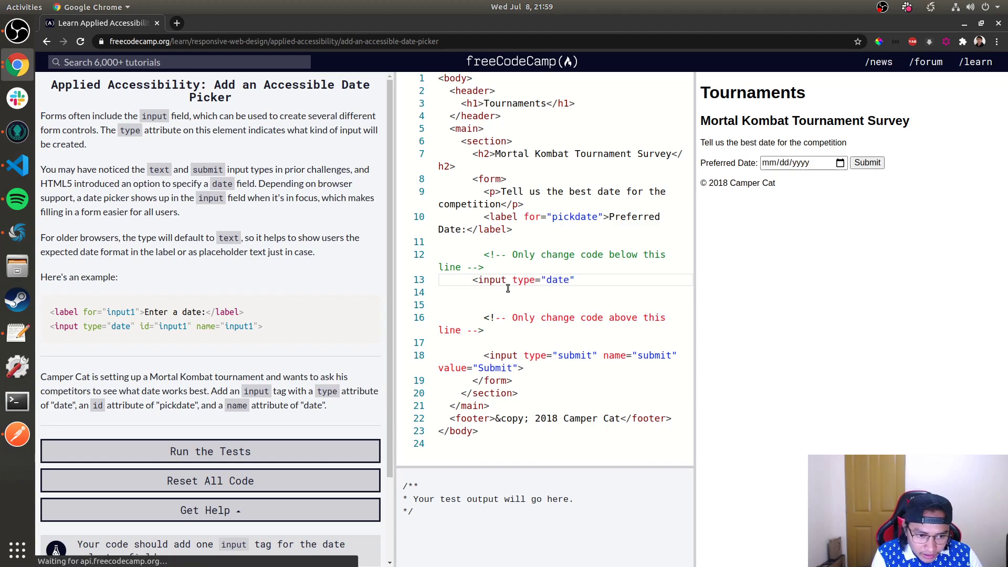
pyautogui.write('id="pick')
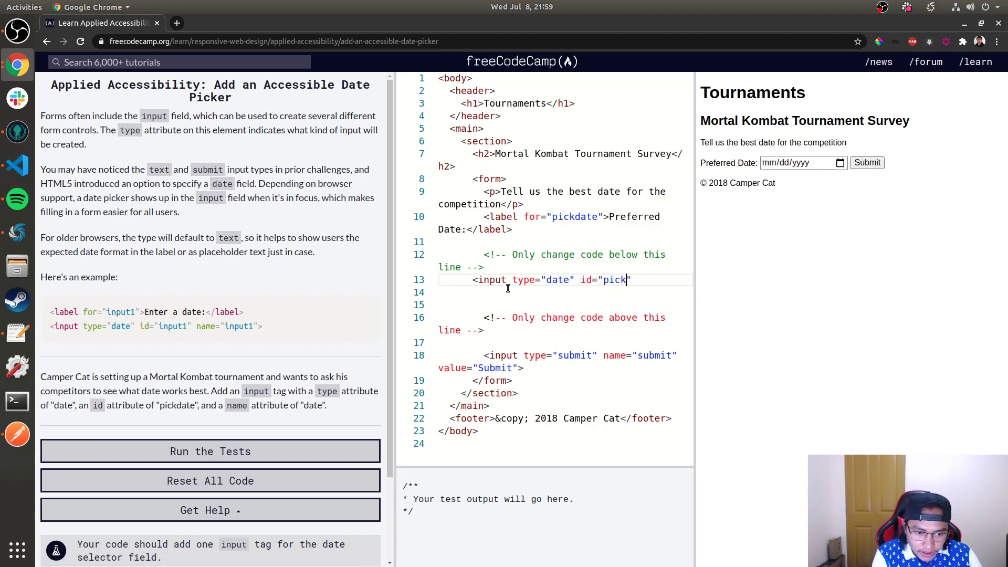
pyautogui.write('date')
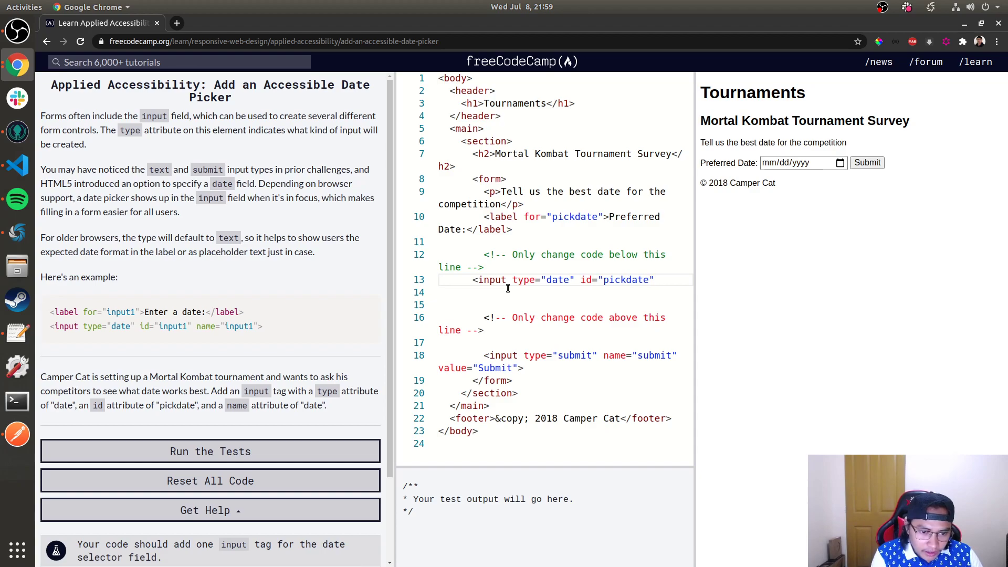
pyautogui.write('name="date" />')
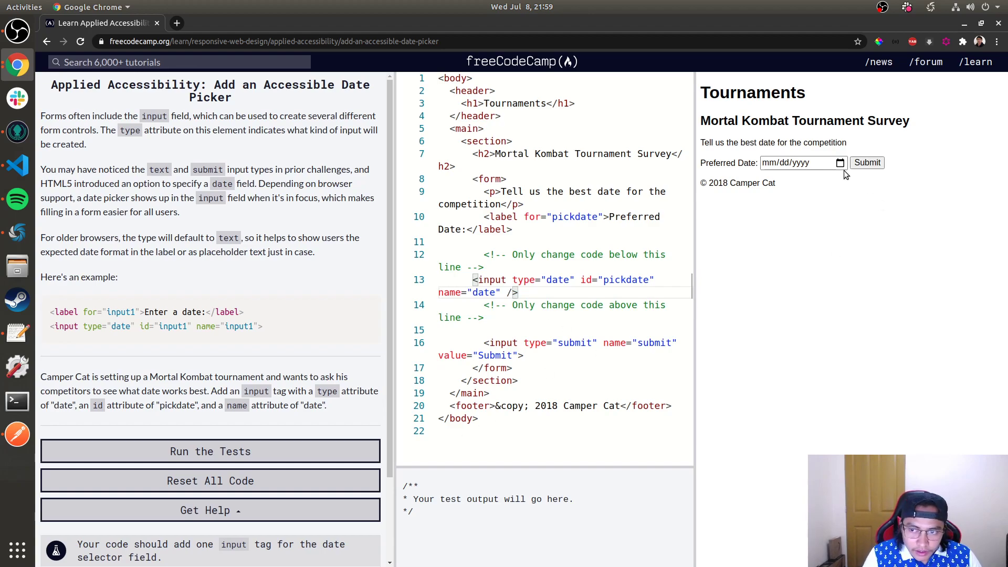
# Try the date 07/31/2020 in the preview, pass the tests, and open the time challenge
pyautogui.write('07/31/2020')
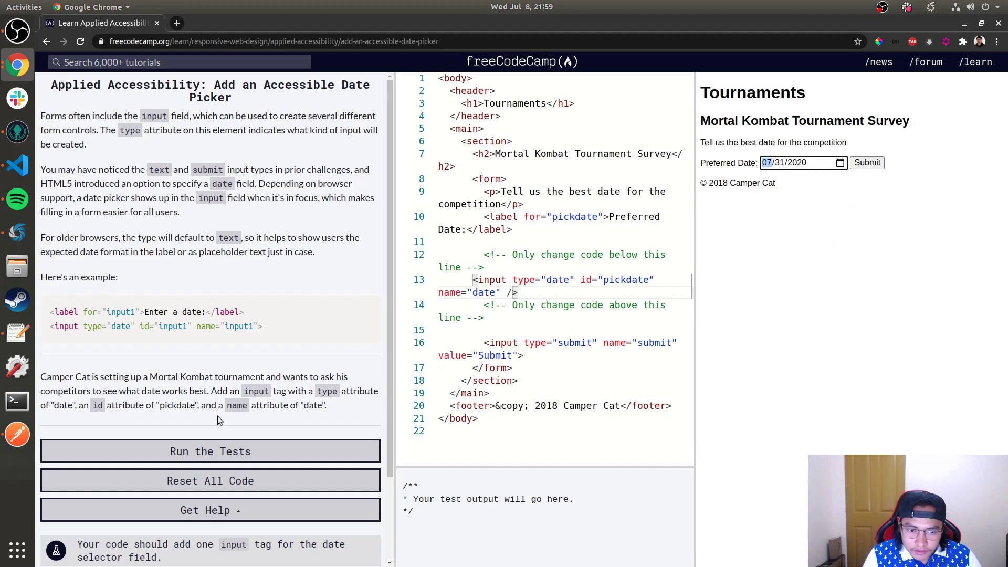
pyautogui.click(210, 451)
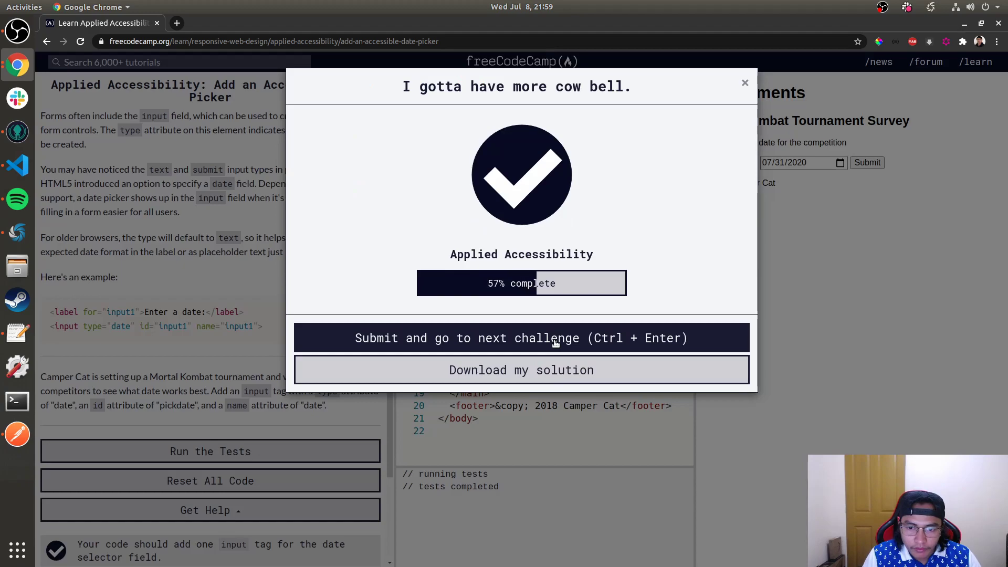
pyautogui.click(521, 337)
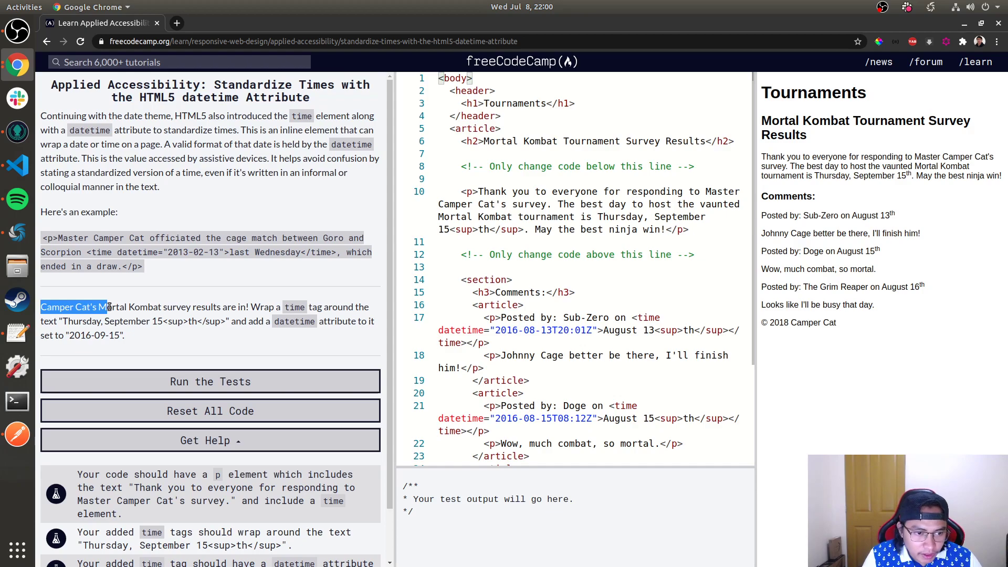
# Wrap Thursday, September 15 in a time tag with datetime="2016-09-15"
pyautogui.moveTo(109, 307); pyautogui.dragTo(248, 307)
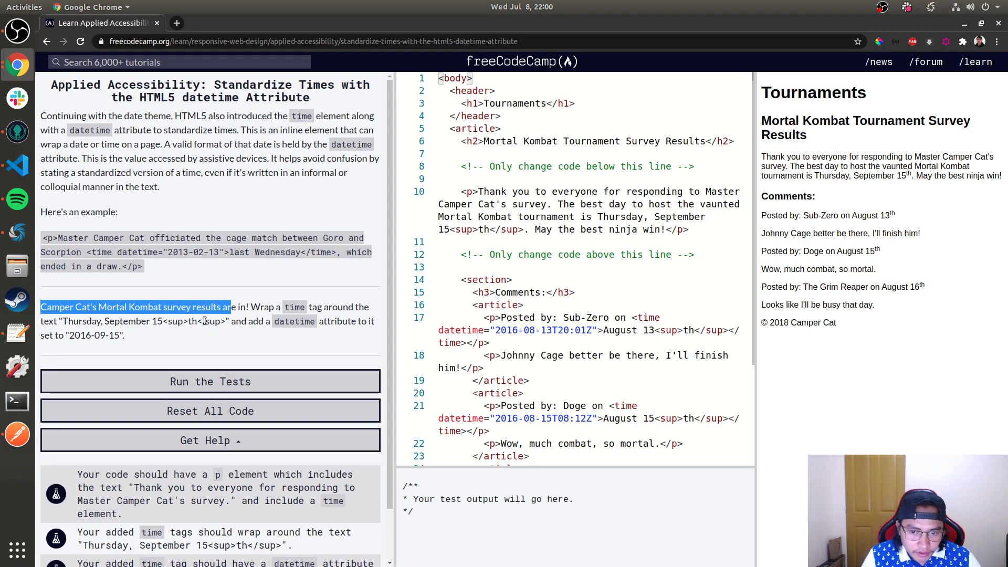
pyautogui.moveTo(425, 316)
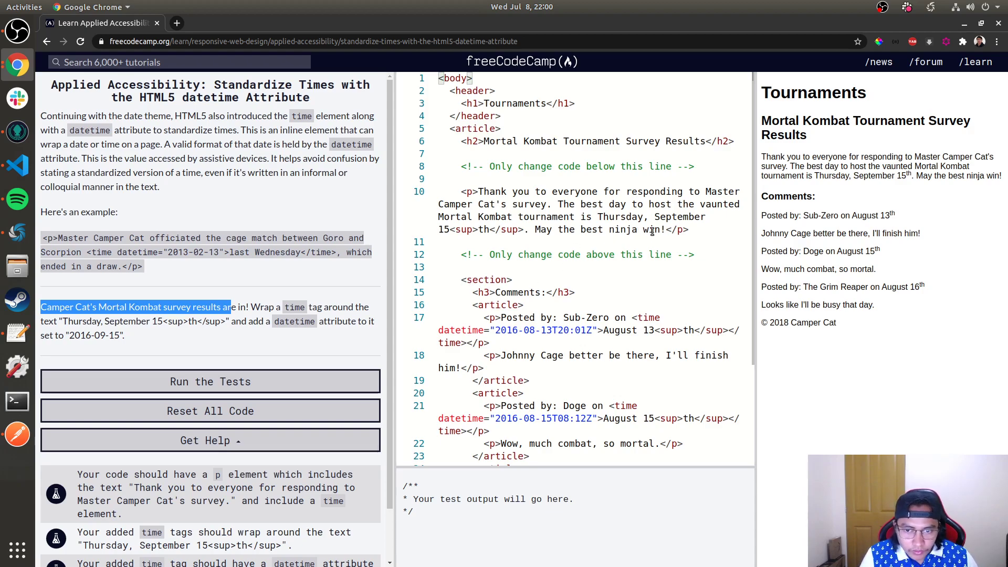
pyautogui.click(654, 217)
pyautogui.write('<time></time>?')
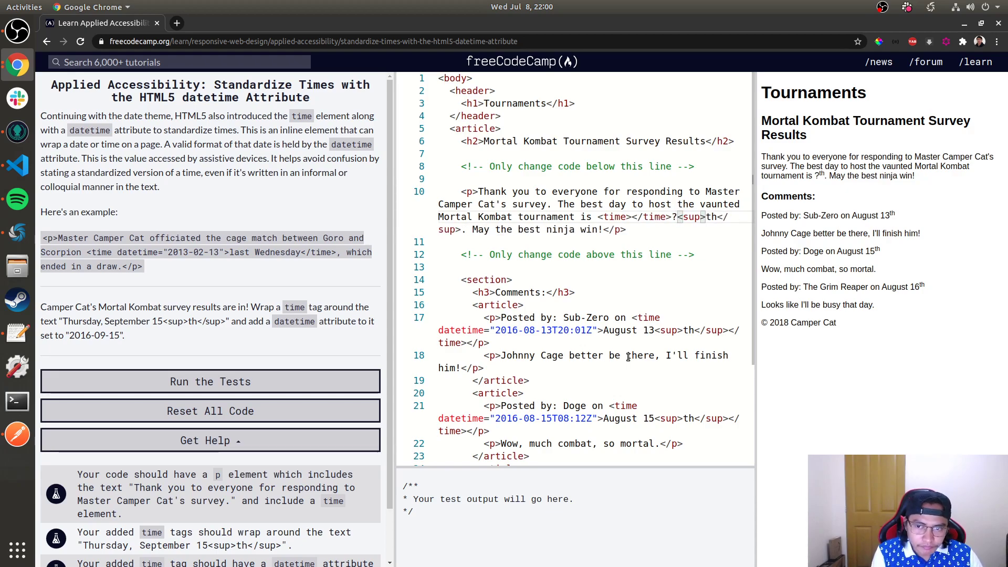
pyautogui.write('Thursday, September 15')
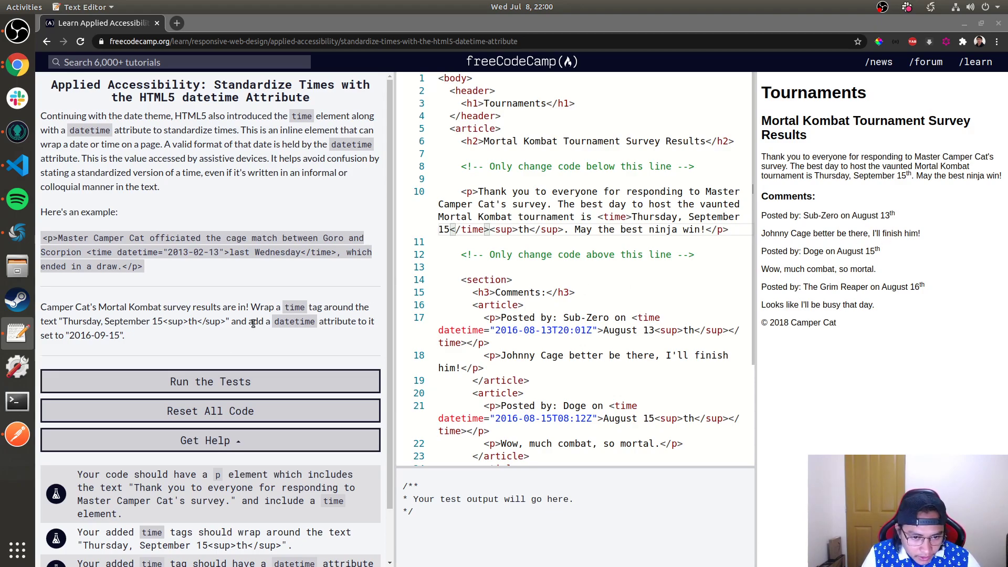
pyautogui.moveTo(612, 223)
pyautogui.write(' datetime="2')
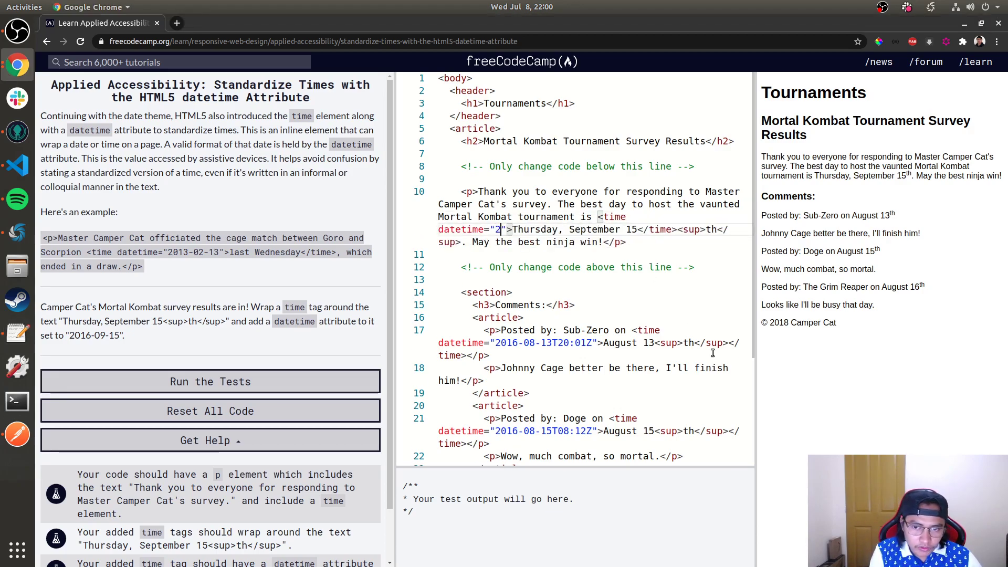
pyautogui.write('016-')
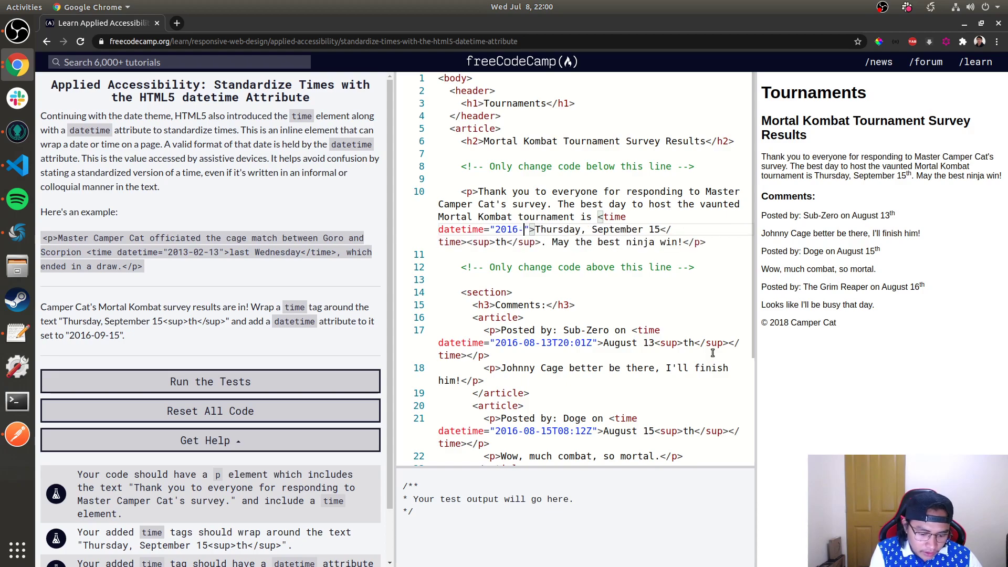
pyautogui.write('09-15')
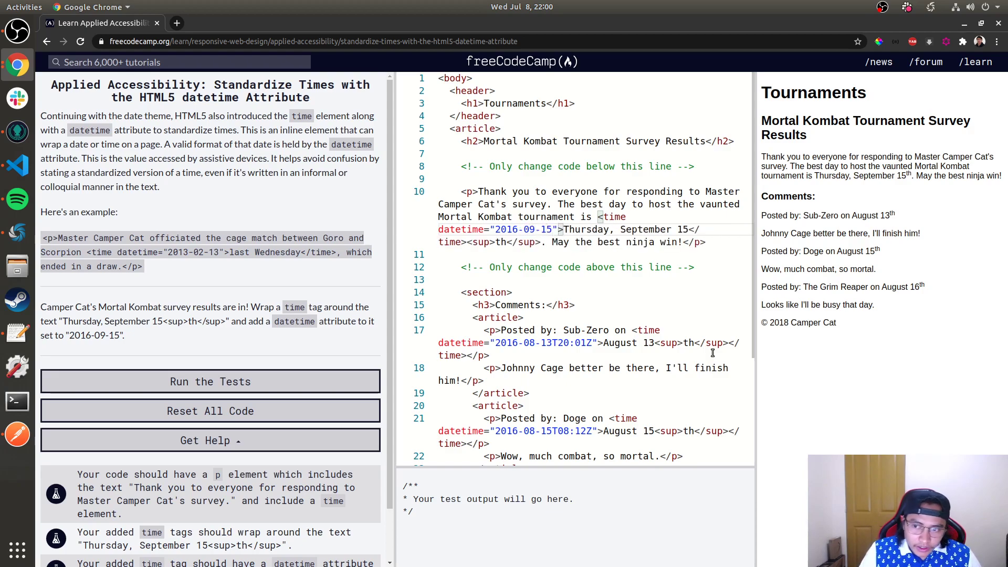
# Check the datetime attribute, add the closing </time> after the sup, and pass the tests
pyautogui.doubleClick(873, 176)
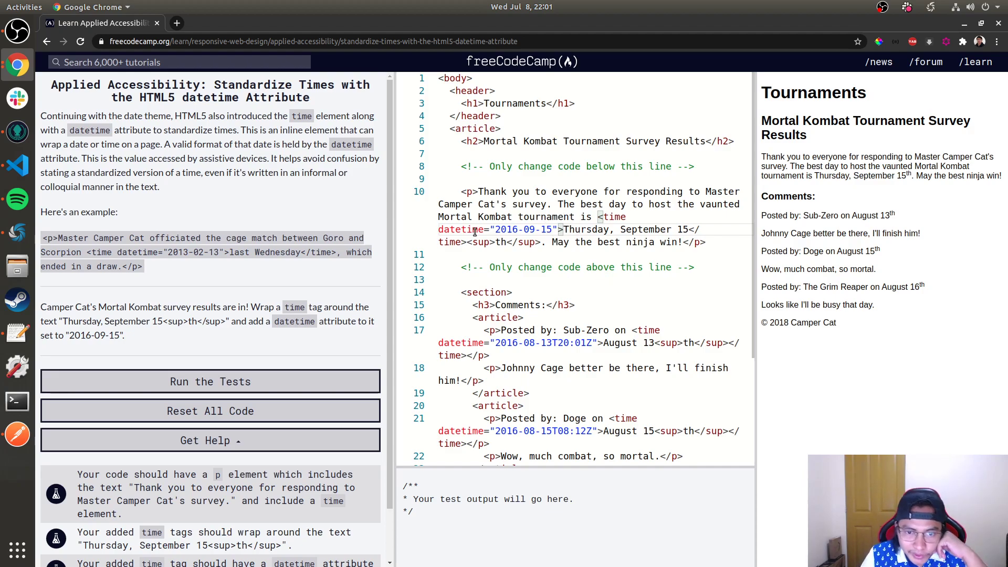
pyautogui.doubleClick(491, 229)
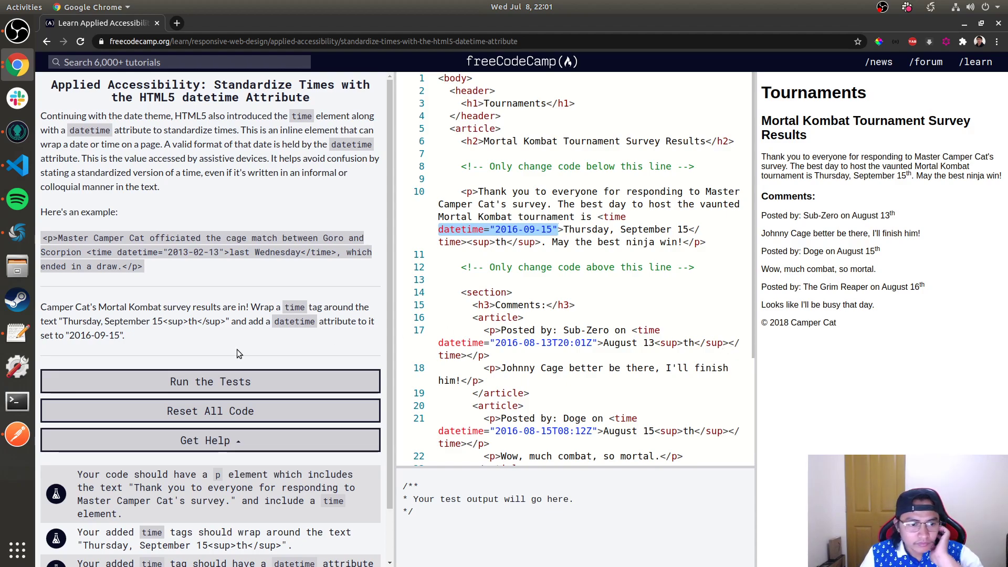
pyautogui.click(210, 381)
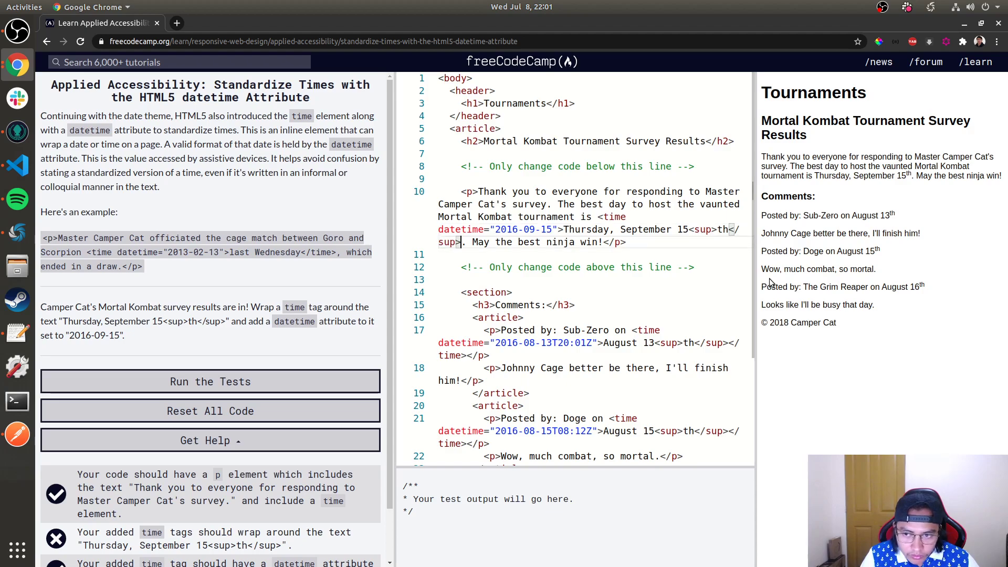
pyautogui.write('</time>')
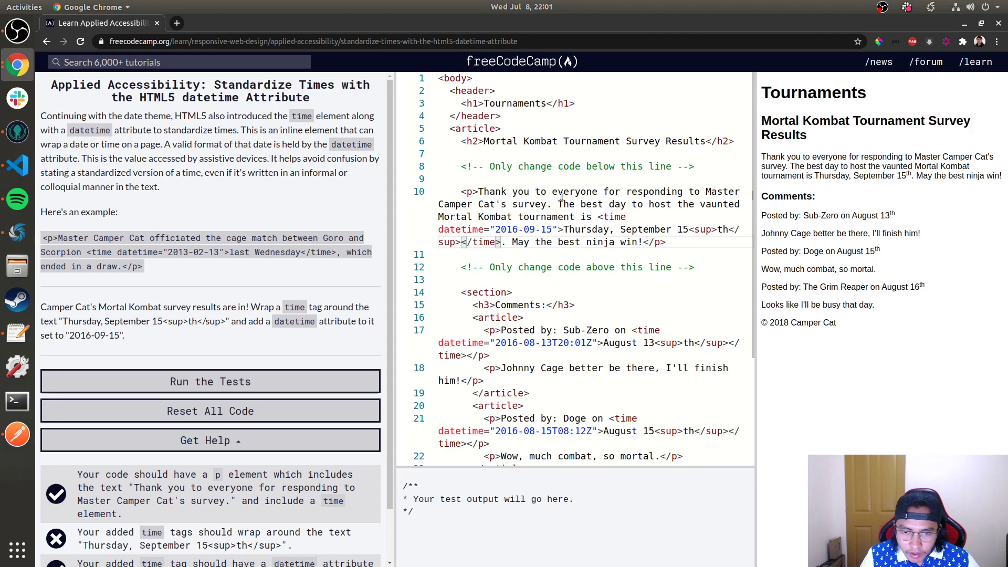
pyautogui.click(210, 382)
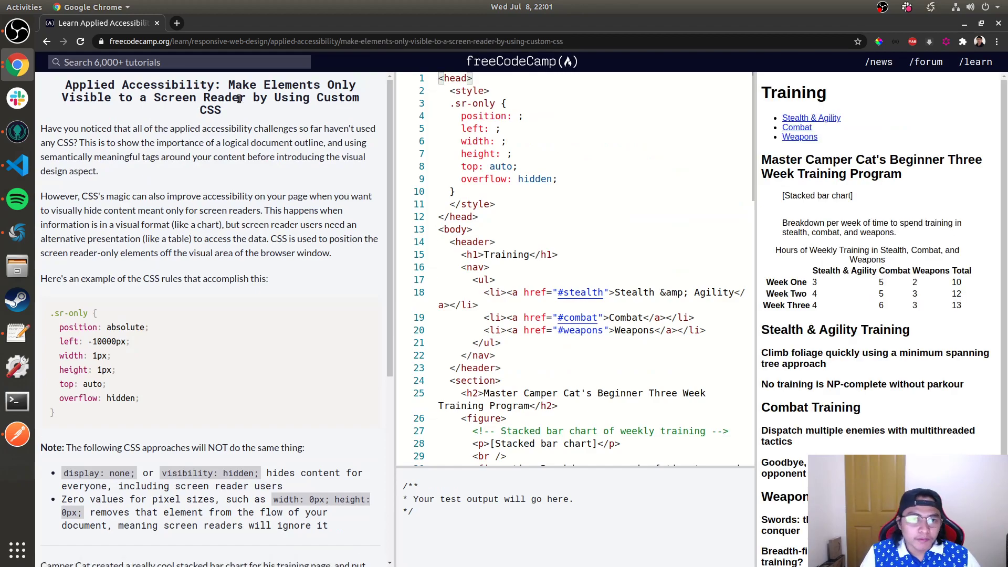
pyautogui.moveTo(229, 84); pyautogui.dragTo(244, 97)
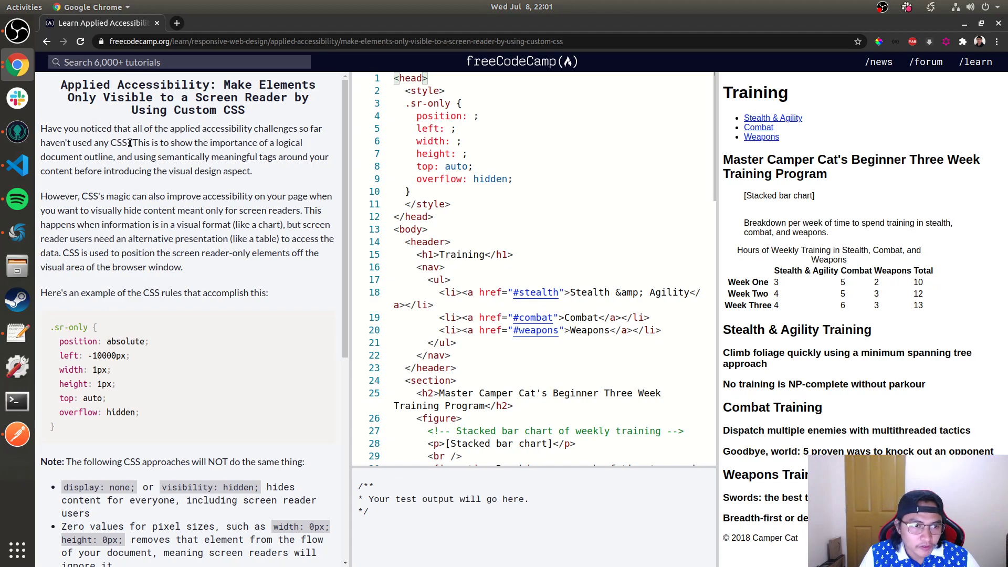
pyautogui.moveTo(134, 142); pyautogui.dragTo(258, 142)
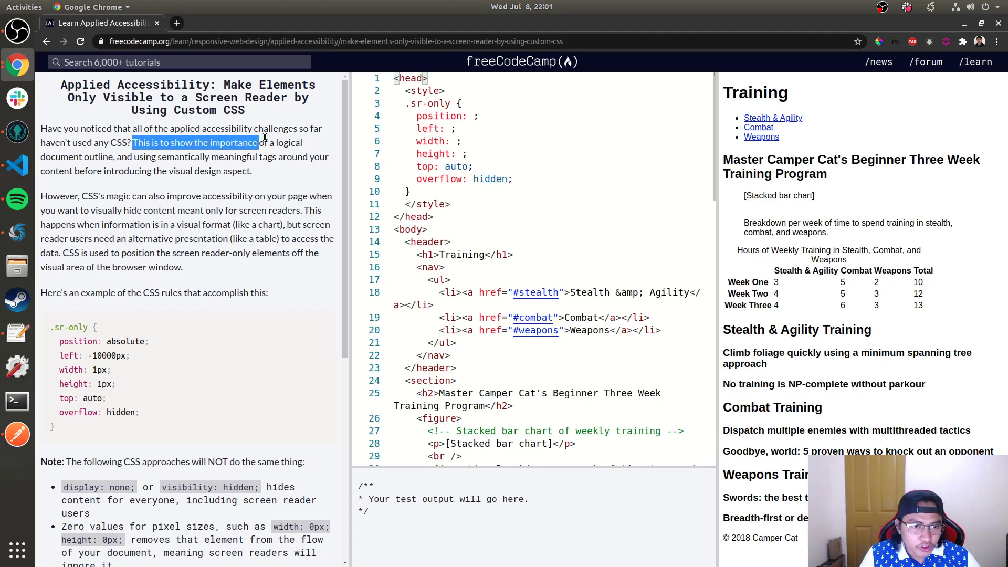
pyautogui.moveTo(261, 142); pyautogui.dragTo(137, 157)
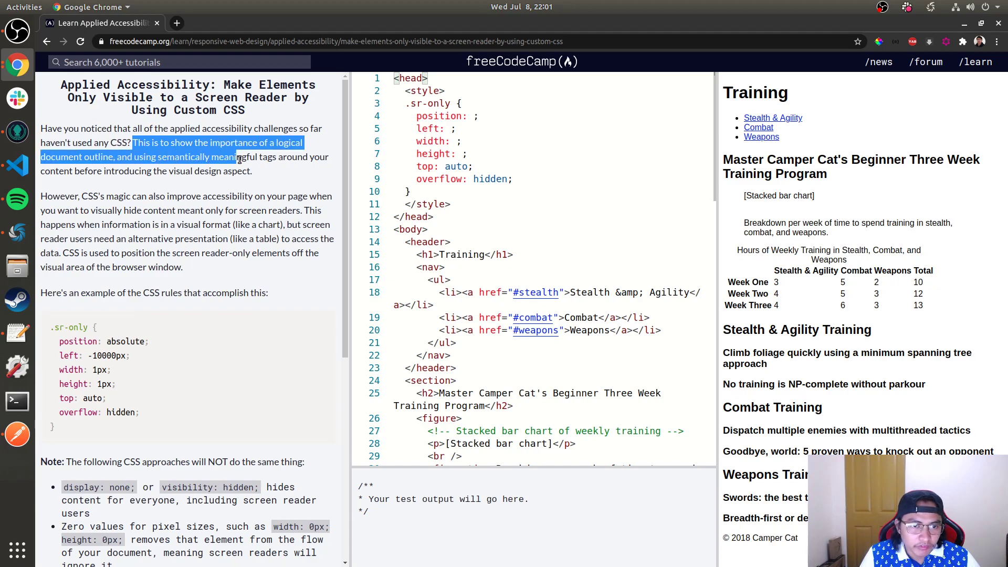
pyautogui.moveTo(236, 157); pyautogui.dragTo(88, 170)
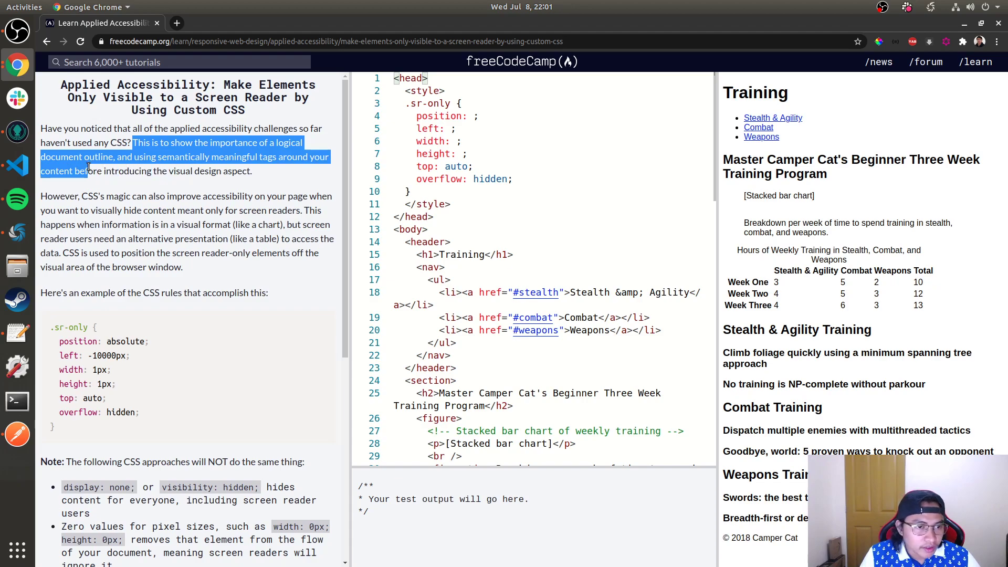
pyautogui.scroll(-3)
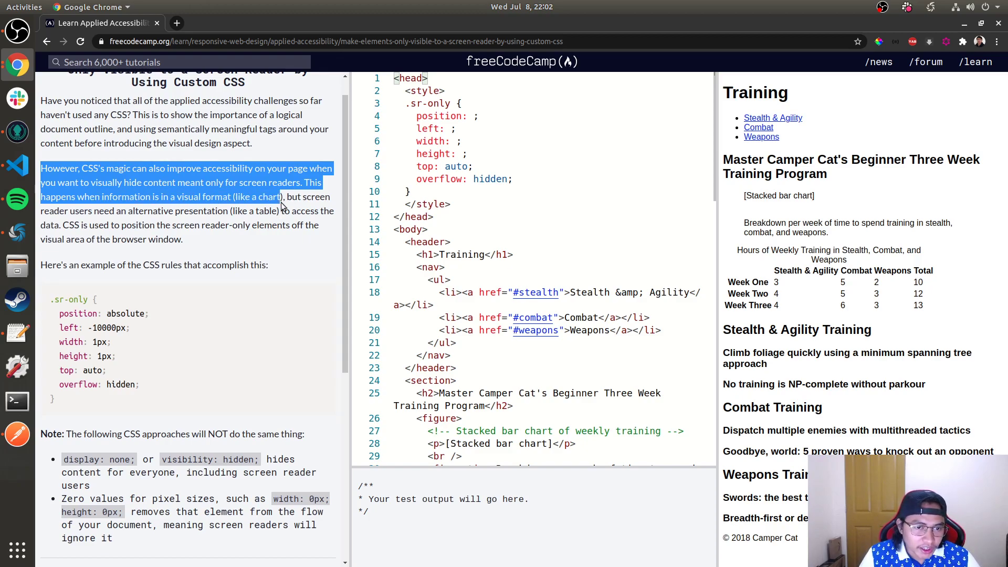
pyautogui.moveTo(282, 196); pyautogui.dragTo(167, 211)
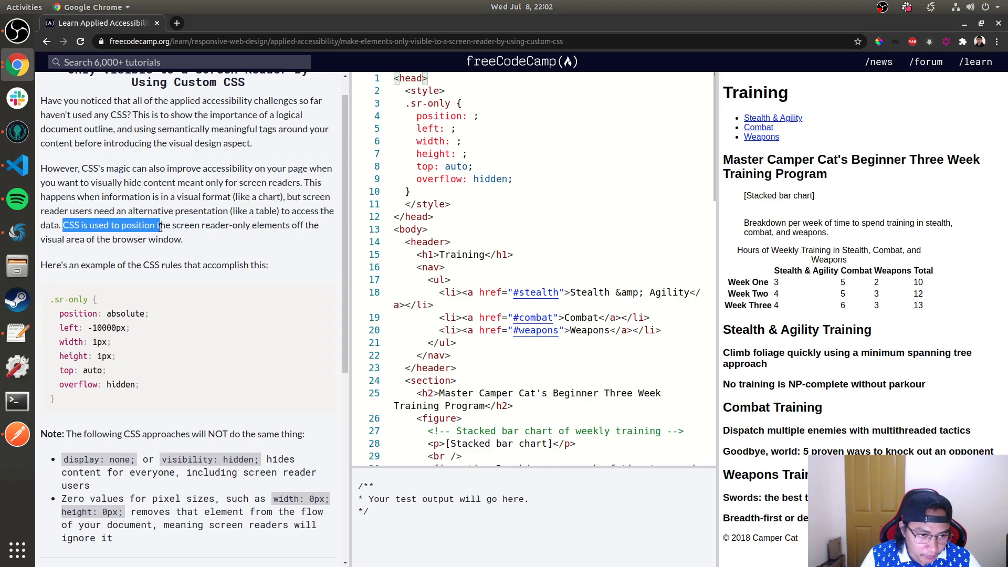
pyautogui.click(199, 241)
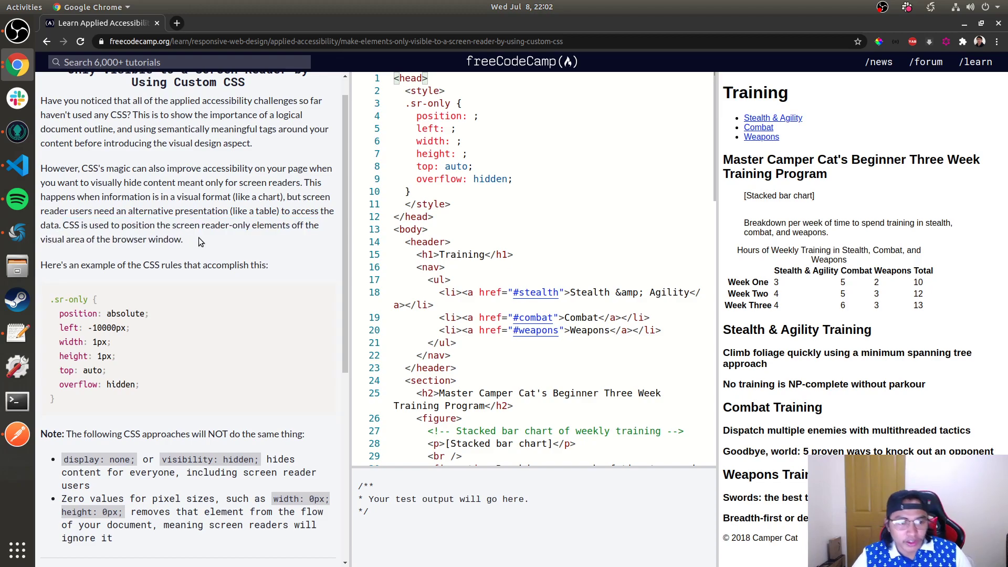
pyautogui.scroll(-3)
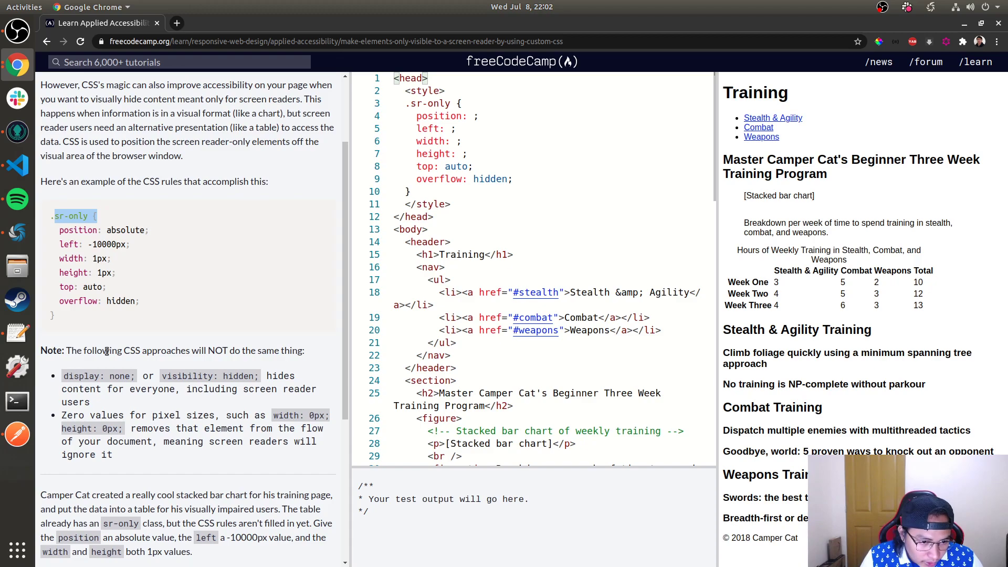
pyautogui.doubleClick(295, 351)
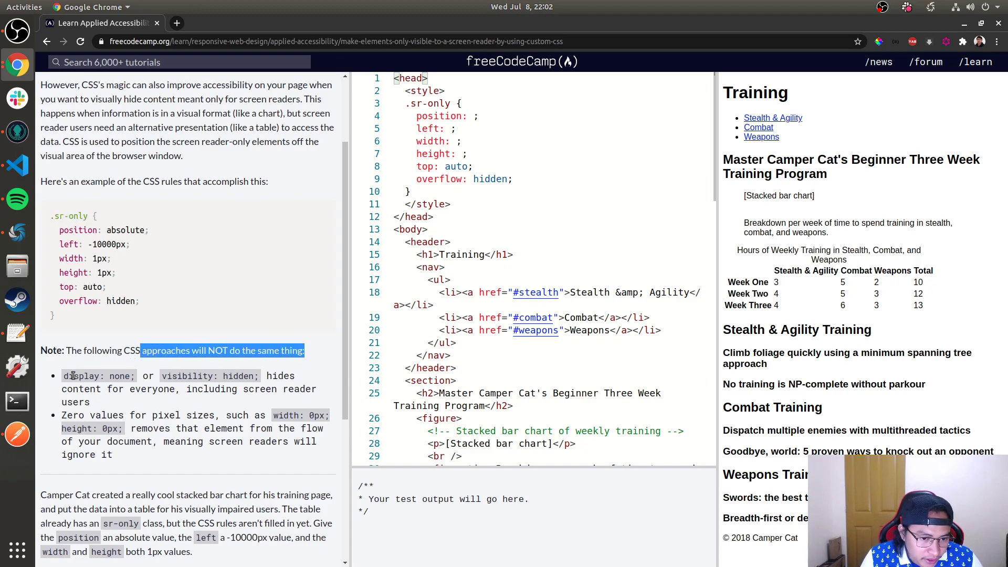
pyautogui.doubleClick(81, 388)
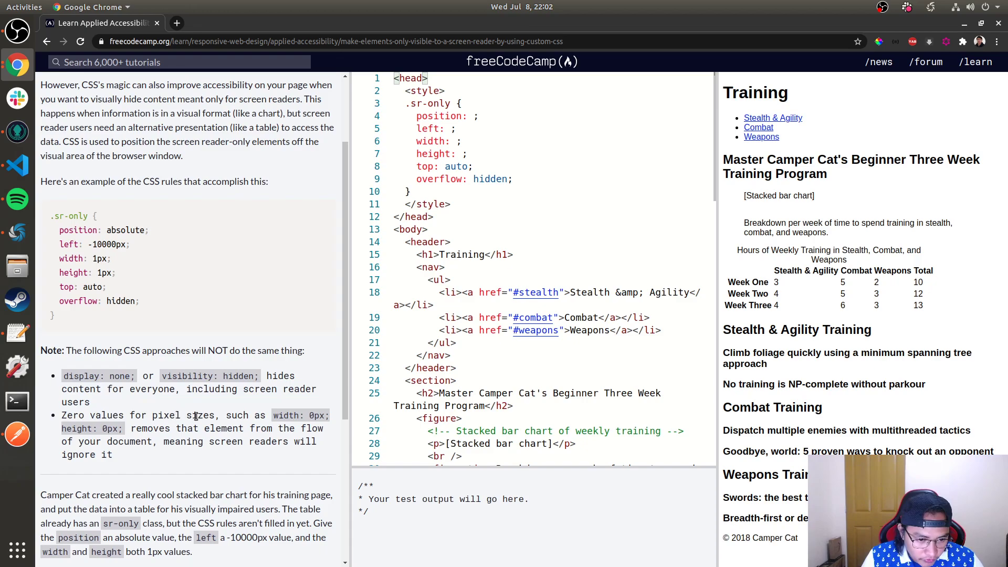
pyautogui.moveTo(342, 411)
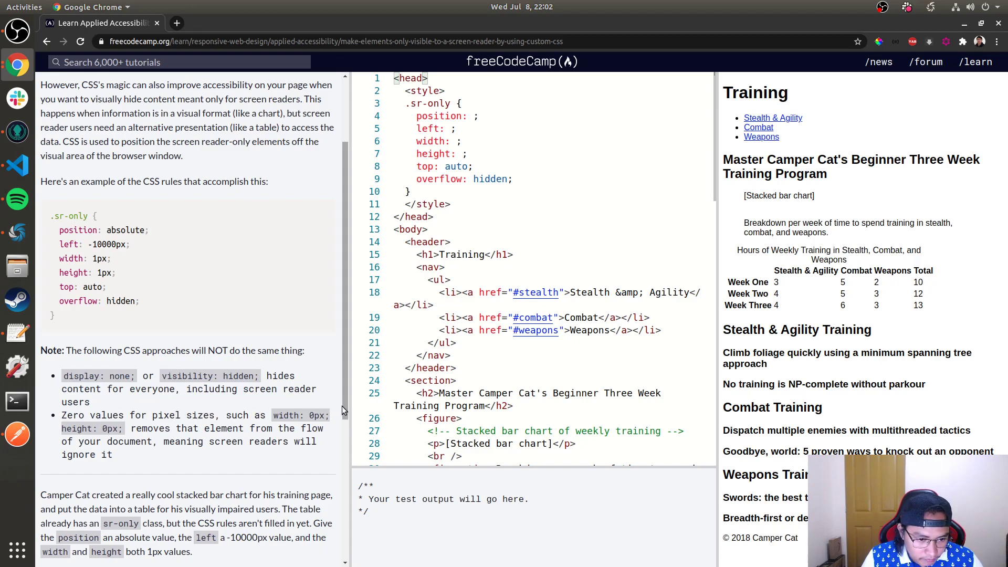
pyautogui.scroll(-3)
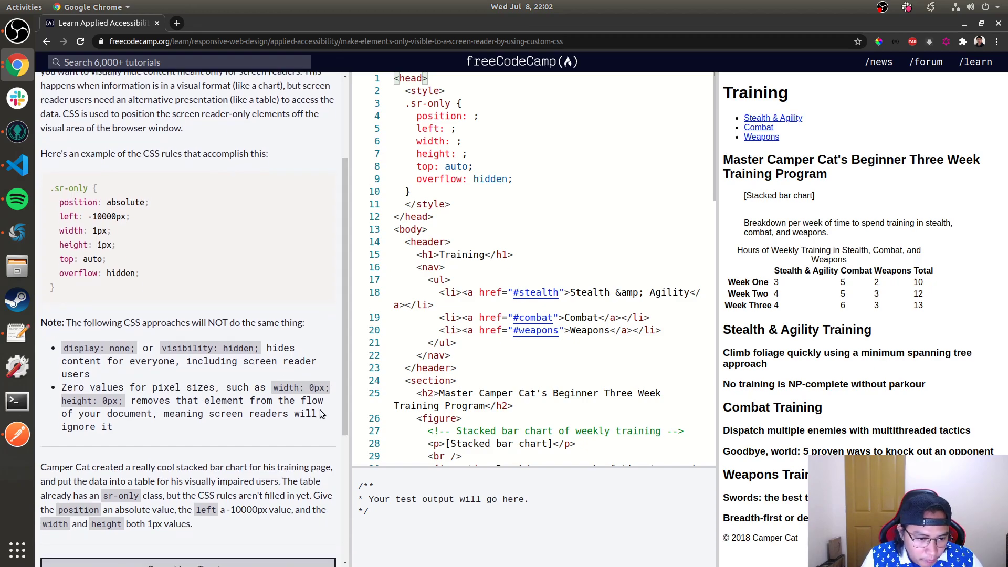
pyautogui.scroll(-3)
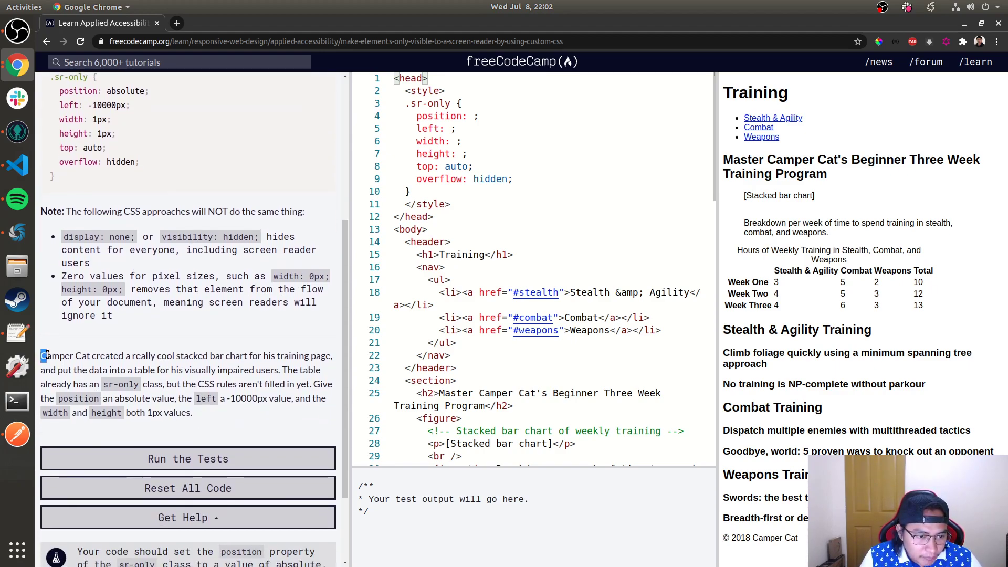
pyautogui.moveTo(41, 356); pyautogui.dragTo(173, 356)
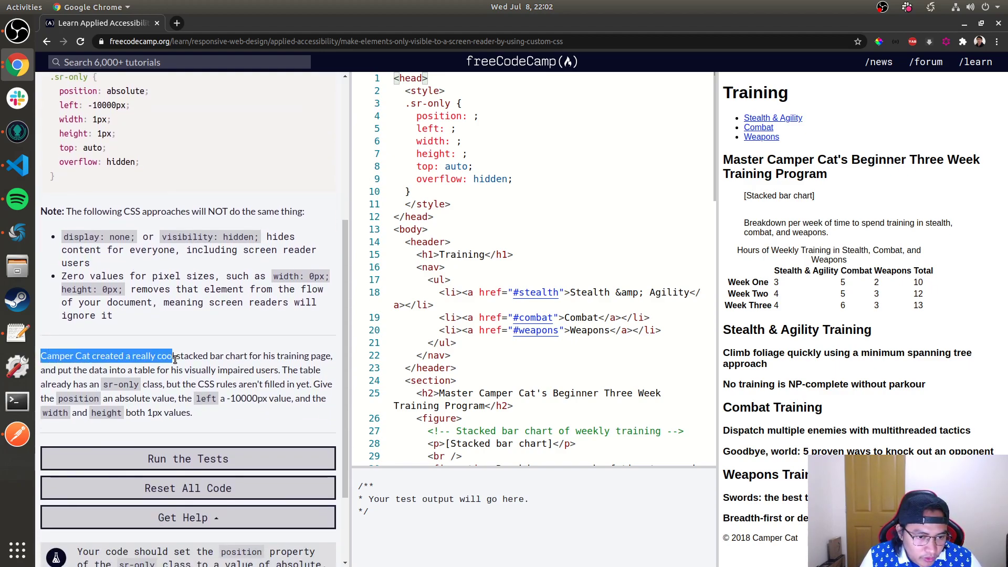
pyautogui.moveTo(172, 356); pyautogui.dragTo(203, 356)
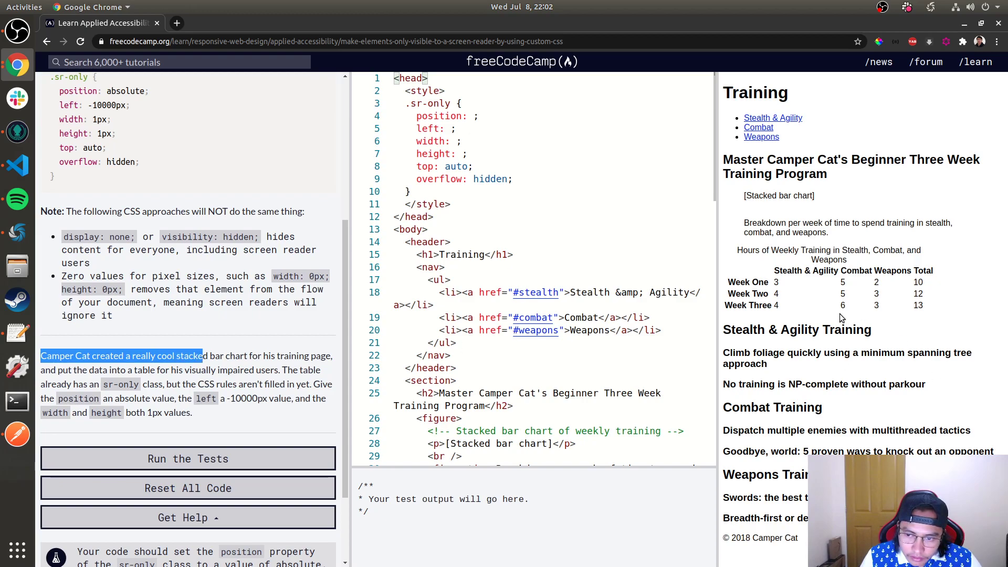
pyautogui.doubleClick(778, 195)
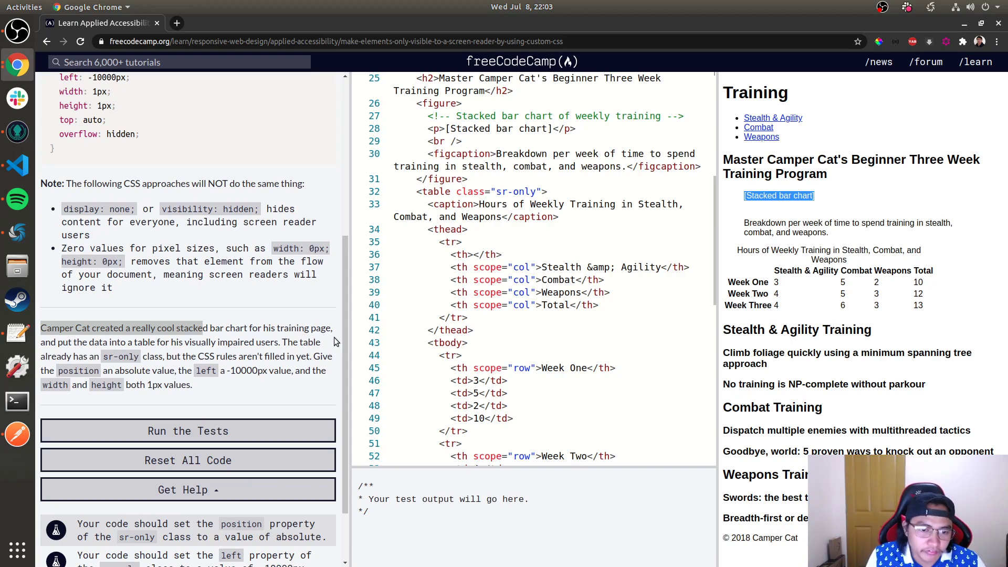
pyautogui.scroll(-3)
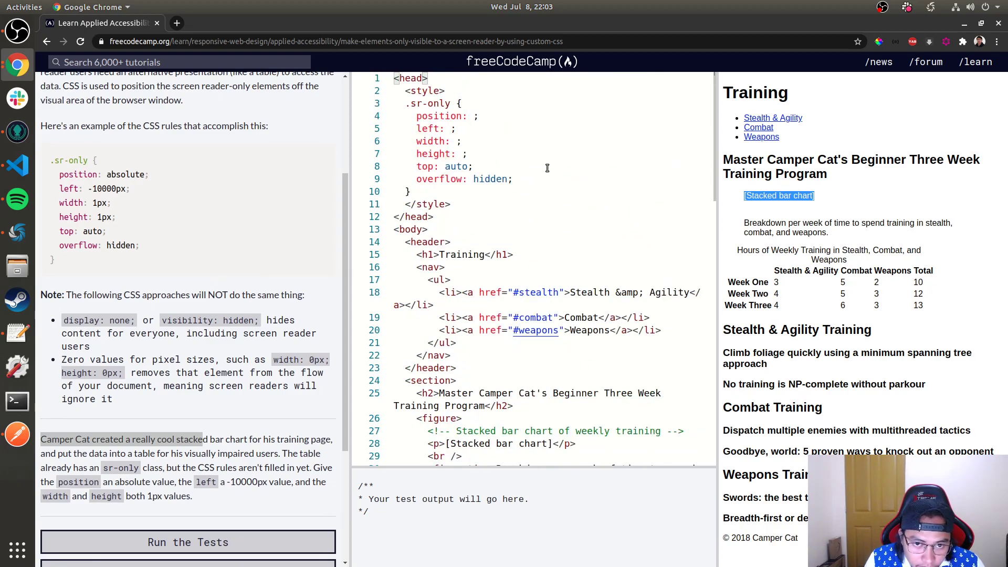
# Set .sr-only to position absolute, left -10000px, width and height 1px, pass, and advance
pyautogui.write('abos')
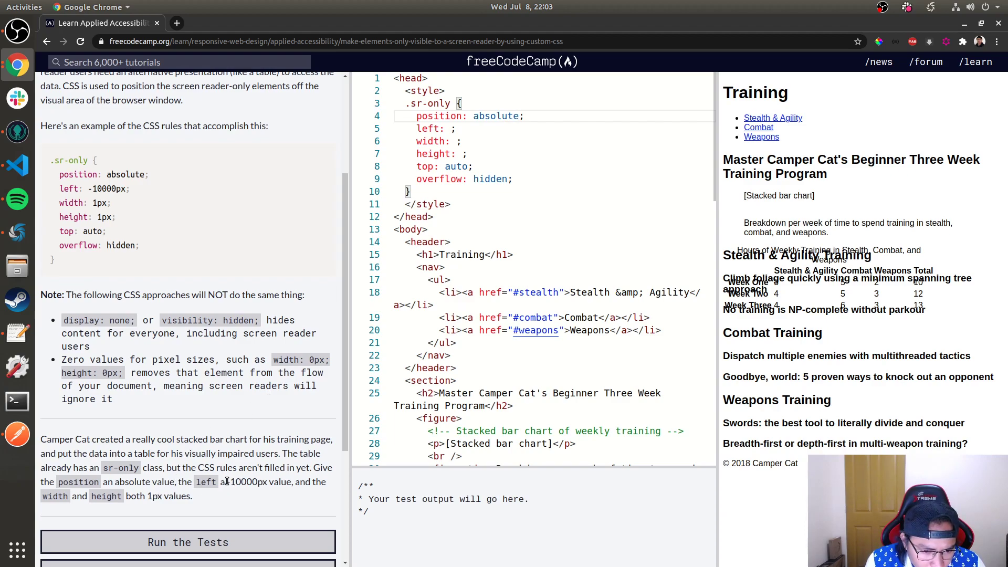
pyautogui.doubleClick(245, 482)
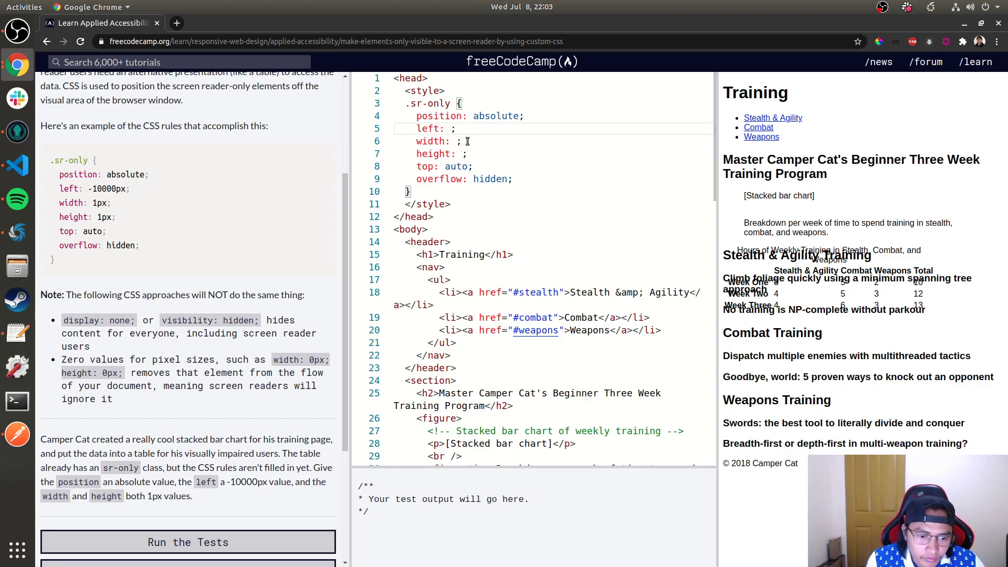
pyautogui.write('-10000px')
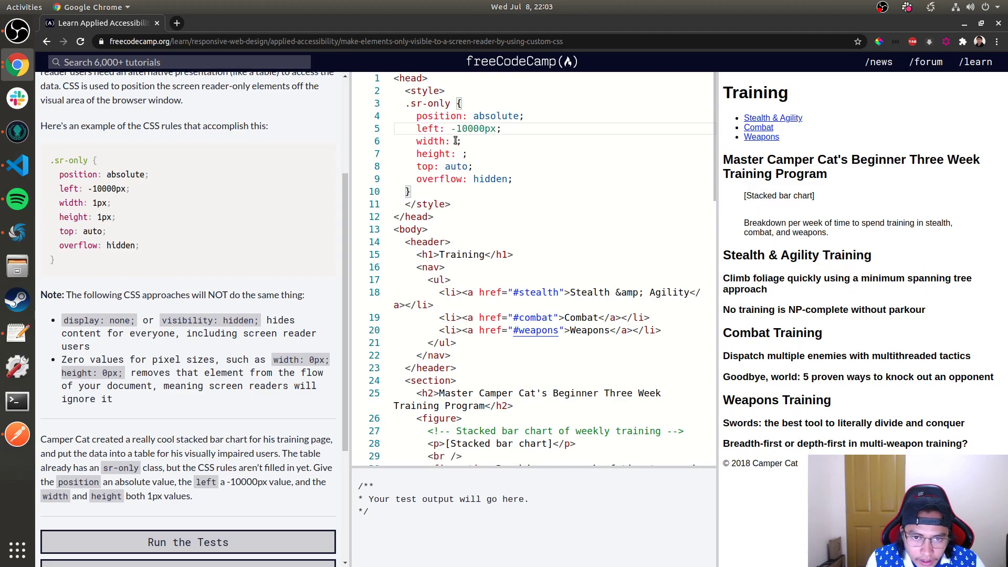
pyautogui.write('1p')
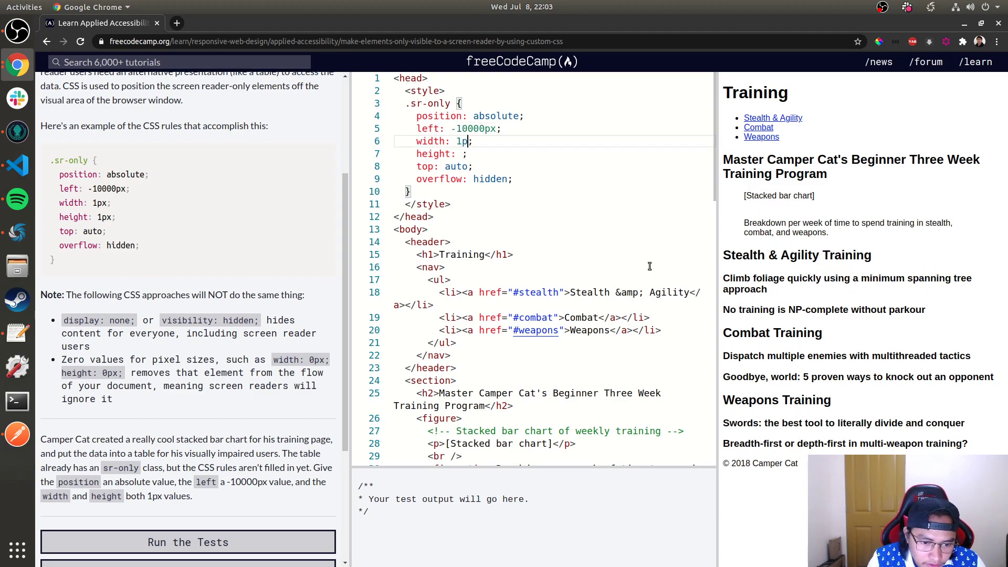
pyautogui.write('1px')
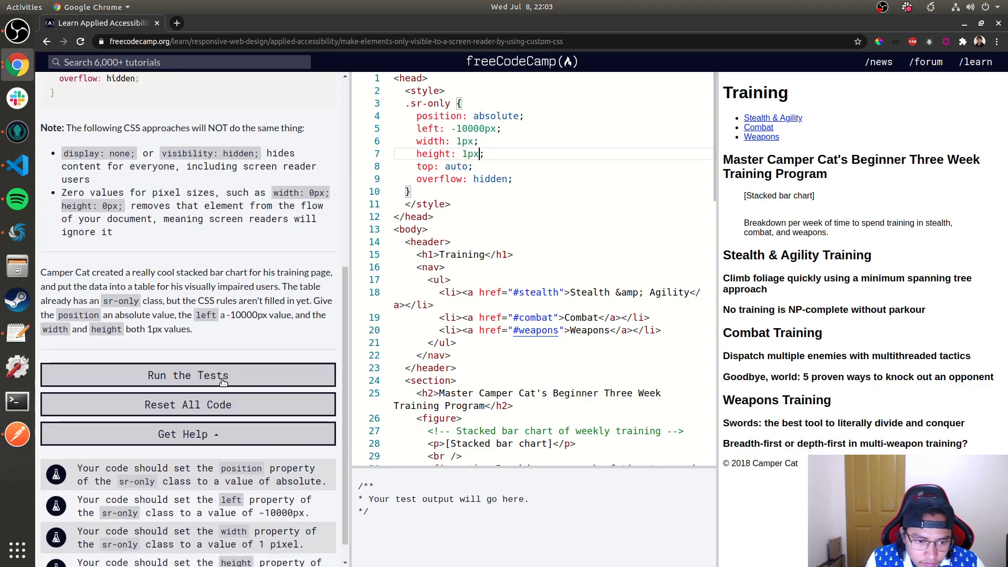
pyautogui.click(188, 375)
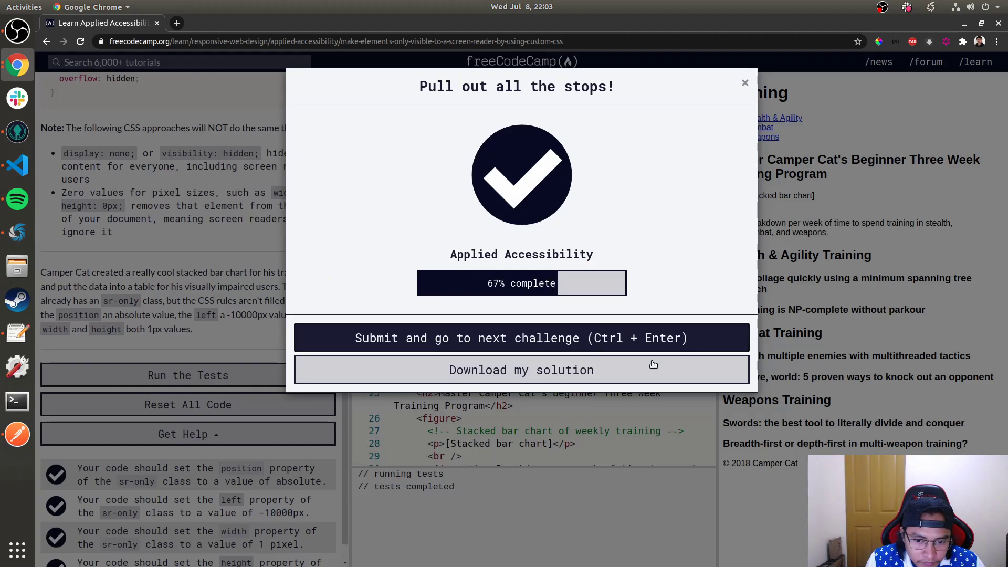
pyautogui.click(521, 337)
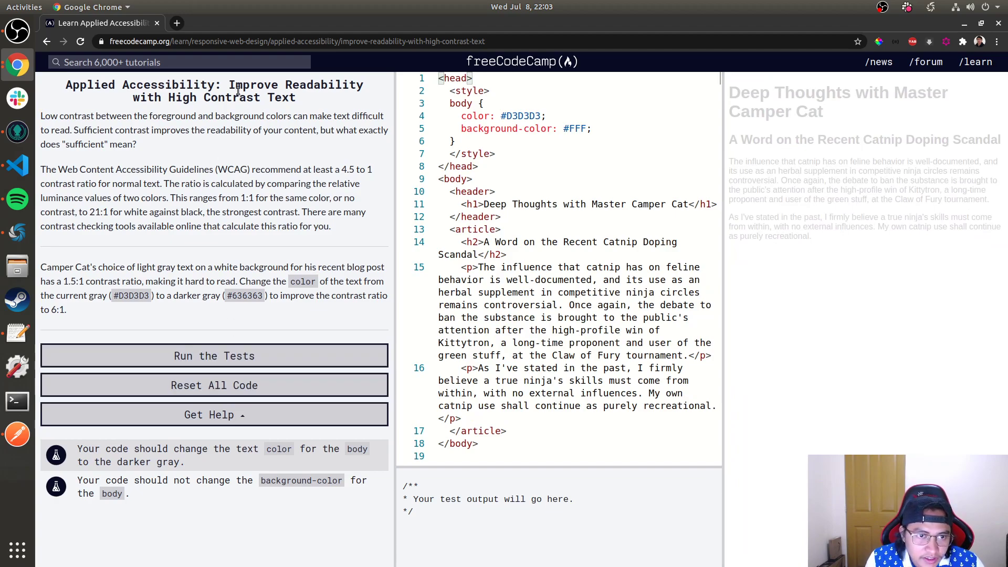
# Read the contrast-ratio explanation and pick out the darker gray #636363
pyautogui.moveTo(229, 84); pyautogui.dragTo(295, 97)
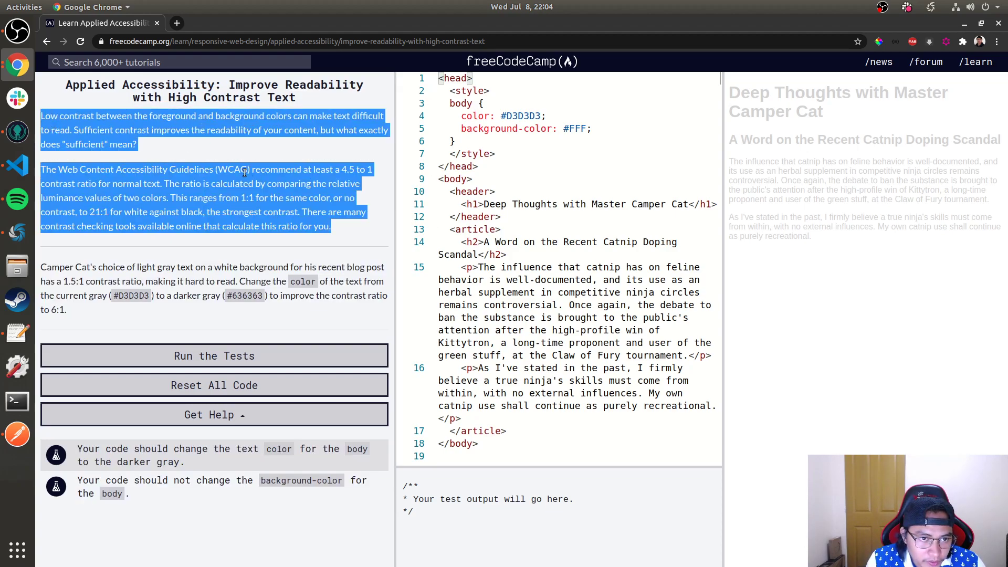
pyautogui.click(214, 162)
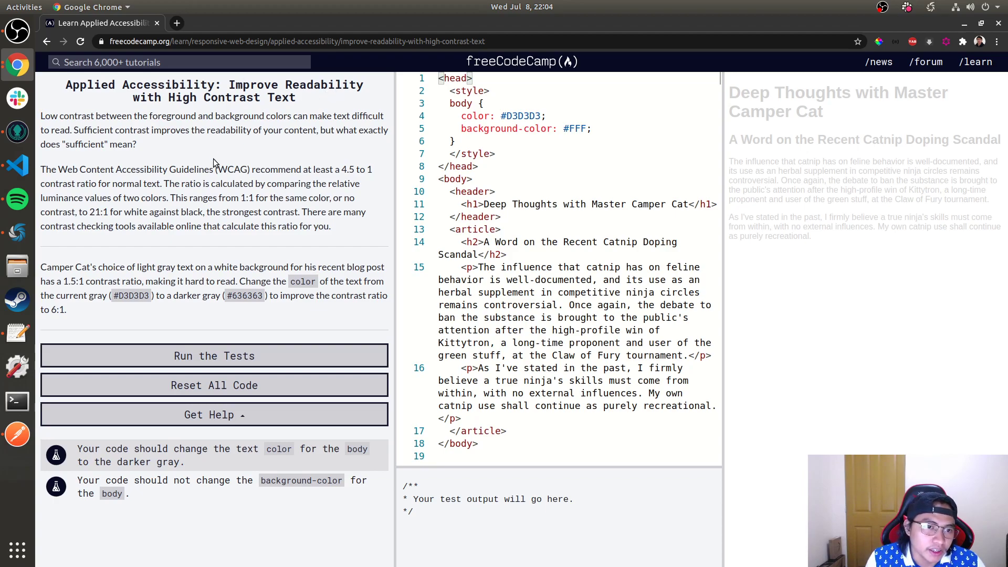
pyautogui.moveTo(66, 169); pyautogui.dragTo(204, 169)
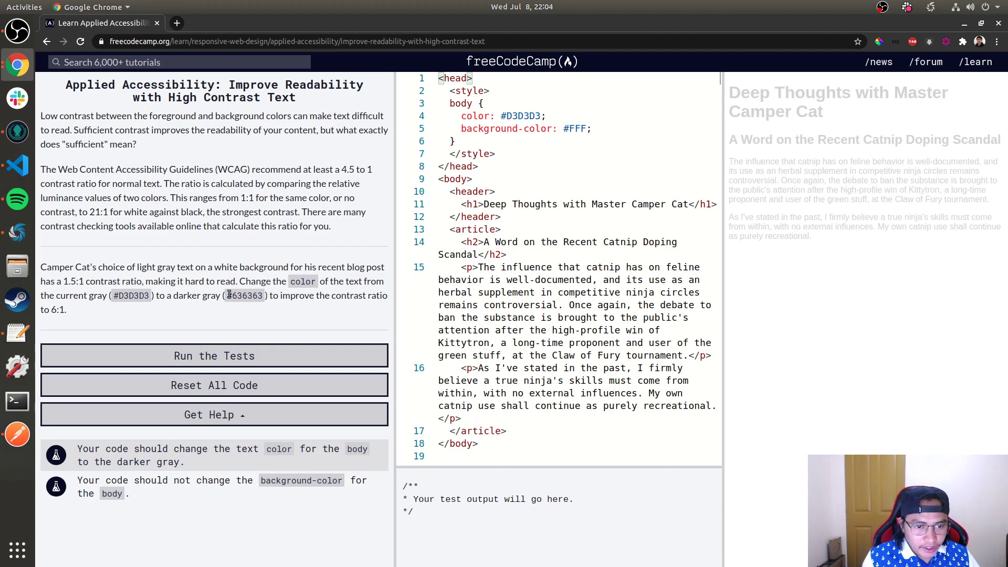
pyautogui.doubleClick(244, 295)
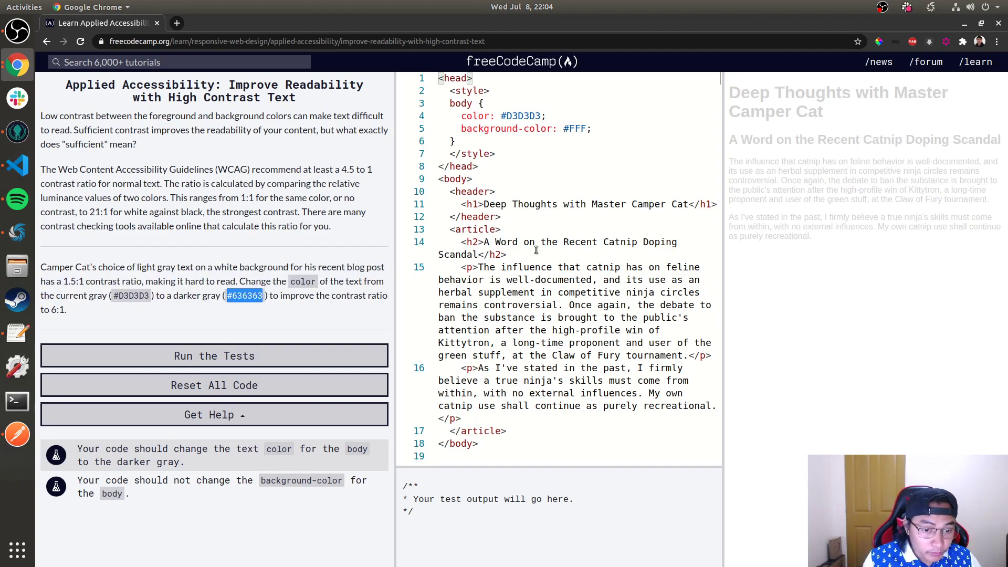
pyautogui.moveTo(311, 307)
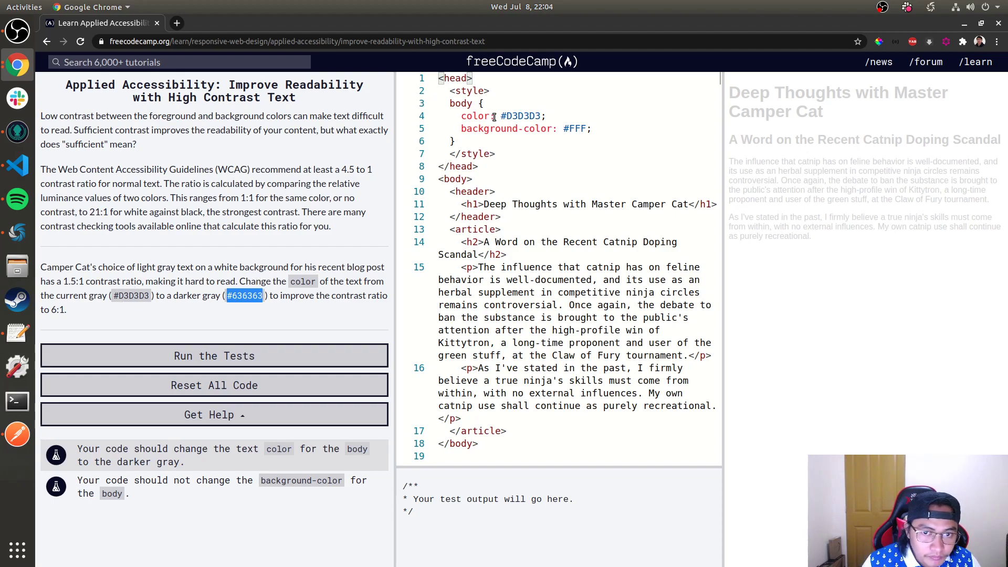
# Change the body text color to #636363, pass the tests, and open the next challenge
pyautogui.write('#636363')
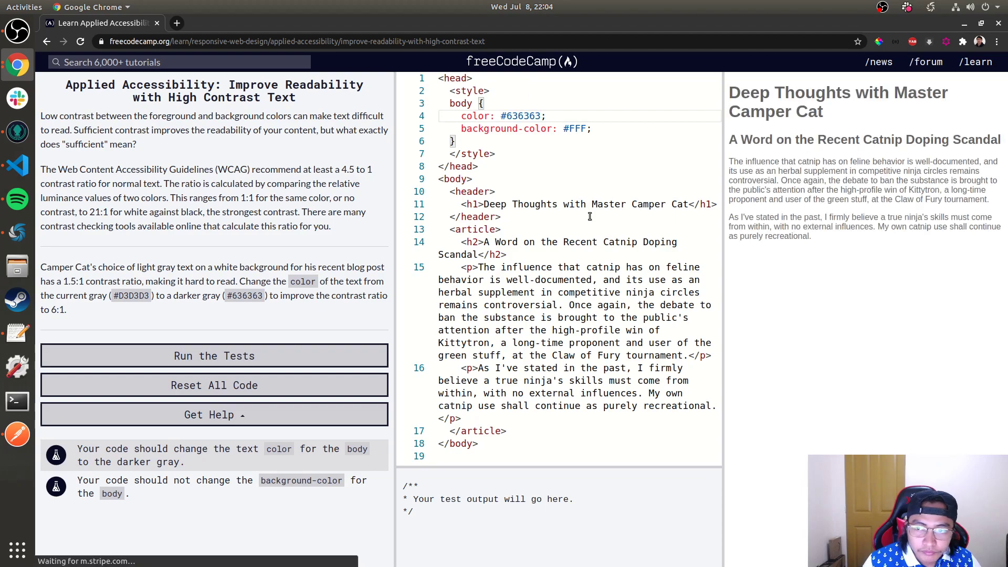
pyautogui.moveTo(868, 261)
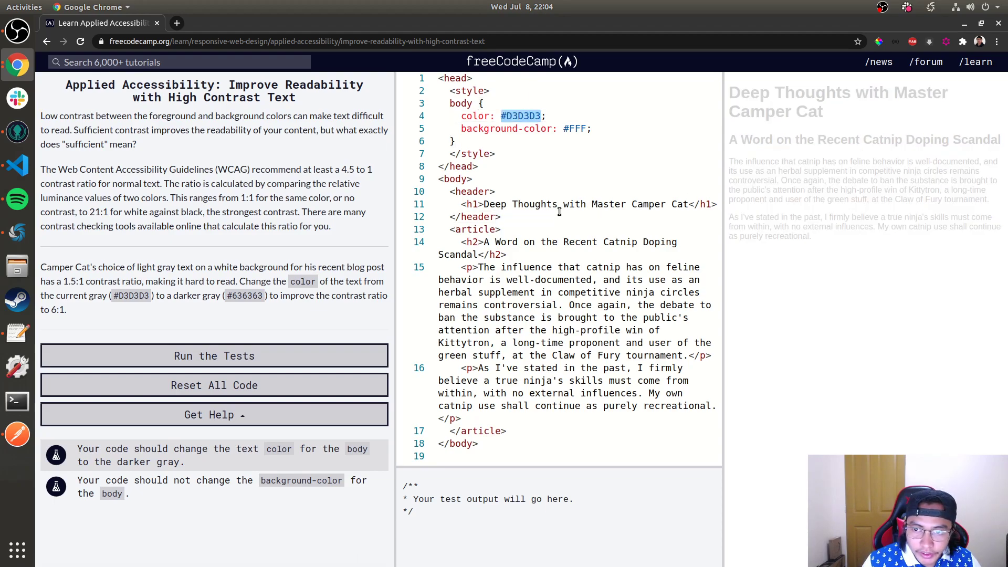
pyautogui.click(214, 356)
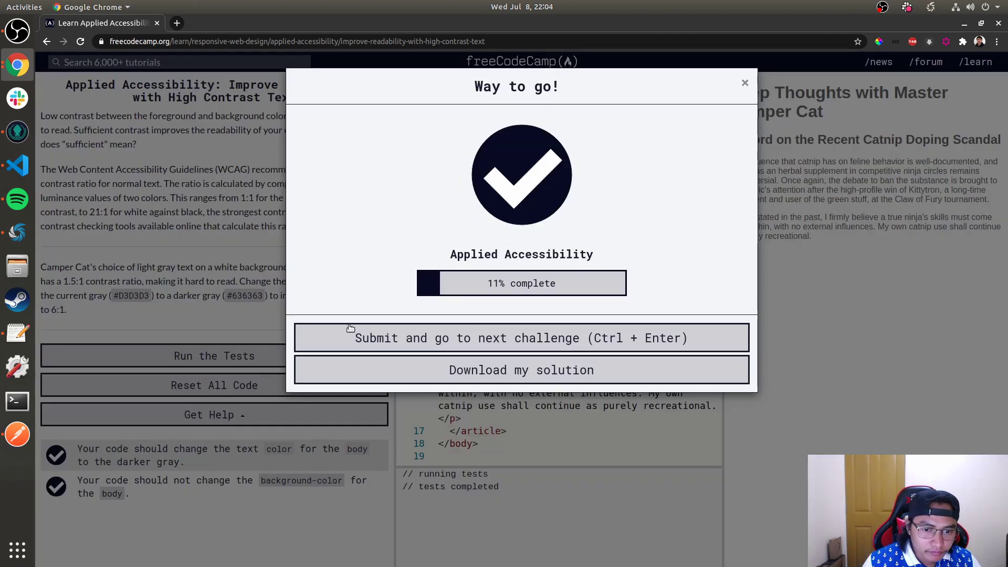
pyautogui.click(745, 82)
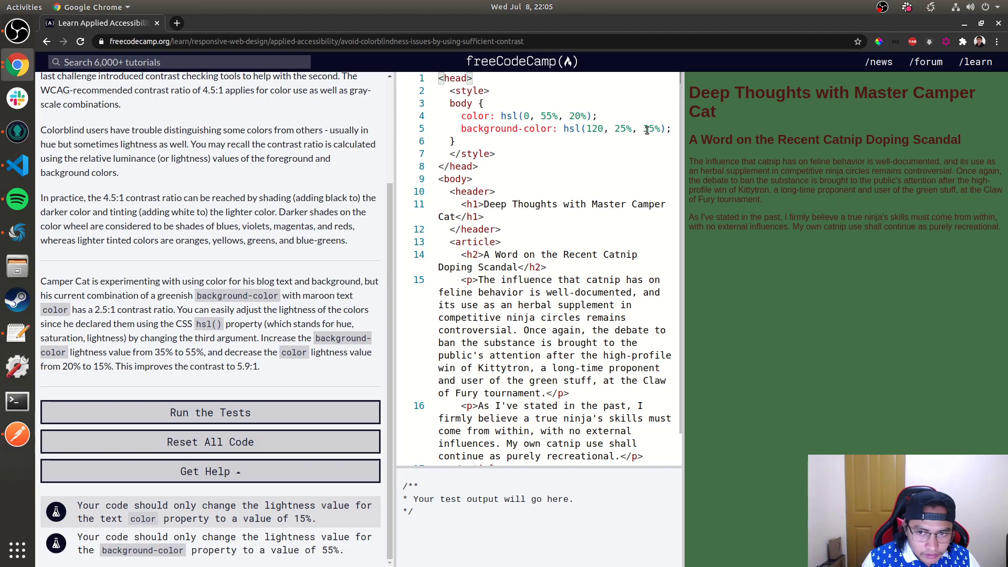
# Set background lightness to 55% and text lightness to 15%, pass, and open the button-color challenge
pyautogui.write('55')
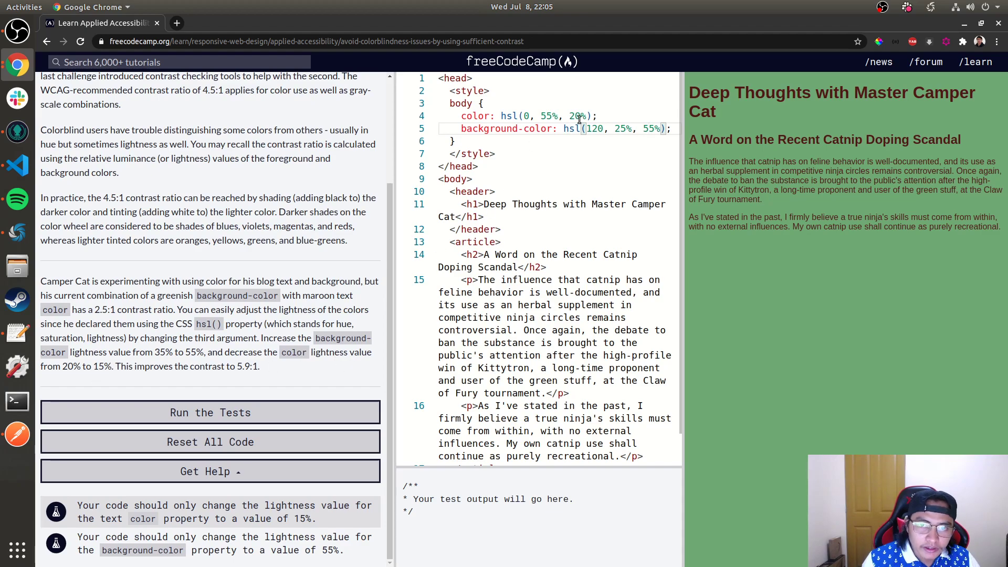
pyautogui.write('15%')
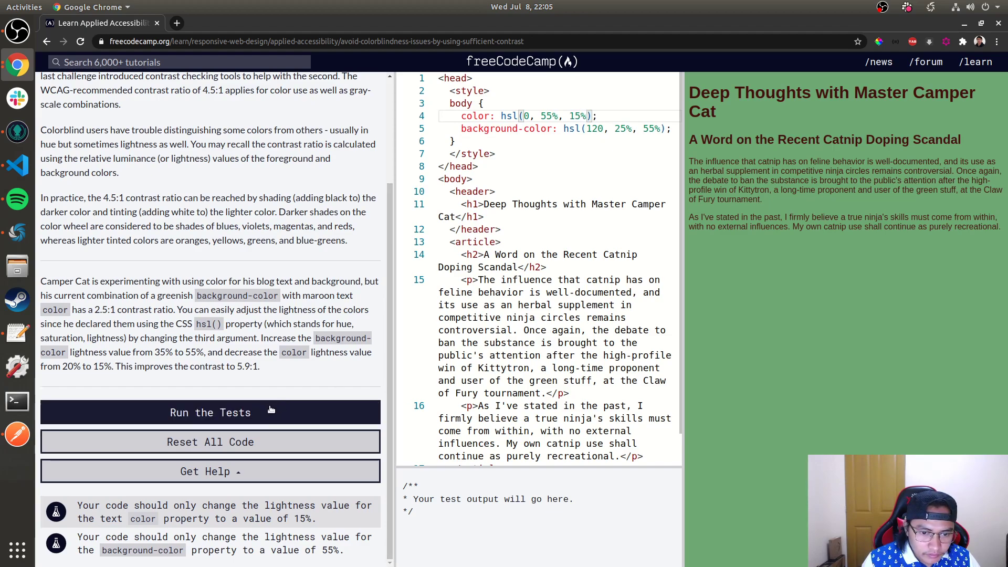
pyautogui.click(210, 412)
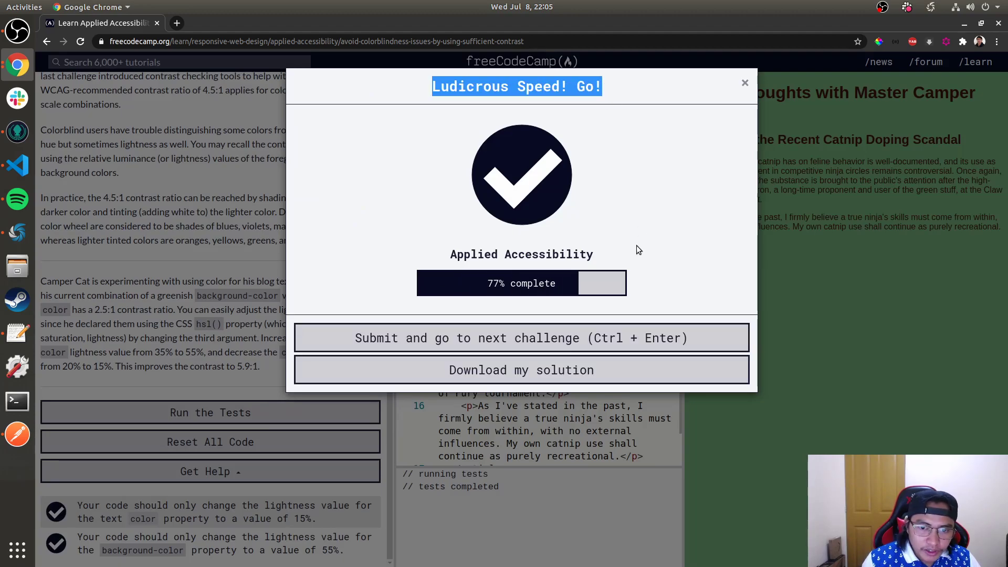
pyautogui.click(521, 338)
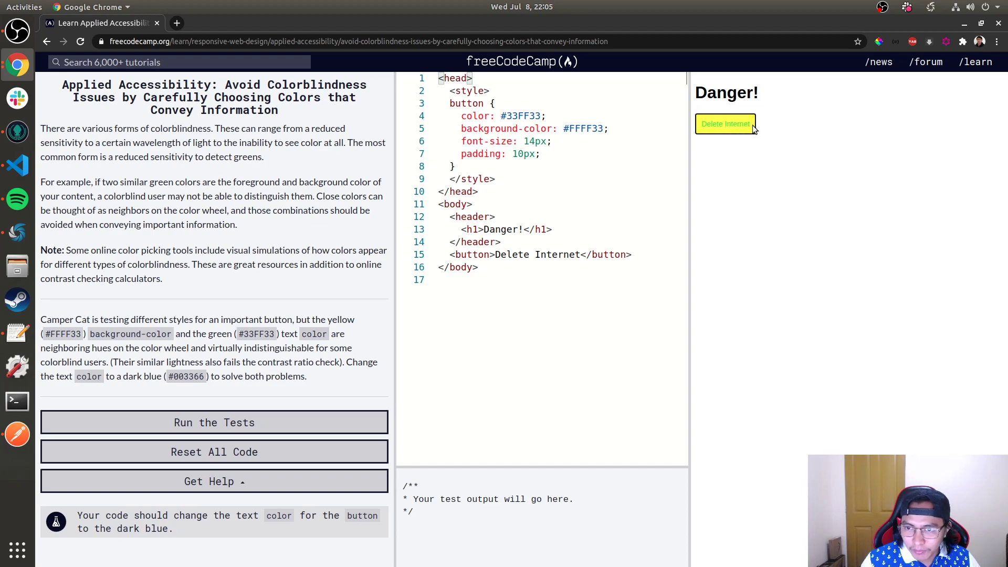
pyautogui.moveTo(691, 152)
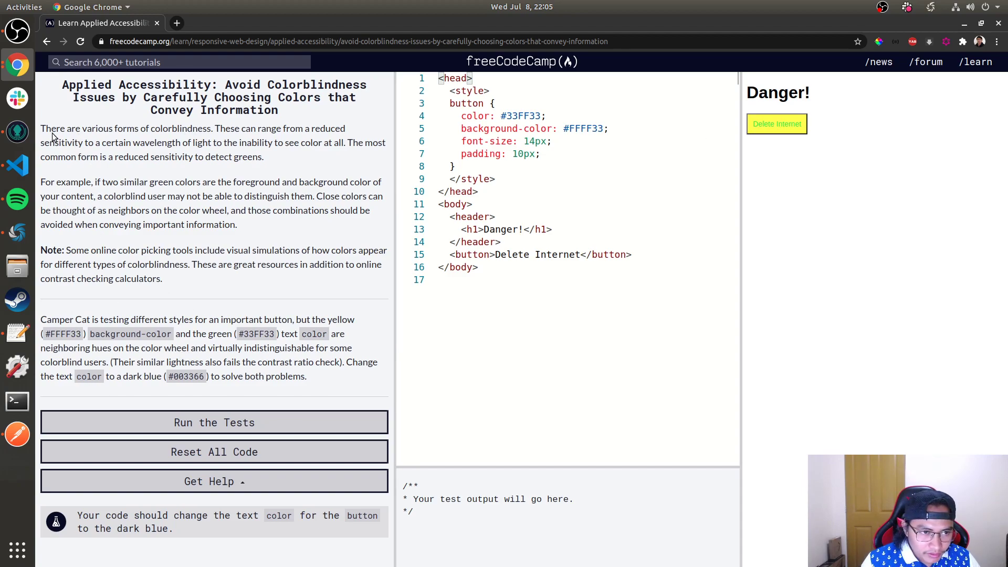
# Try the colour keyword darkblue for the button text and run the tests, which fail
pyautogui.moveTo(41, 129); pyautogui.dragTo(162, 278)
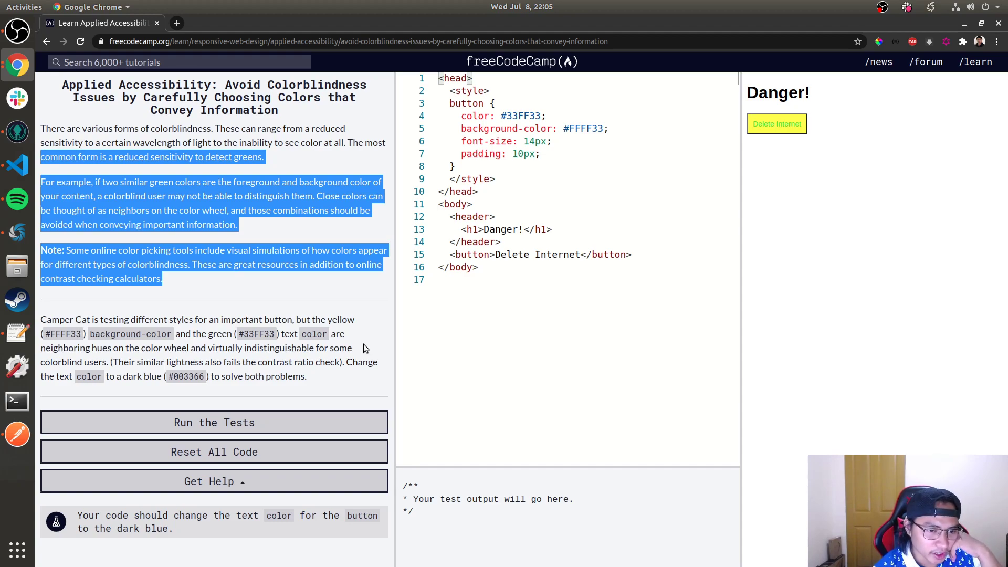
pyautogui.moveTo(127, 402)
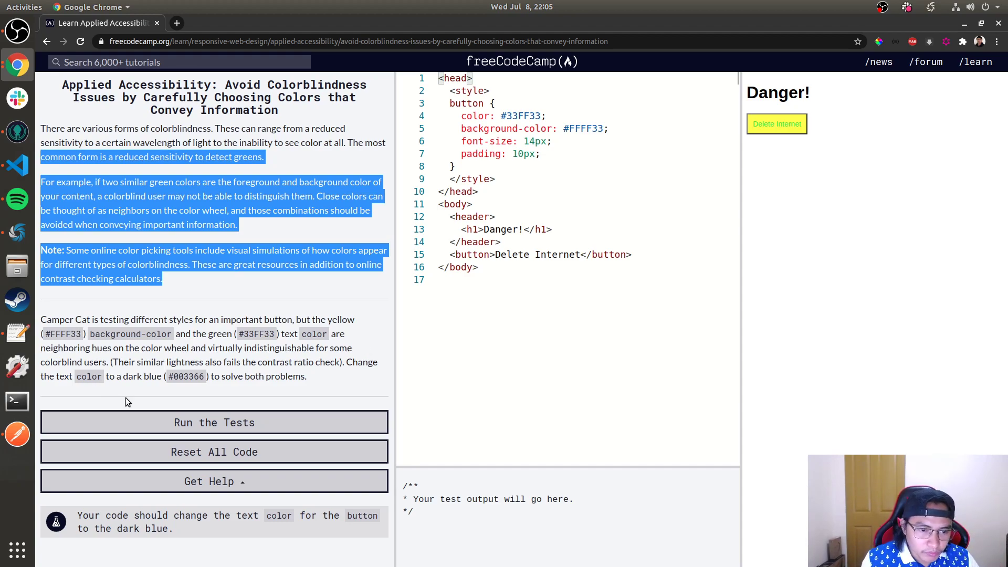
pyautogui.click(168, 376)
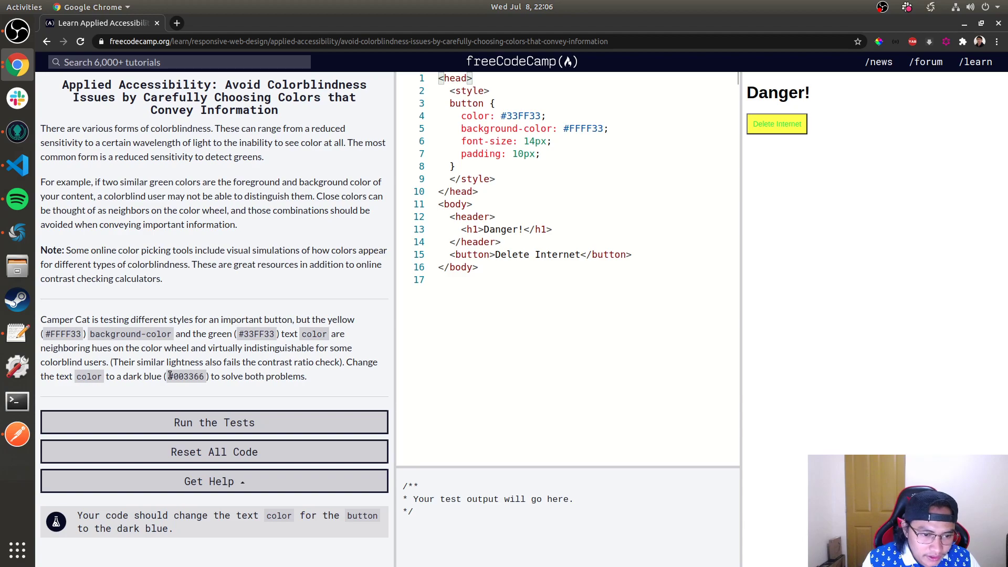
pyautogui.doubleClick(186, 376)
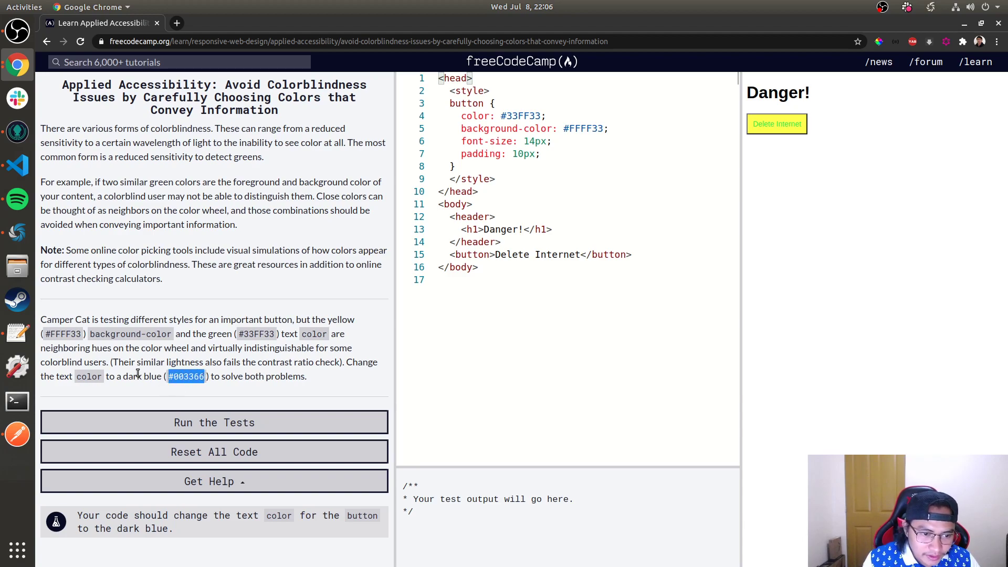
pyautogui.moveTo(90, 391)
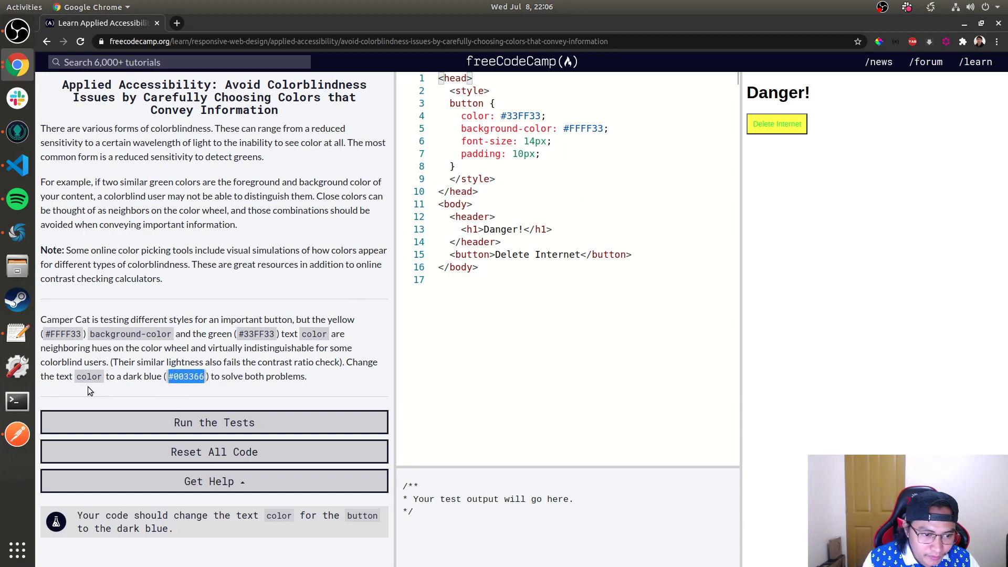
pyautogui.doubleClick(521, 115)
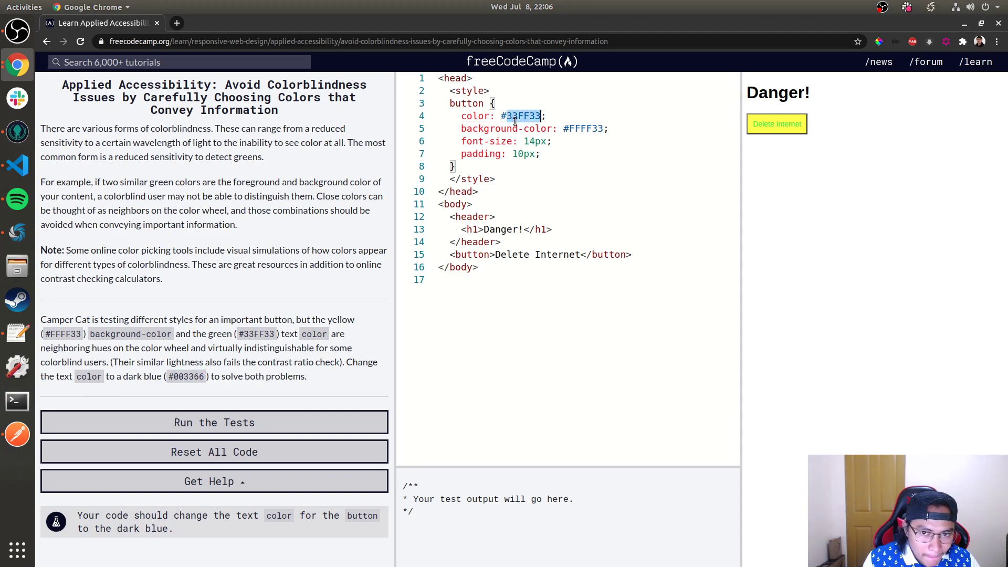
pyautogui.write('dark')
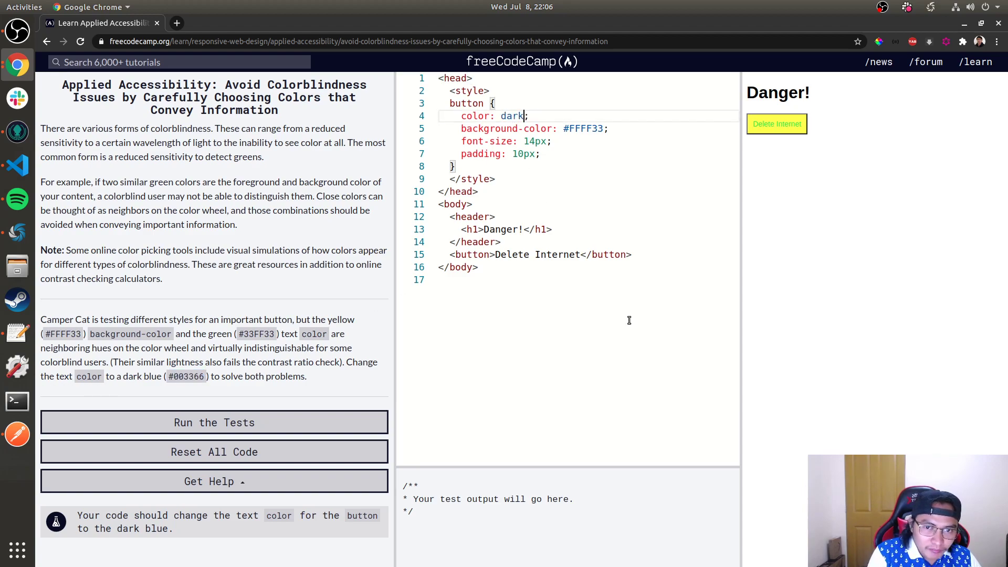
pyautogui.write('blue')
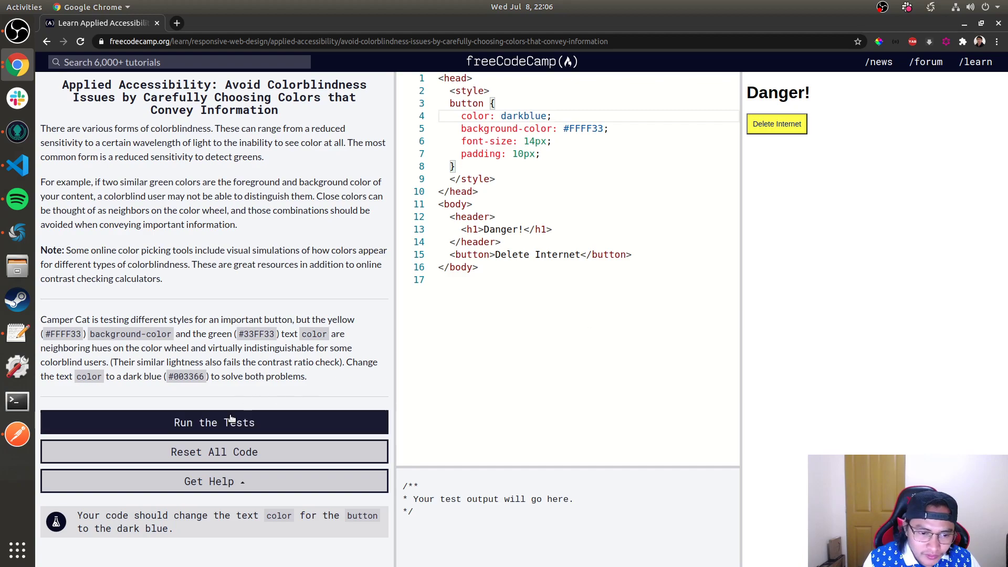
pyautogui.click(214, 422)
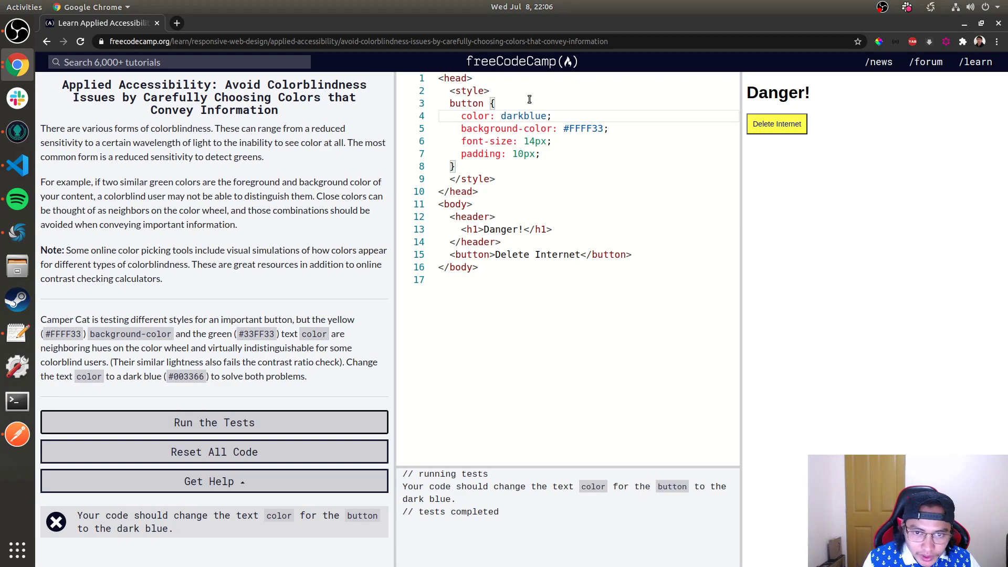
# Replace darkblue with the hex value #003366 and pass the tests
pyautogui.doubleClick(523, 116)
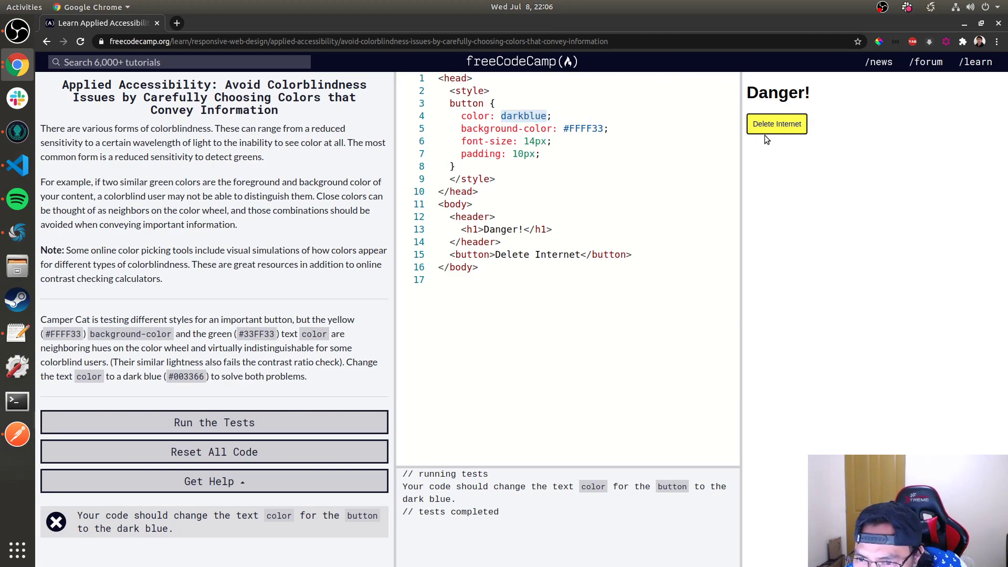
pyautogui.doubleClick(523, 115)
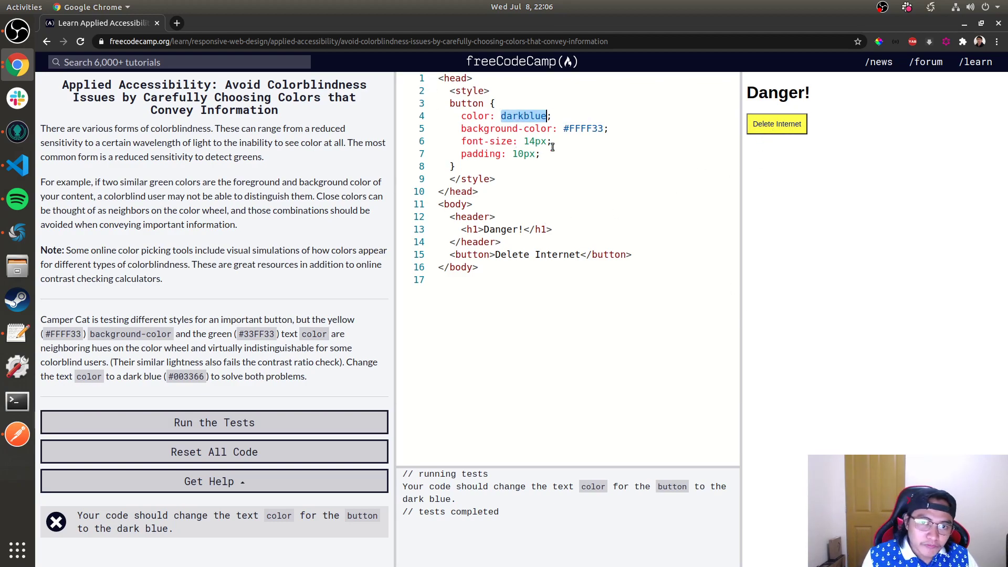
pyautogui.write('#')
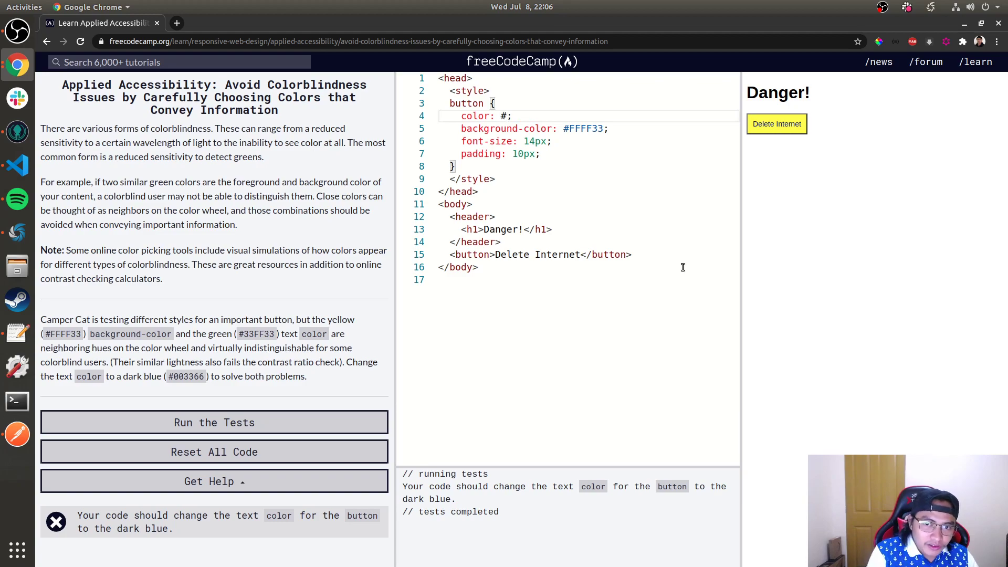
pyautogui.write('0033')
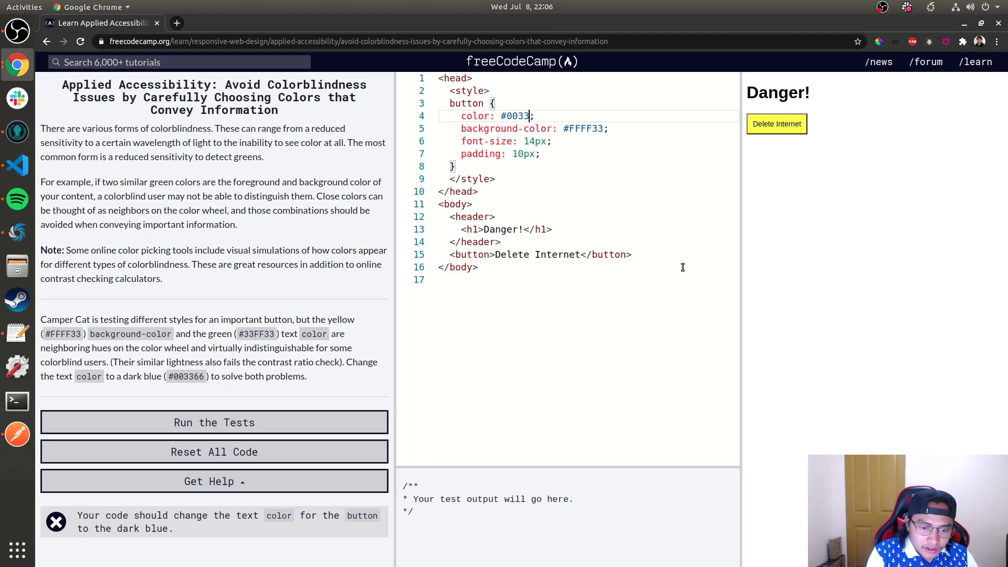
pyautogui.write('66')
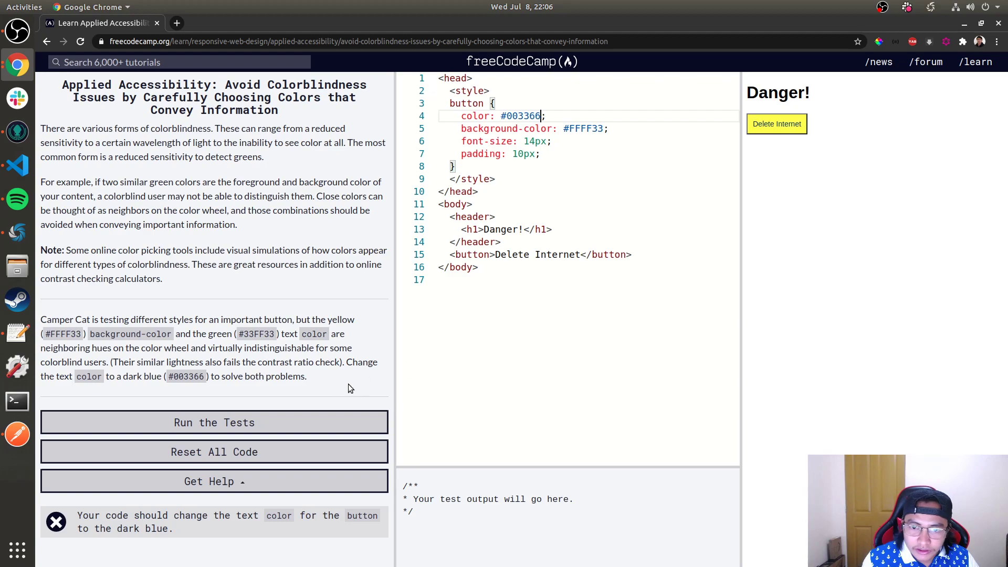
pyautogui.click(214, 422)
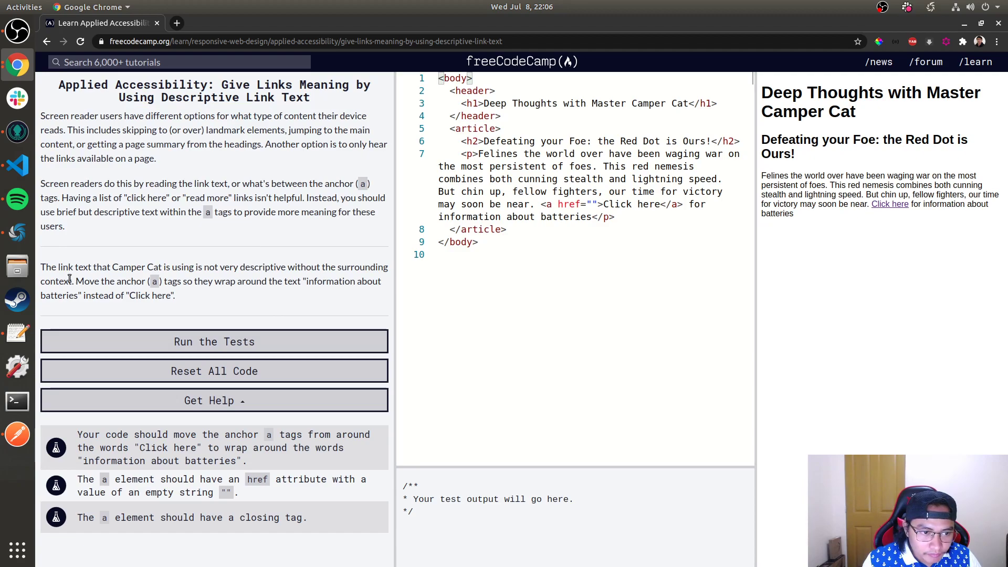
# Add an <a href=""> tag near 'information about batteries' and run the tests, still failing
pyautogui.moveTo(58, 267); pyautogui.dragTo(225, 266)
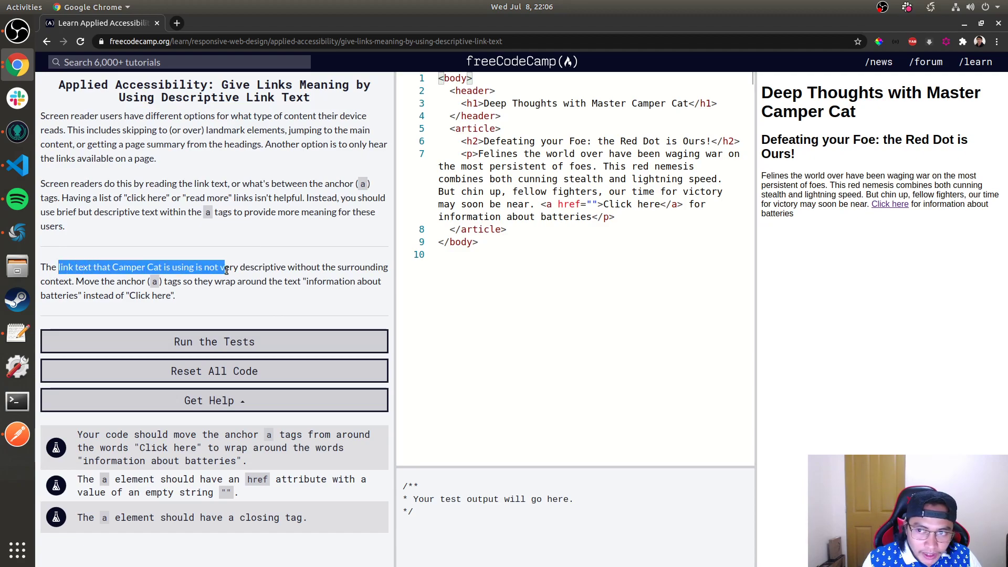
pyautogui.moveTo(58, 267); pyautogui.dragTo(264, 267)
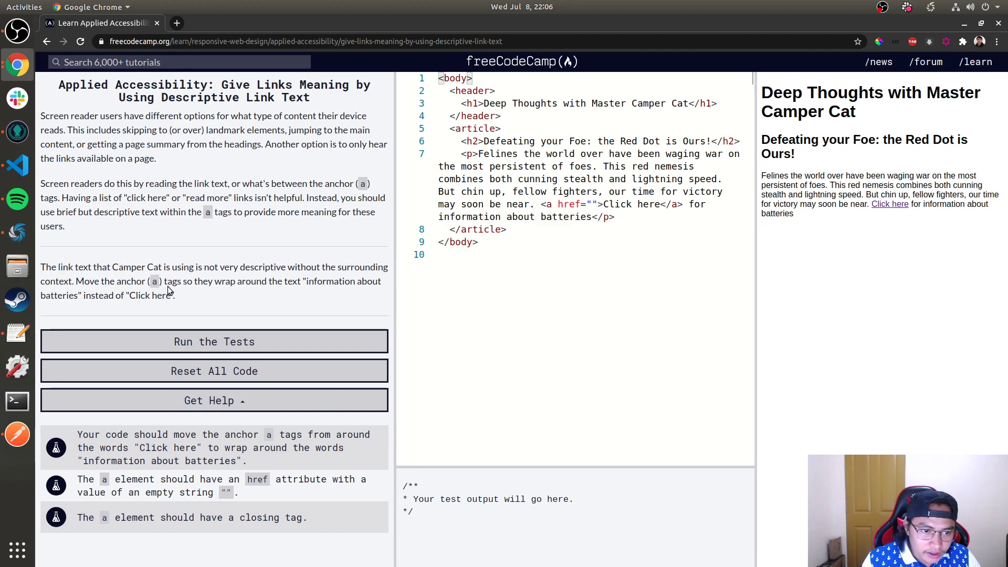
pyautogui.moveTo(201, 291)
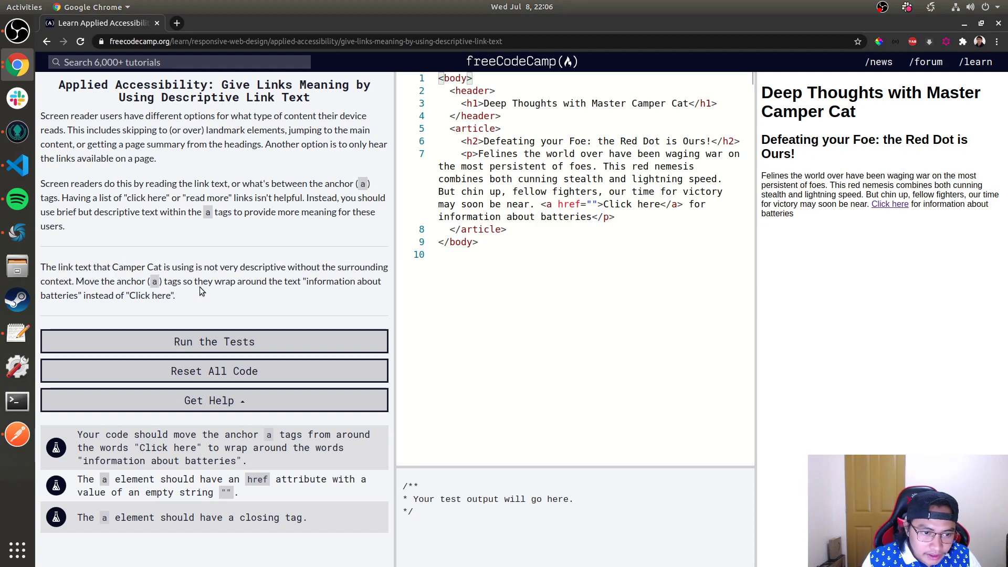
pyautogui.moveTo(352, 311)
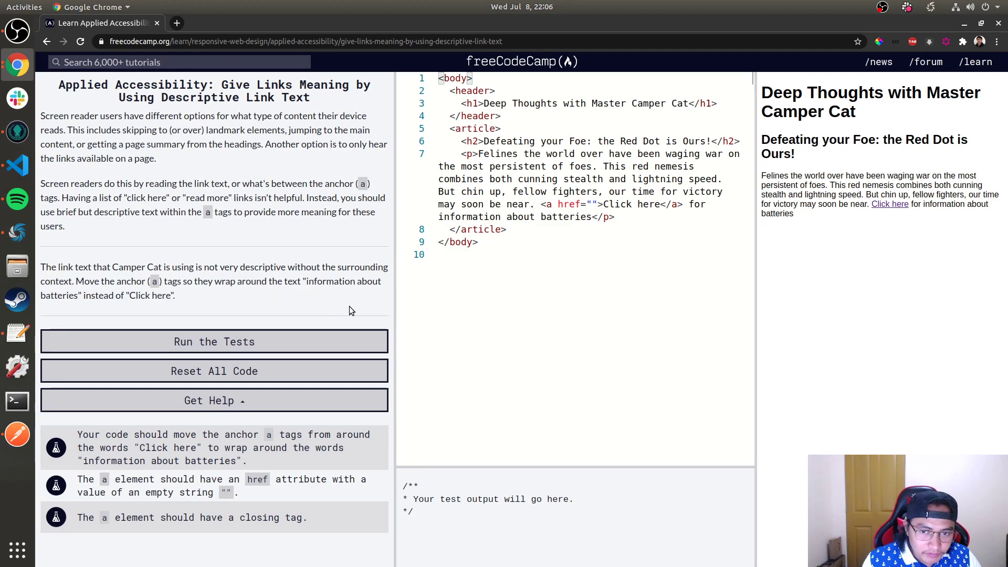
pyautogui.moveTo(342, 305)
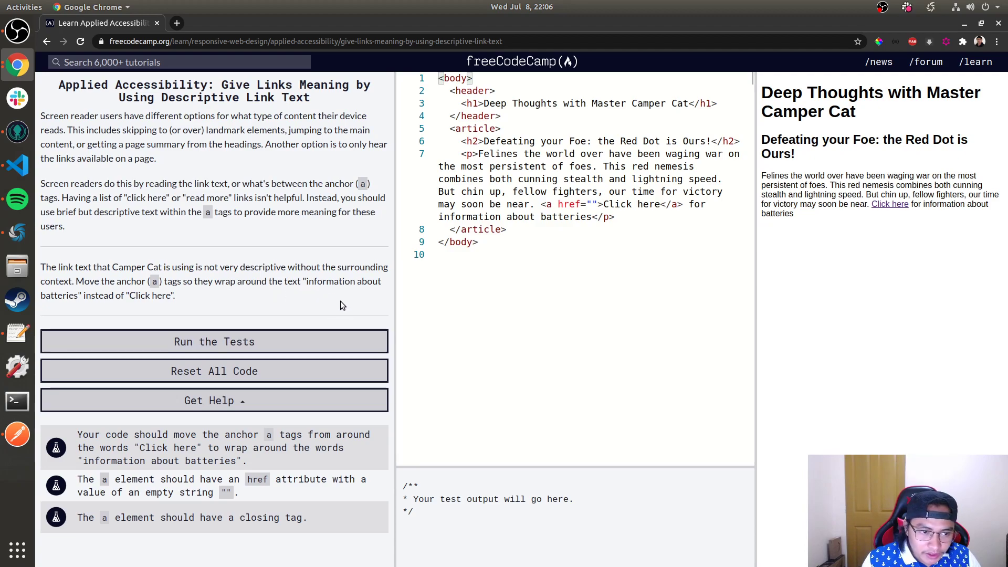
pyautogui.moveTo(788, 266)
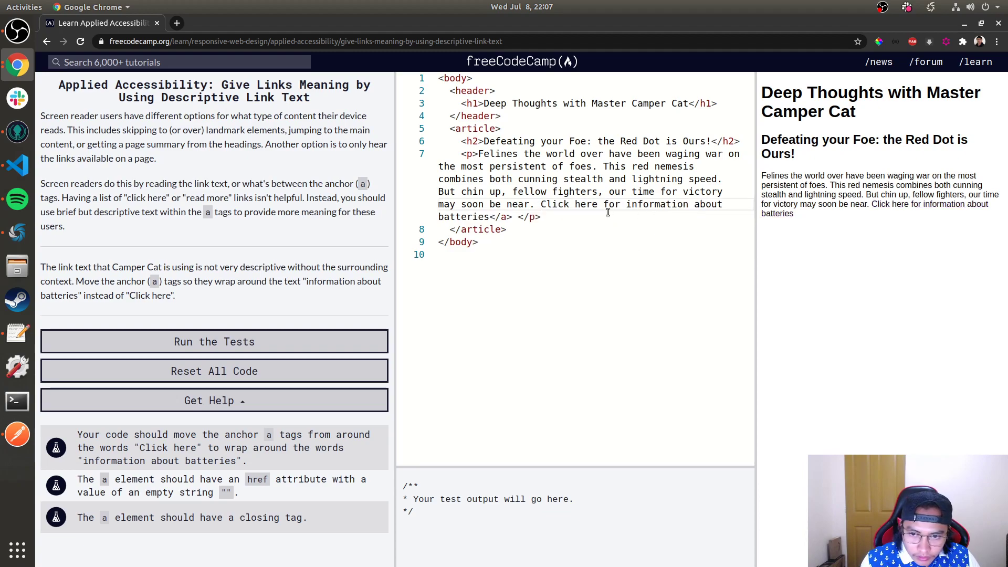
pyautogui.write('<a href="">')
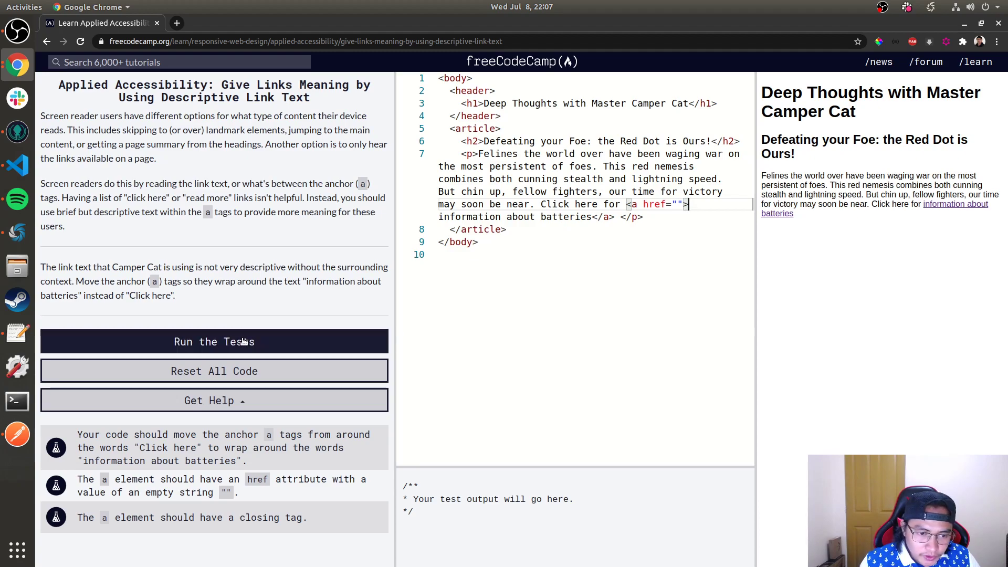
pyautogui.click(213, 342)
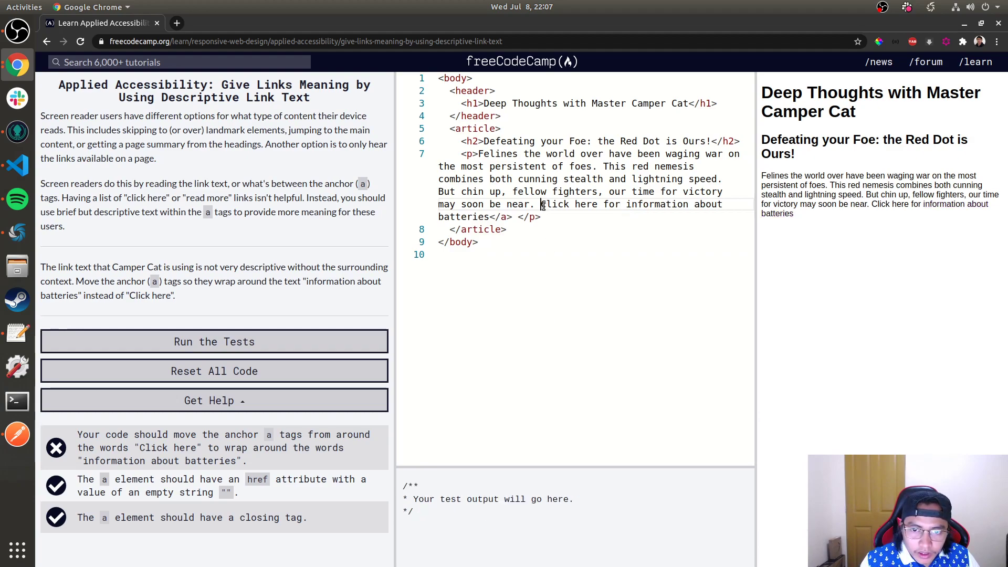
# Move the anchor off 'Click here' so it wraps 'information about batteries', pass and submit
pyautogui.click(215, 342)
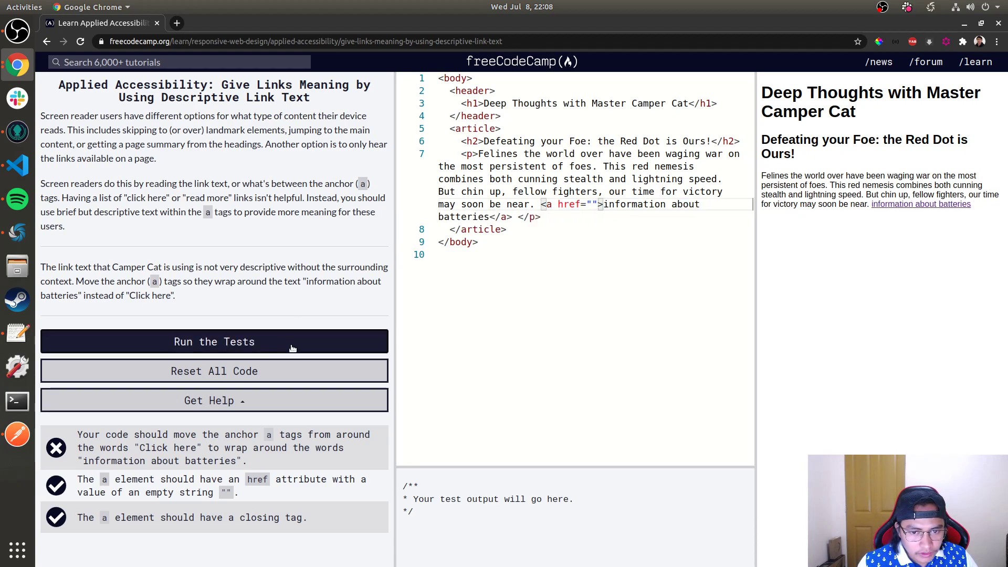
pyautogui.click(214, 342)
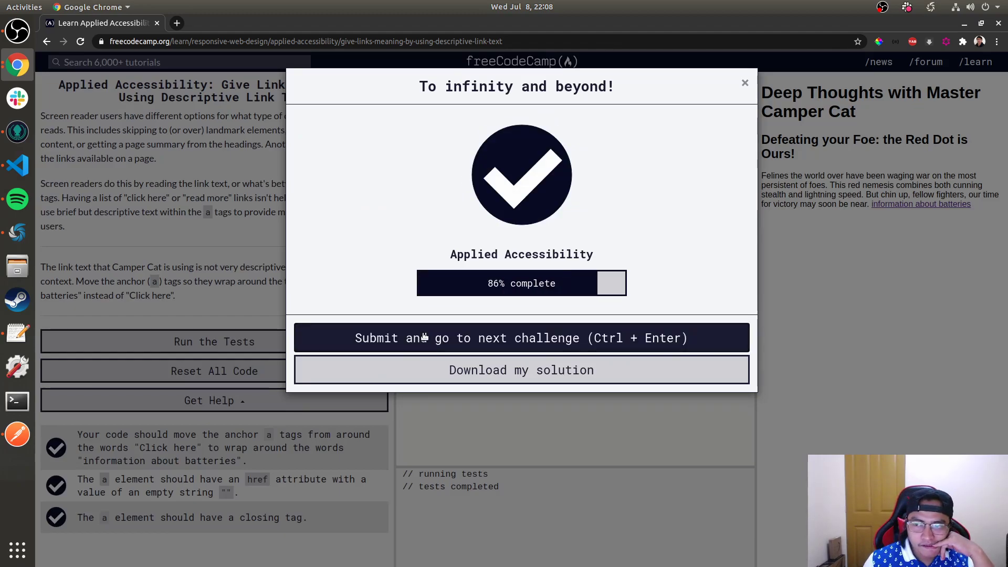
pyautogui.click(521, 337)
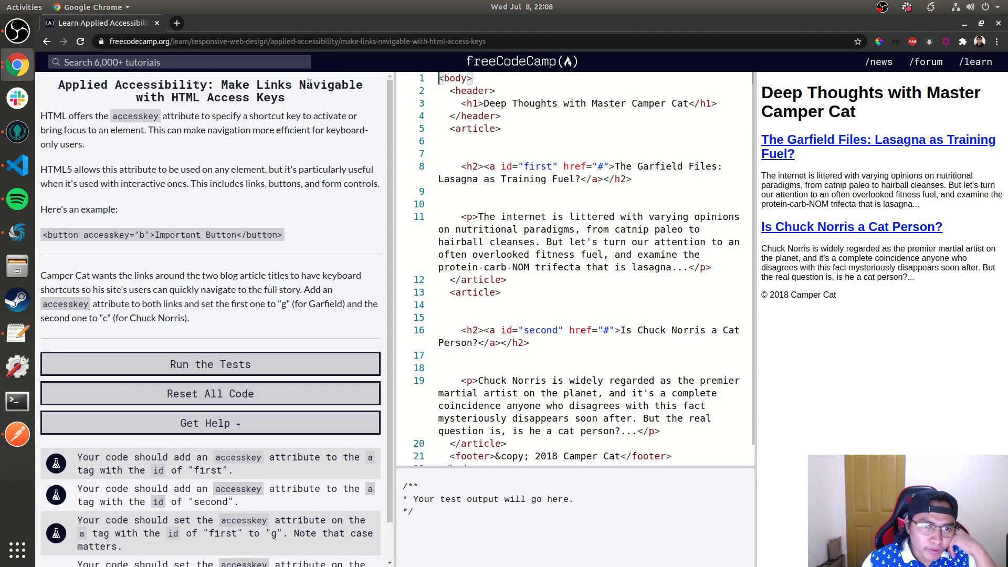
# Look up 'navigable' on Google, then 'navigatable', and return to the navigable results
pyautogui.doubleClick(330, 84)
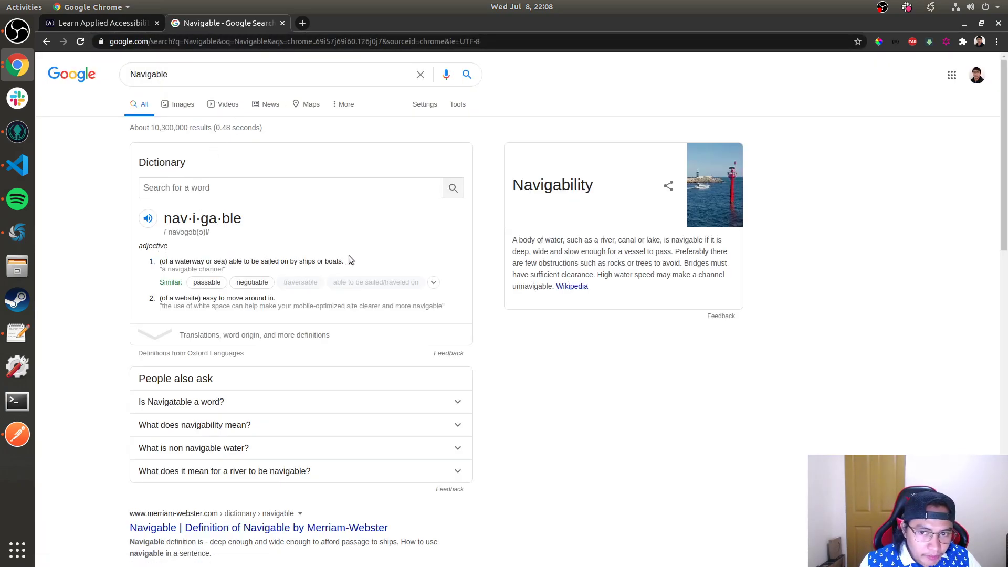
pyautogui.moveTo(187, 218); pyautogui.dragTo(219, 233)
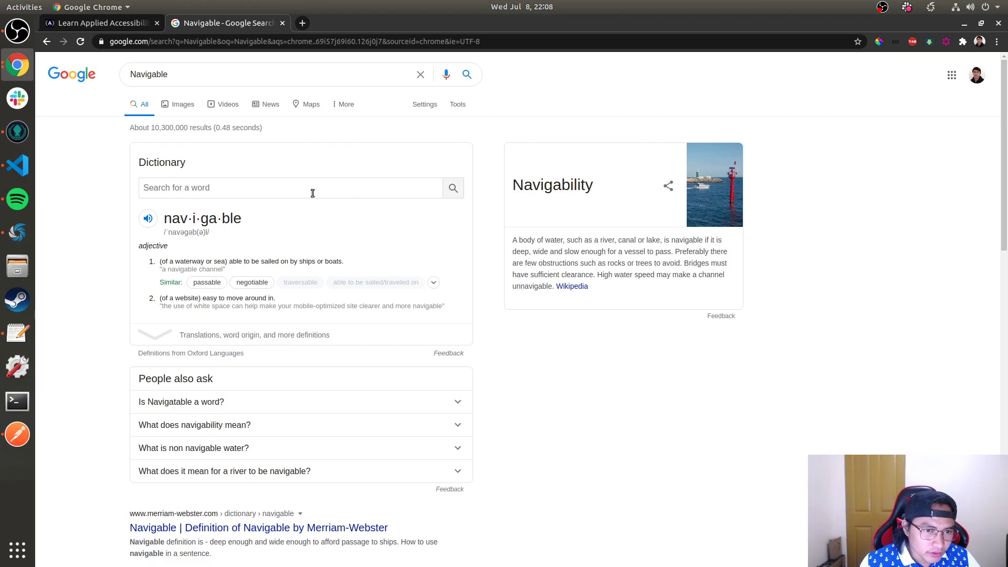
pyautogui.click(270, 73)
pyautogui.write('ta')
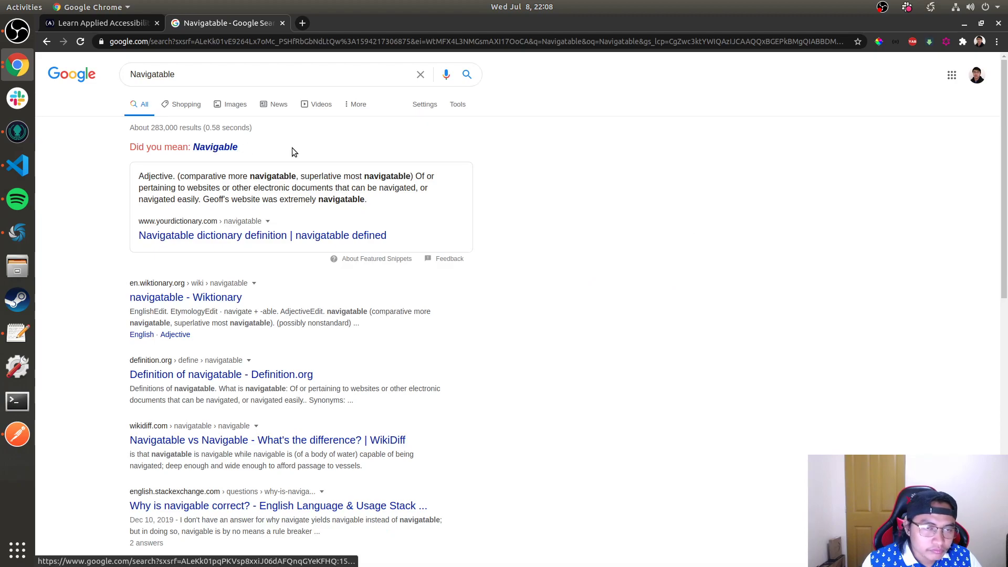
pyautogui.click(97, 22)
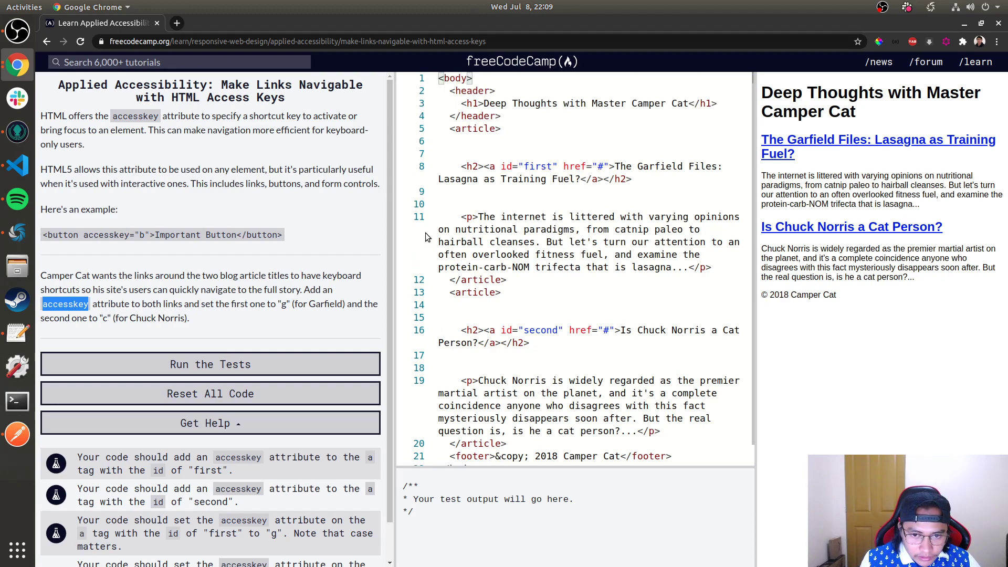
pyautogui.moveTo(200, 309)
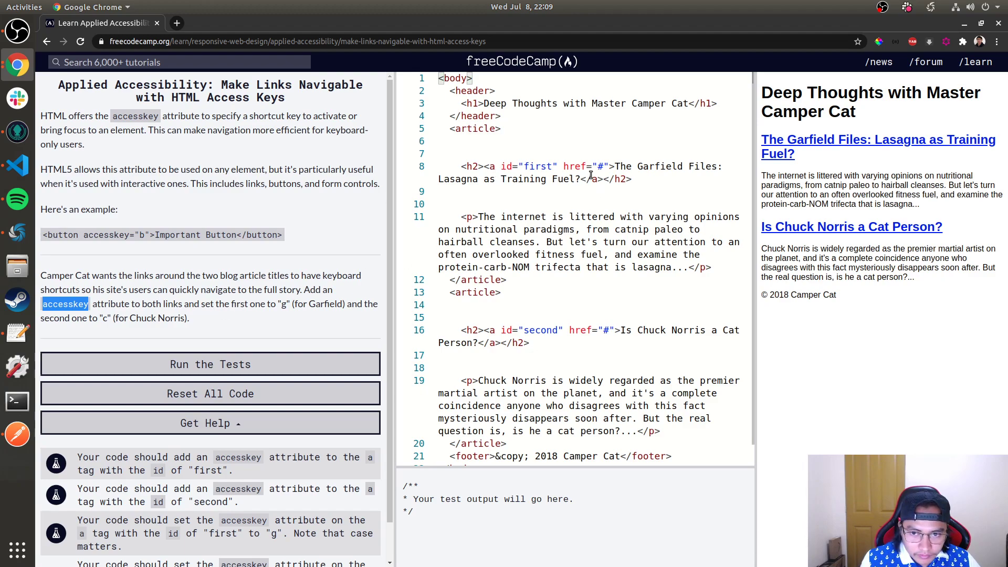
# Add accesskey="g" to the Garfield link and accesskey="c" to the Chuck Norris link, then run the tests
pyautogui.write('accesskey="g"')
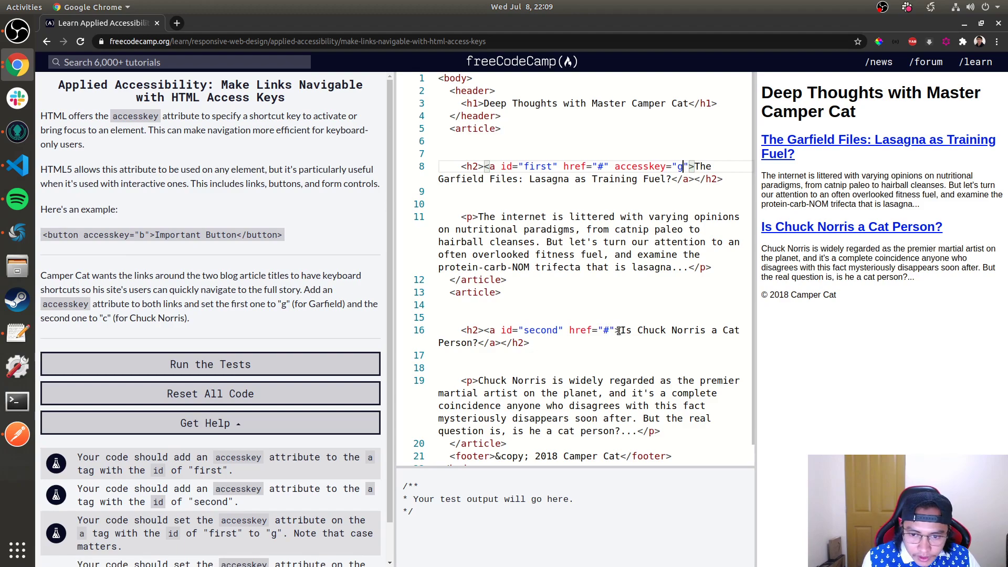
pyautogui.write('accesskey="c"')
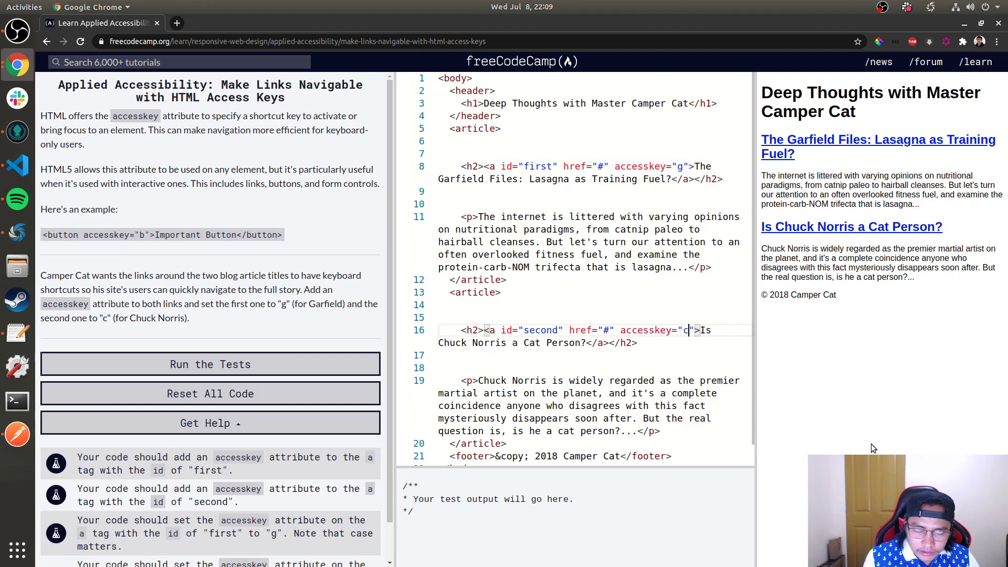
pyautogui.click(210, 364)
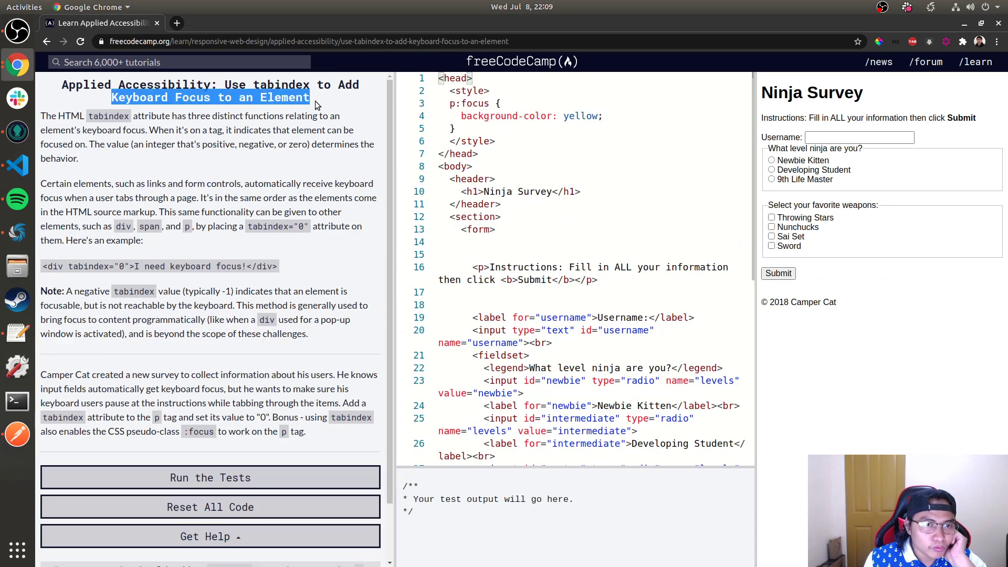
# Give the instructions <p> tabindex="0", pass the tests and submit
pyautogui.click(859, 136)
pyautogui.write(' tabindex="')
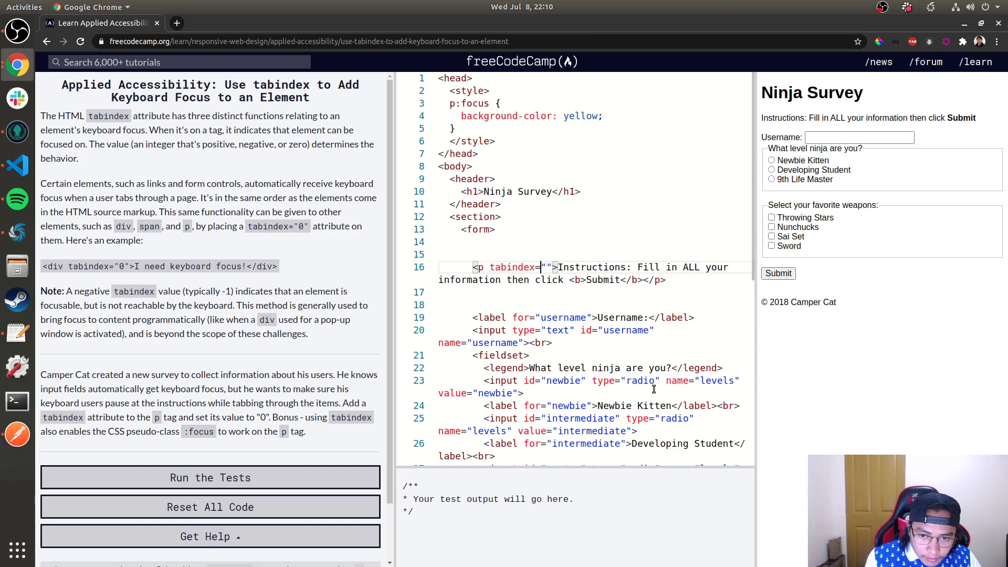
pyautogui.write('0')
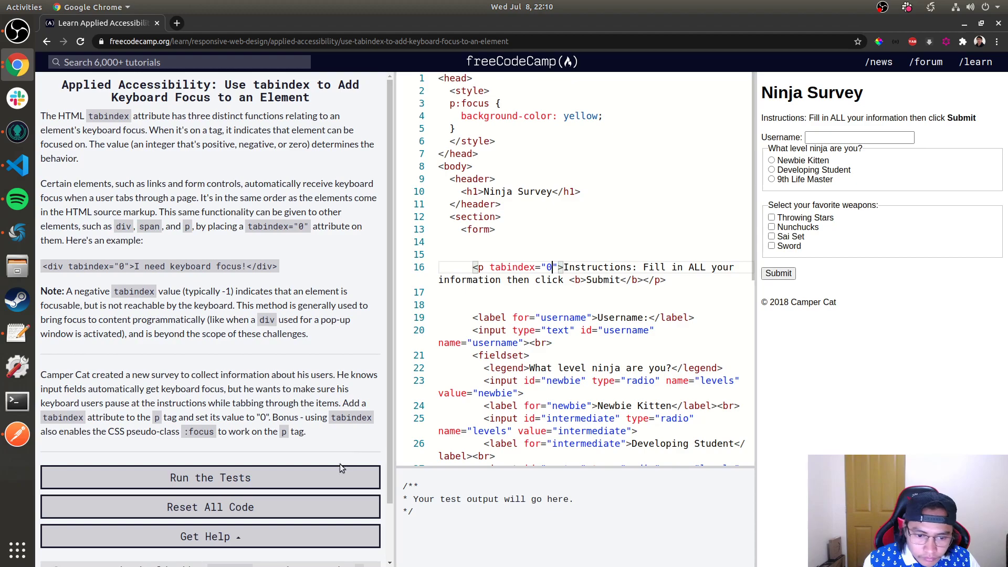
pyautogui.click(210, 477)
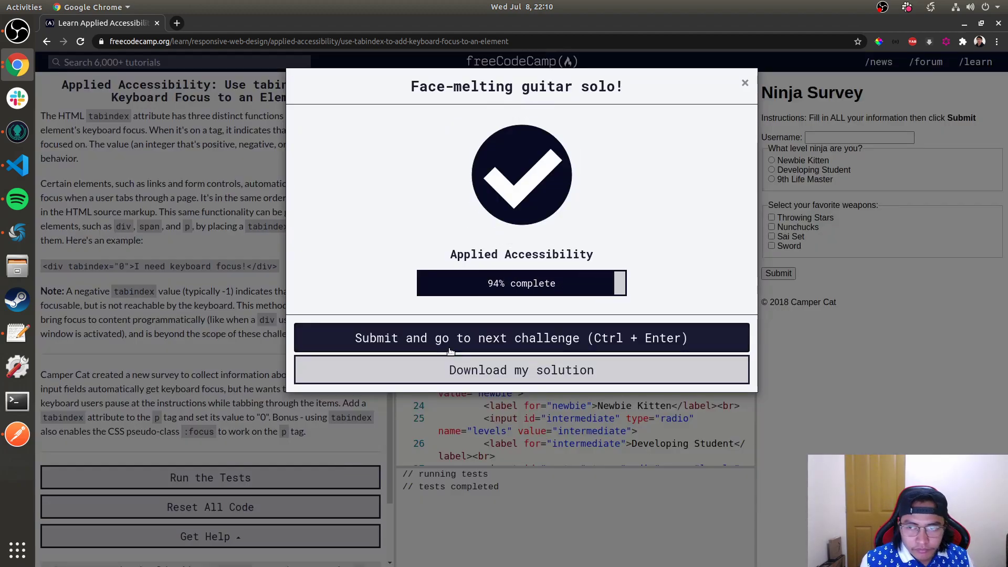
pyautogui.click(520, 337)
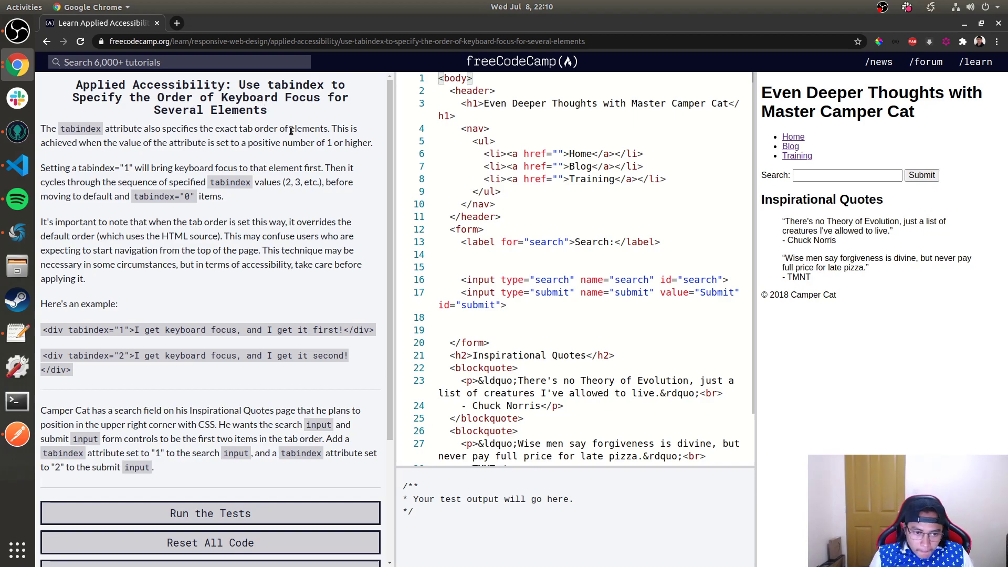
pyautogui.moveTo(928, 196)
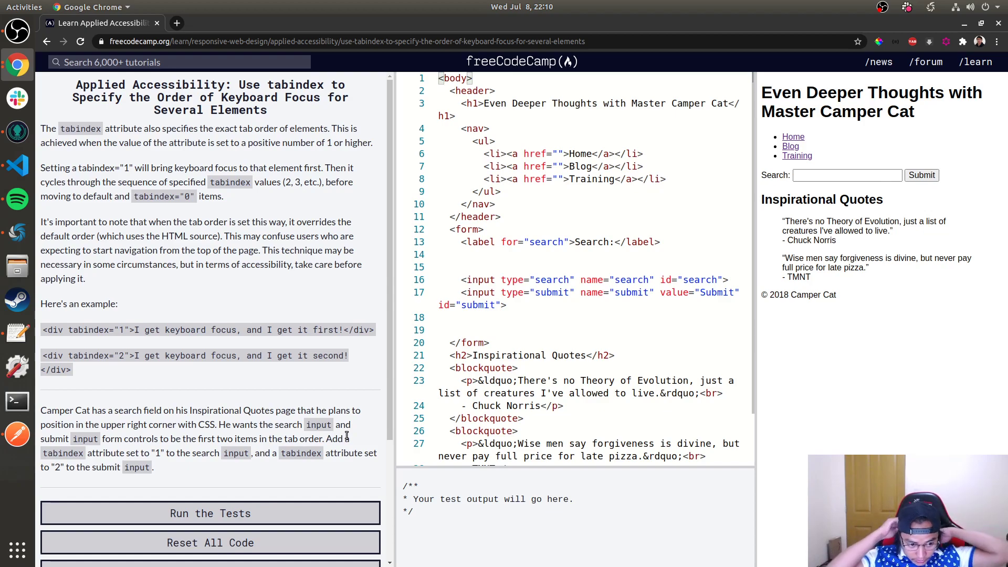
# Give the search input tabindex="1" and the submit input tabindex="2", then run the tests
pyautogui.doubleClick(115, 454)
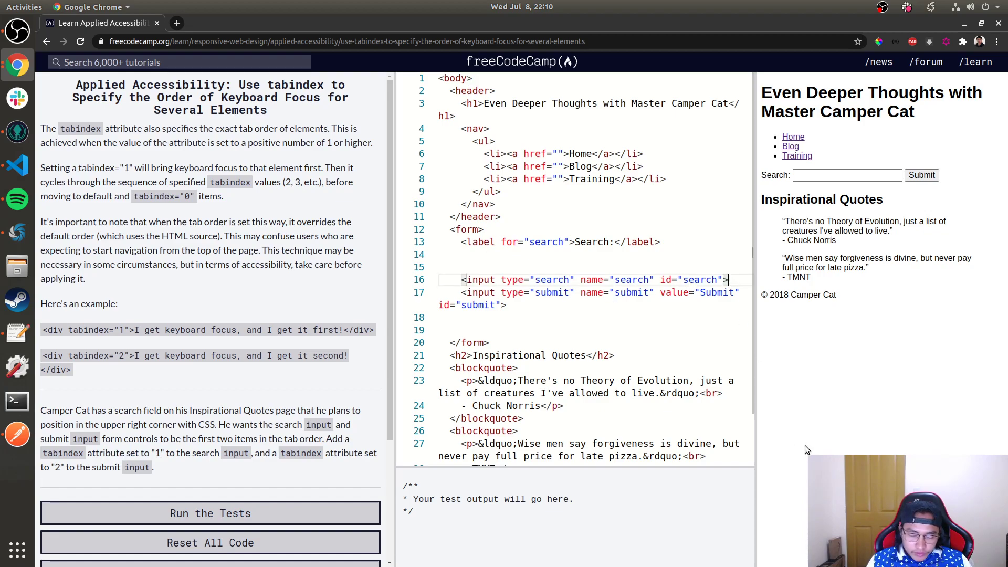
pyautogui.write('tabindex="1')
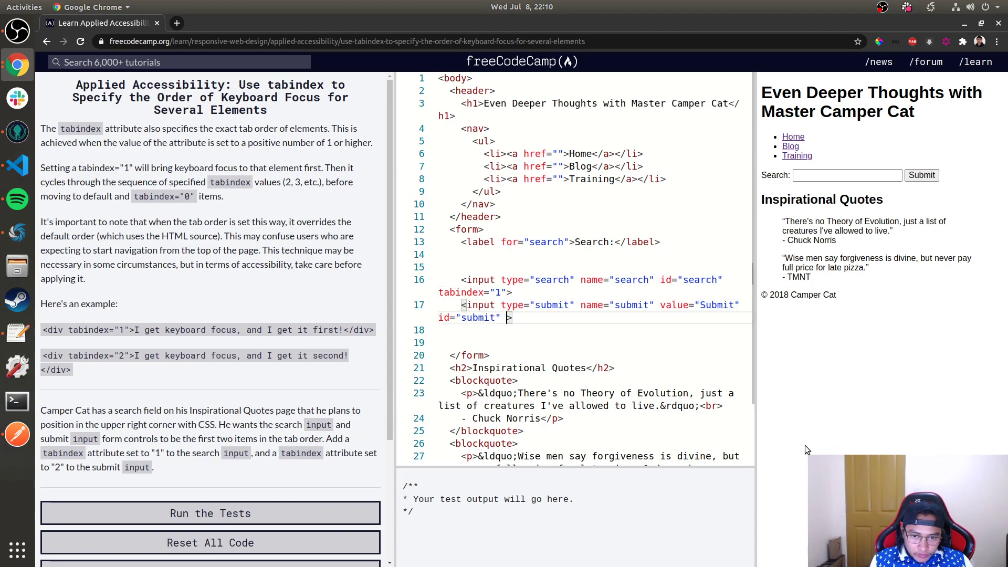
pyautogui.write('tabindex="@"')
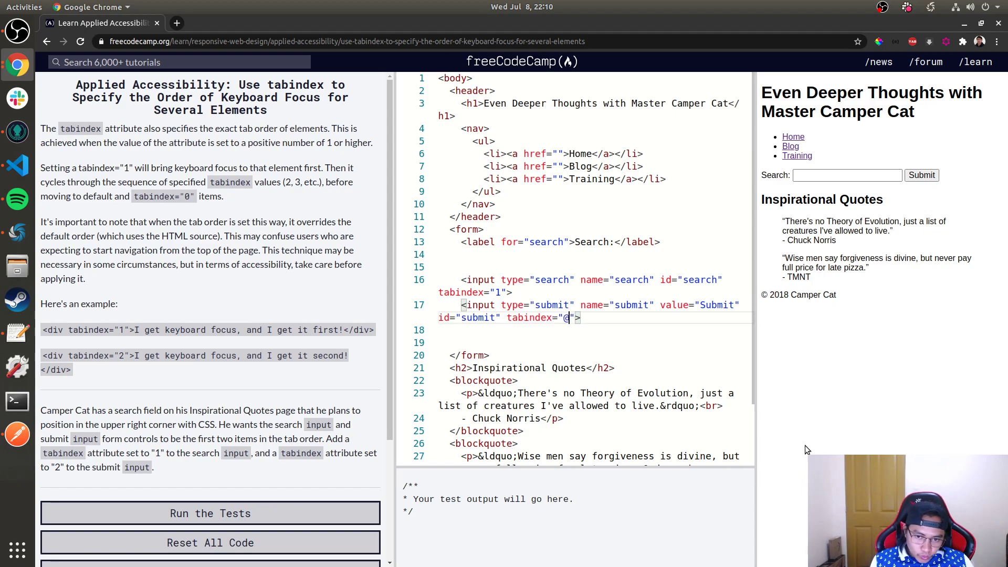
pyautogui.write('2')
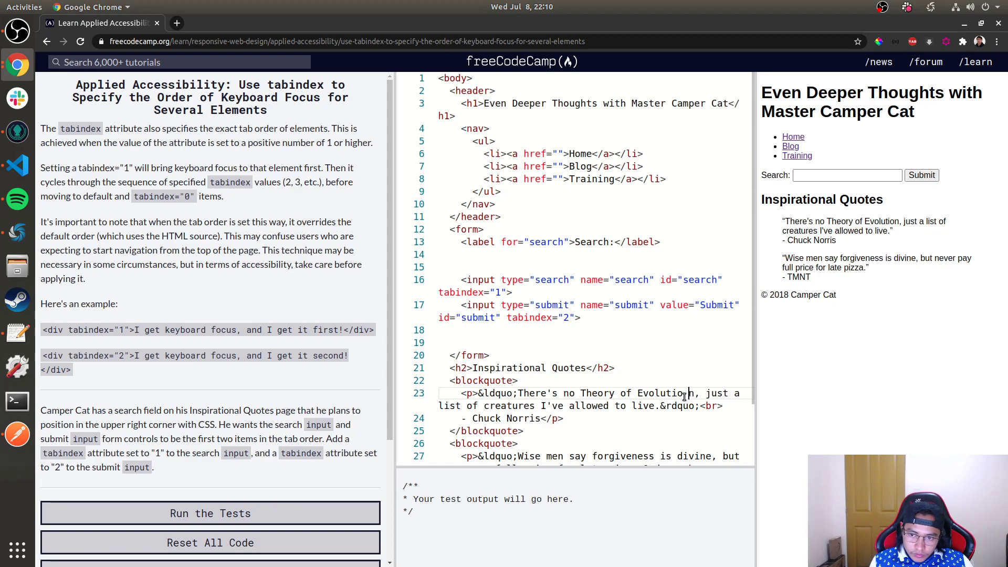
pyautogui.click(210, 513)
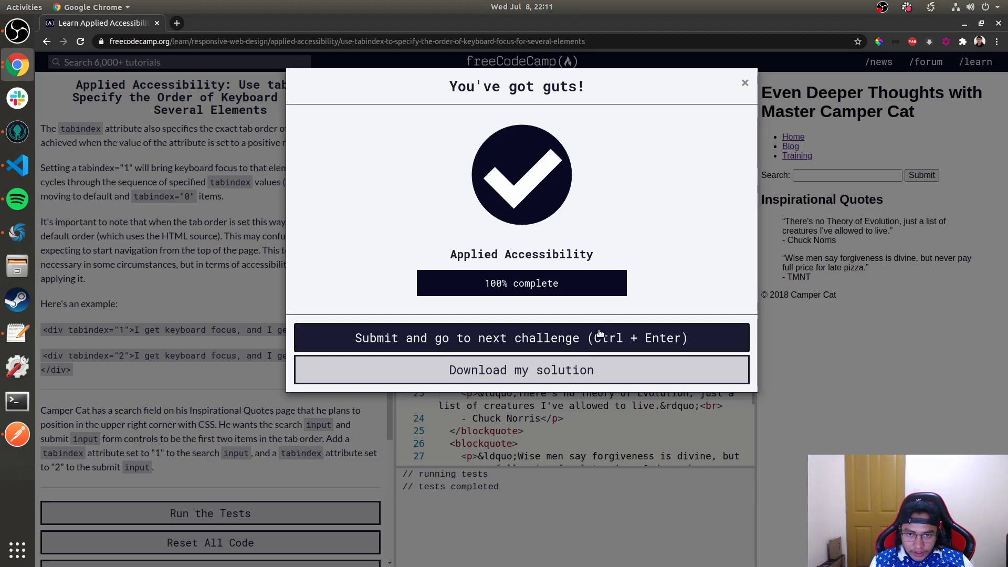
# Submit the final Applied Accessibility solution and postpone the donation prompt with Ask me later
pyautogui.click(522, 337)
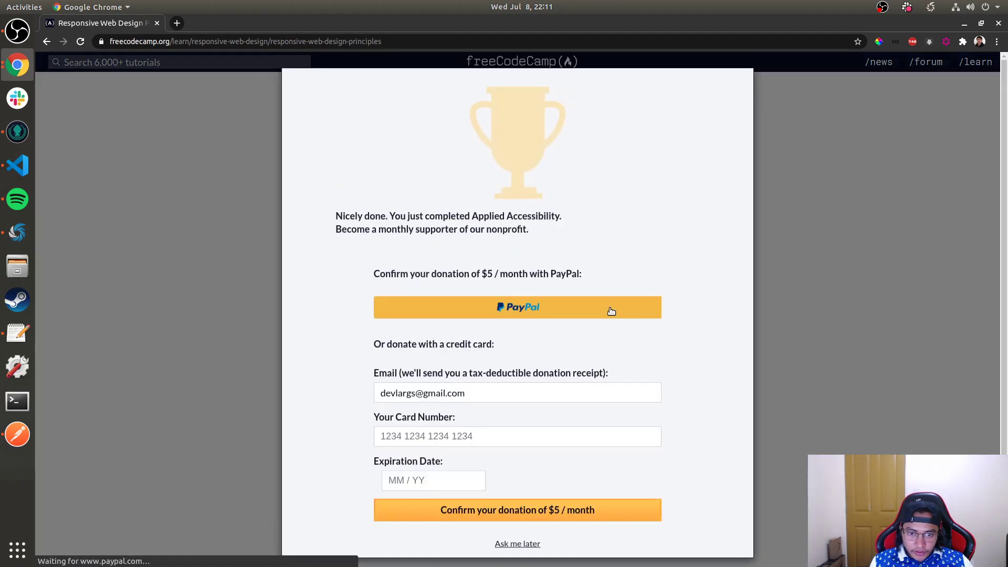
pyautogui.click(517, 543)
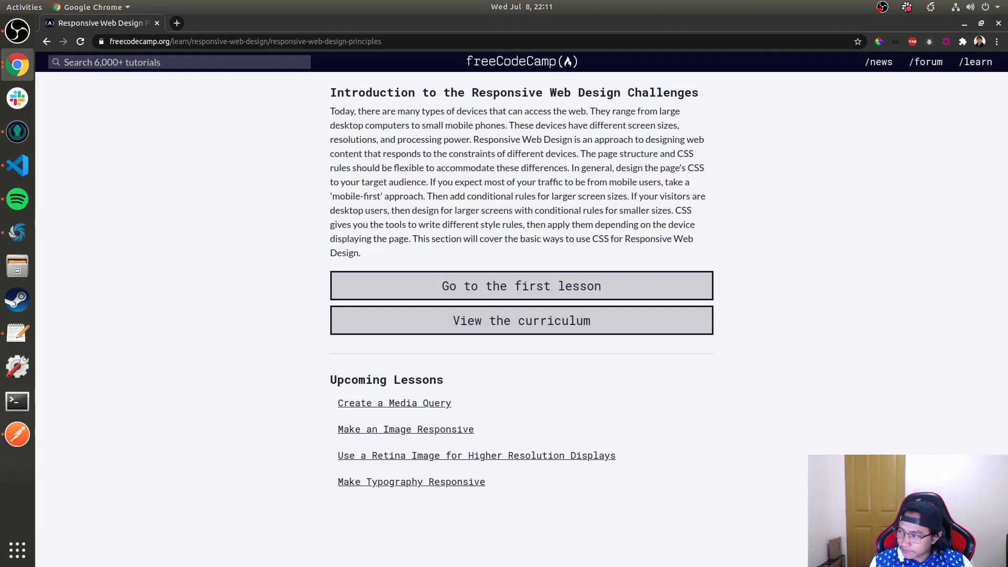